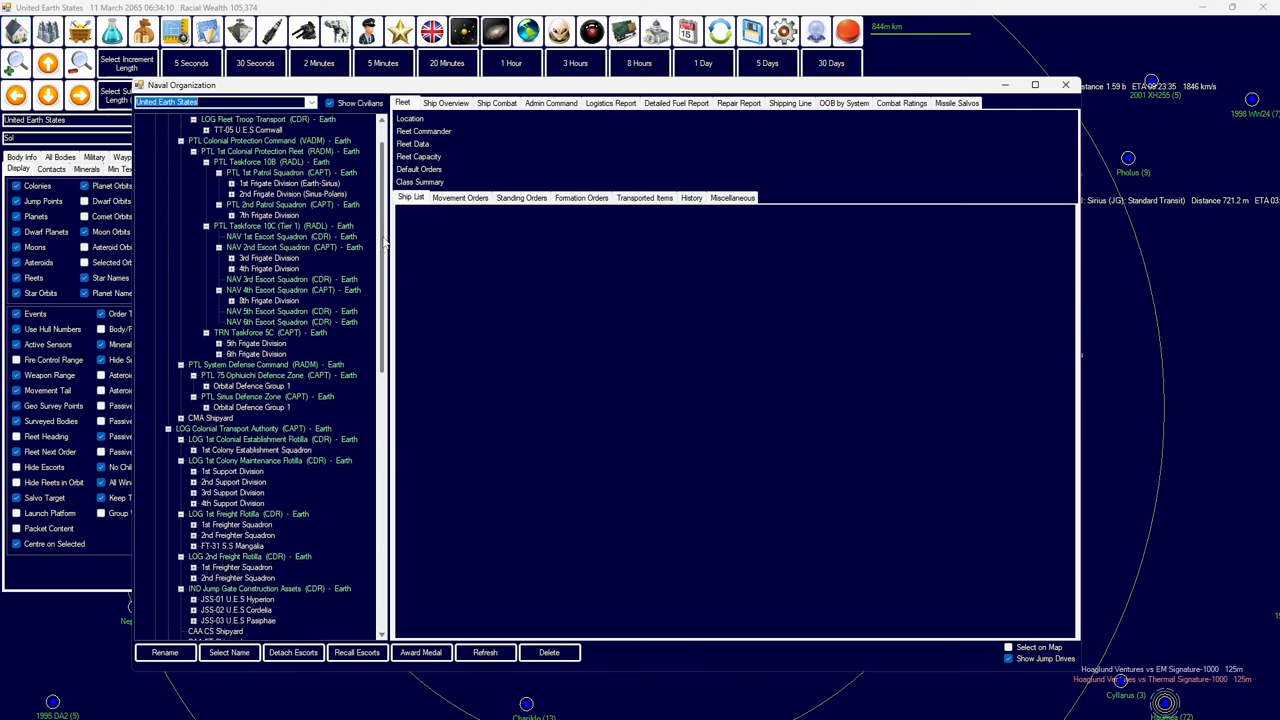
- Scroll down the naval command tree and collapse a colonial branch
scroll("down", 3)
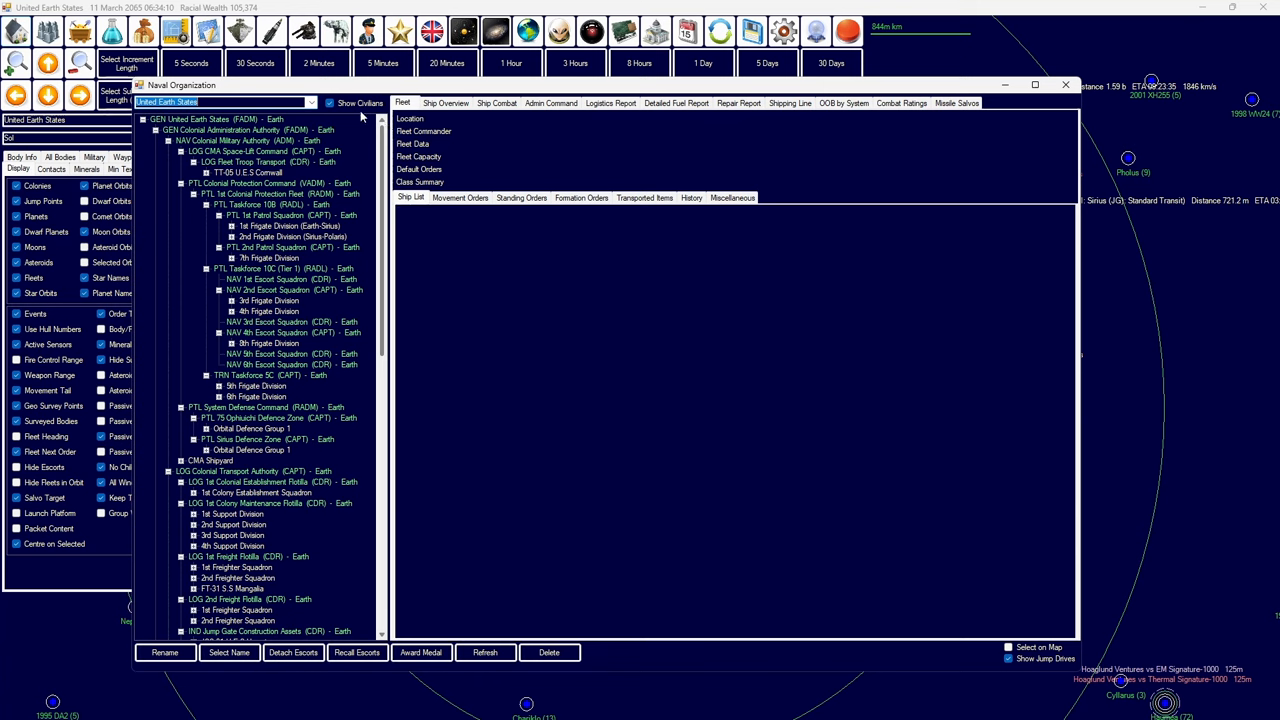
mouse_move(352, 122)
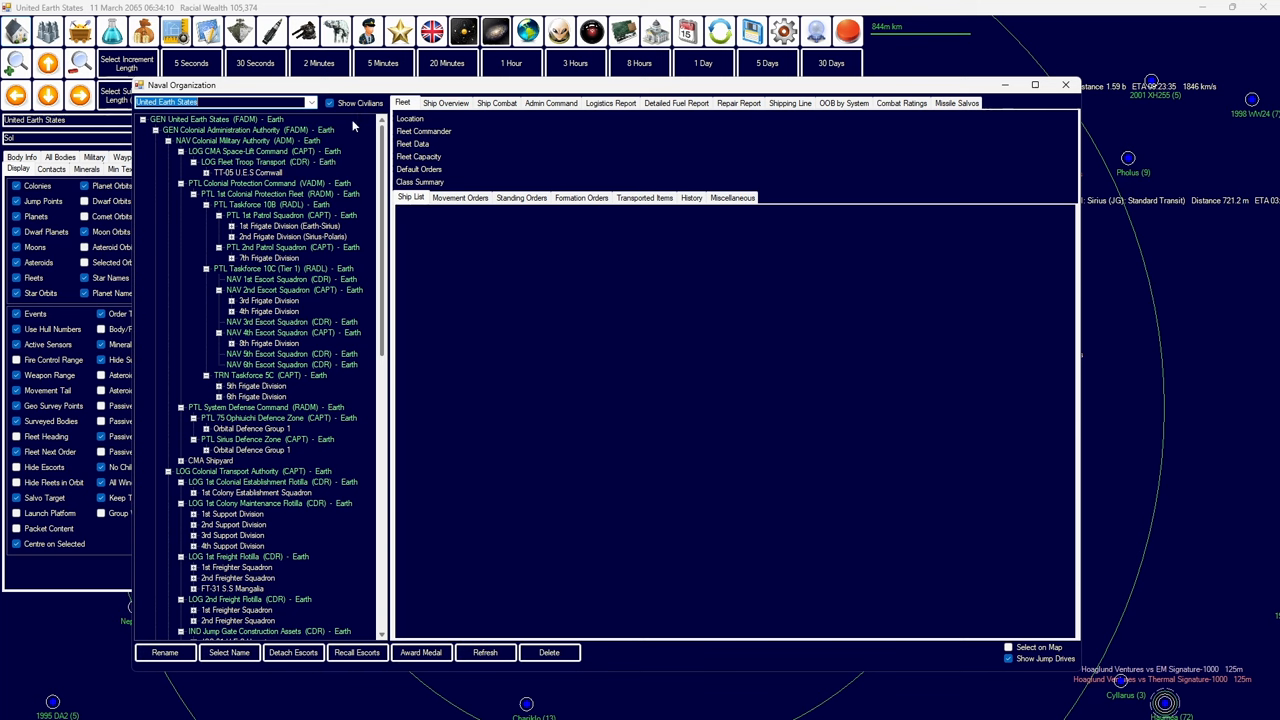
scroll("down", 3)
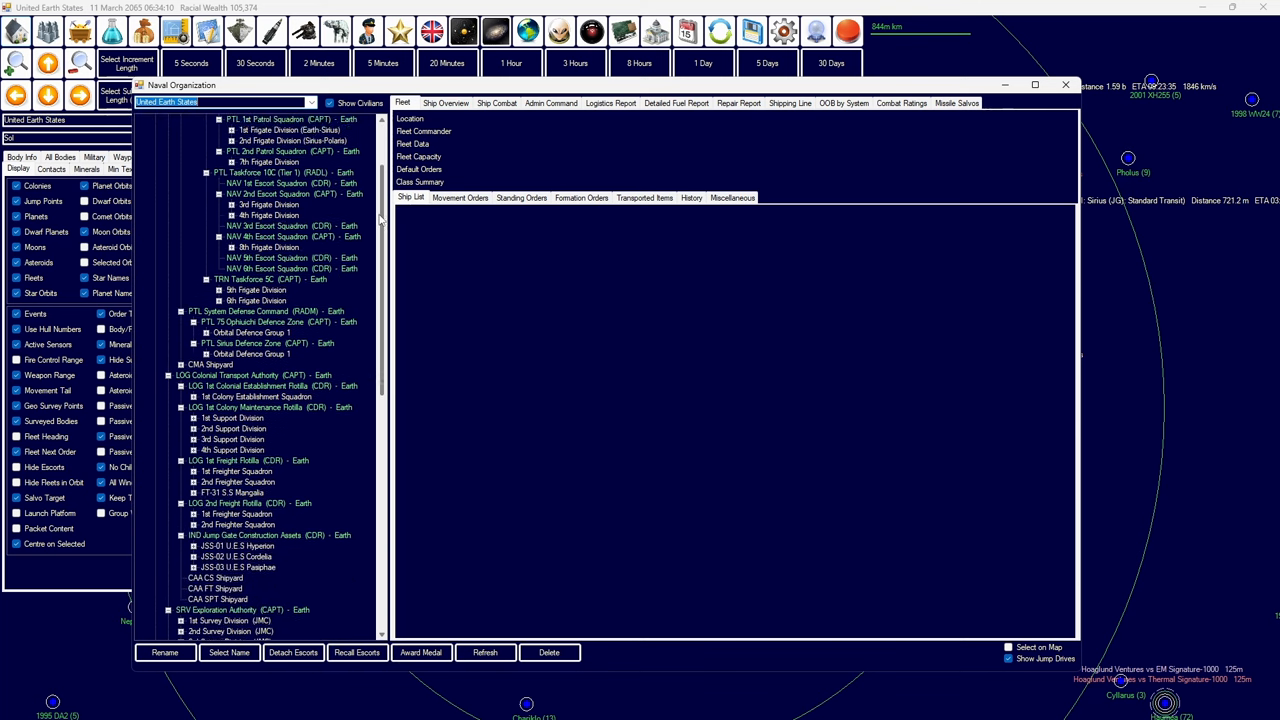
scroll("down", 3)
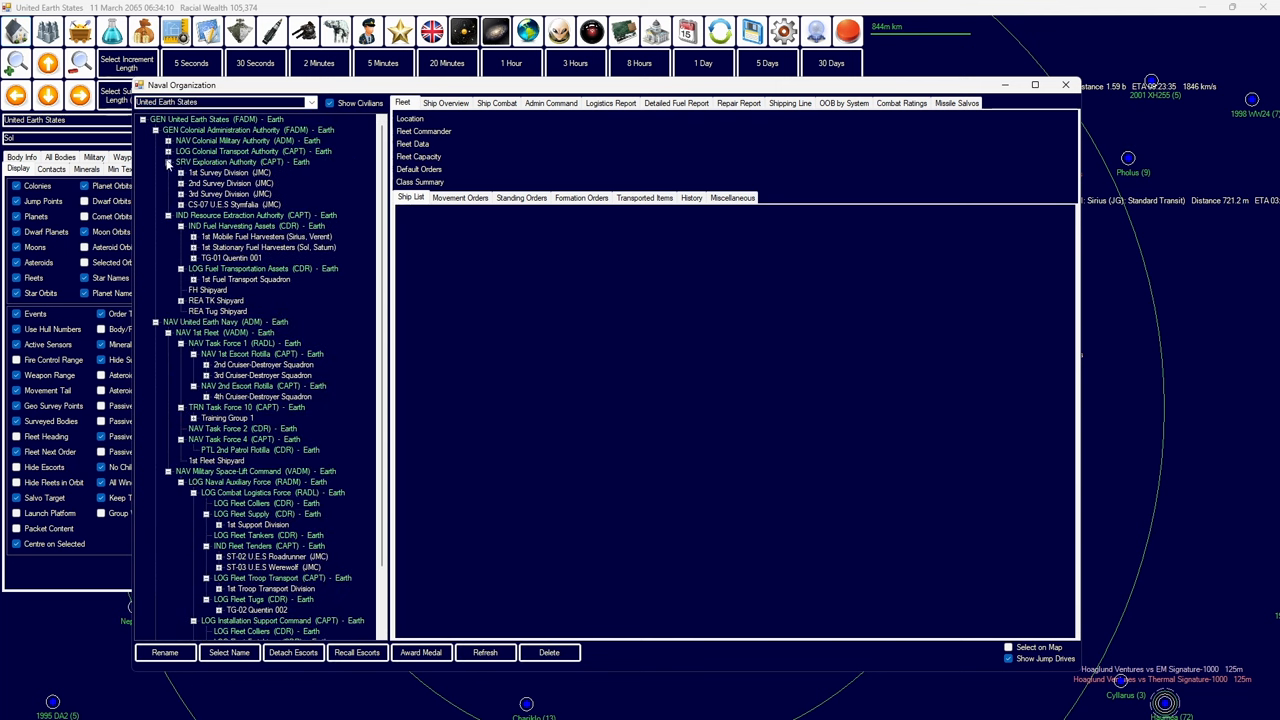
left_click(167, 162)
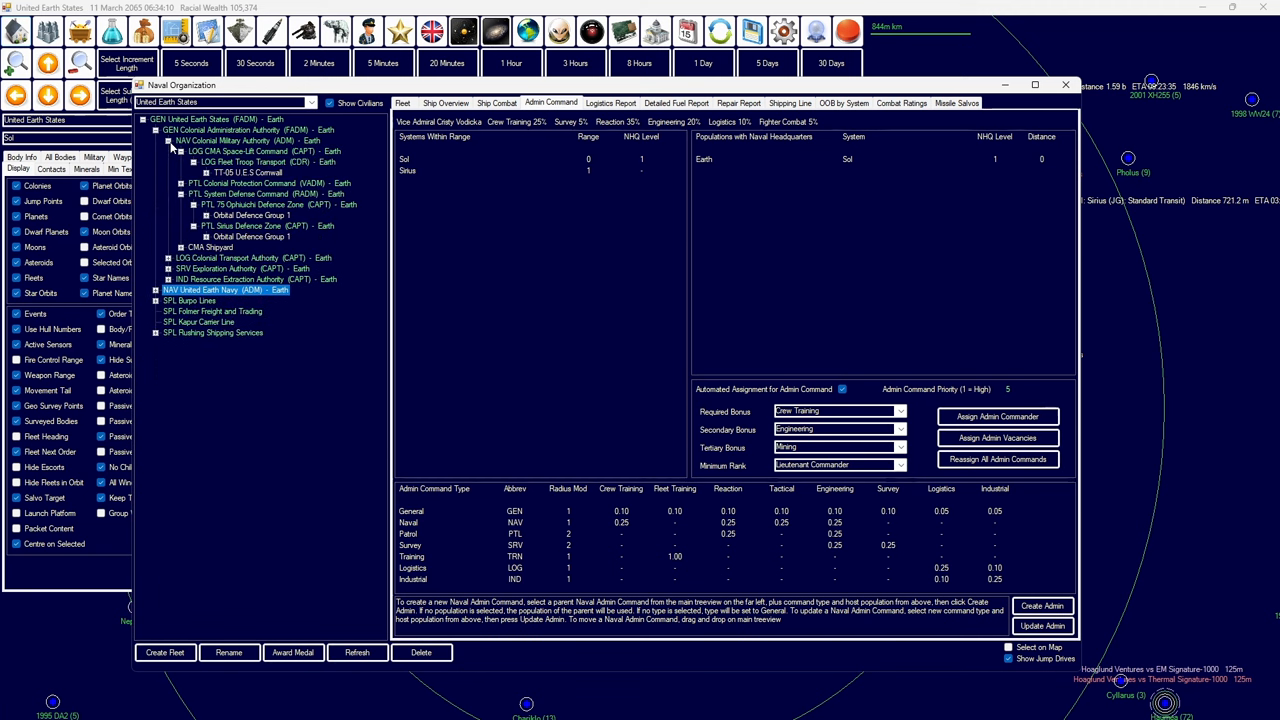
- List CMA Shipyard's ships, collapse Colonial Military, and view Colonial Administration Authority details
left_click(182, 247)
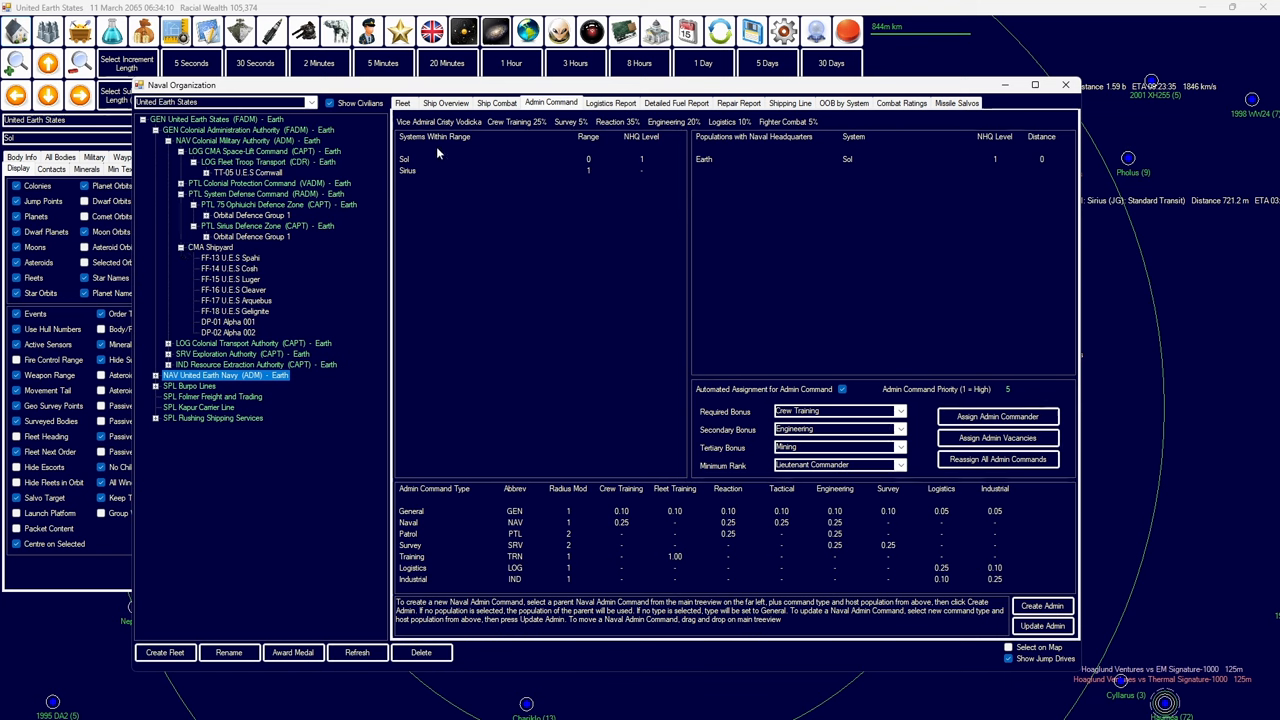
mouse_move(377, 123)
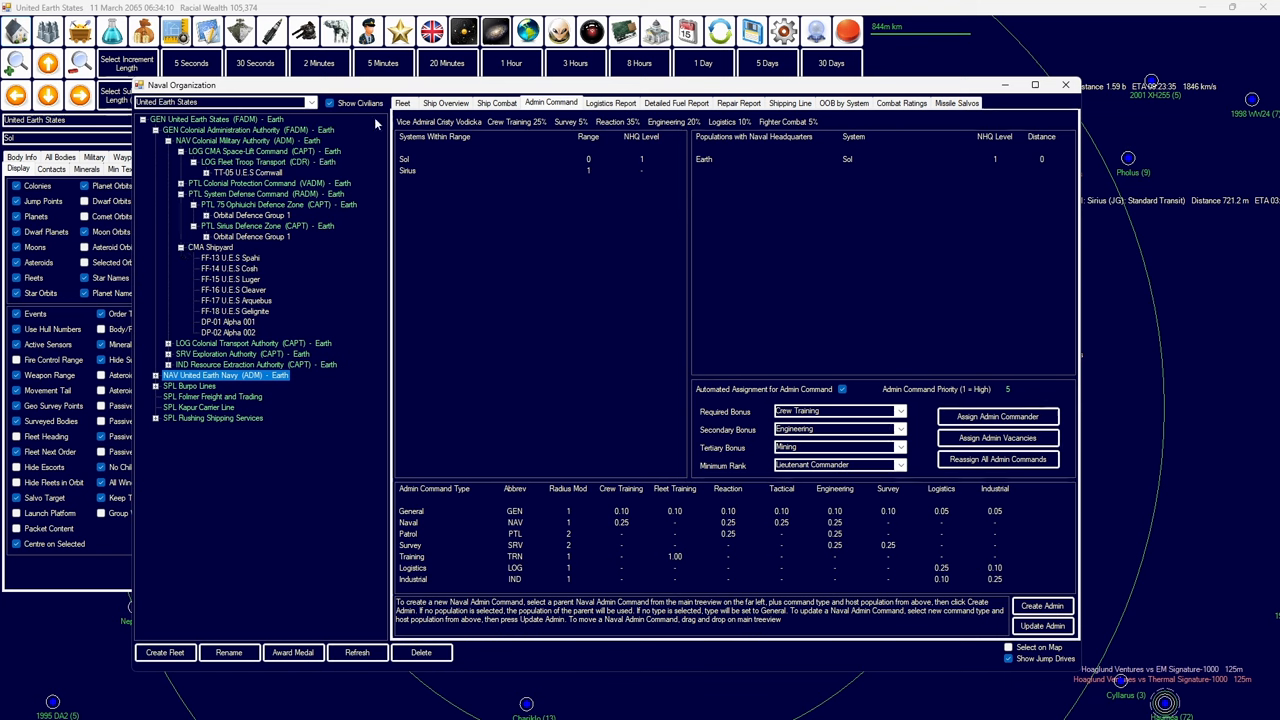
left_click(182, 183)
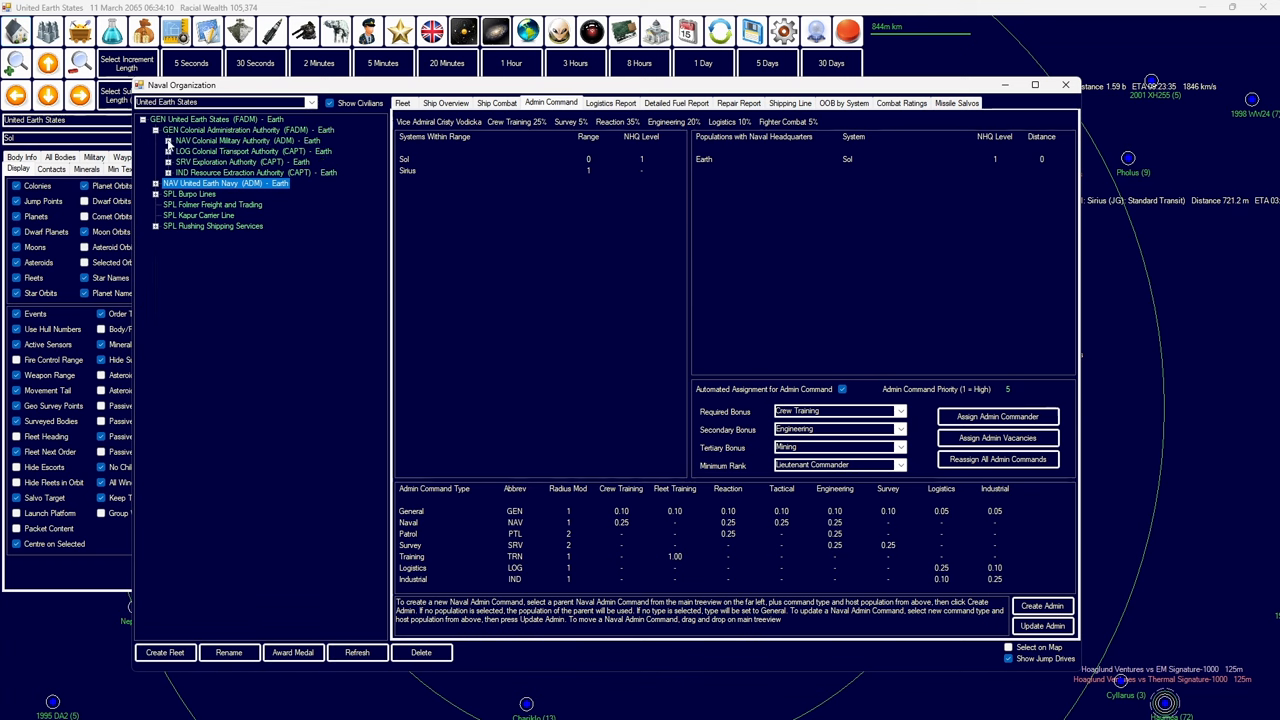
left_click(245, 130)
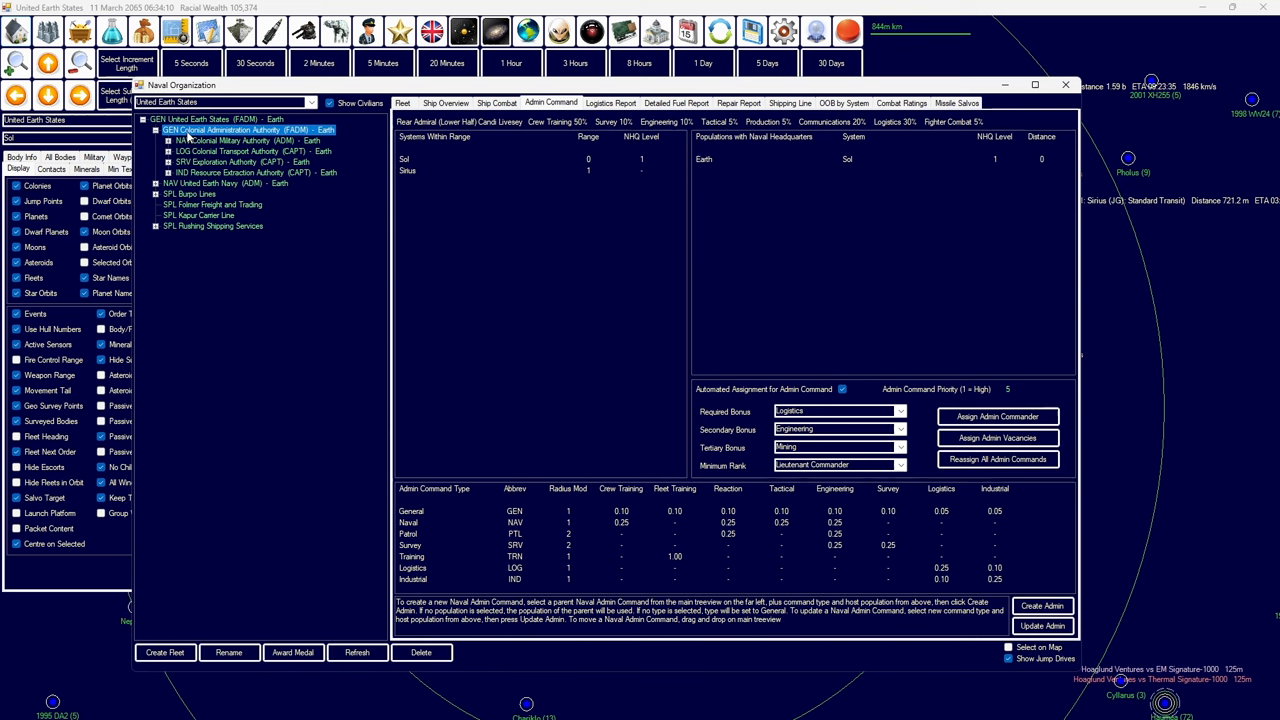
- Expand the Colonial Transport Authority and Resource Extraction Authority formations
left_click(250, 151)
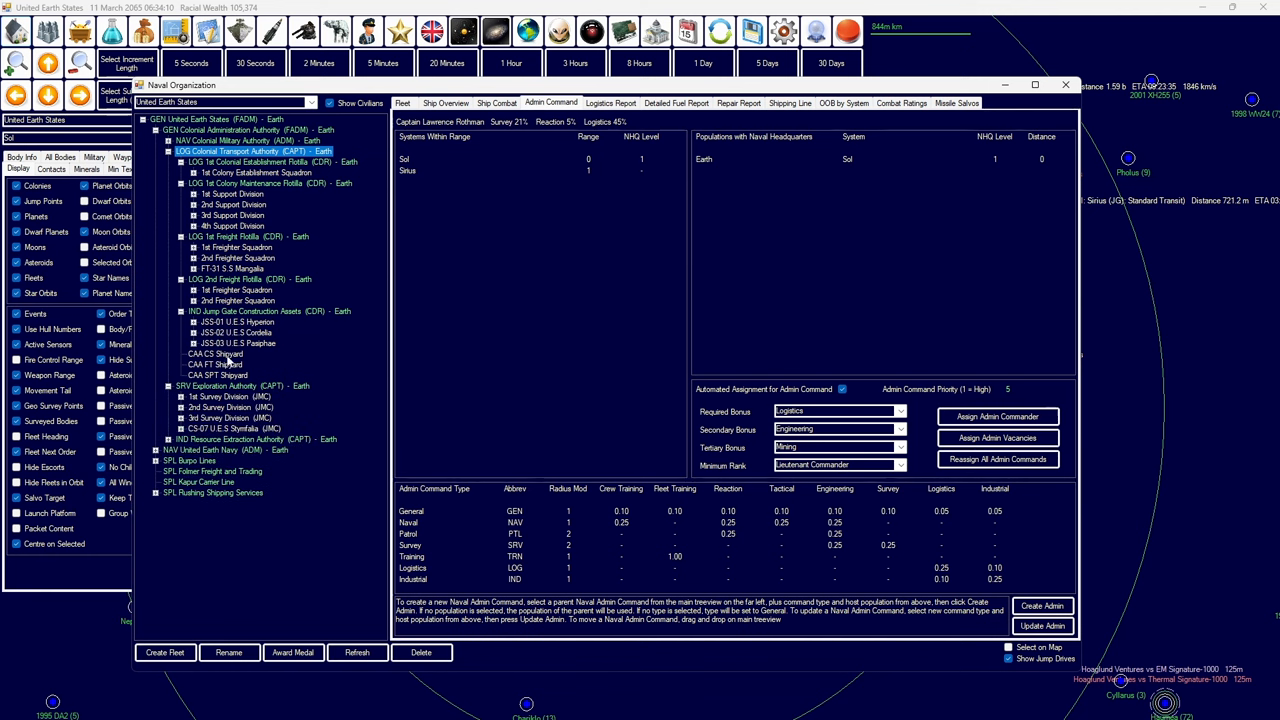
left_click(258, 439)
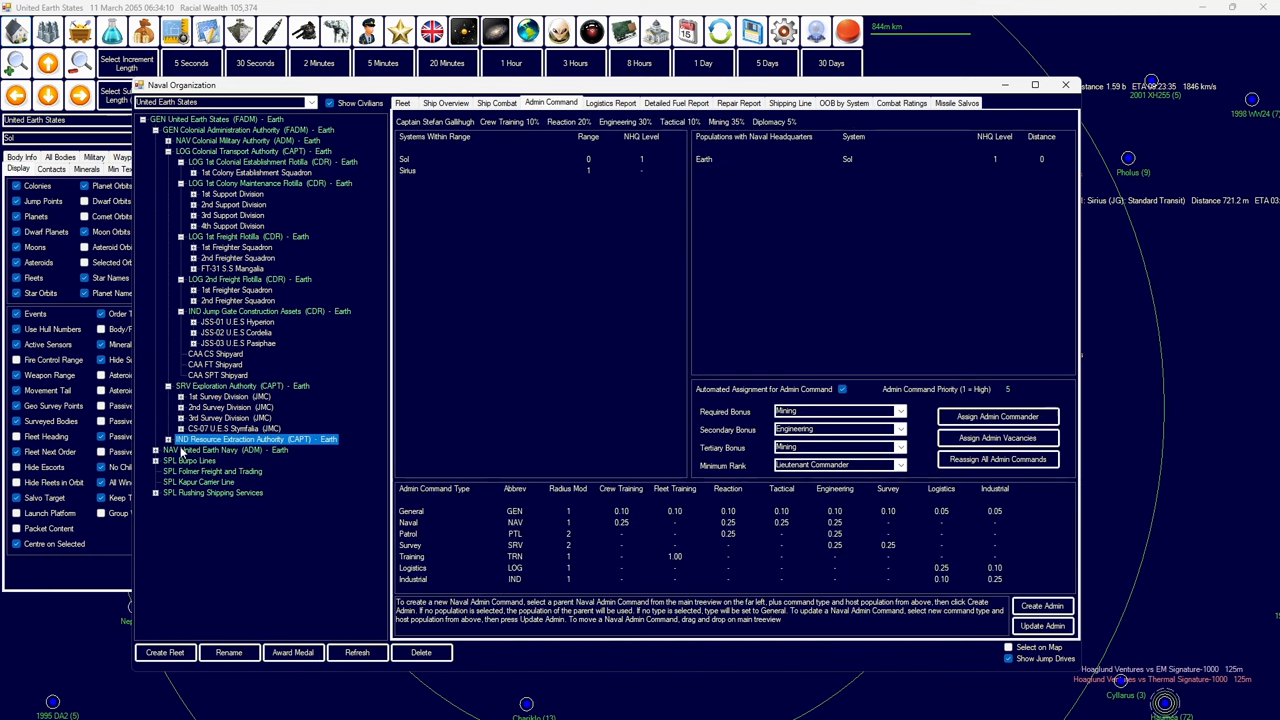
left_click(170, 439)
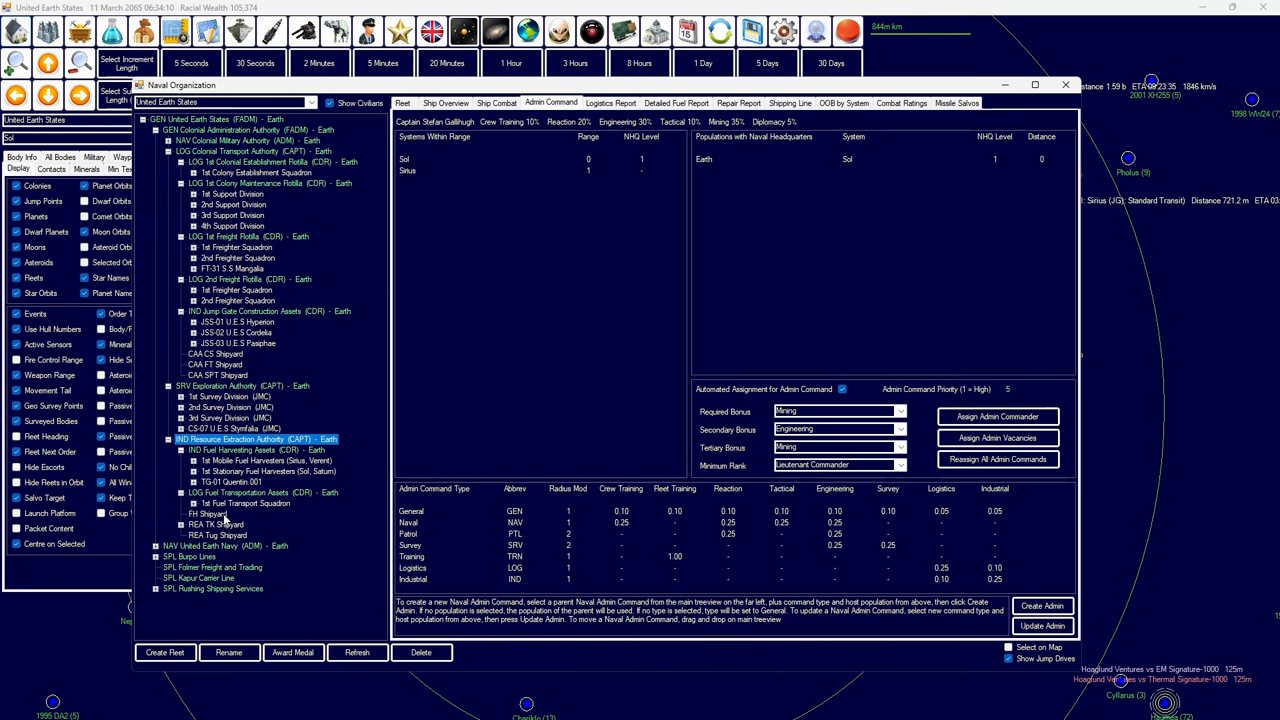
left_click(168, 439)
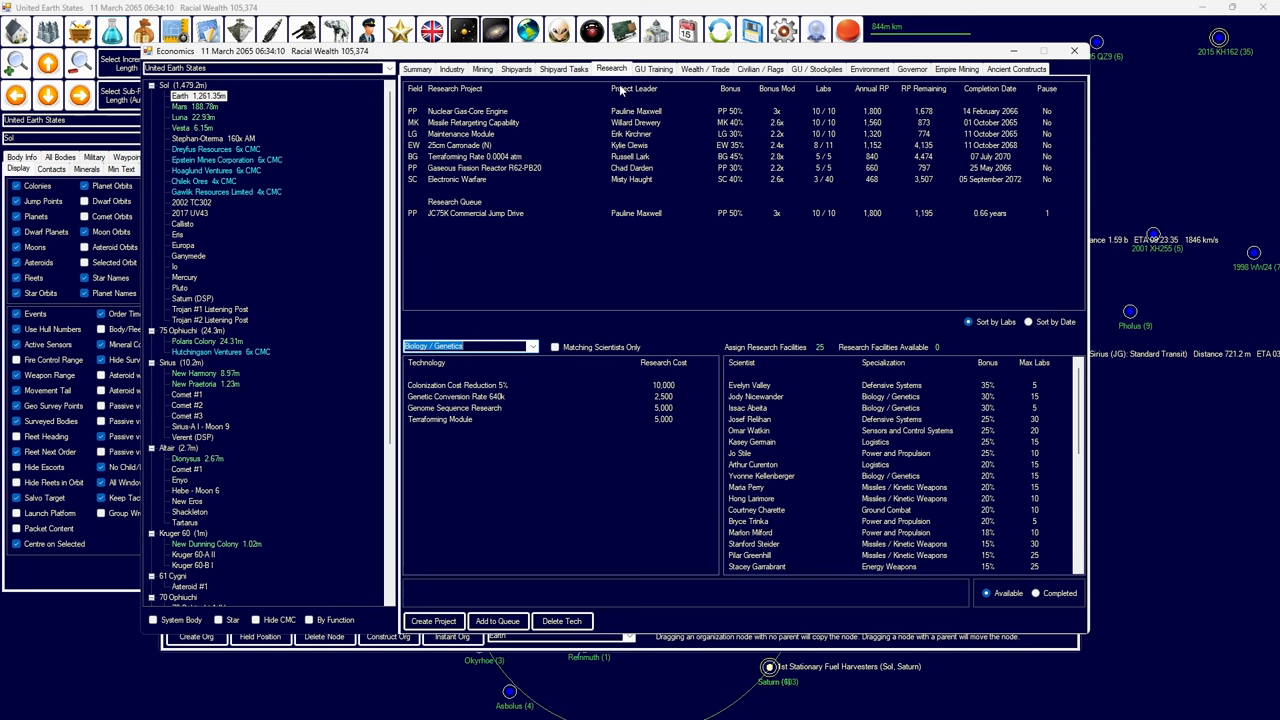
- Review empire mineral stockpiles, then show Construction Factory industry for 2002 TC302
left_click(957, 69)
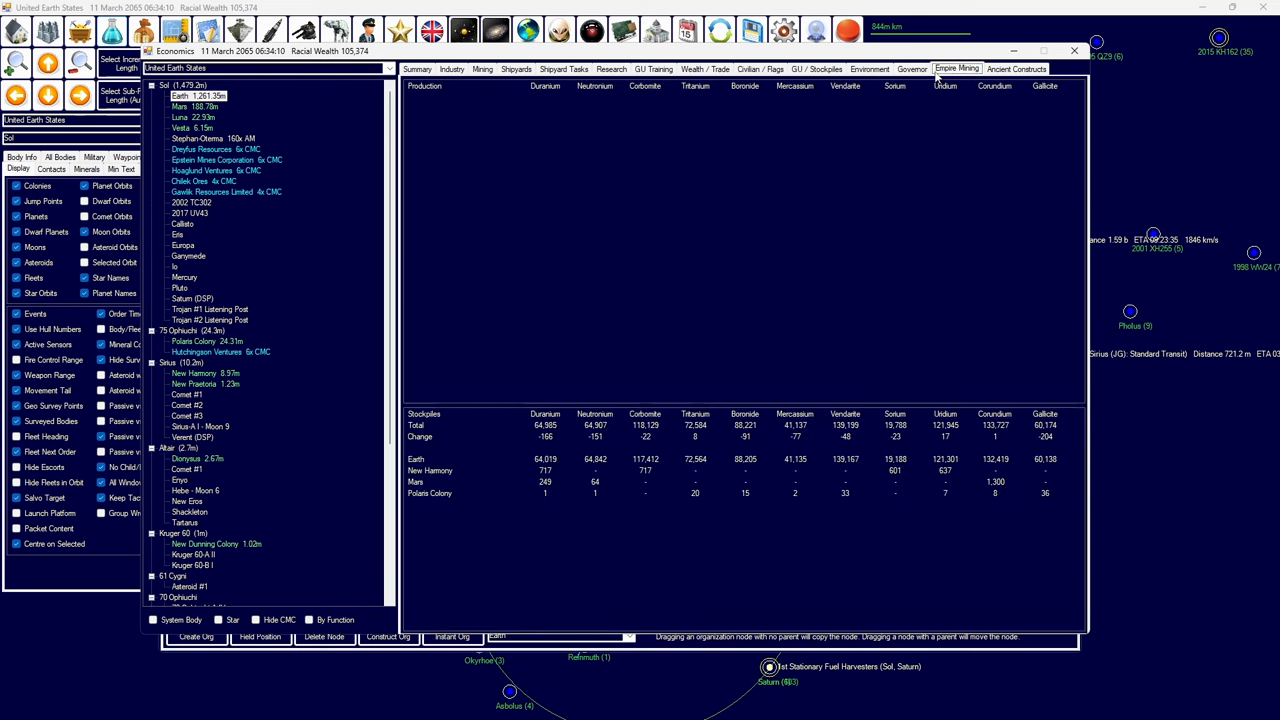
mouse_move(261, 126)
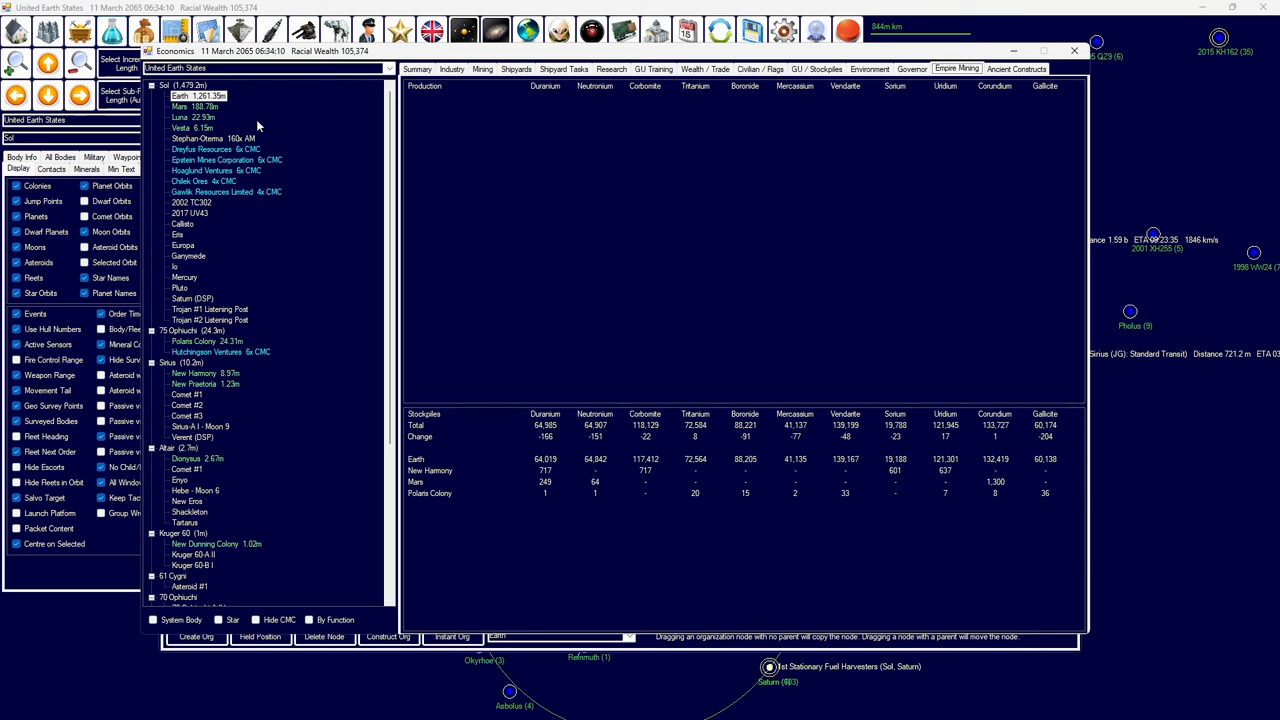
left_click(452, 69)
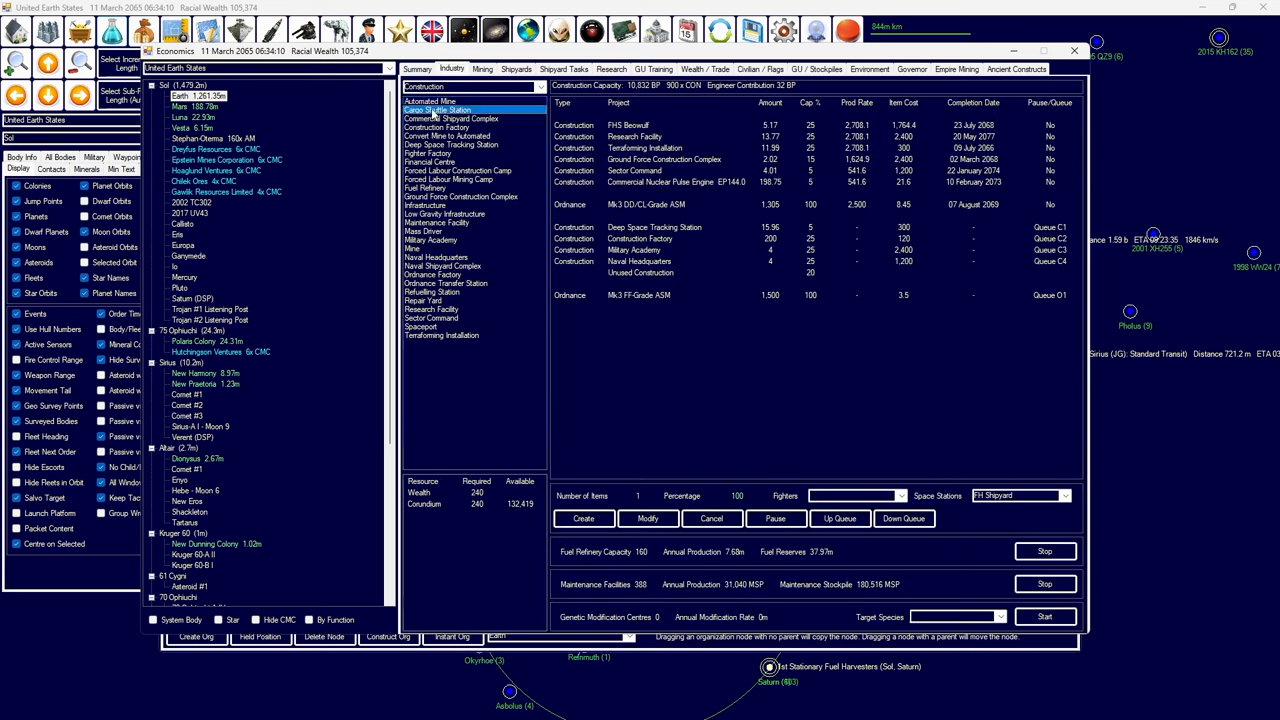
left_click(460, 127)
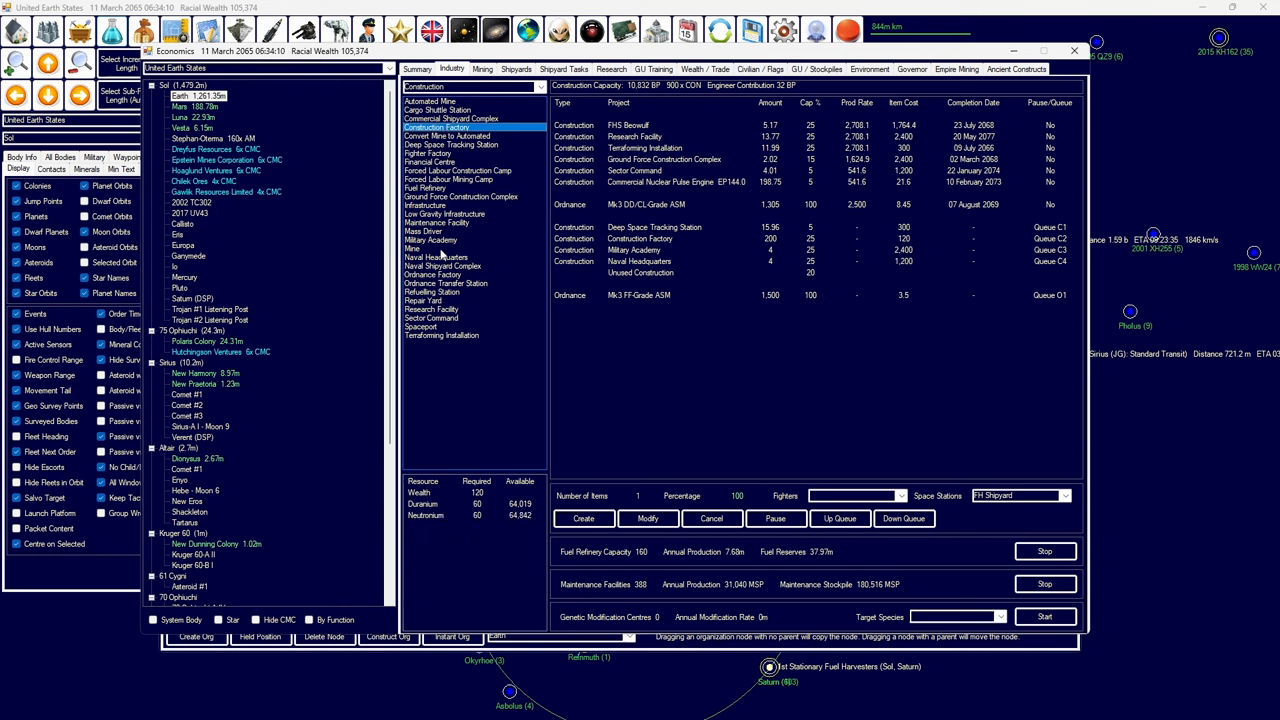
left_click(430, 308)
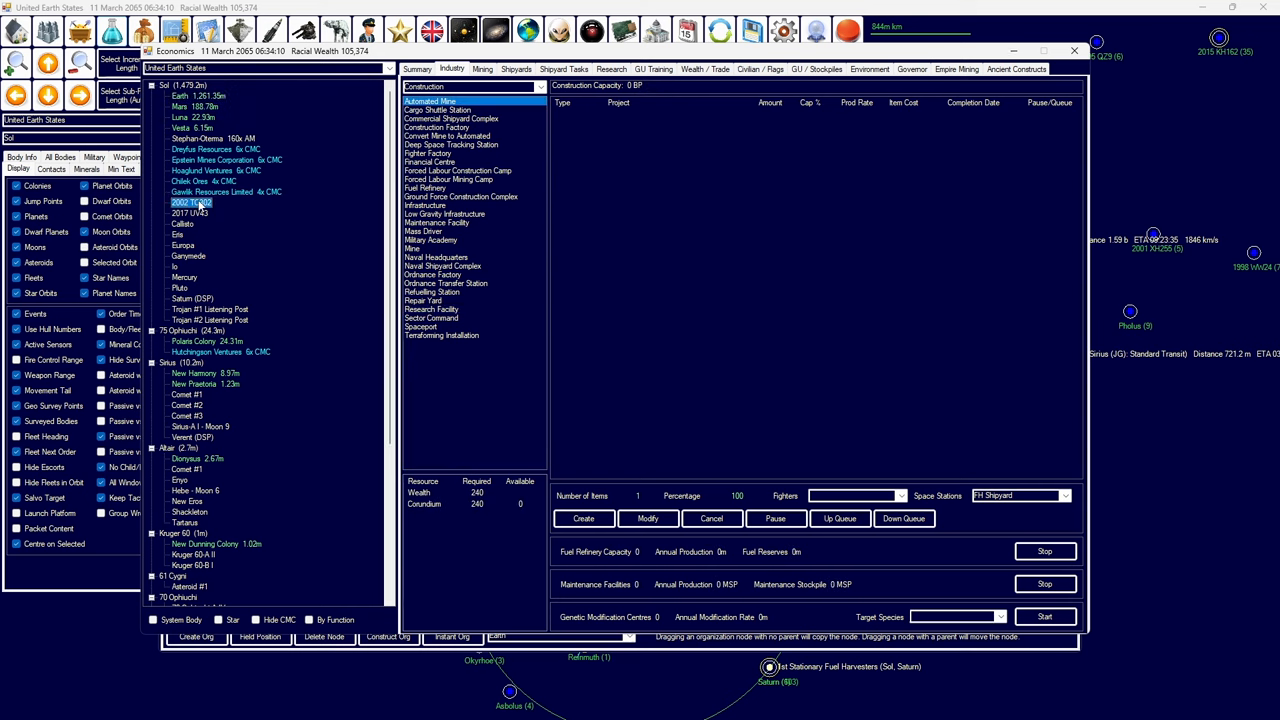
- Compare the mineral deposits on 2002 TC302 and Pluto
left_click(482, 68)
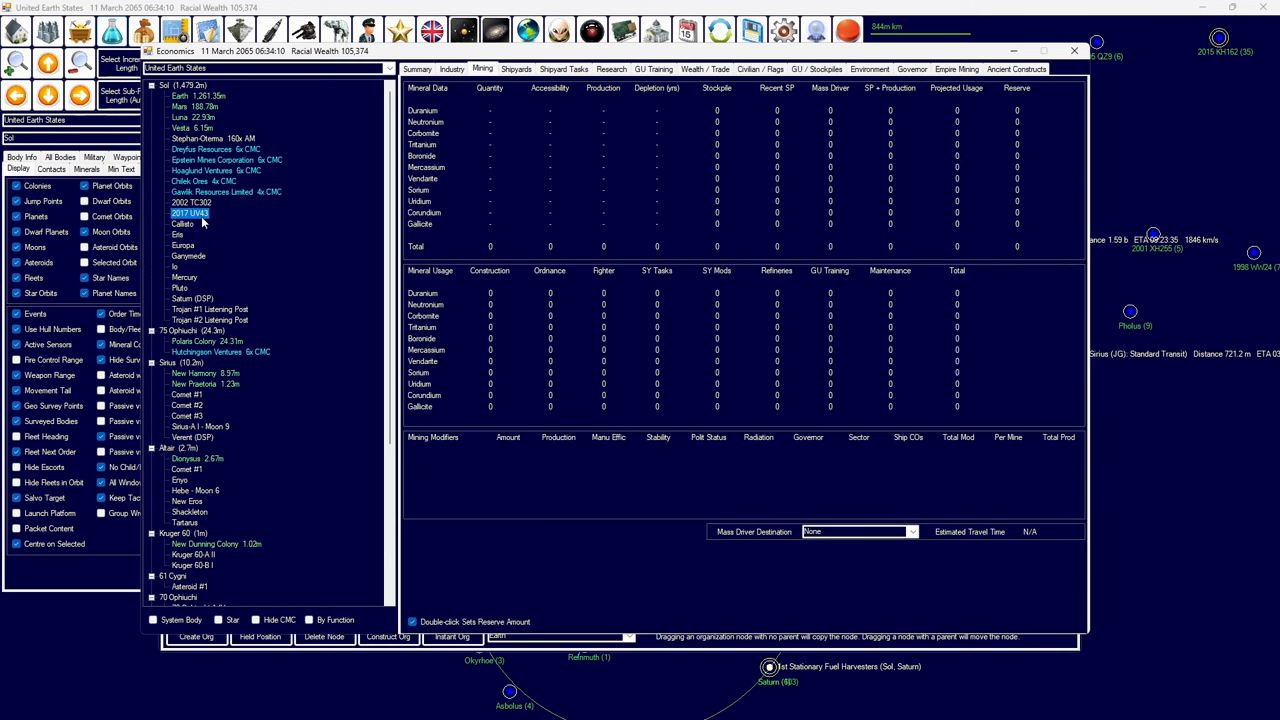
left_click(190, 202)
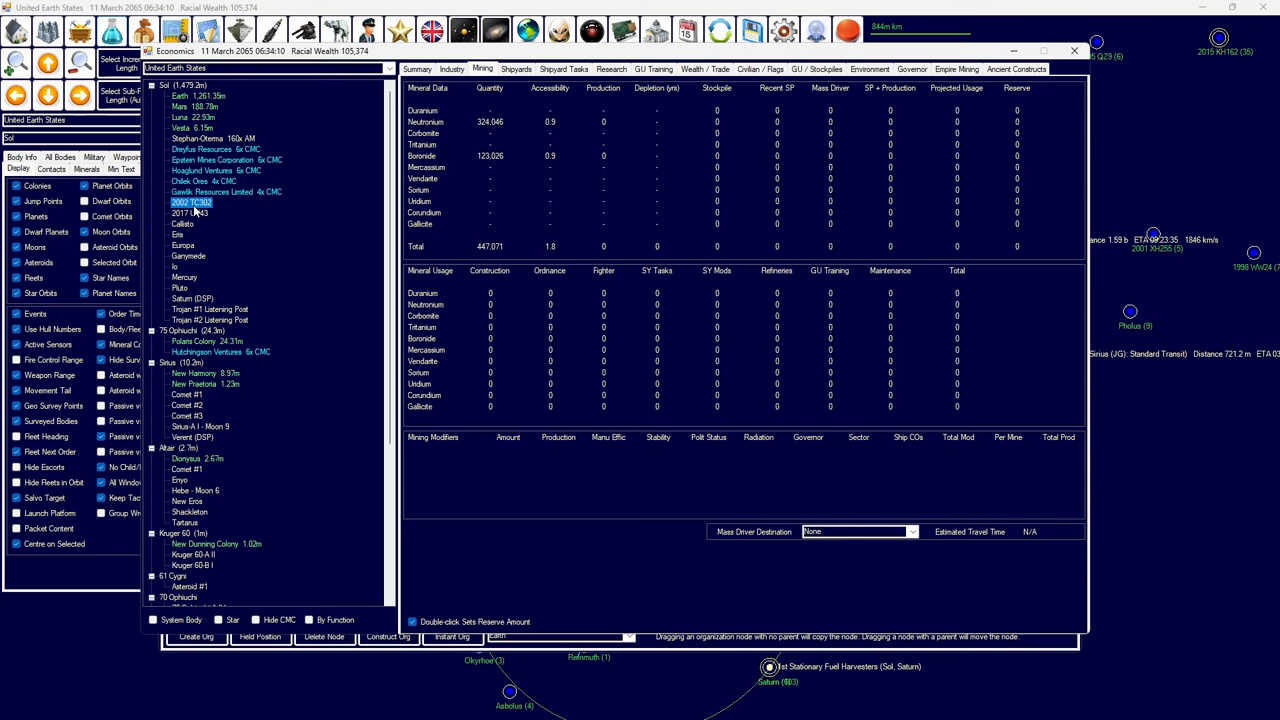
left_click(181, 288)
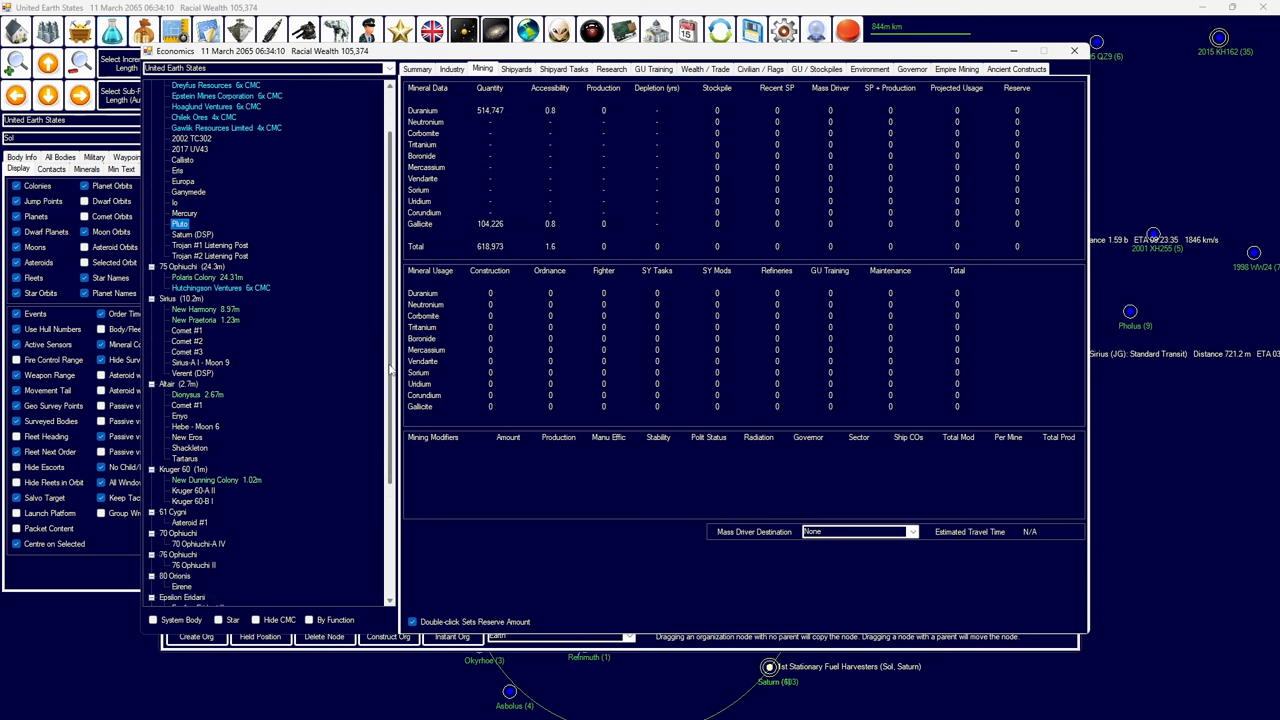
- Check V1216 Sagittarii I's mineral deposits and its colony summary
scroll("down", 3)
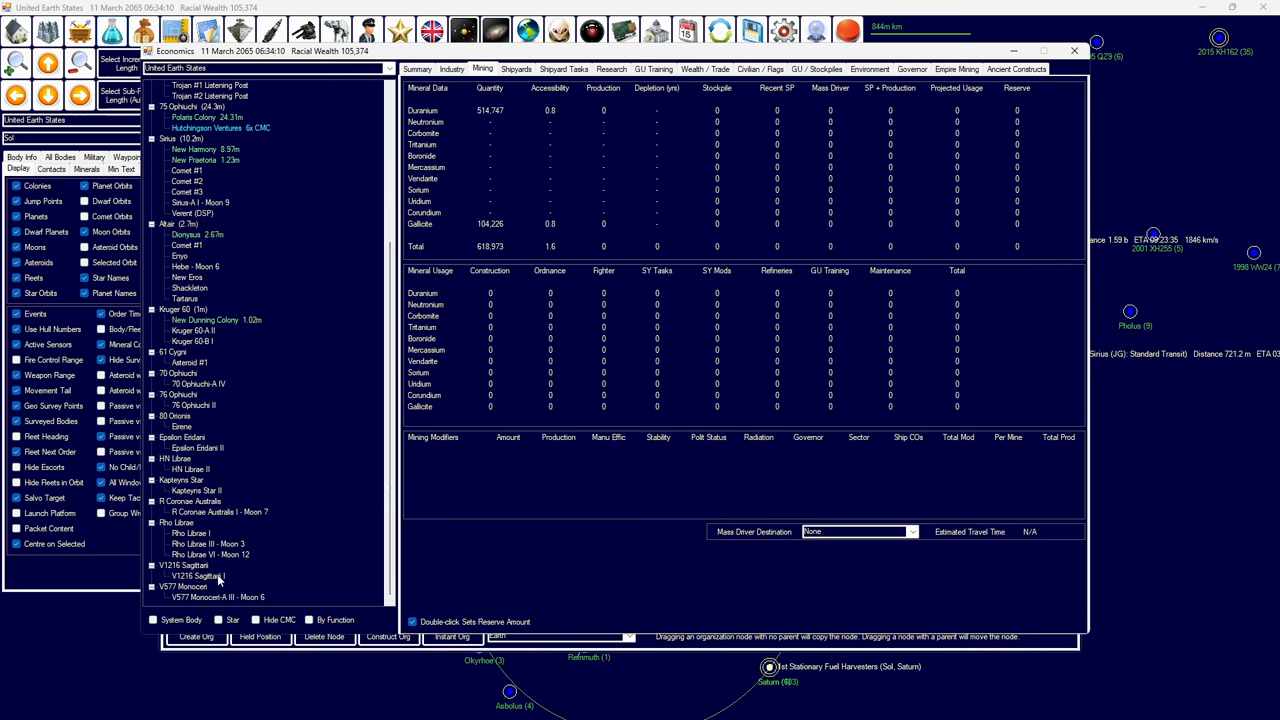
left_click(196, 575)
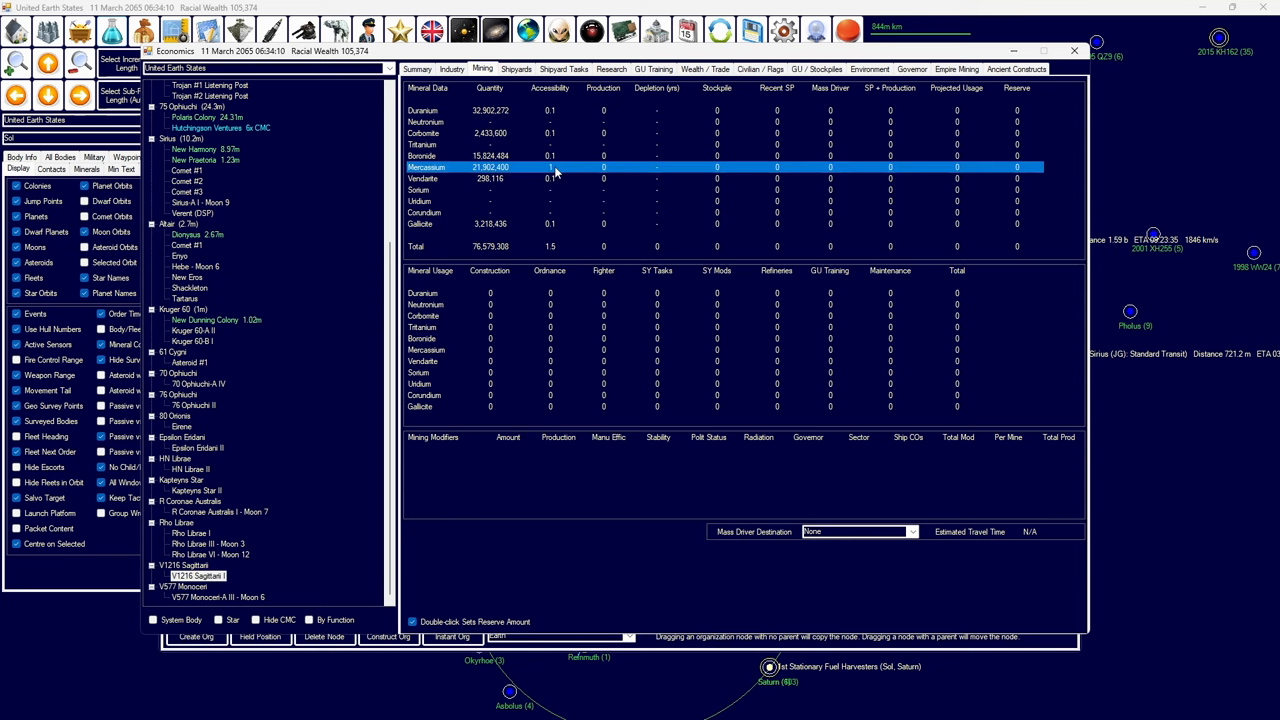
left_click(418, 68)
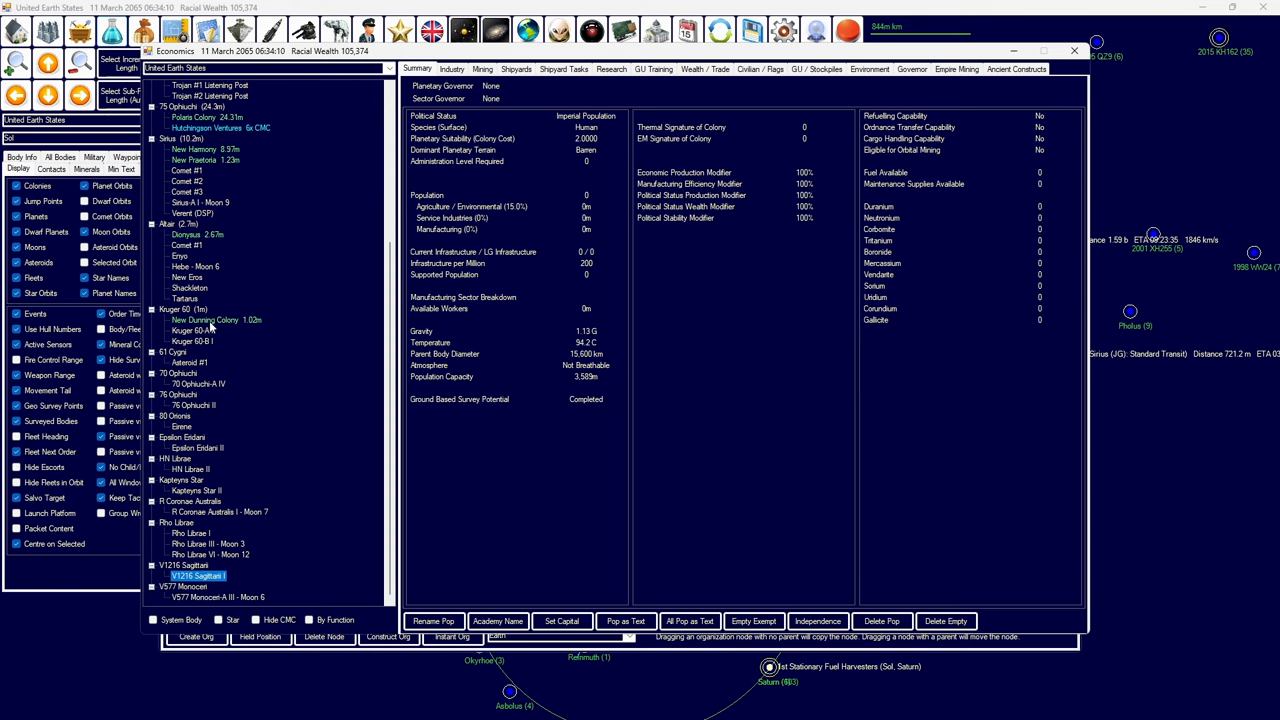
left_click(483, 68)
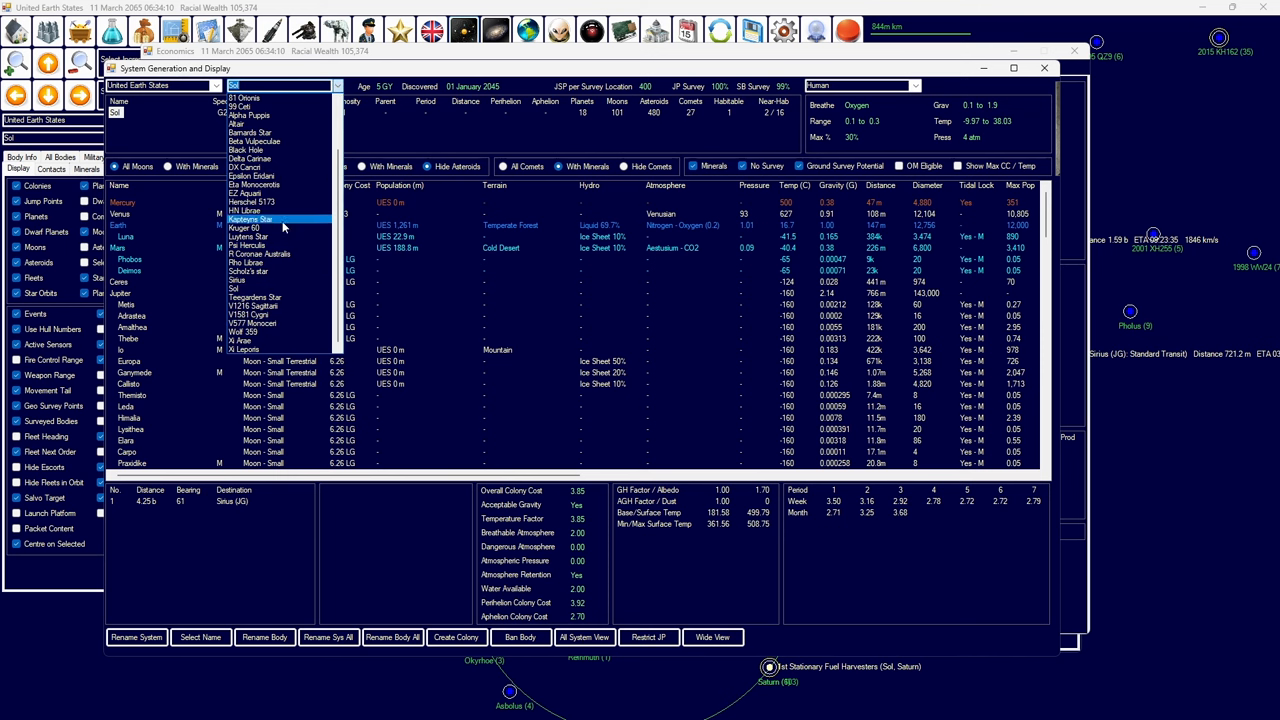
- Show the Kruger 60 system's bodies and inspect Kruger 60-A I's colony cost and minerals
left_click(246, 228)
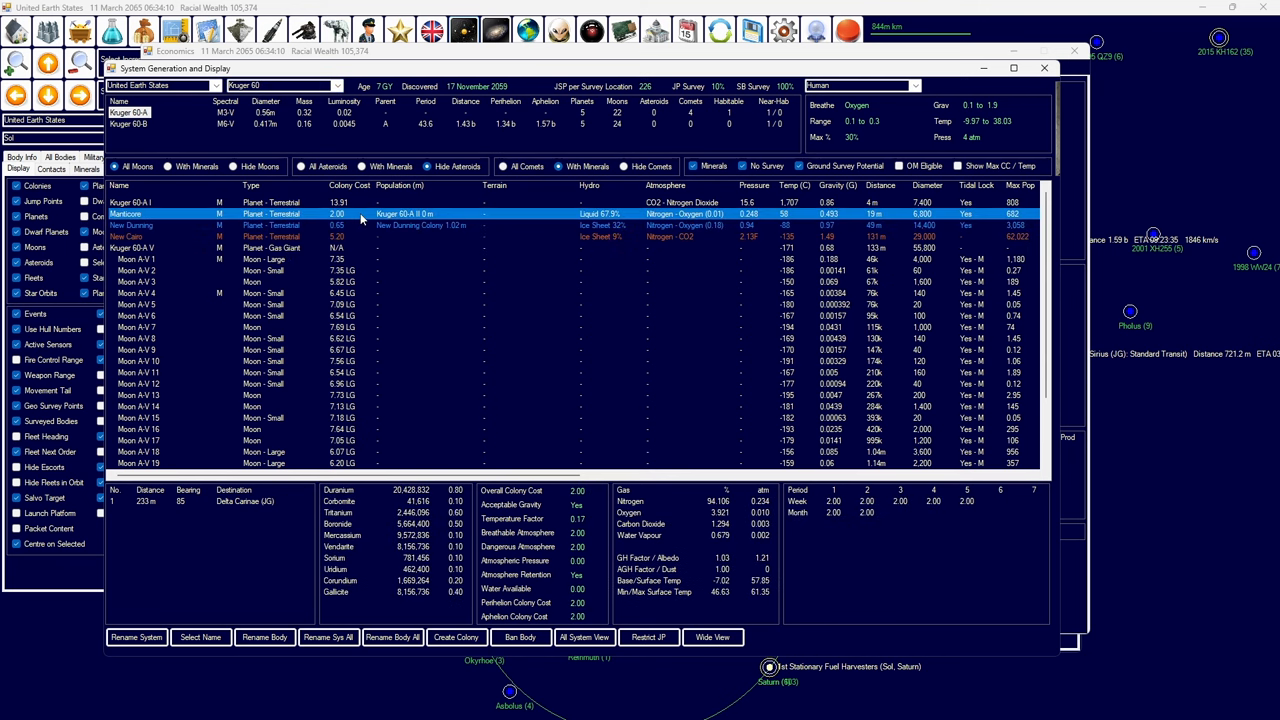
mouse_move(350, 232)
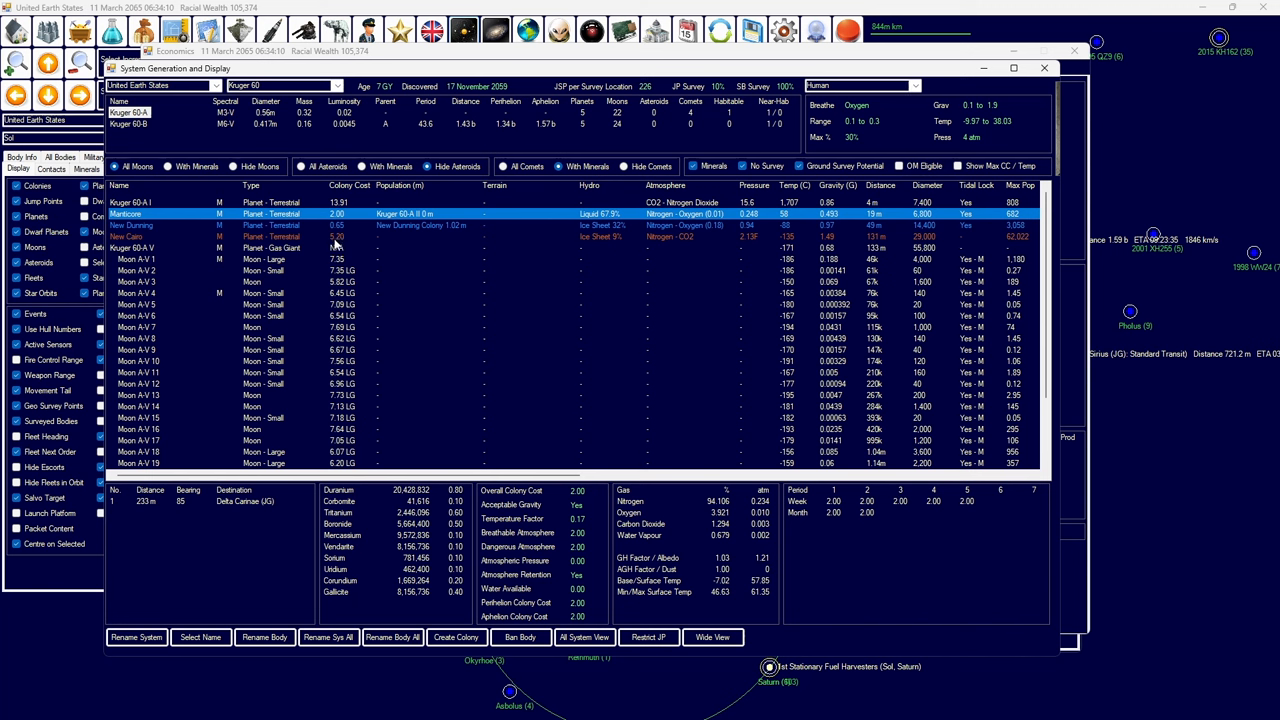
left_click(300, 237)
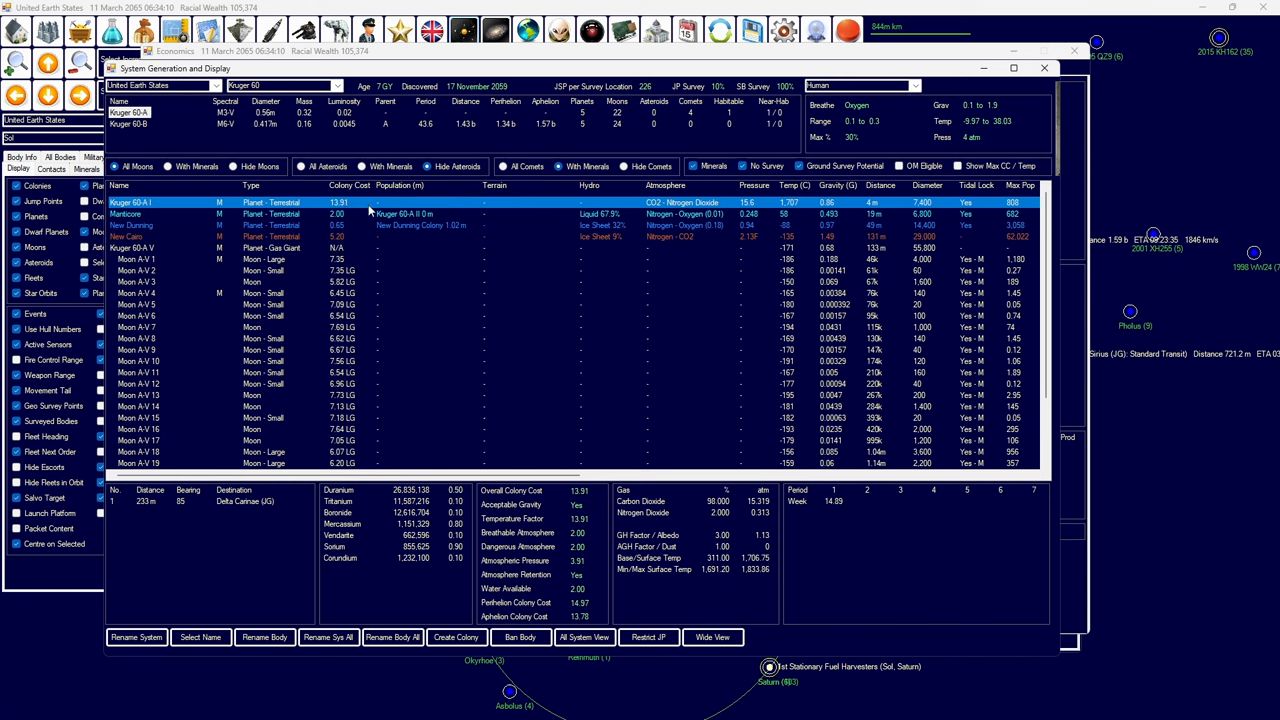
mouse_move(343, 237)
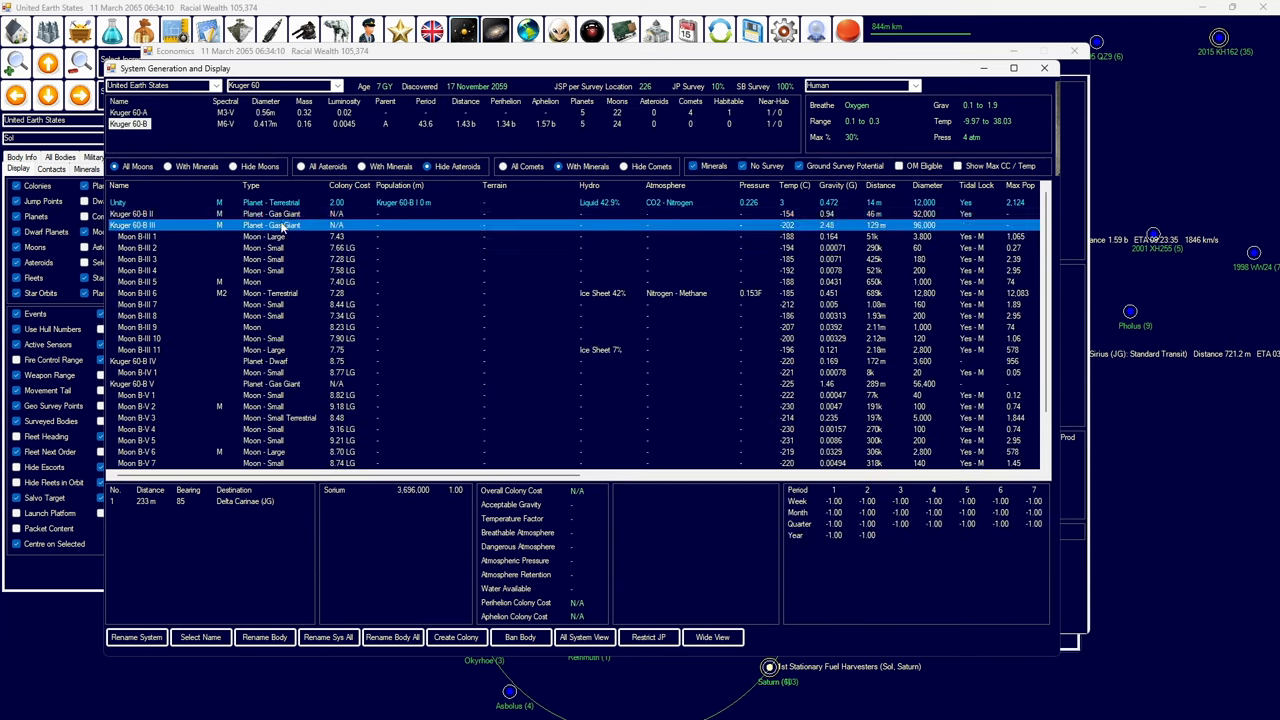
left_click(260, 293)
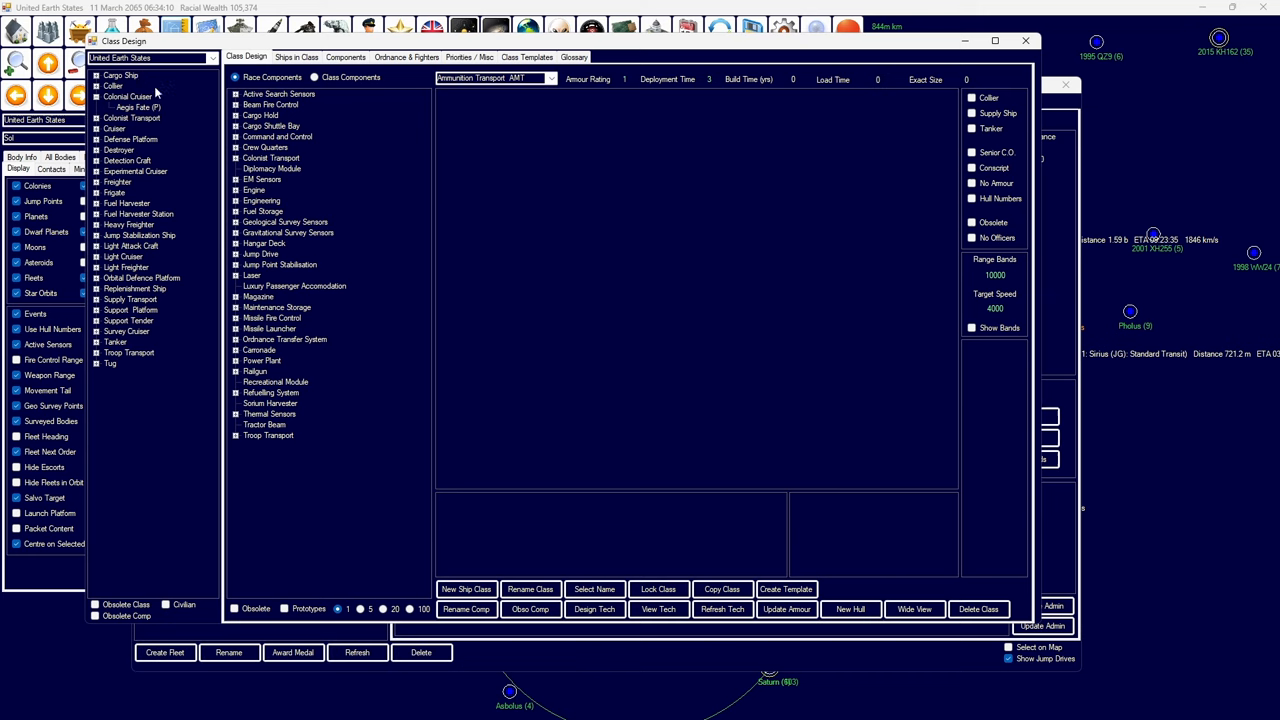
mouse_move(107, 180)
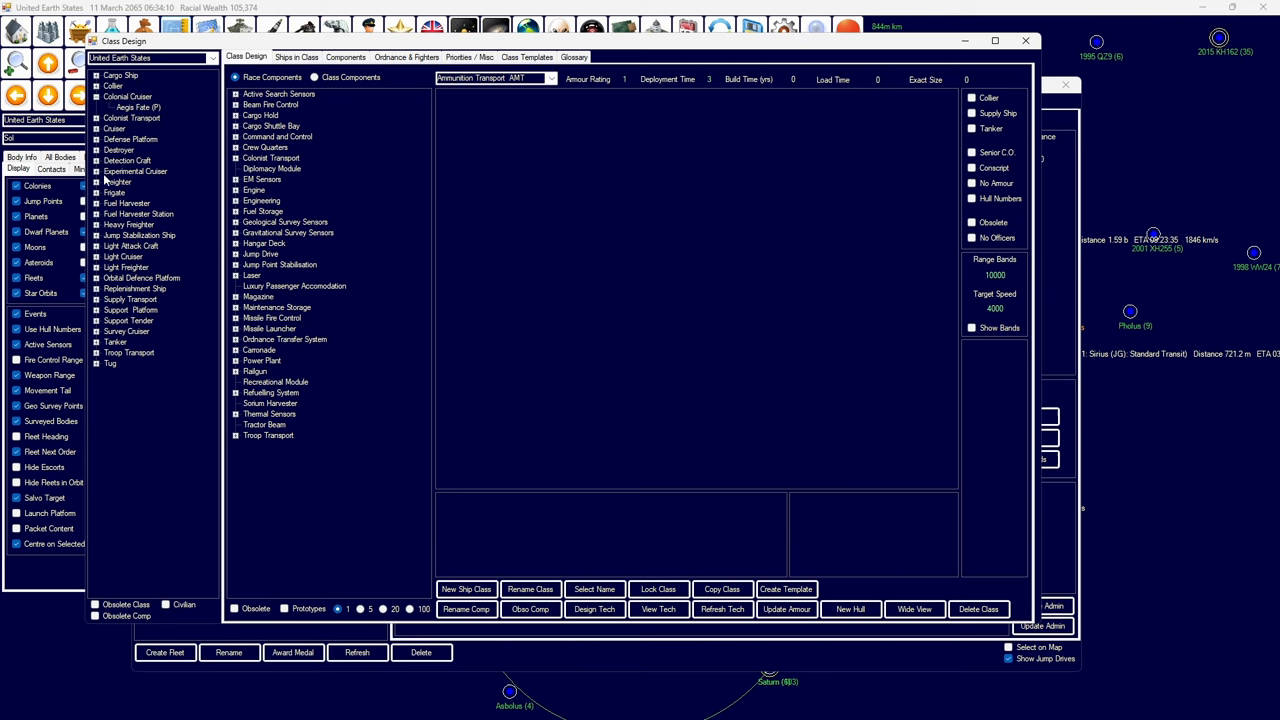
- Expand the Frigate designs and view the San Martin and Aegis Fate classes
left_click(115, 192)
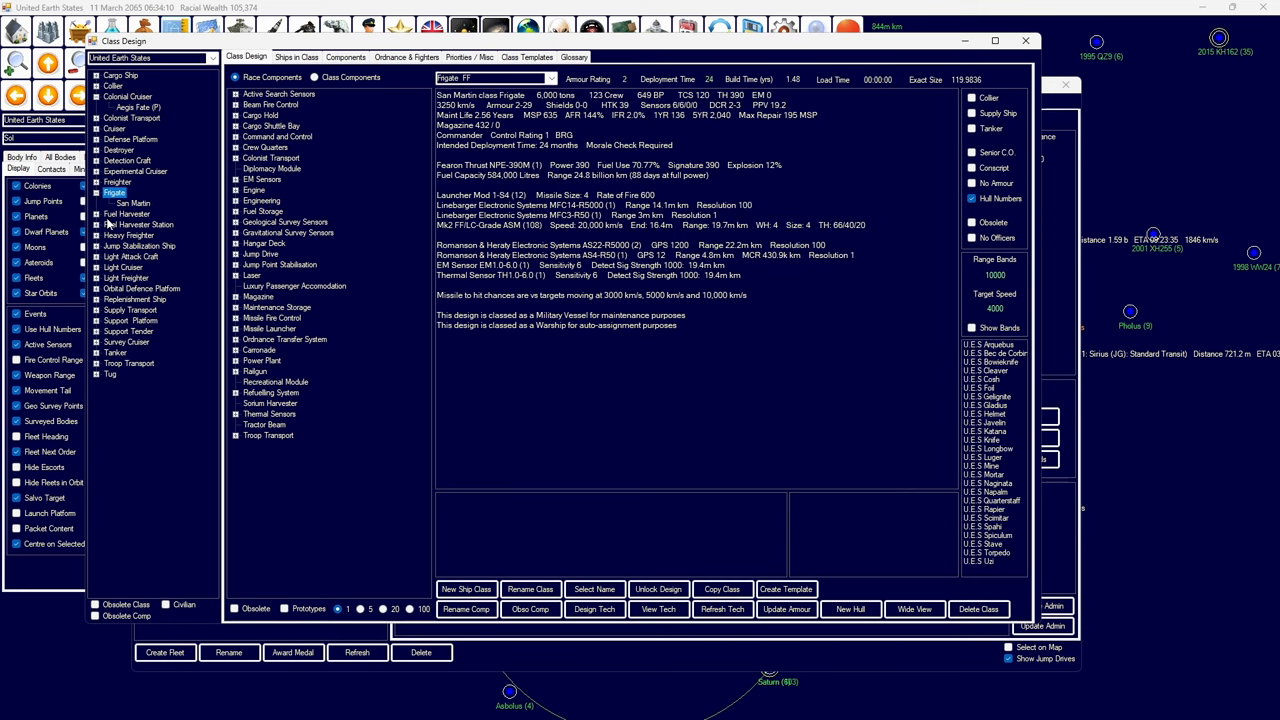
left_click(132, 203)
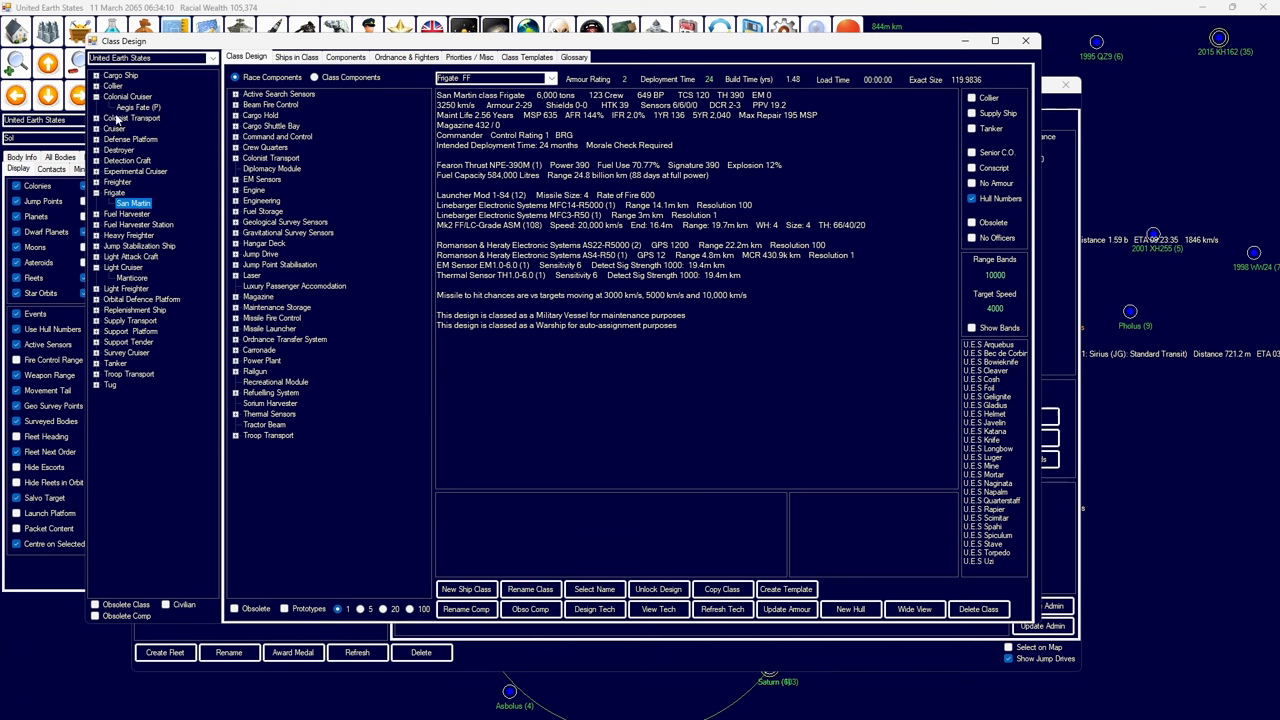
left_click(137, 107)
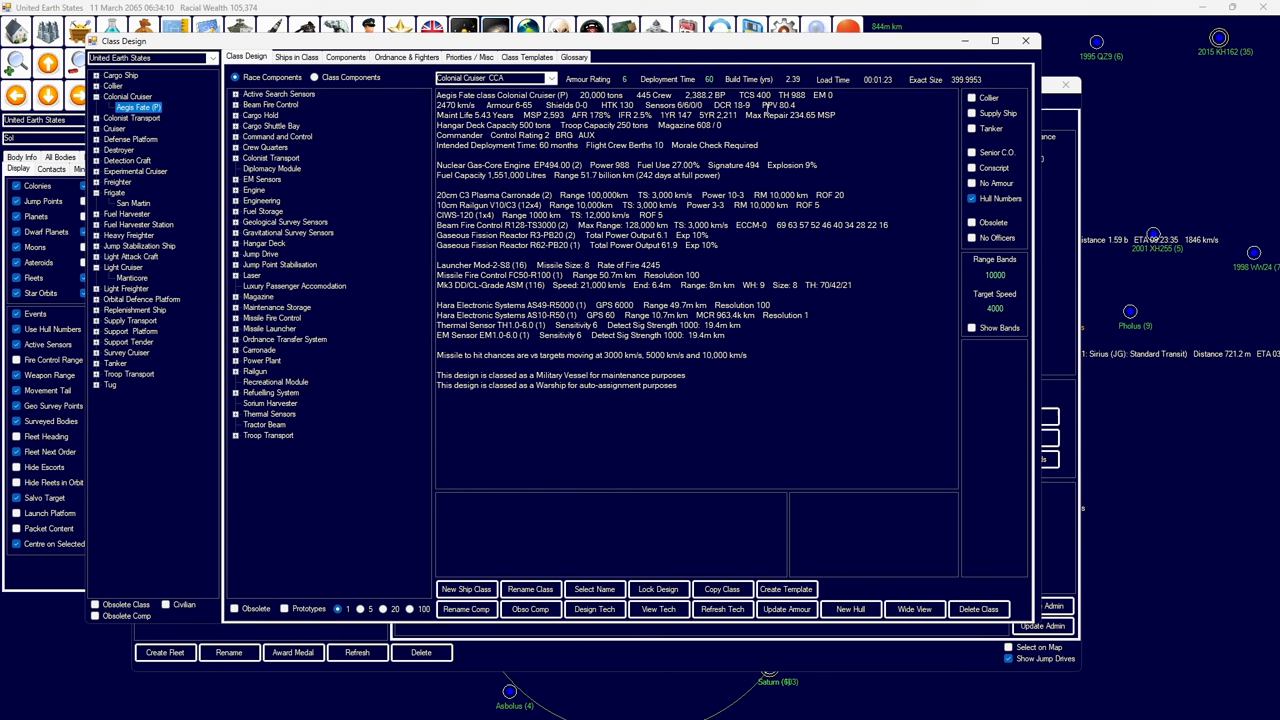
- Inspect the Aardvark cargo ship and Gemini replenishment ship designs, then close Class Design
left_click(120, 75)
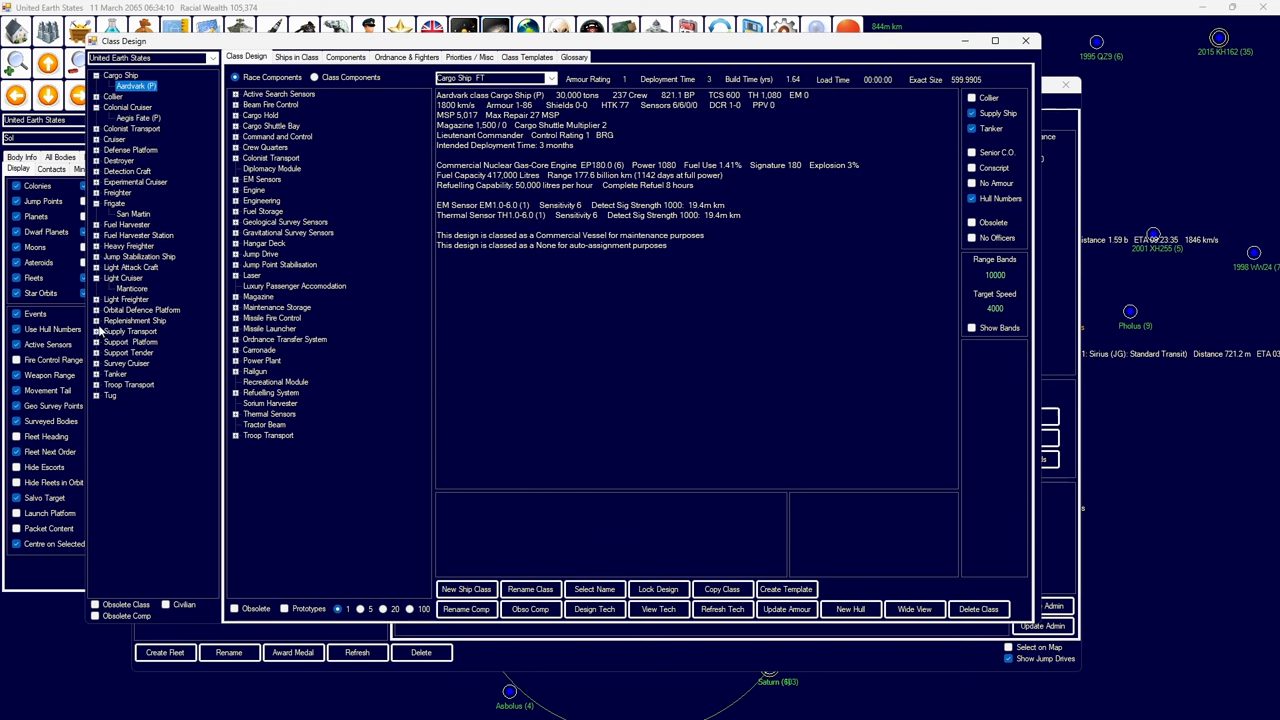
left_click(131, 331)
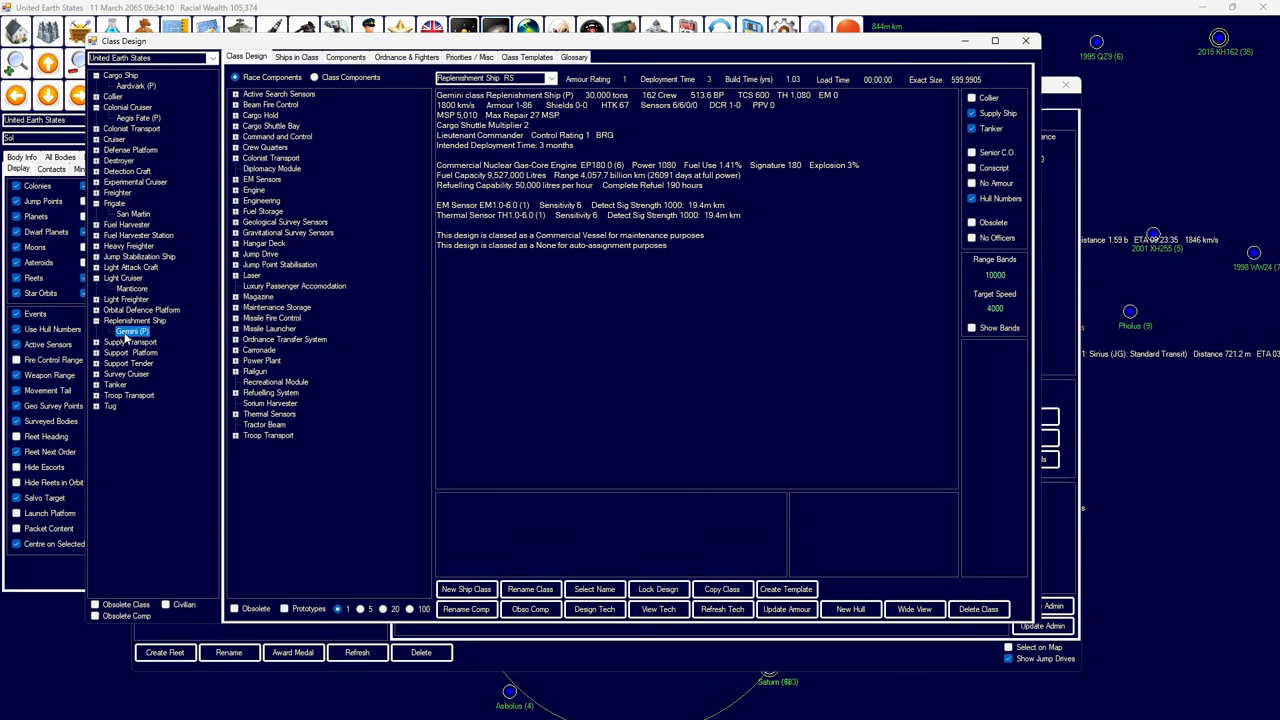
mouse_move(148, 92)
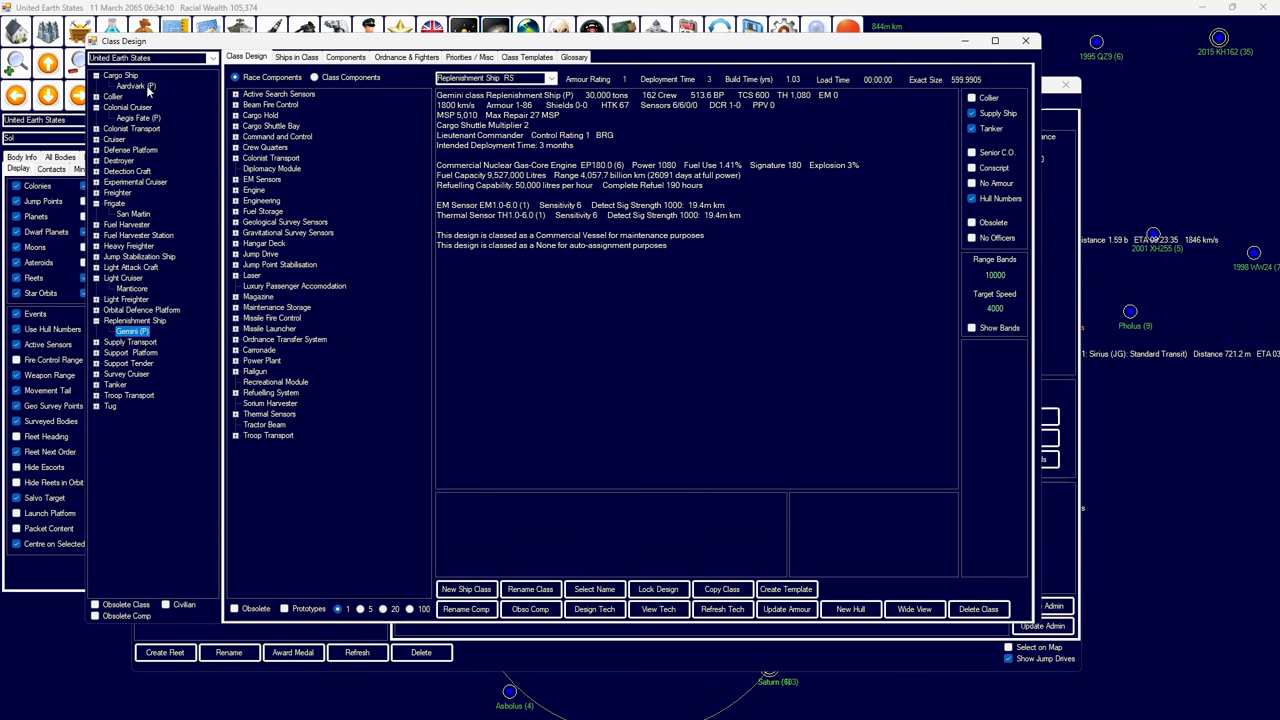
left_click(131, 86)
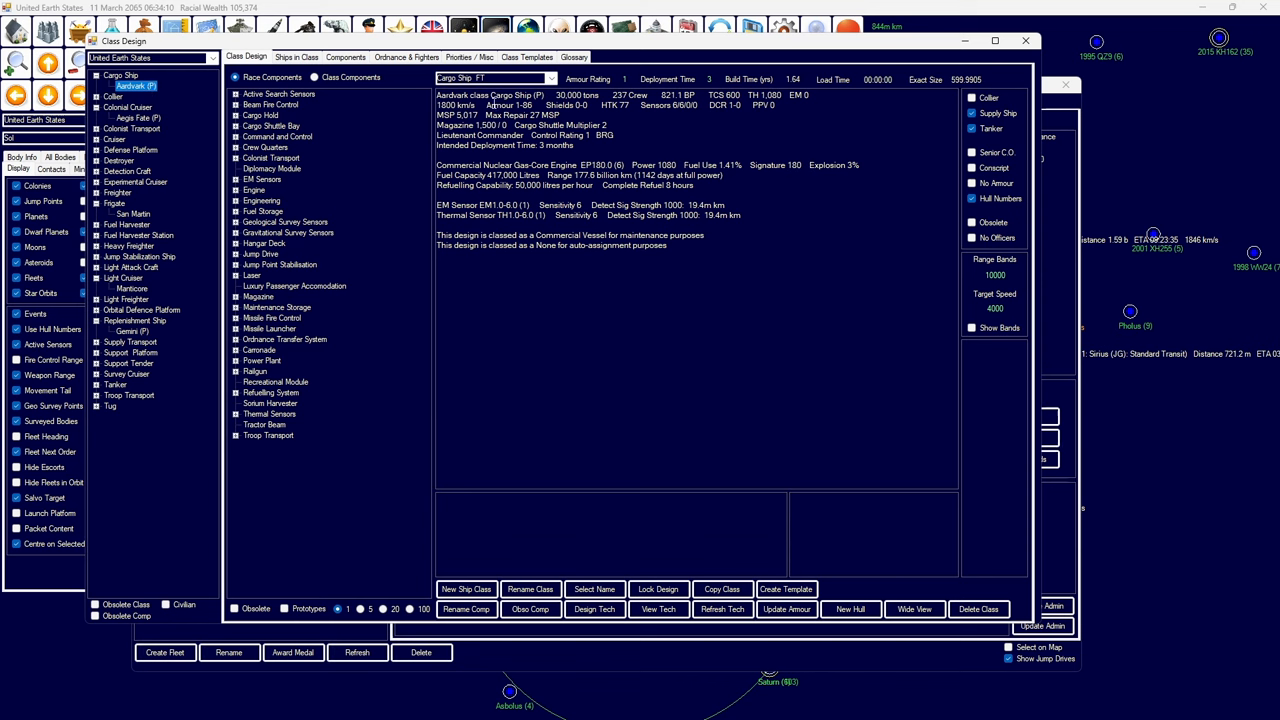
double_click(480, 114)
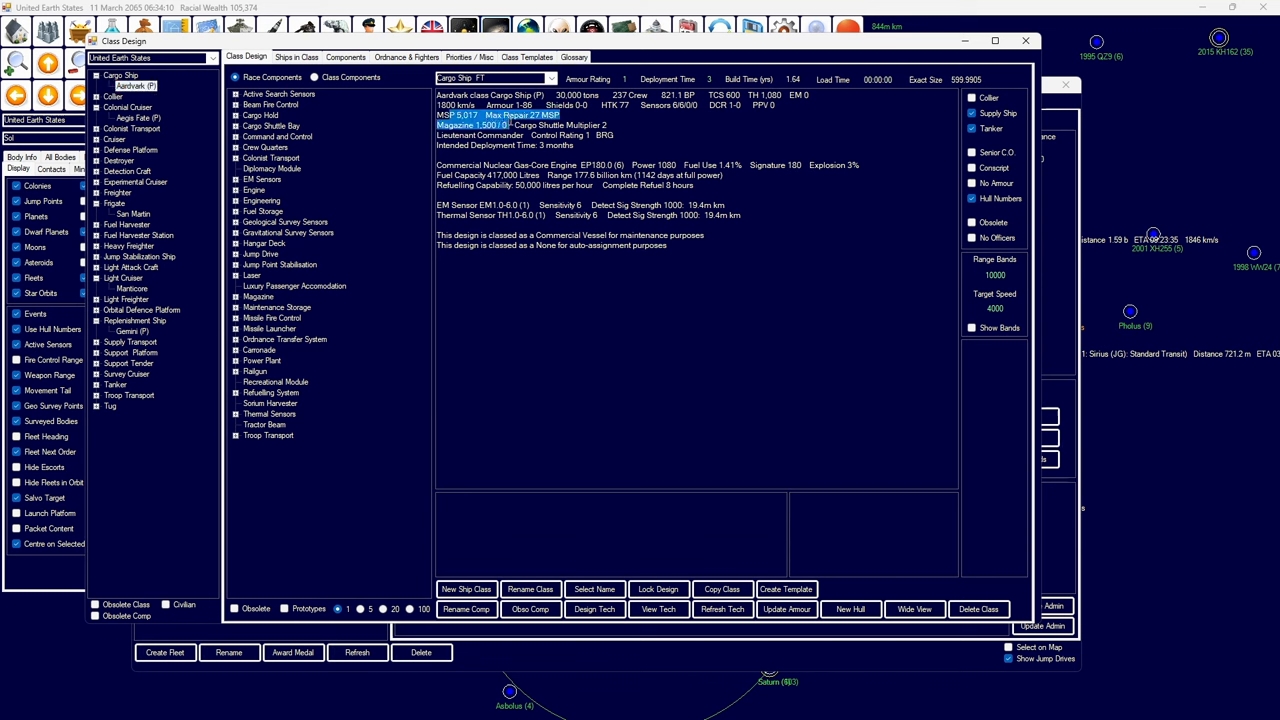
left_click(131, 331)
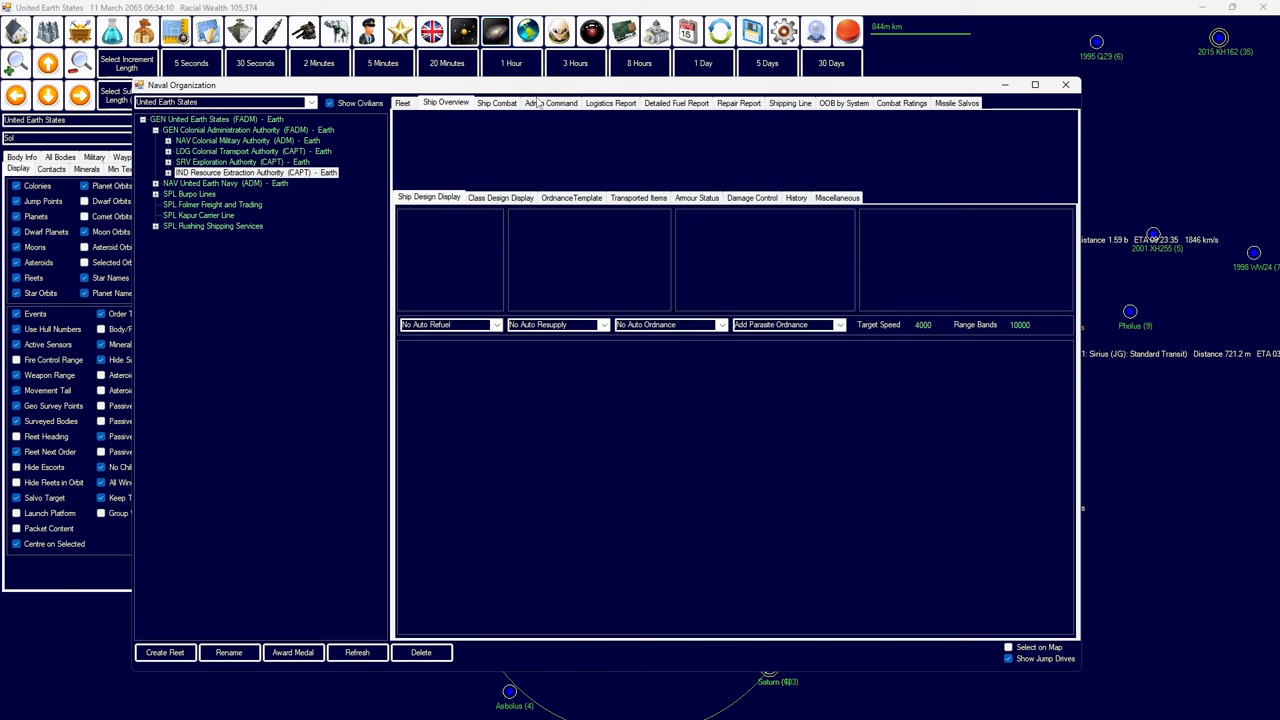
- Close Naval Organization and advance the game clock to 13 March 2065
left_click(550, 103)
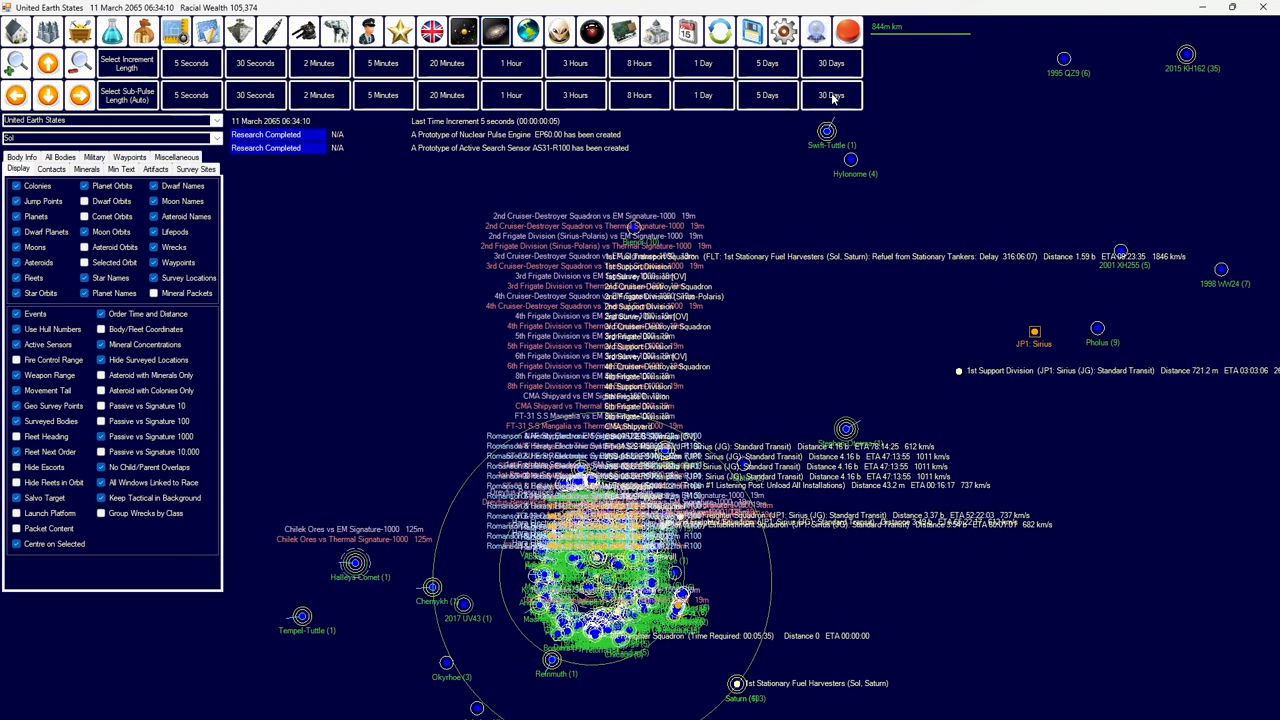
left_click(703, 63)
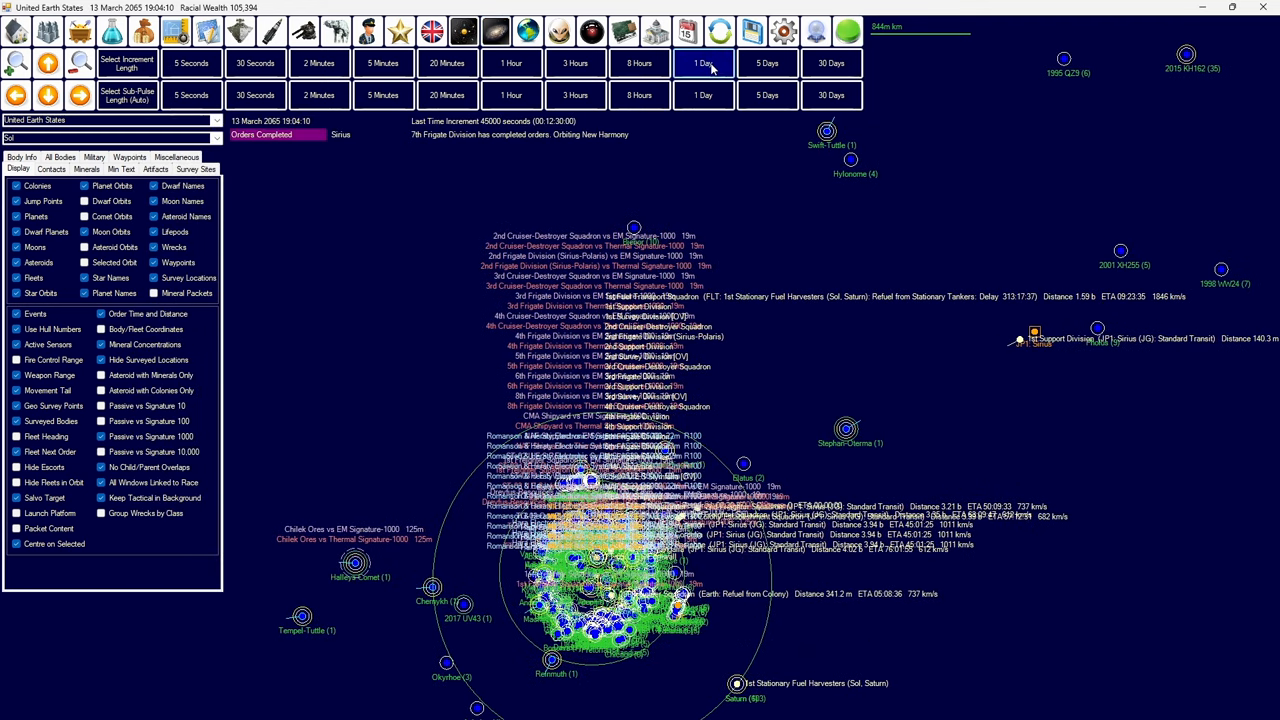
- Advance time to May 2065, show 61 Cygni's mineral survey text, then bring up Economics
left_click(703, 63)
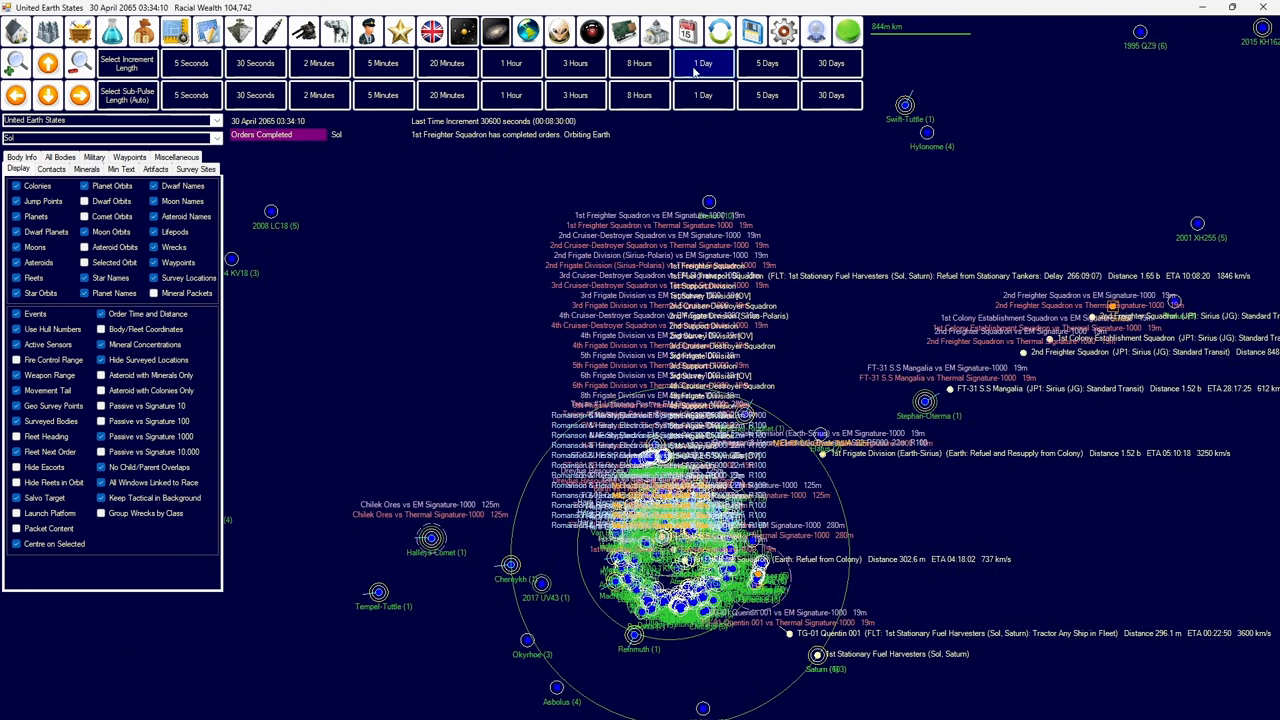
left_click(687, 32)
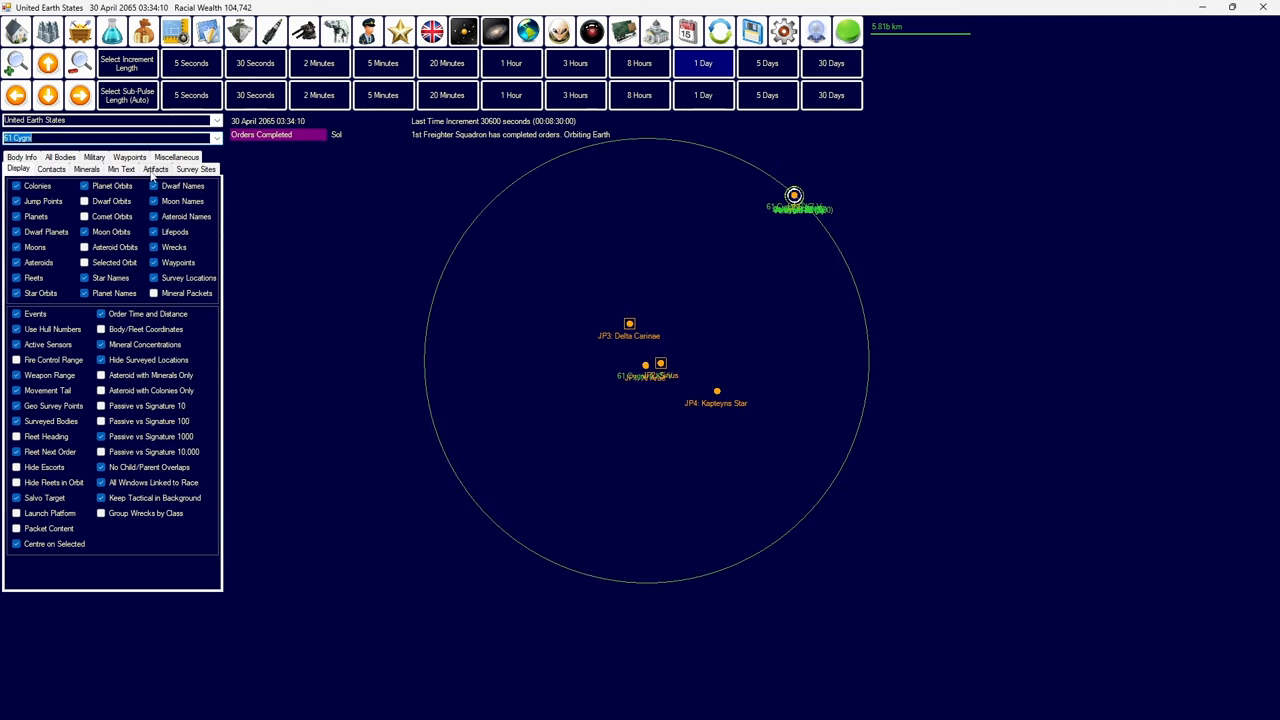
left_click(121, 168)
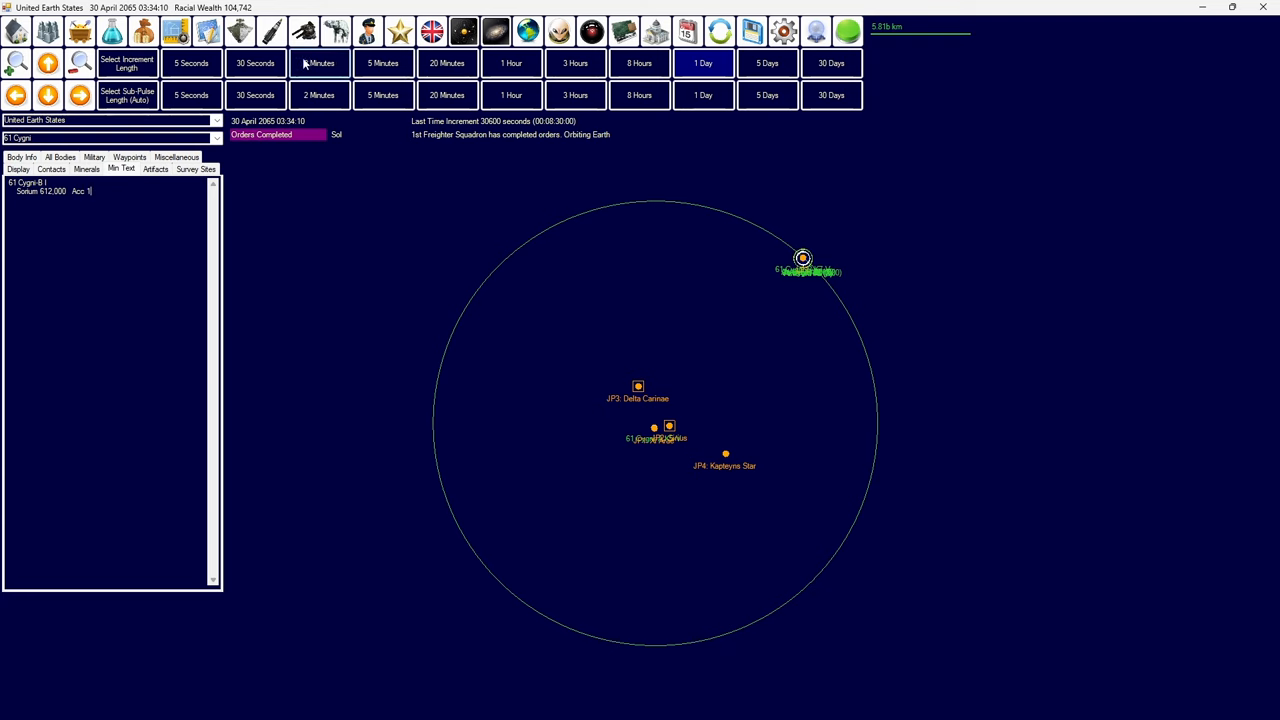
left_click(143, 32)
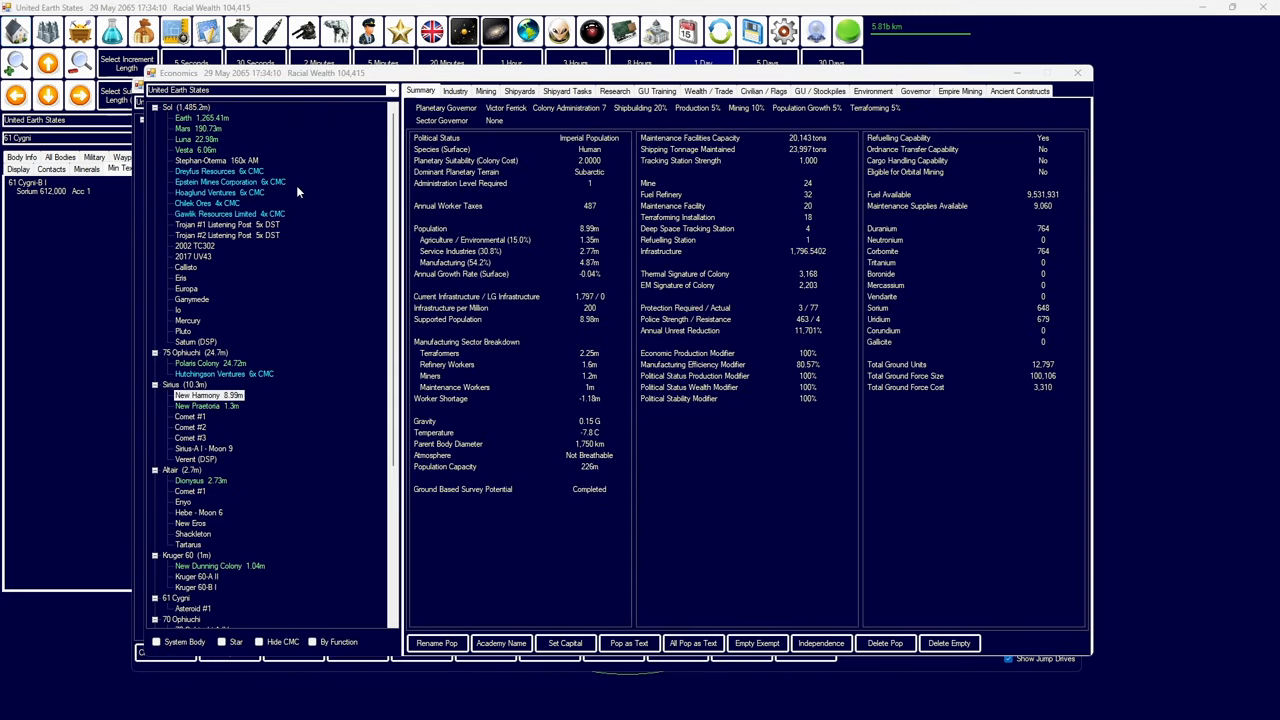
- Compare environments of New Harmony, Polaris Colony and Dionysus, then show Earth's summary
left_click(872, 91)
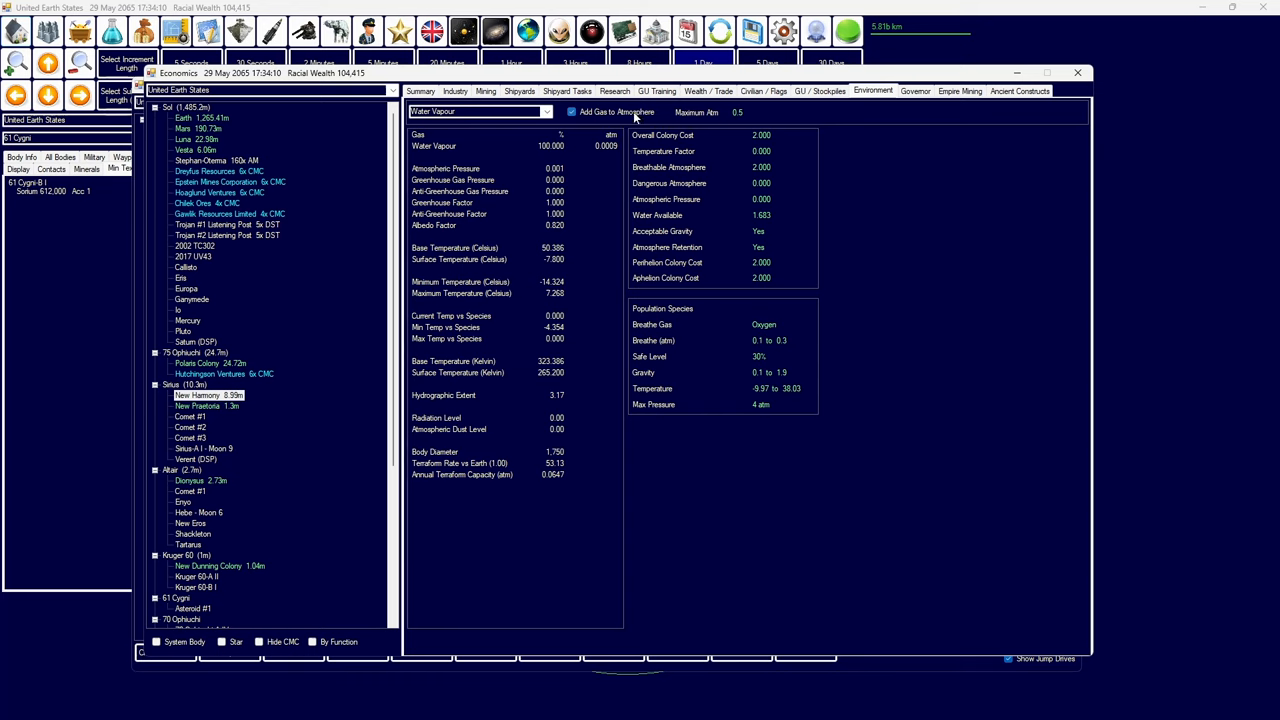
mouse_move(327, 255)
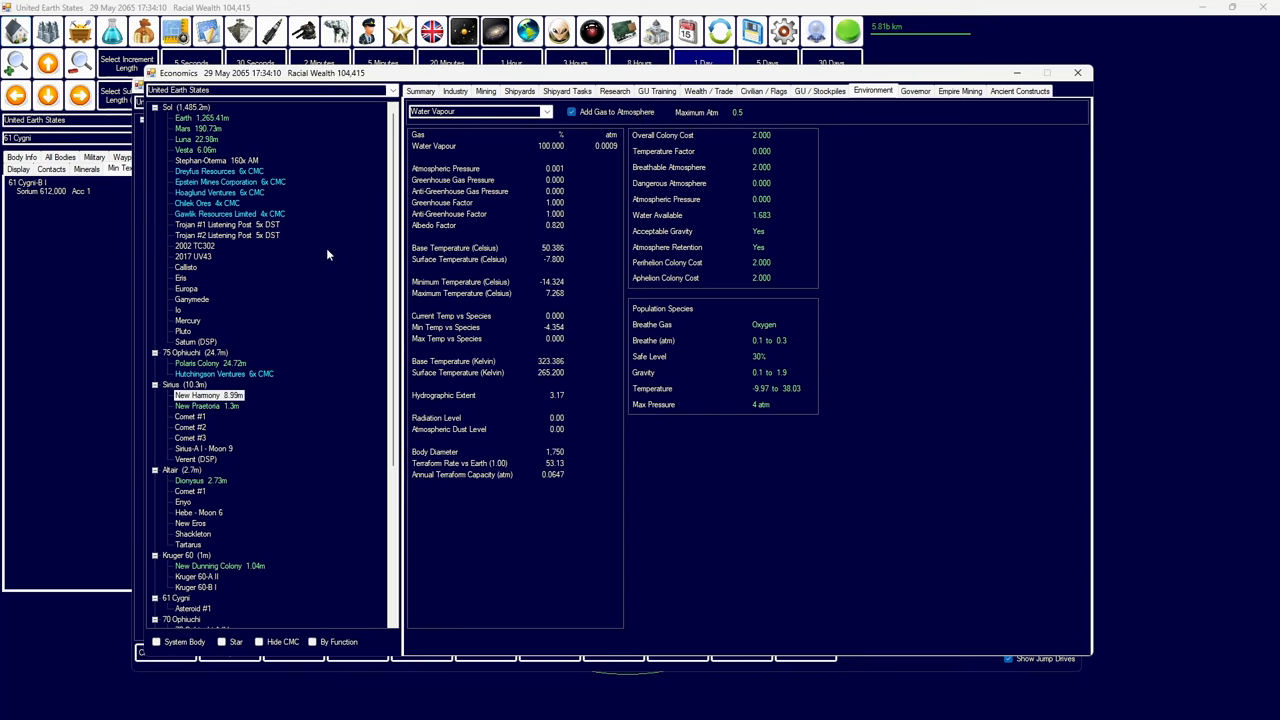
left_click(200, 363)
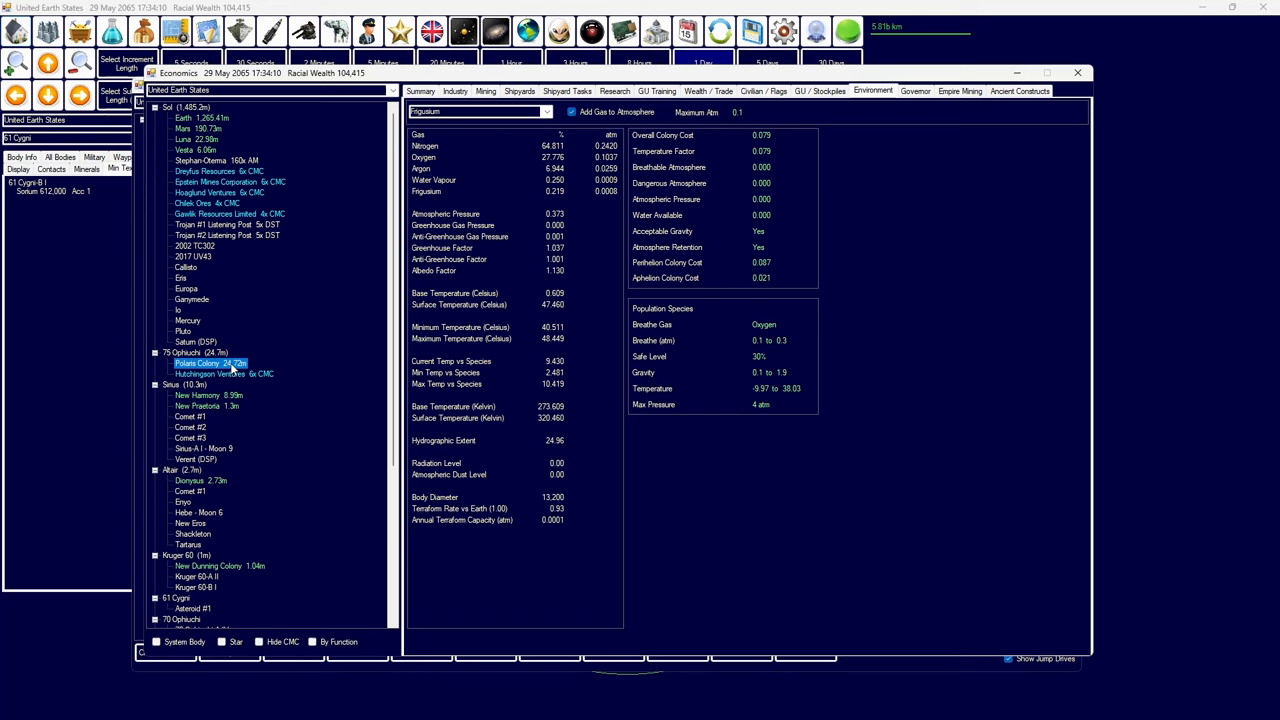
mouse_move(234, 470)
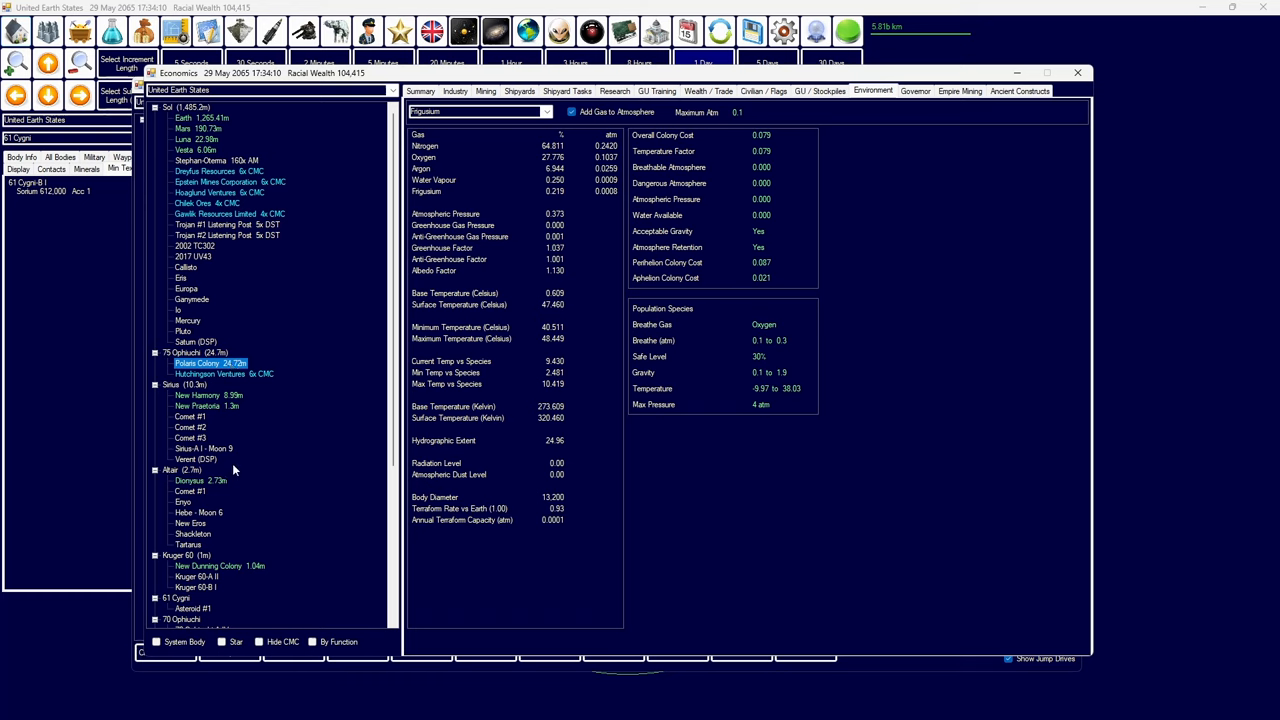
left_click(200, 481)
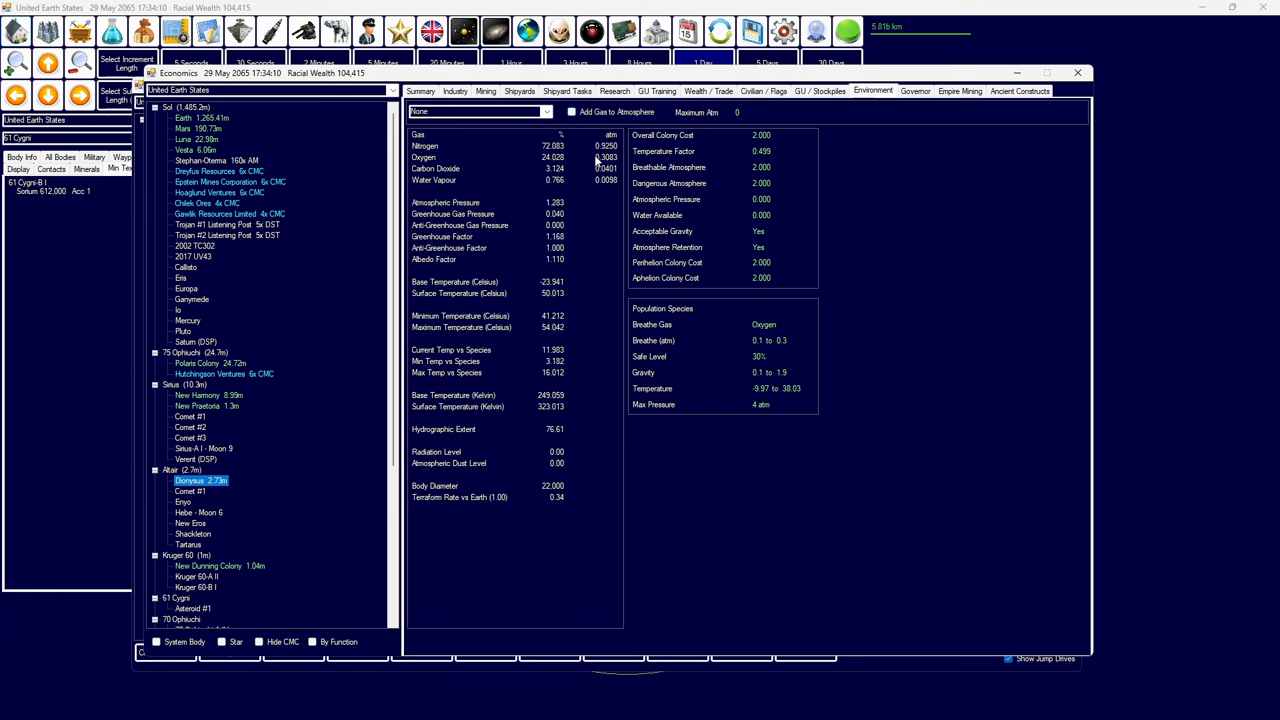
left_click(421, 91)
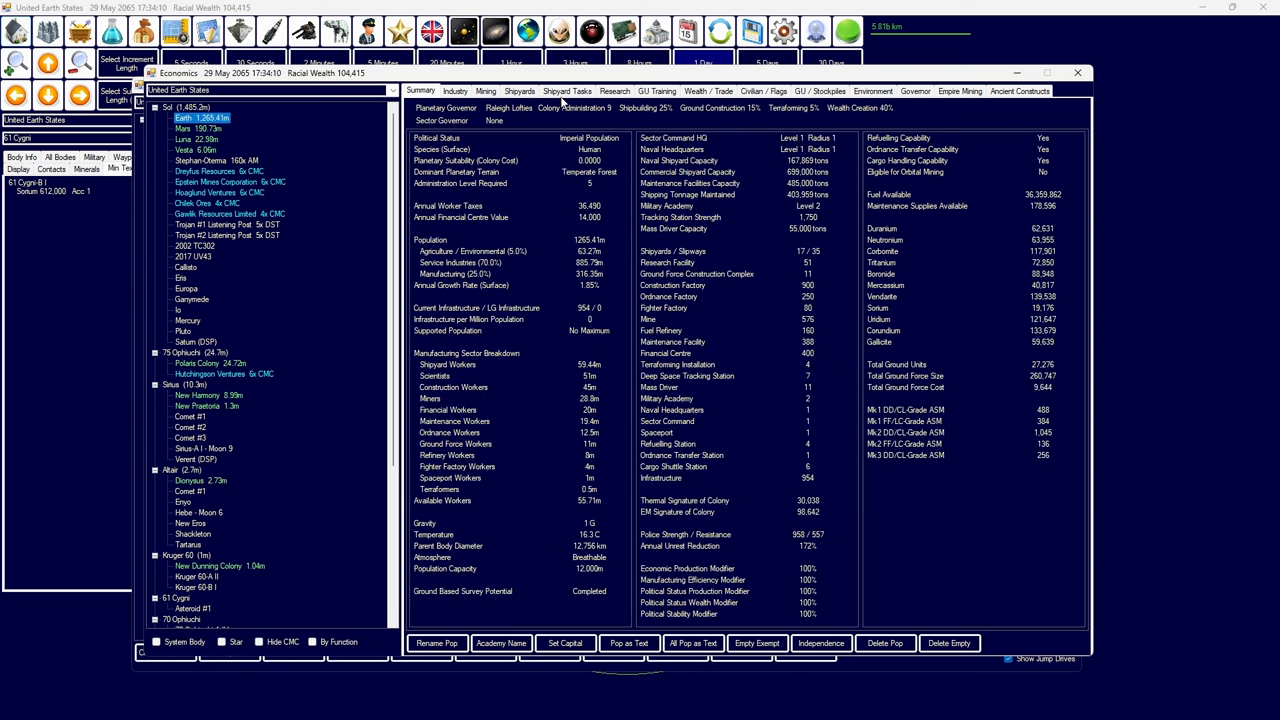
- Select Financial Centre among Earth's industry projects and close Economics
left_click(455, 91)
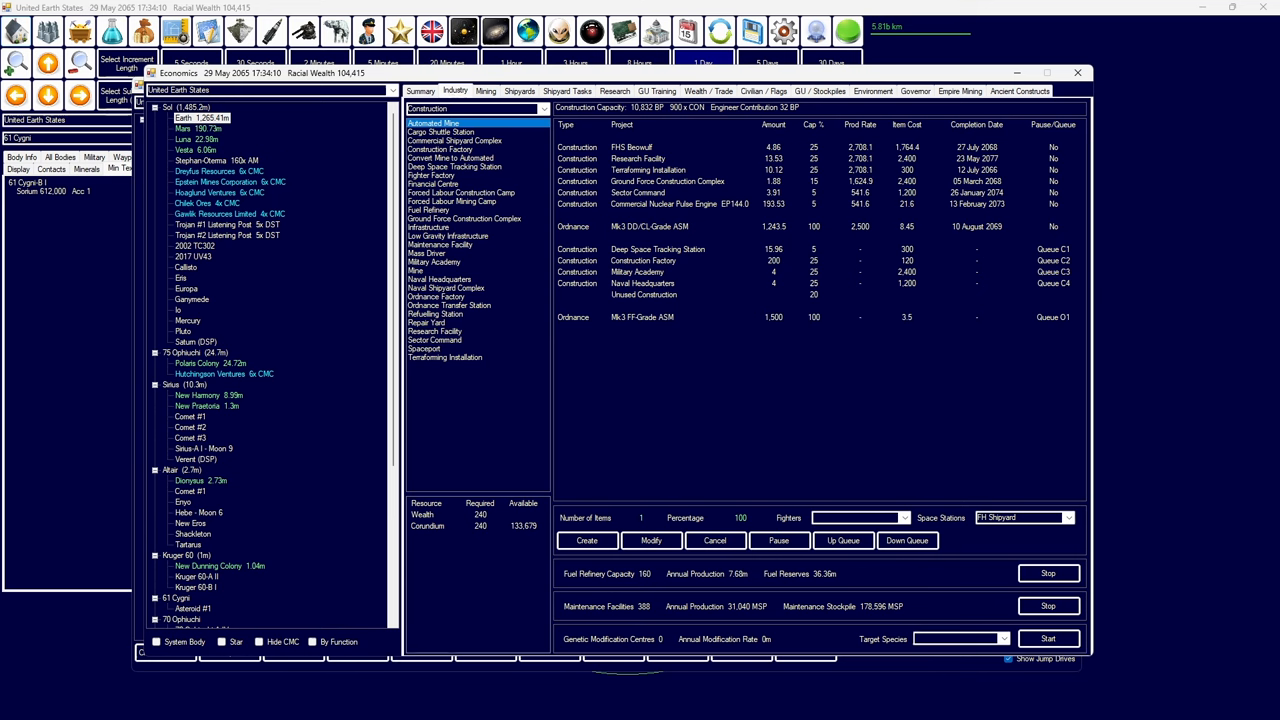
left_click(432, 184)
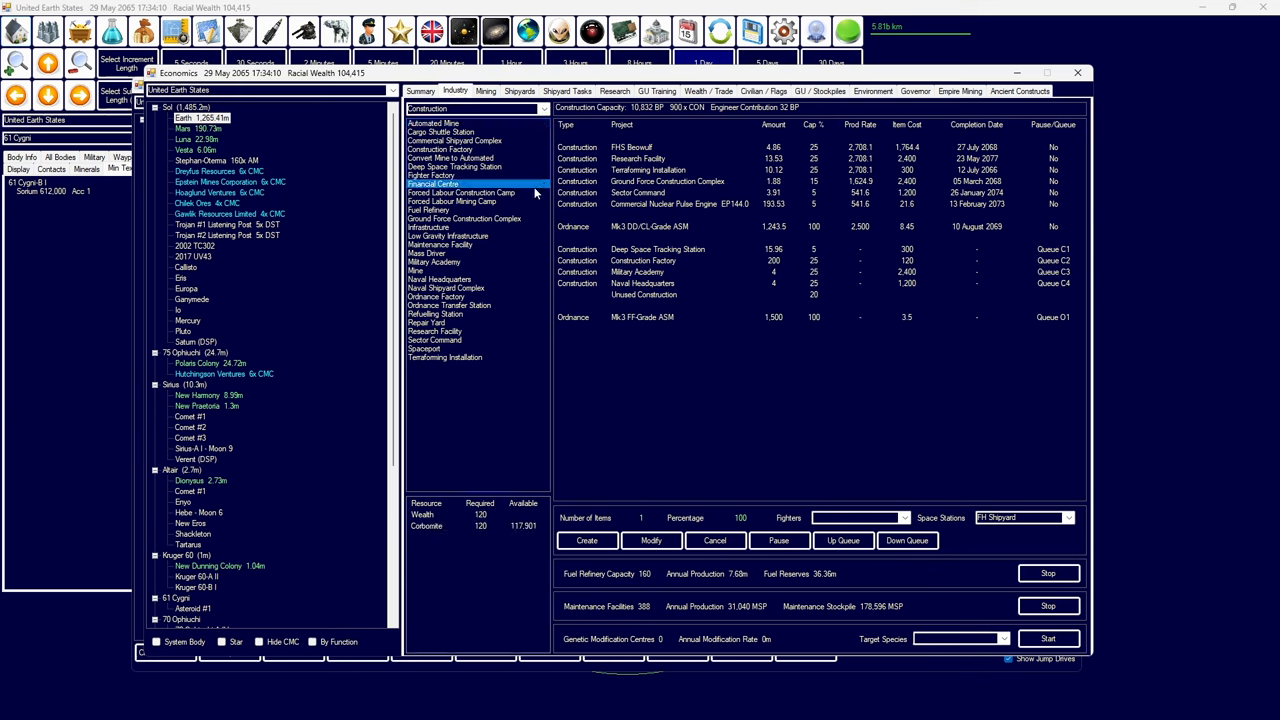
left_click(420, 91)
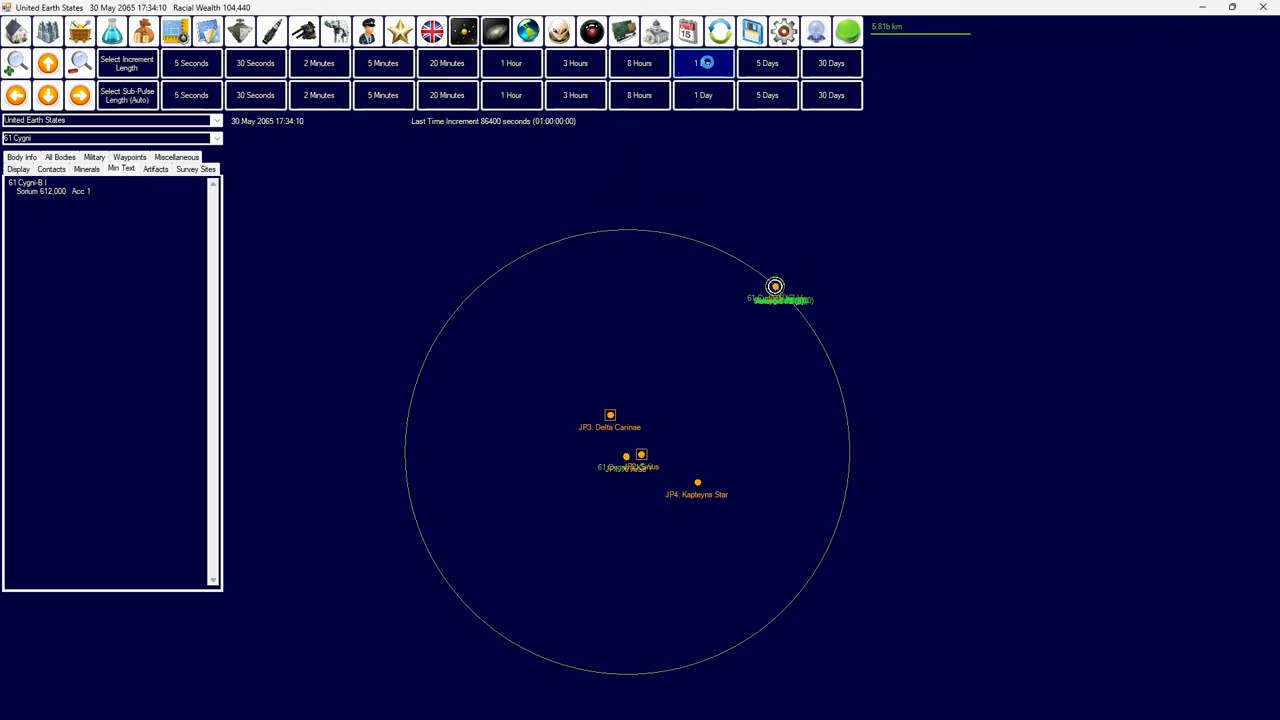
- Advance the clock to 10 June 2065 and assign the new ship to NAF Shipyard
left_click(703, 63)
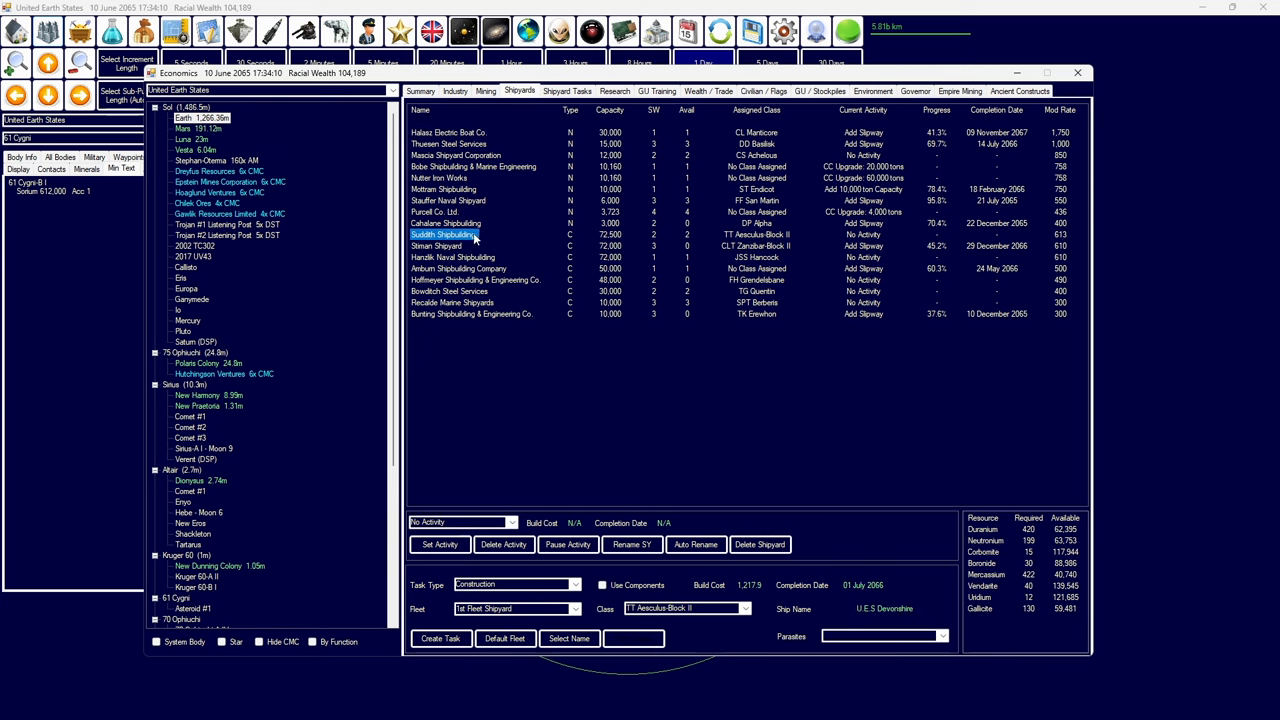
left_click(575, 608)
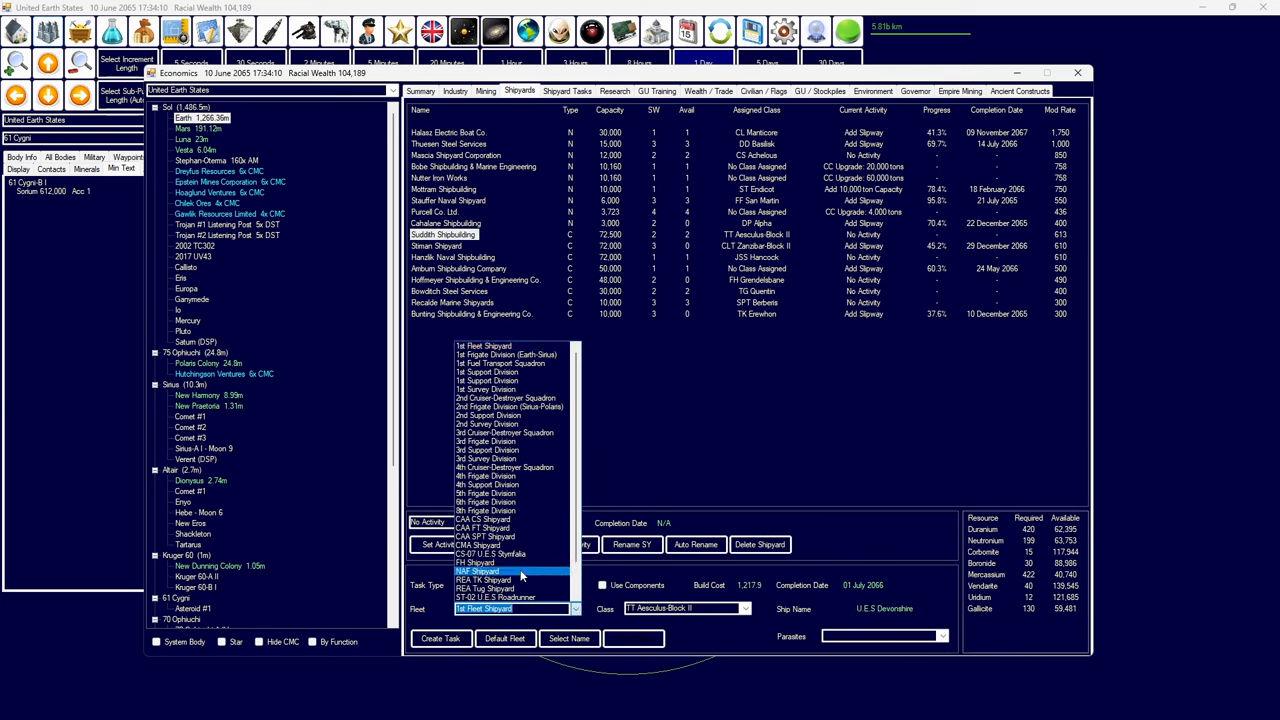
left_click(477, 571)
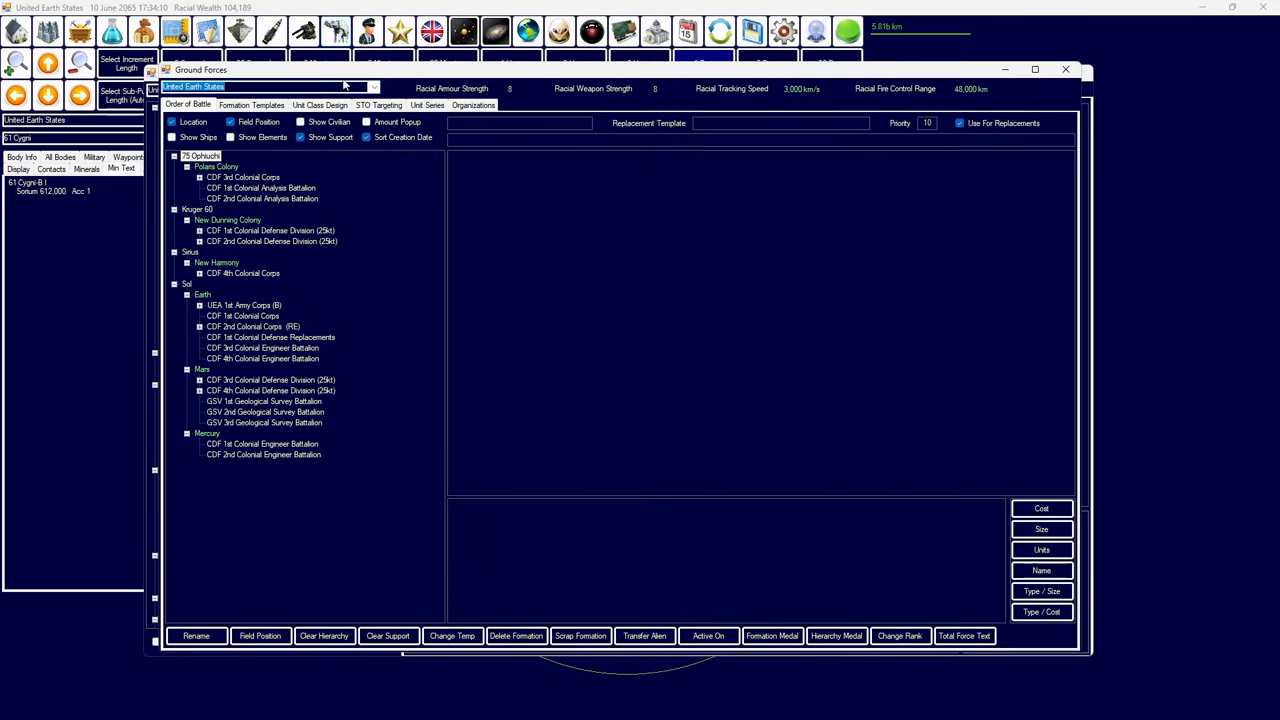
- Inspect the 2nd and 1st Colonial Defense Divisions and Earth's UEA 1st Army Corps
left_click(271, 241)
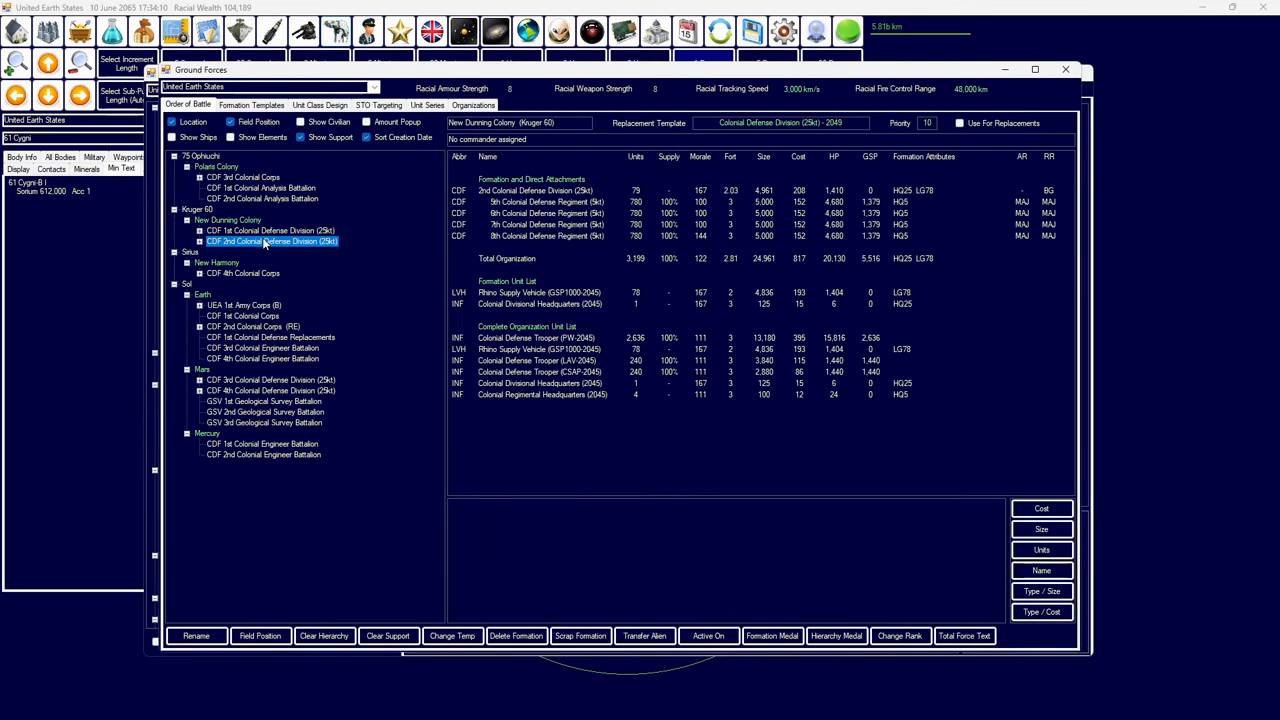
left_click(270, 231)
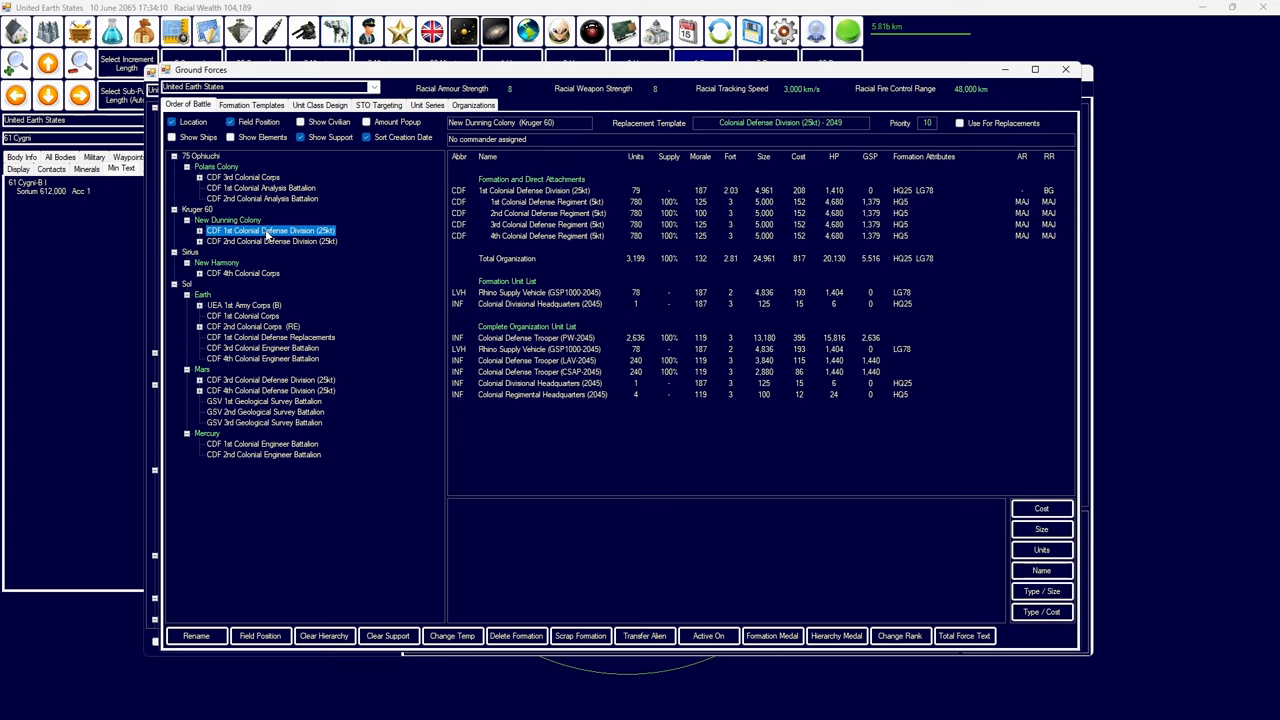
left_click(244, 305)
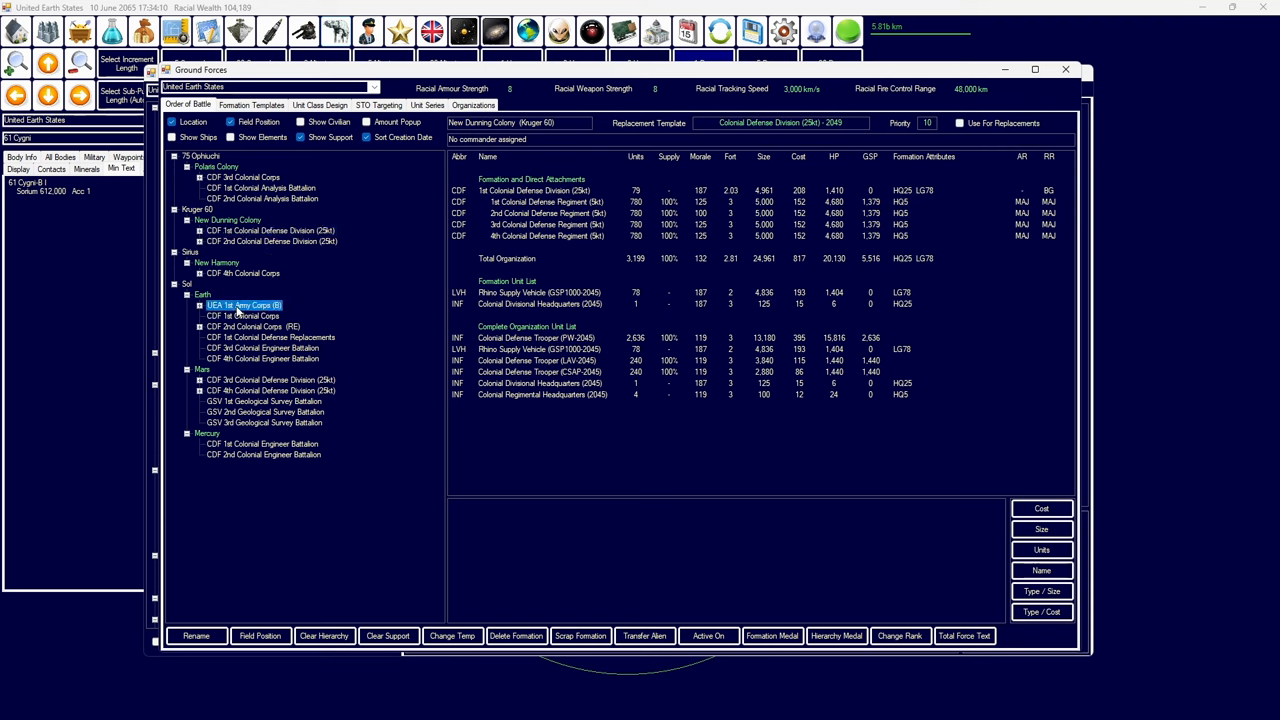
left_click(243, 305)
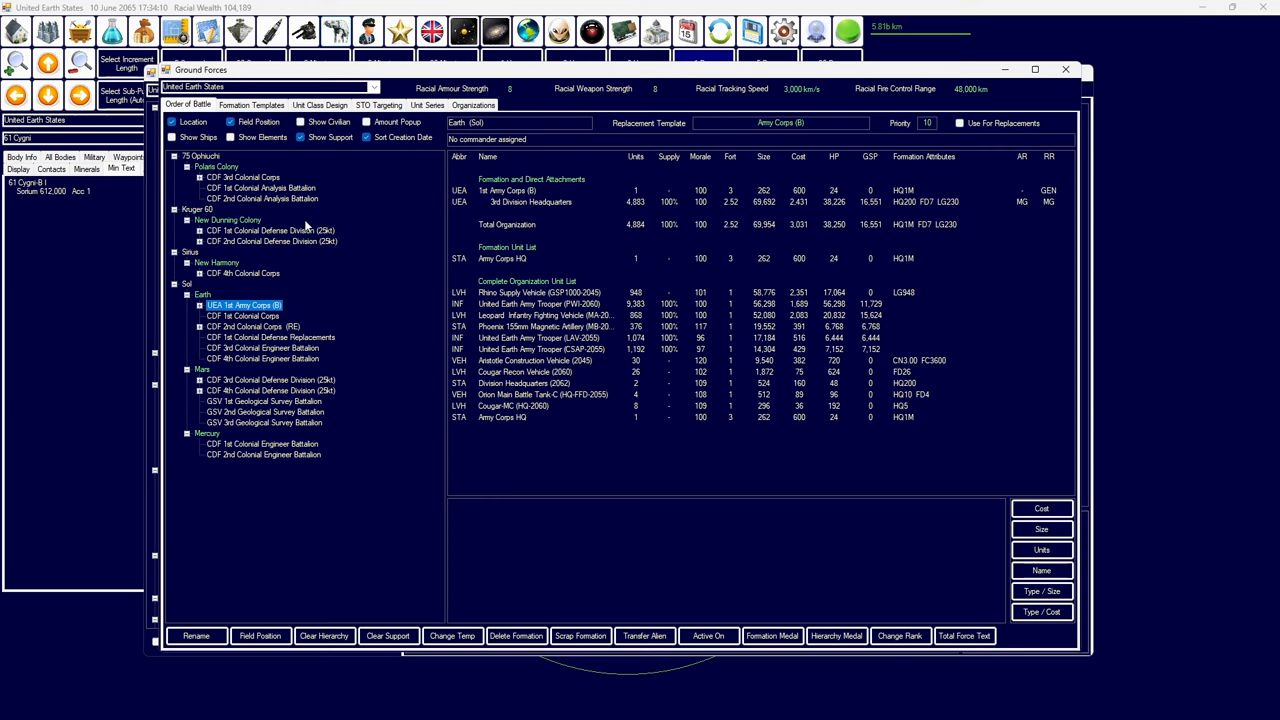
scroll("down", 3)
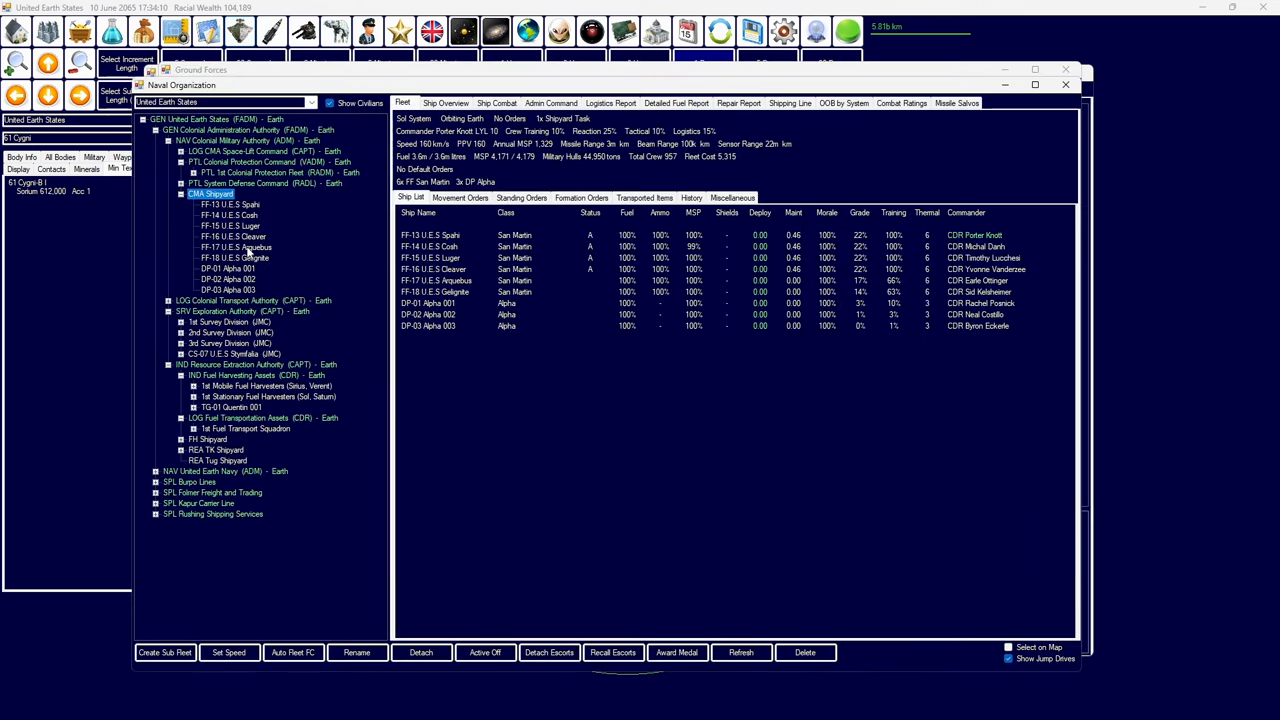
mouse_move(215, 447)
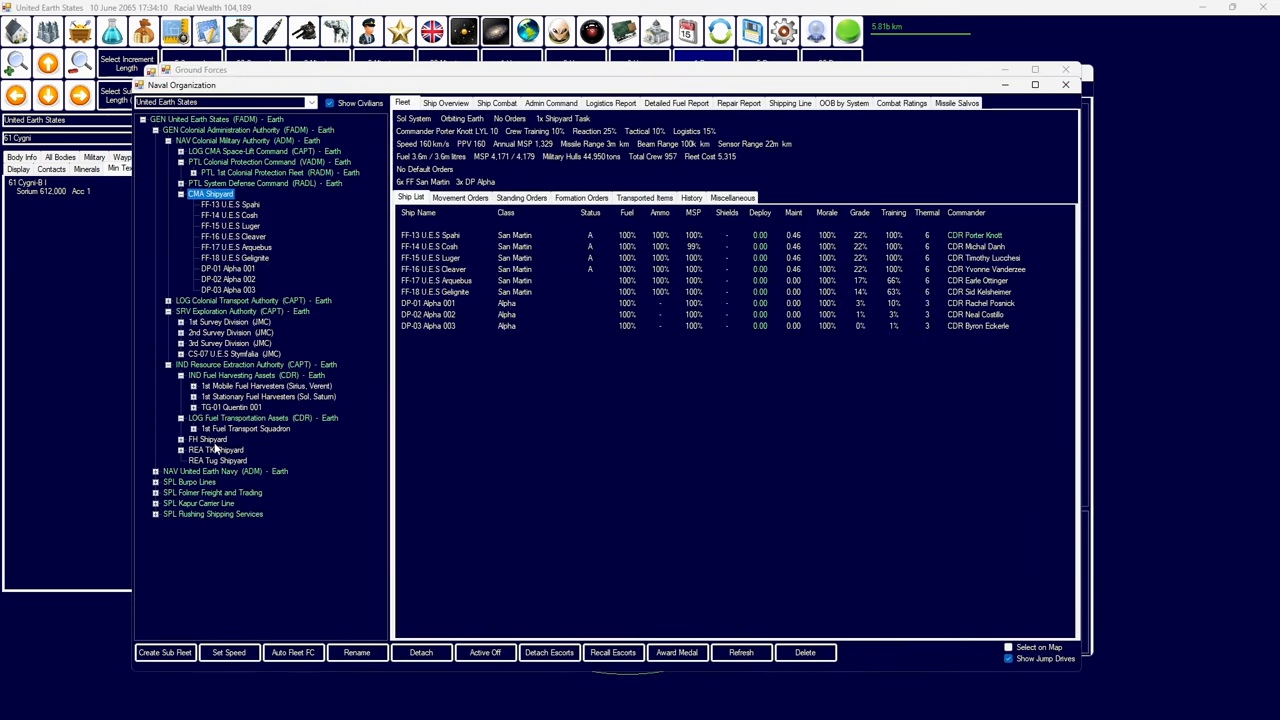
- Check the 1st Troop Transport Division's cargo, then open the Economics shipyards overview
scroll("down", 3)
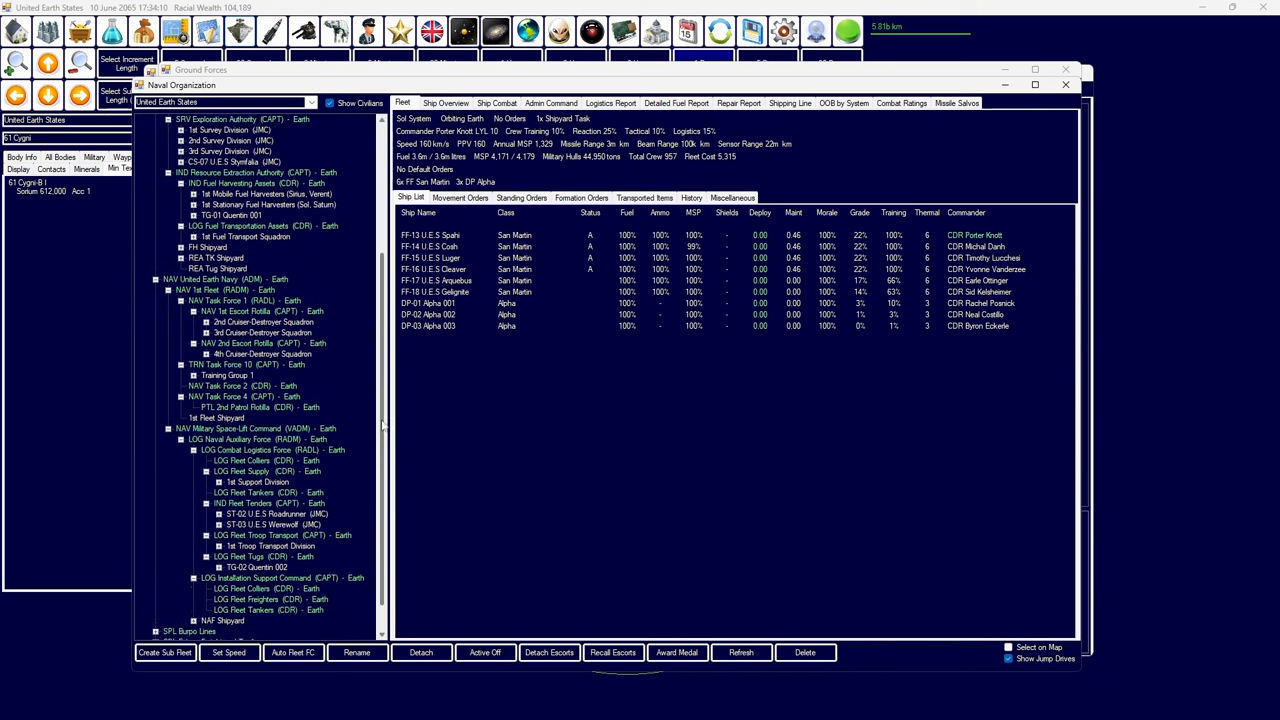
scroll("down", 3)
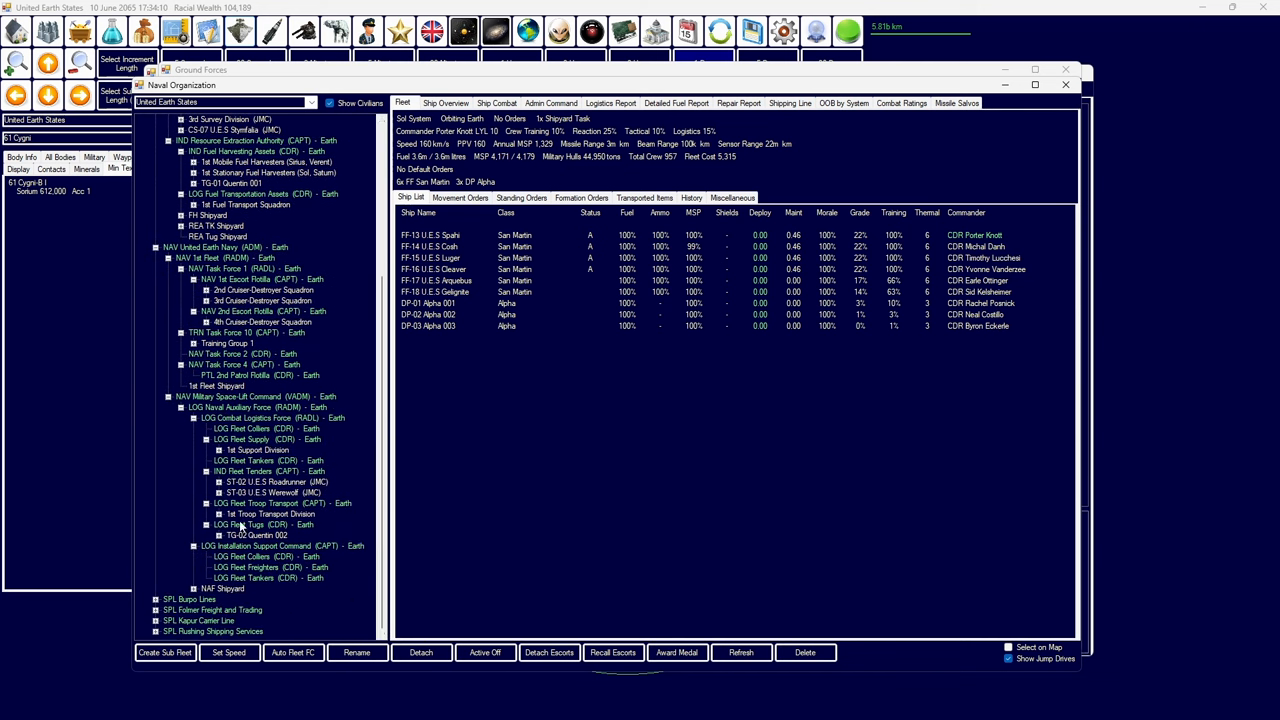
left_click(270, 513)
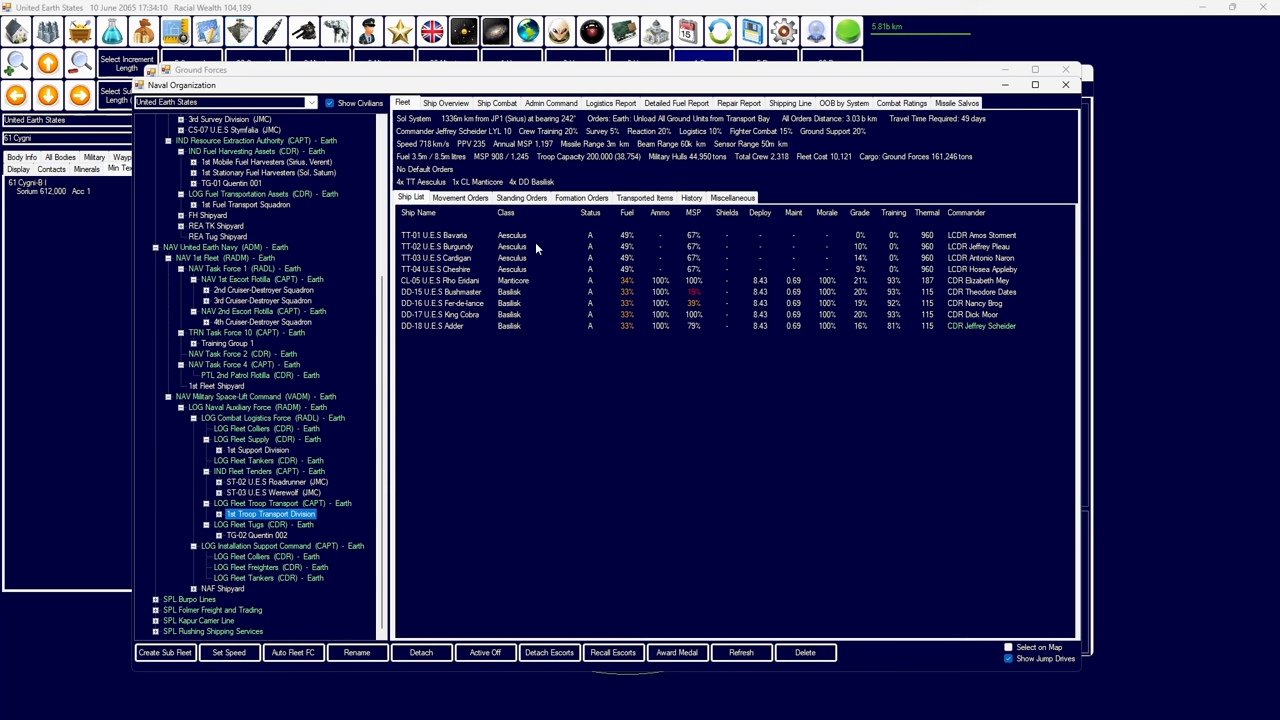
left_click(645, 197)
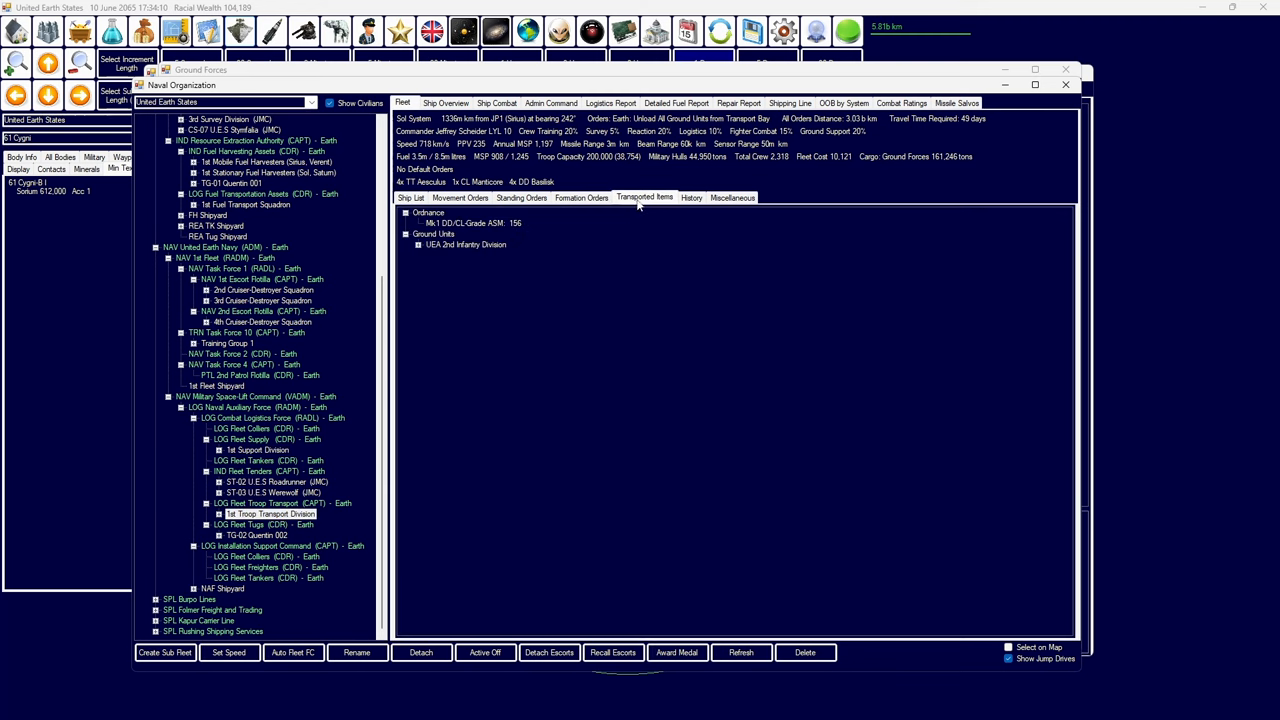
left_click(418, 245)
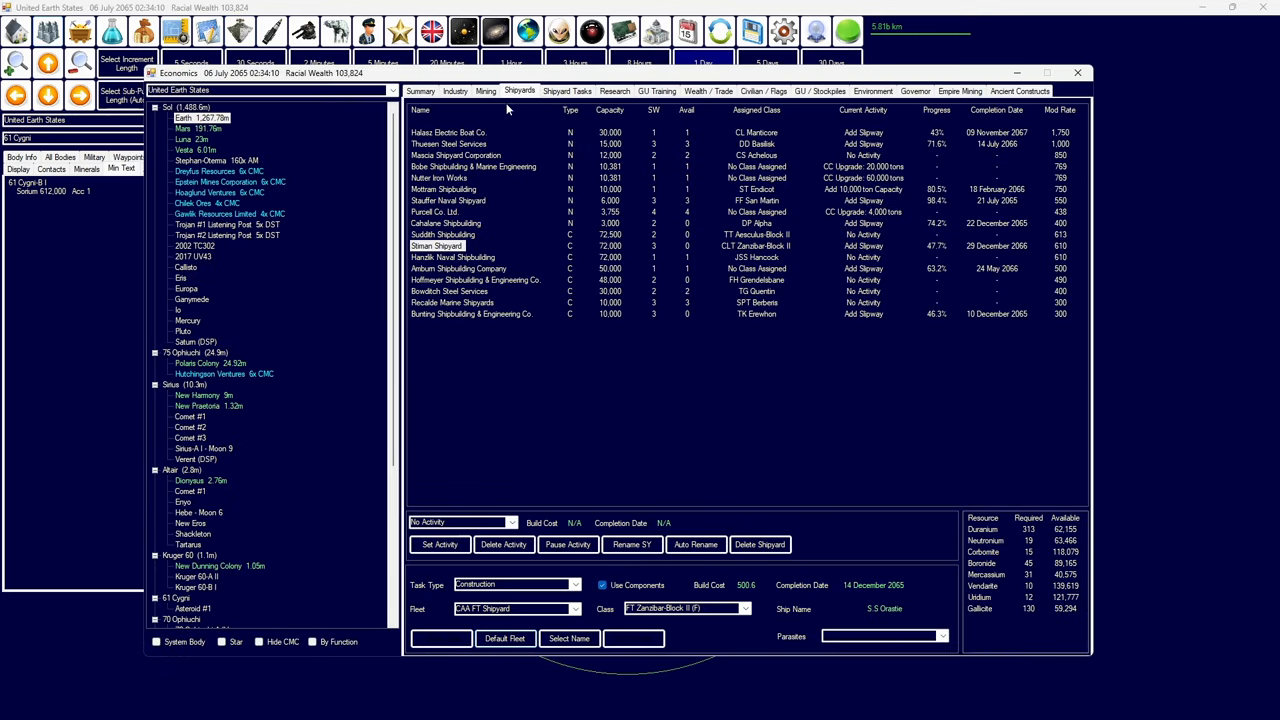
- Review Earth's industry and shipyard tasks, Mars's mining, then Earth's industry and research
left_click(455, 91)
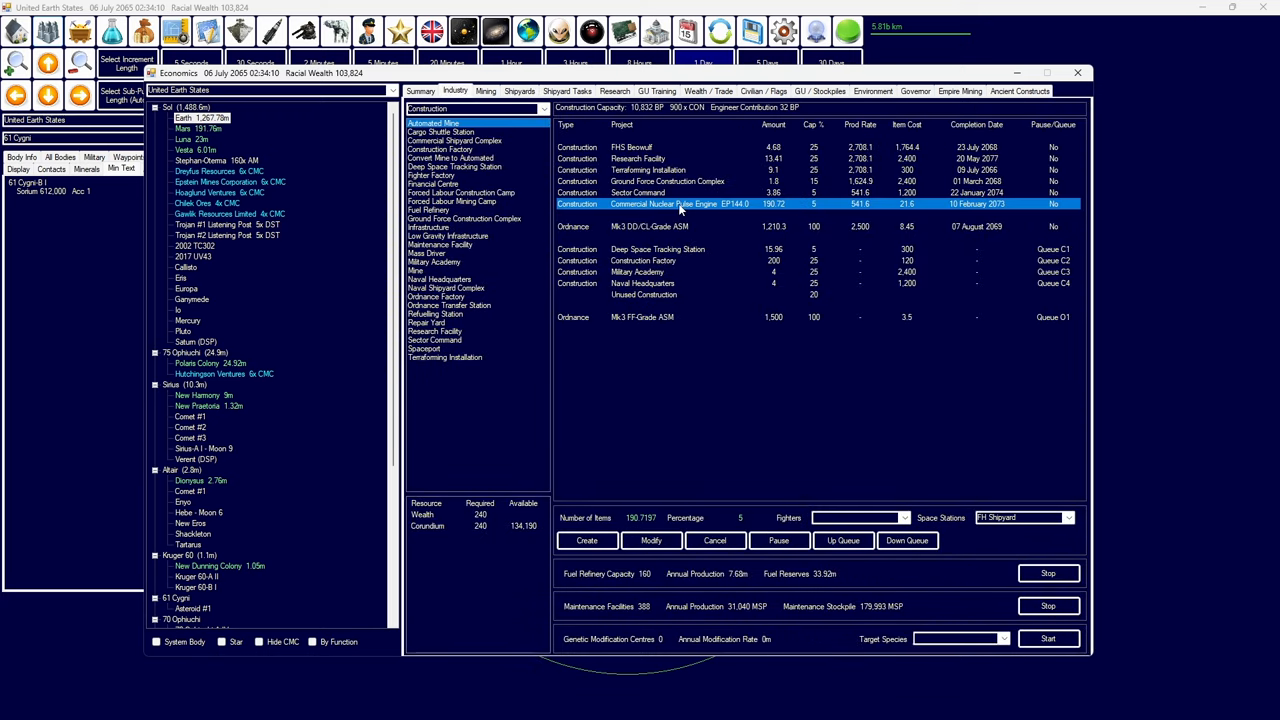
left_click(567, 91)
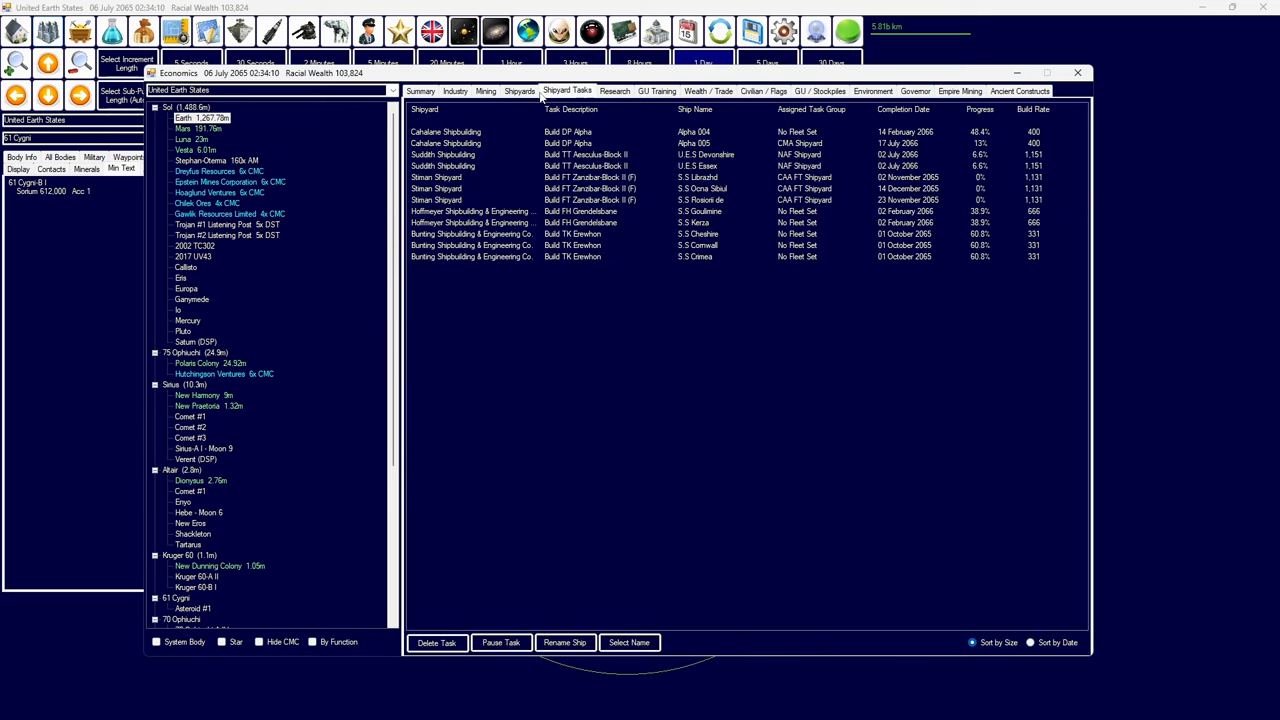
mouse_move(885, 178)
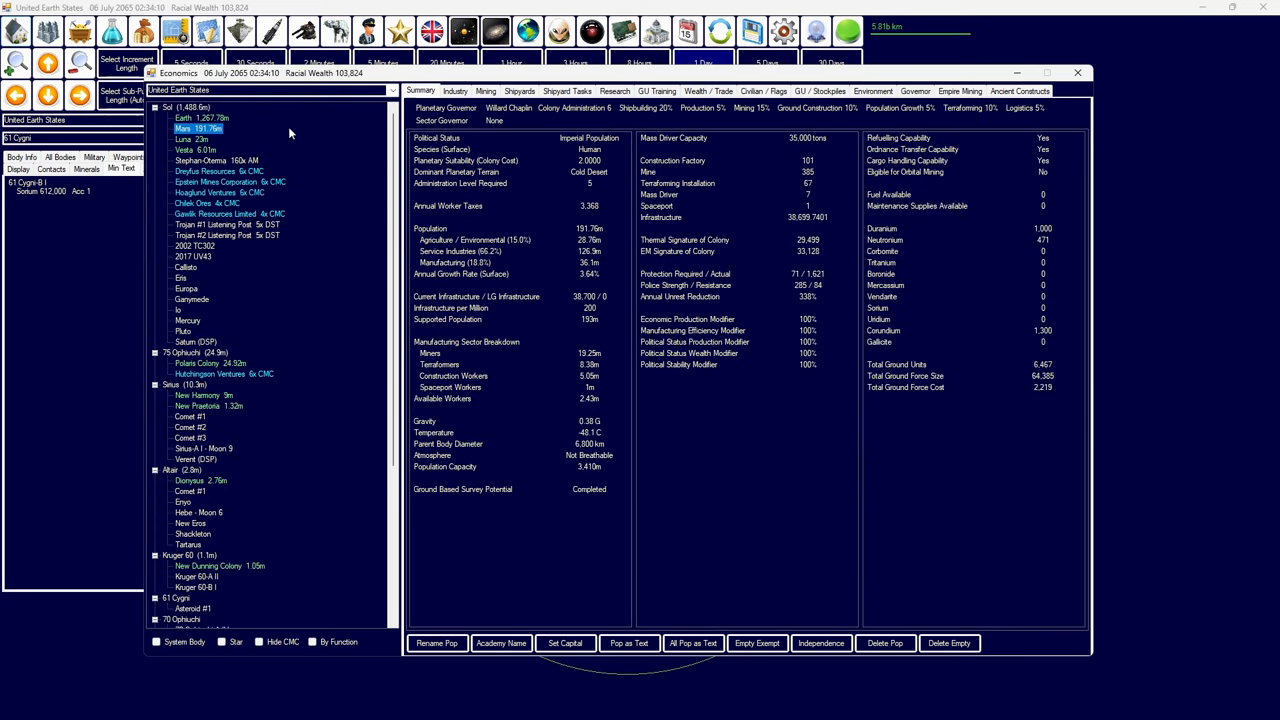
left_click(485, 91)
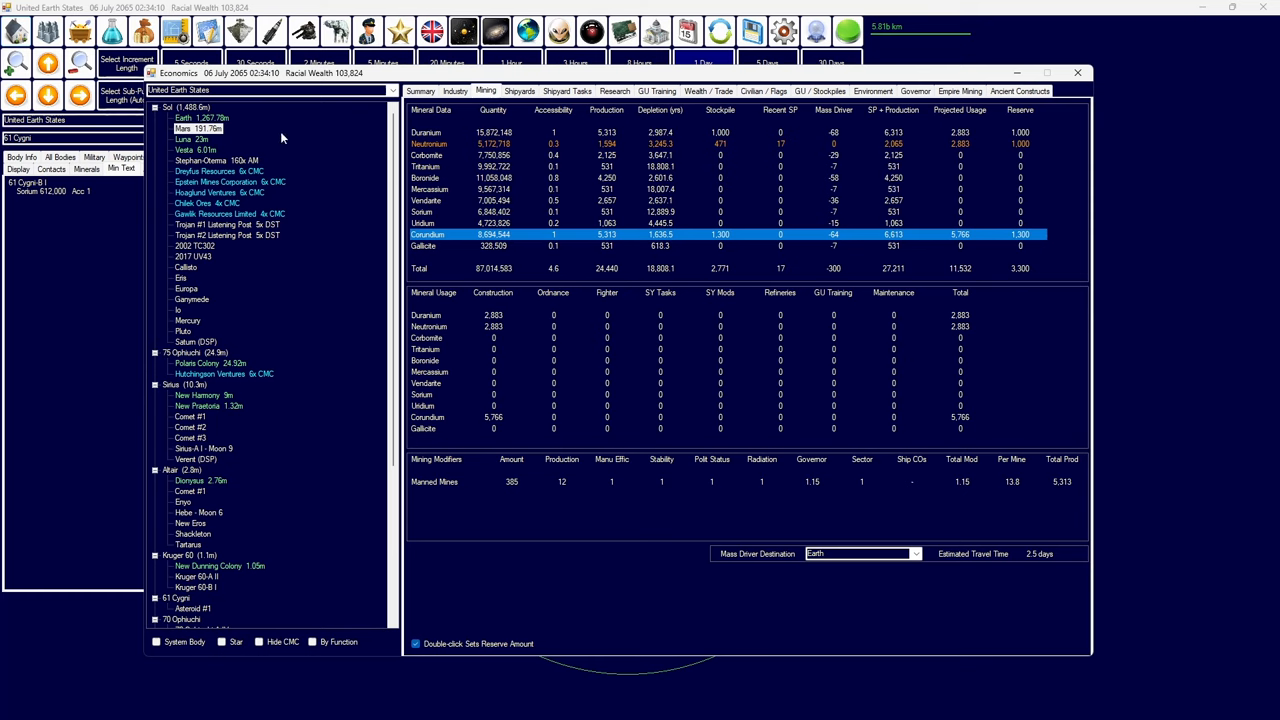
left_click(193, 128)
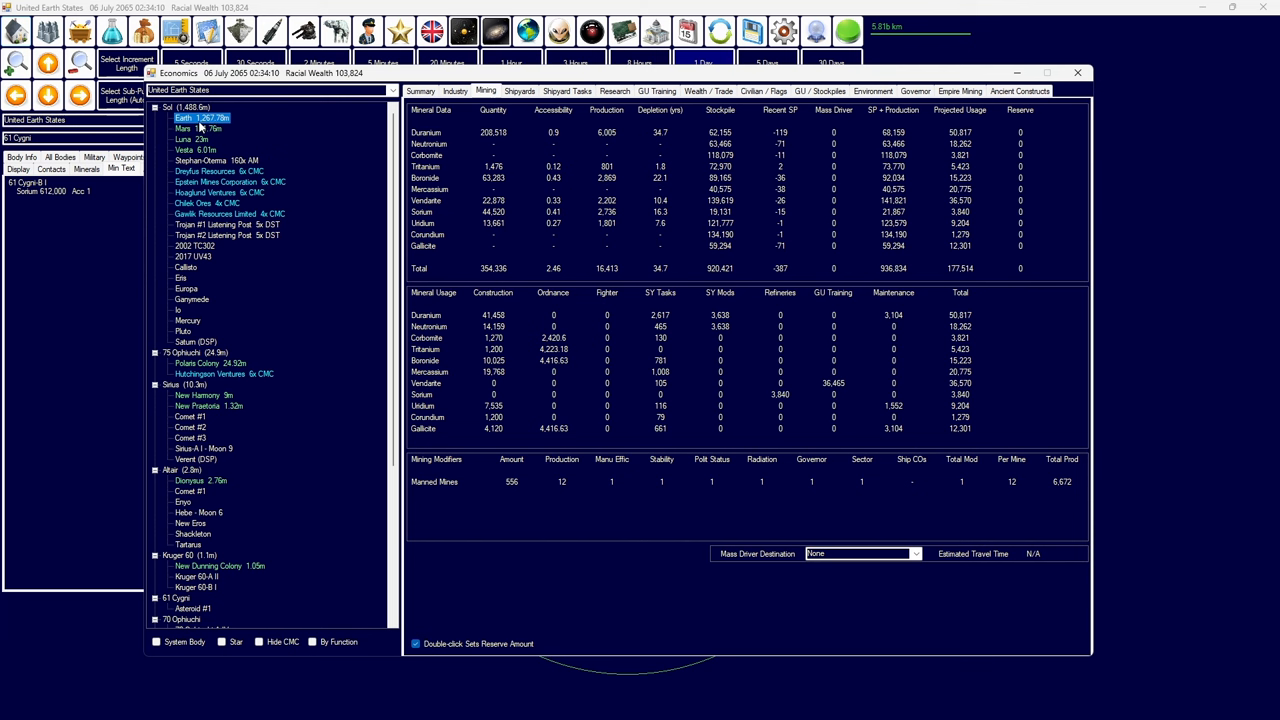
left_click(455, 91)
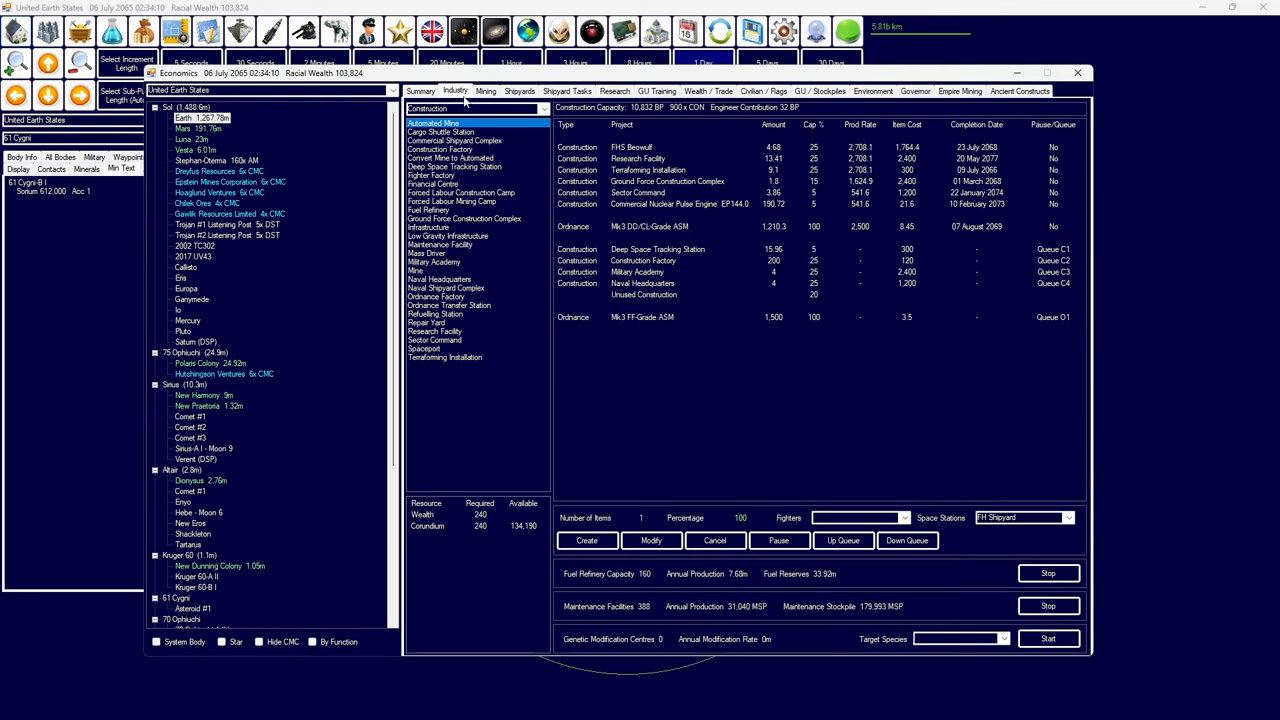
left_click(614, 91)
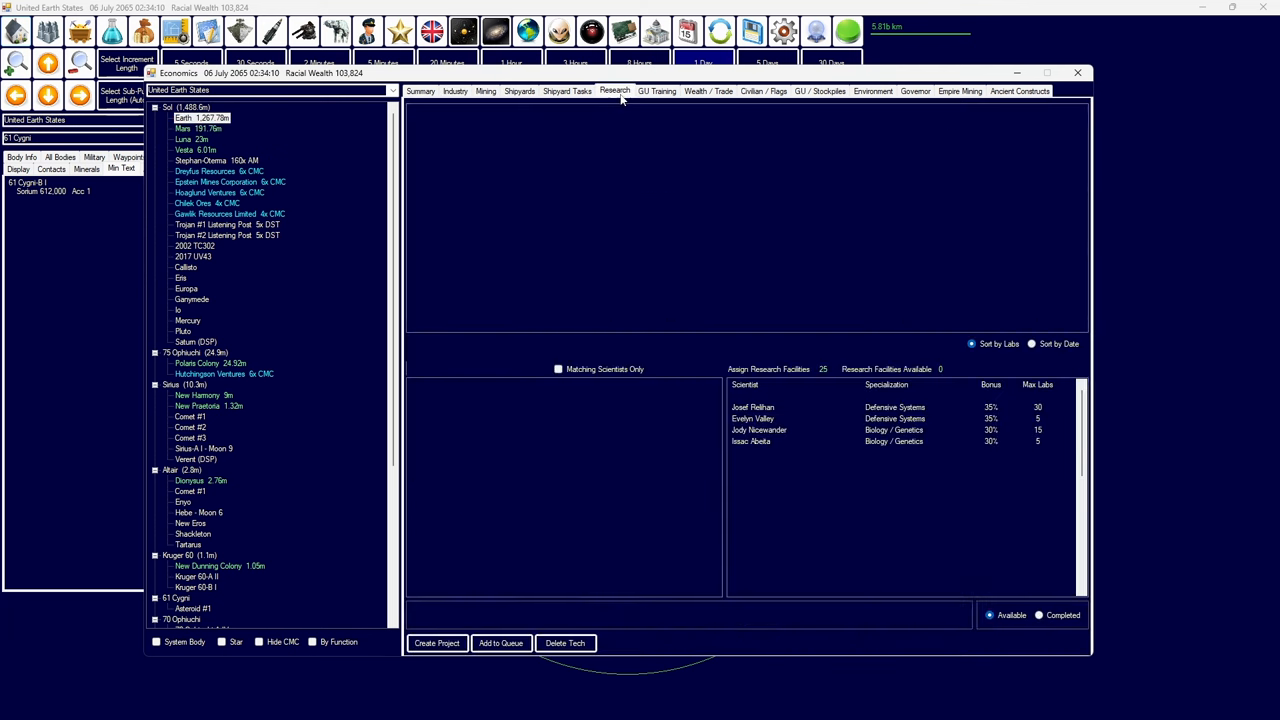
- Close the Economics overview, revealing event messages about ships built at Earth
left_click(614, 91)
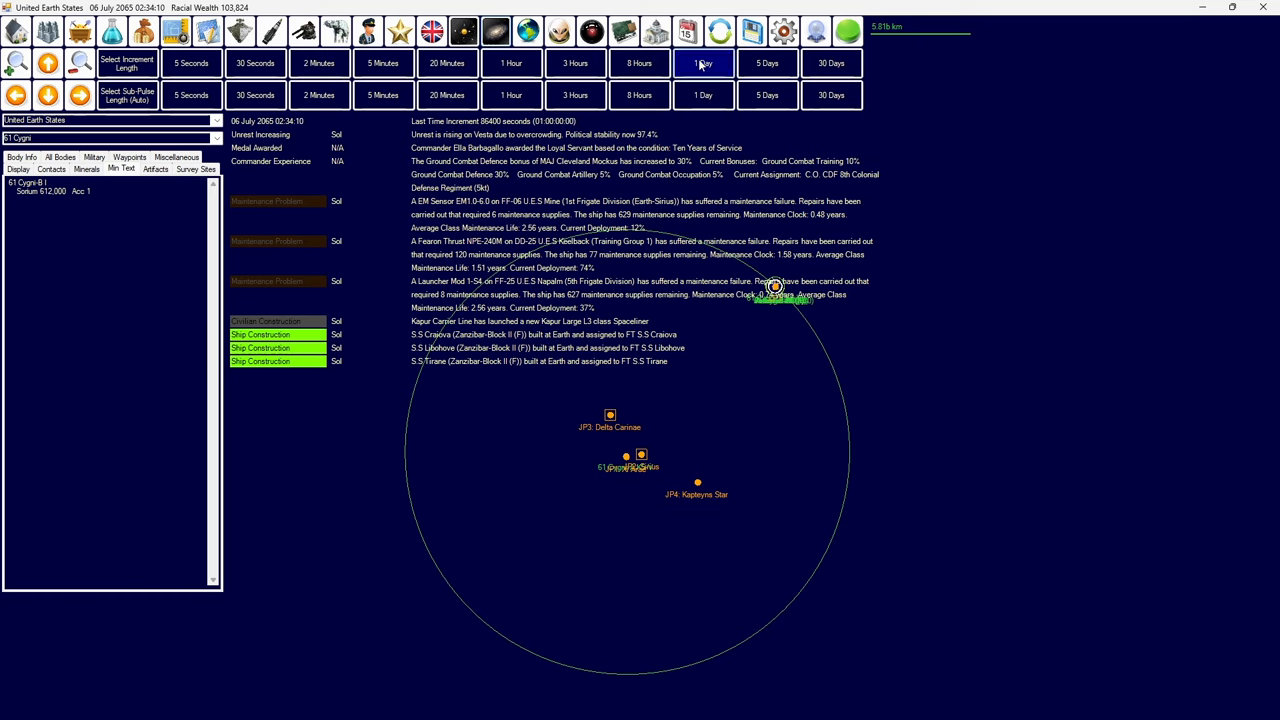
- Run time in 1-day increments, check research and shipyard tasks, then close Economics
left_click(703, 63)
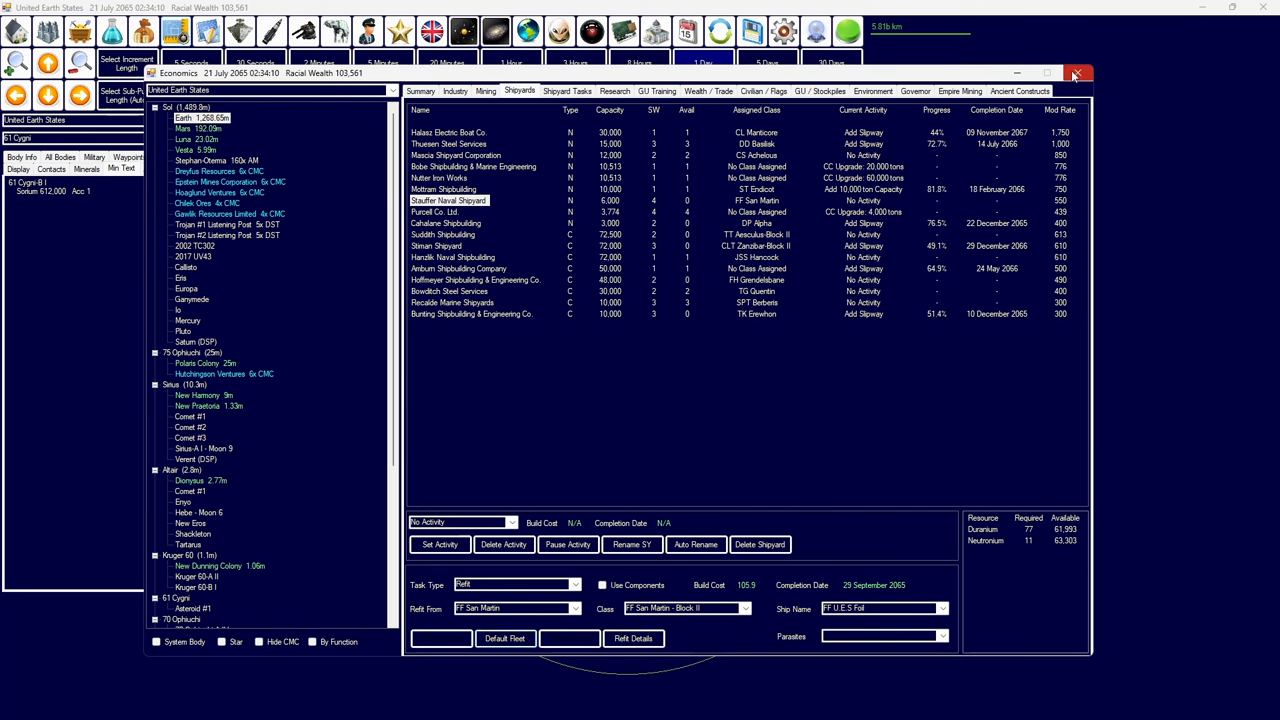
left_click(614, 91)
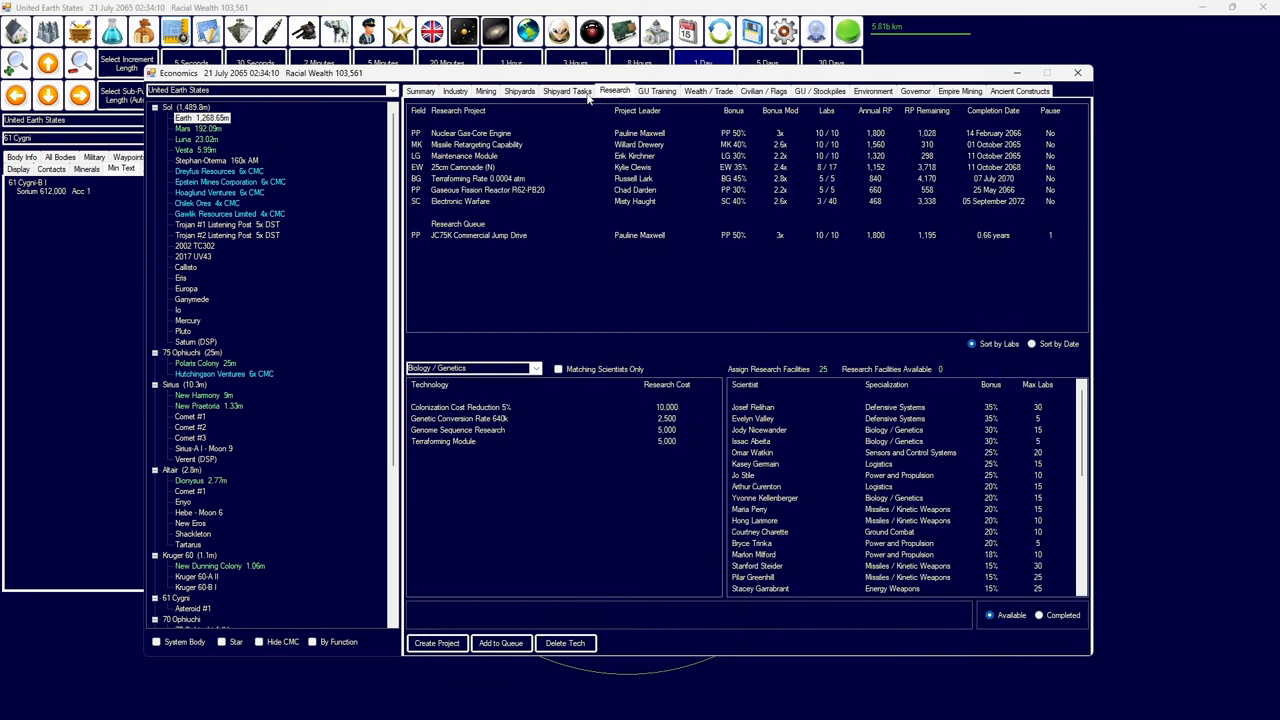
left_click(568, 91)
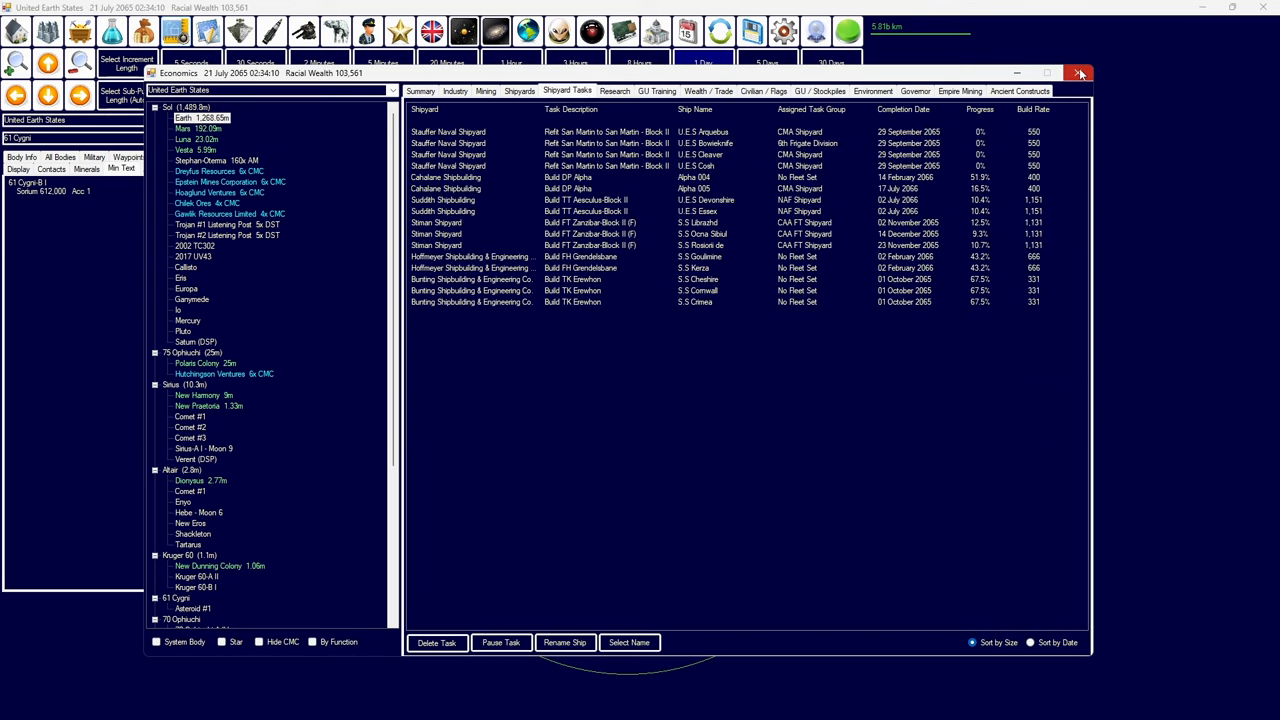
left_click(1079, 73)
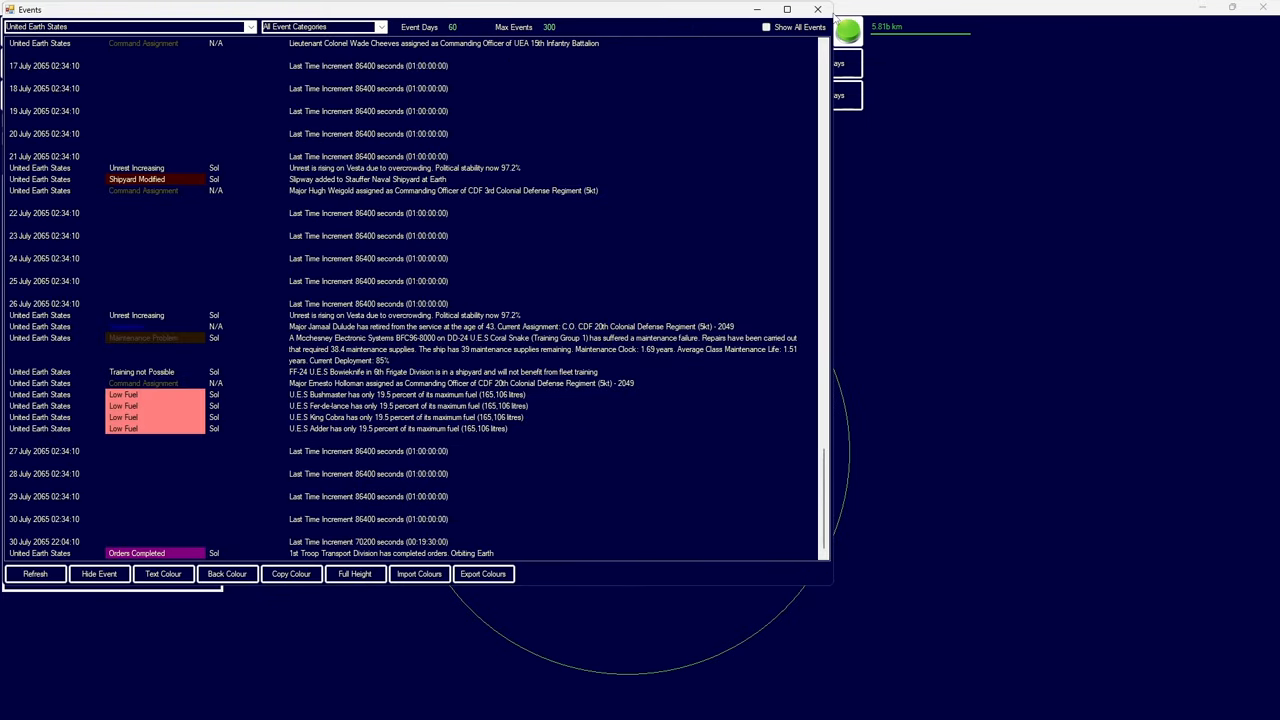
- Rename the Manticore and four Basilisks fleet to '1st Cruiser-Destroyer Squadron'
left_click(817, 9)
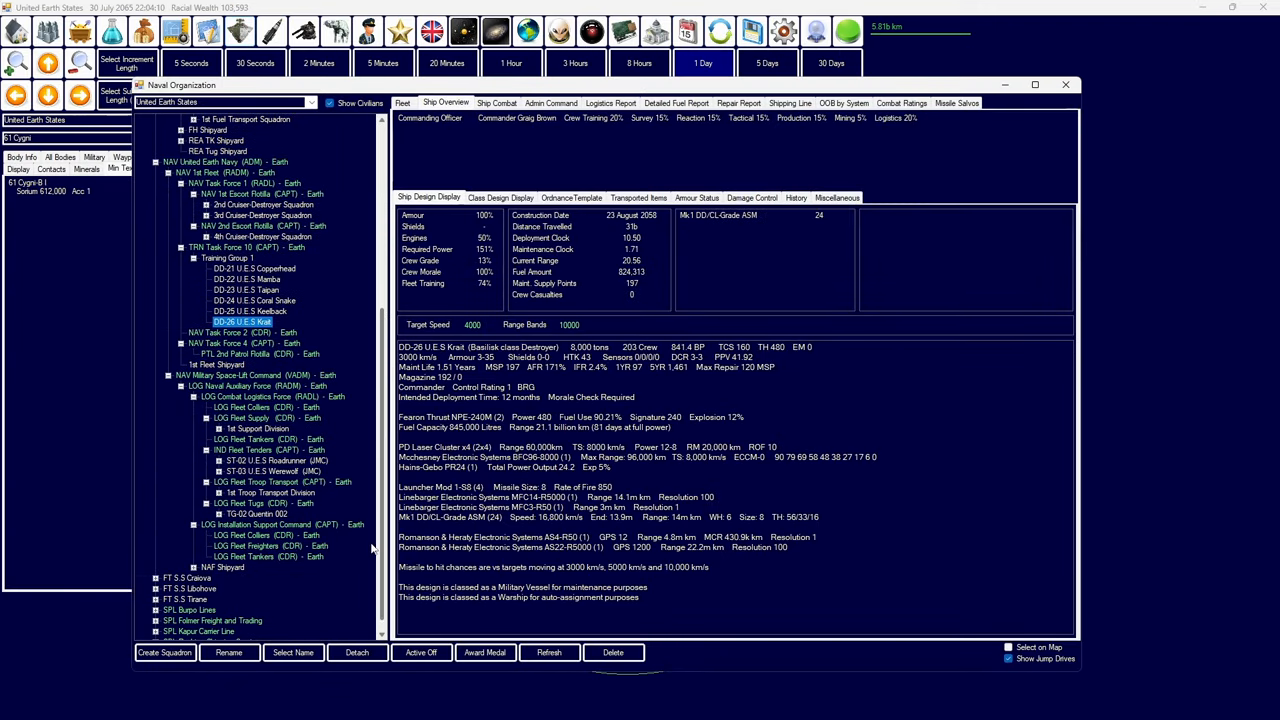
left_click(270, 492)
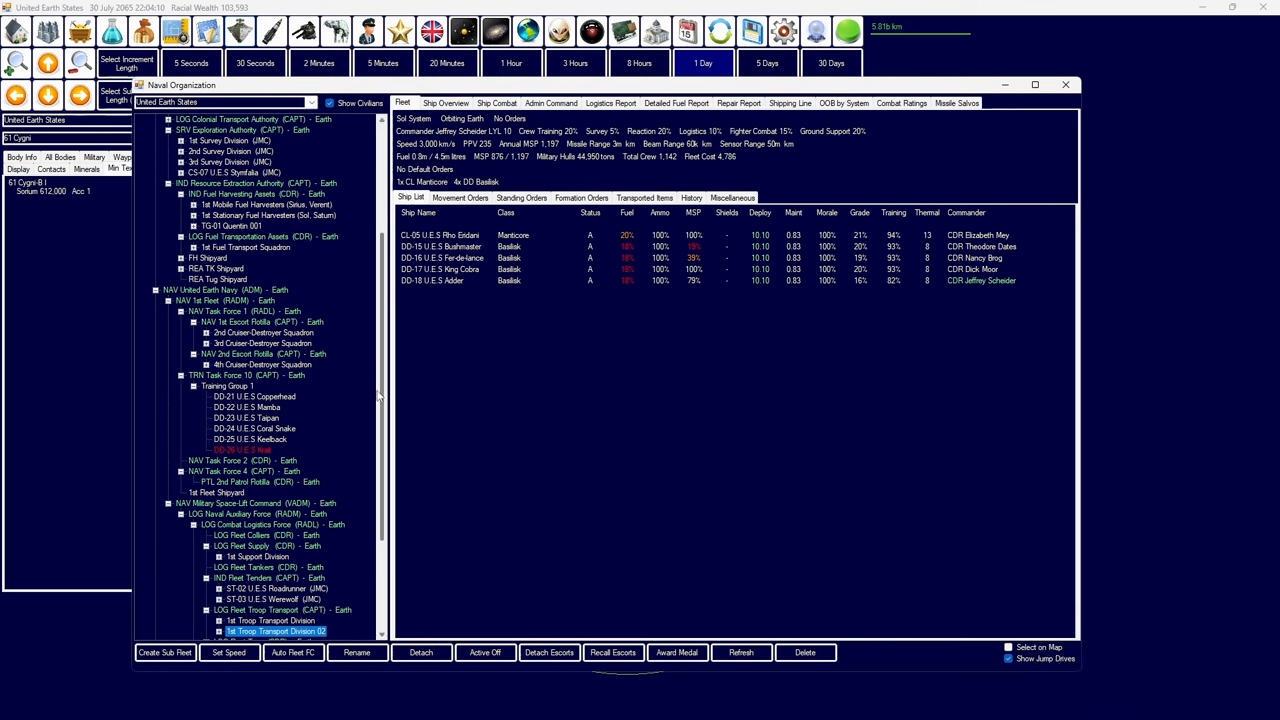
scroll("down", 3)
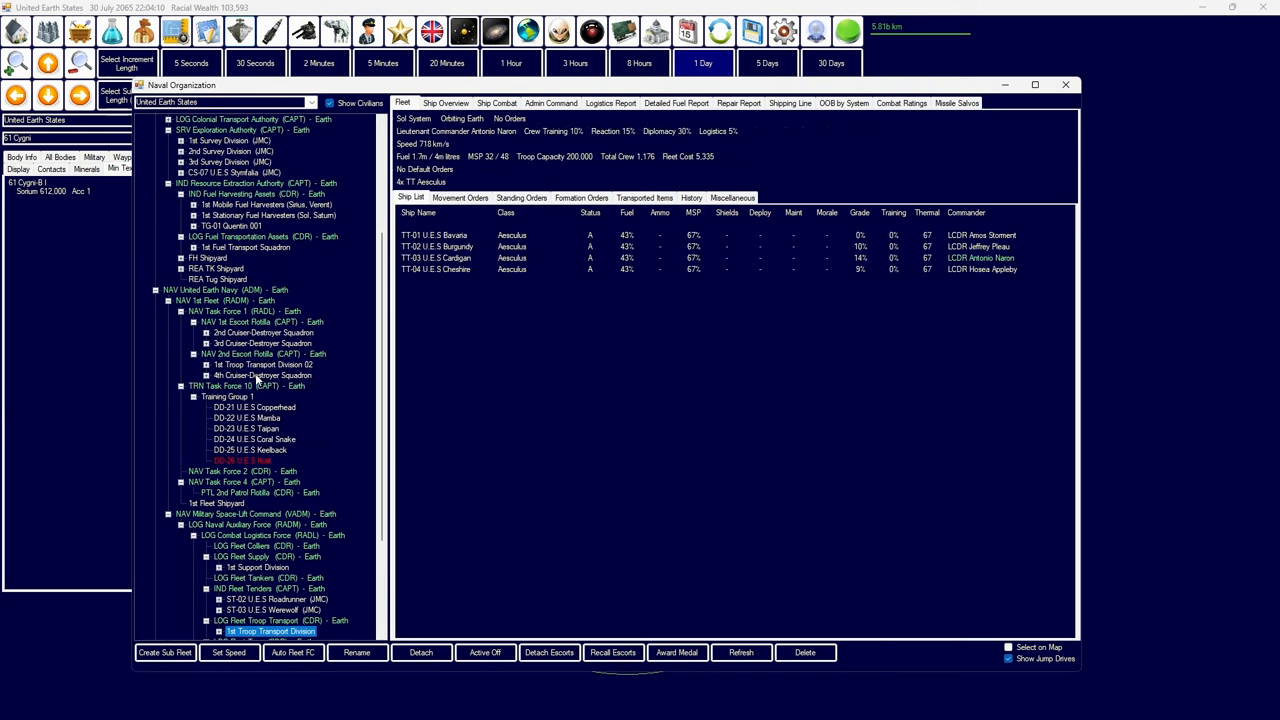
left_click(357, 652)
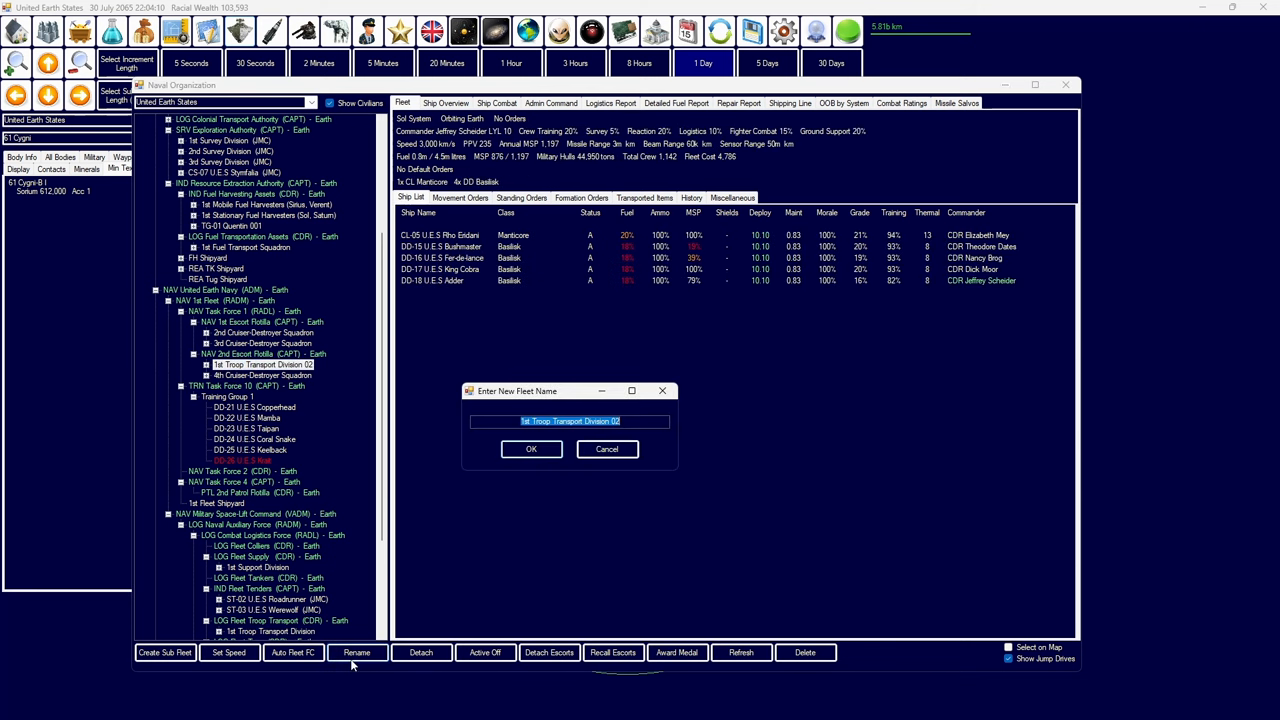
type("4TH C")
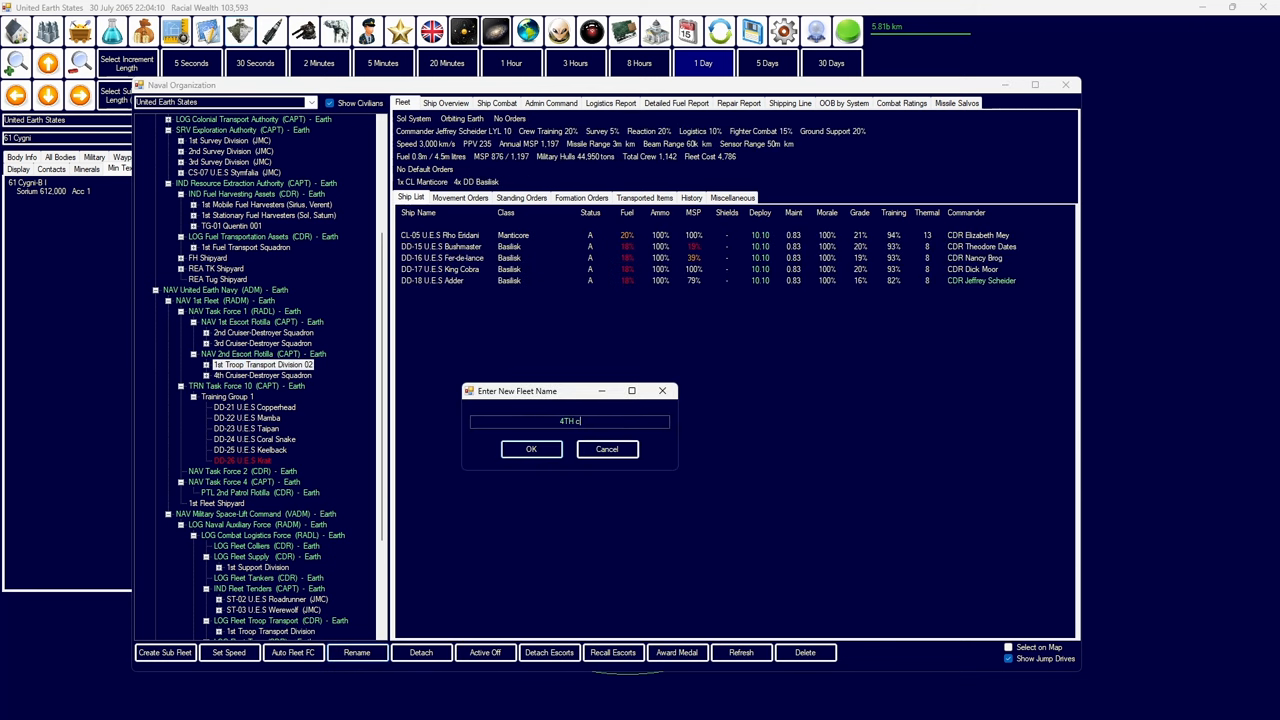
key("BackSpace")
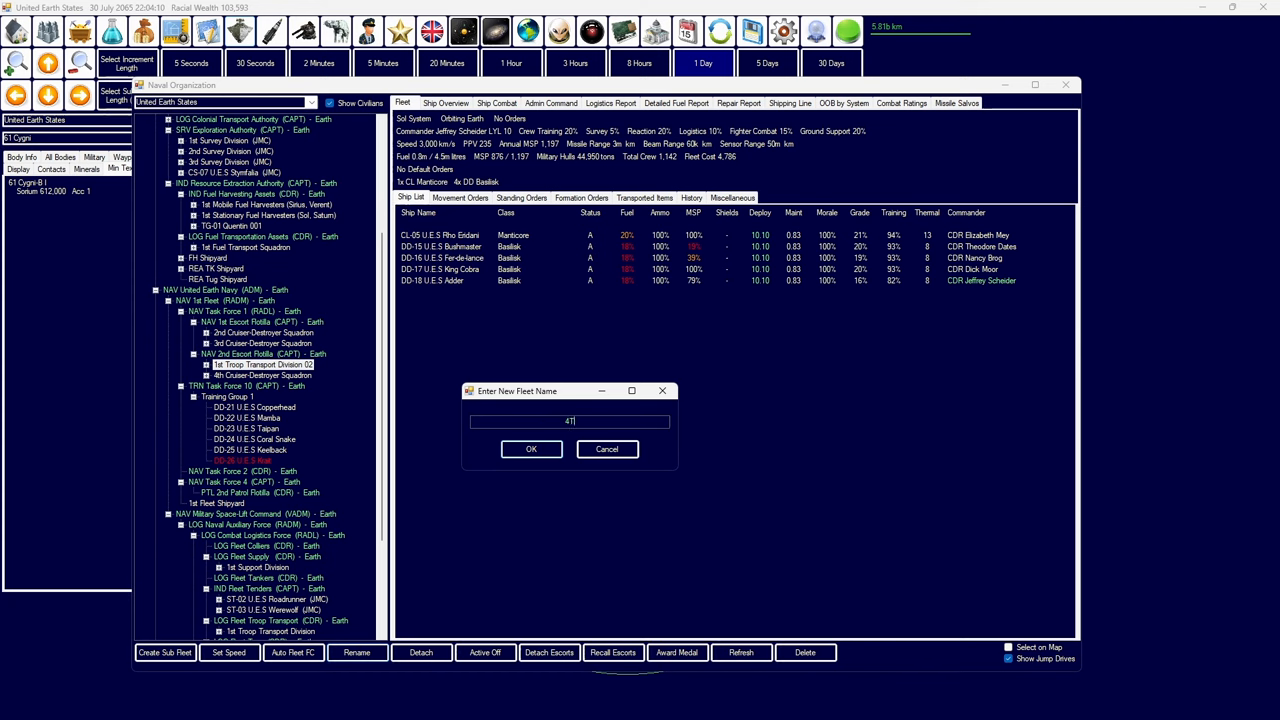
type("1st Cruiser-Destr")
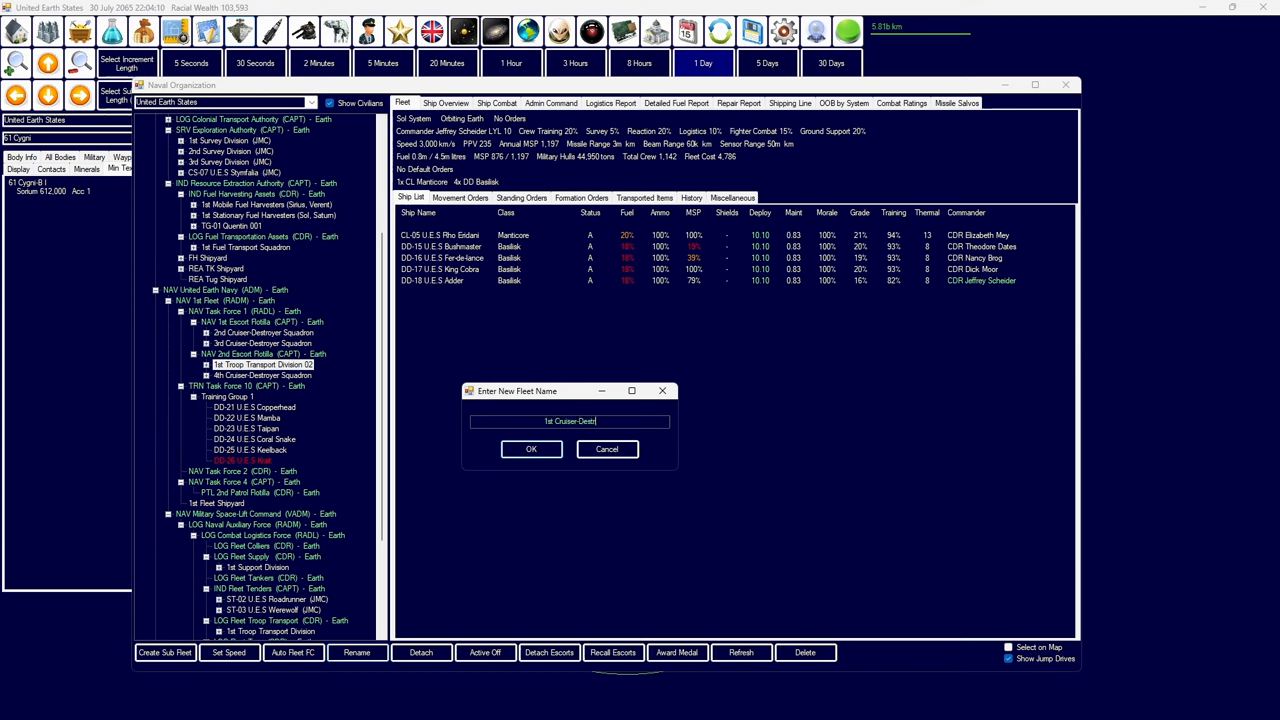
left_click(531, 448)
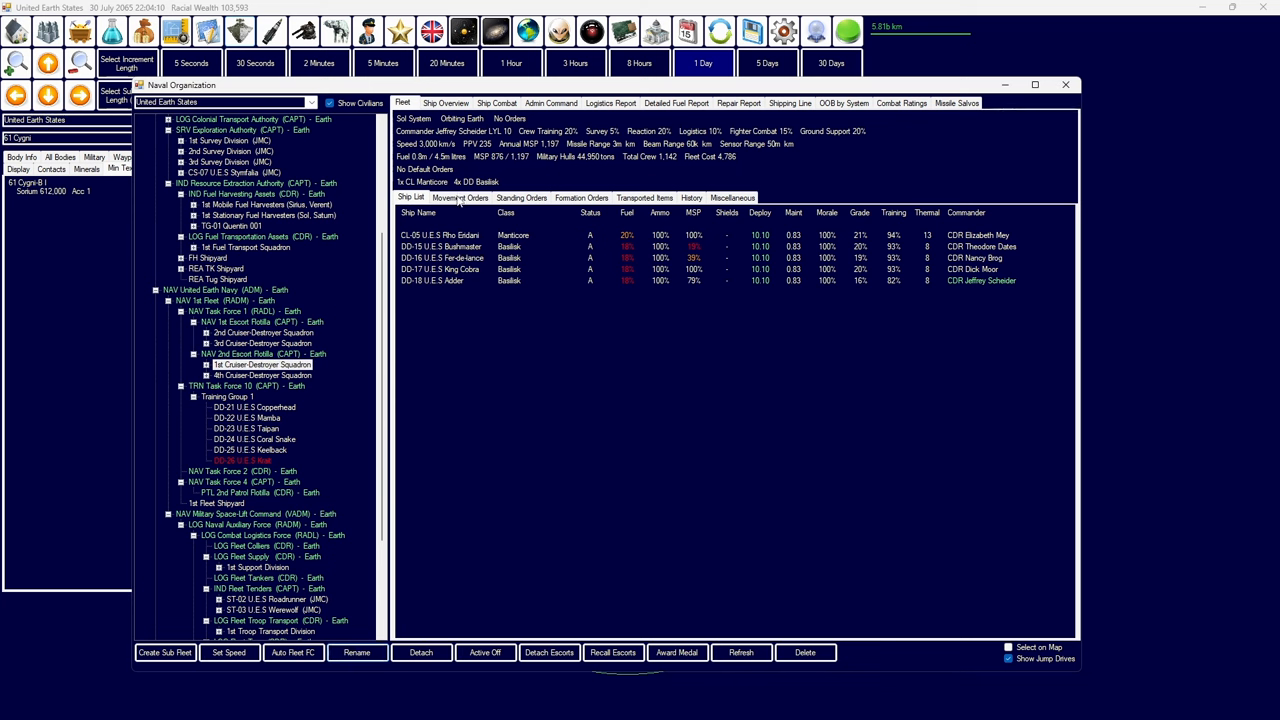
- Select the 1st Troop Transport Division and view its movement orders at Earth
left_click(460, 197)
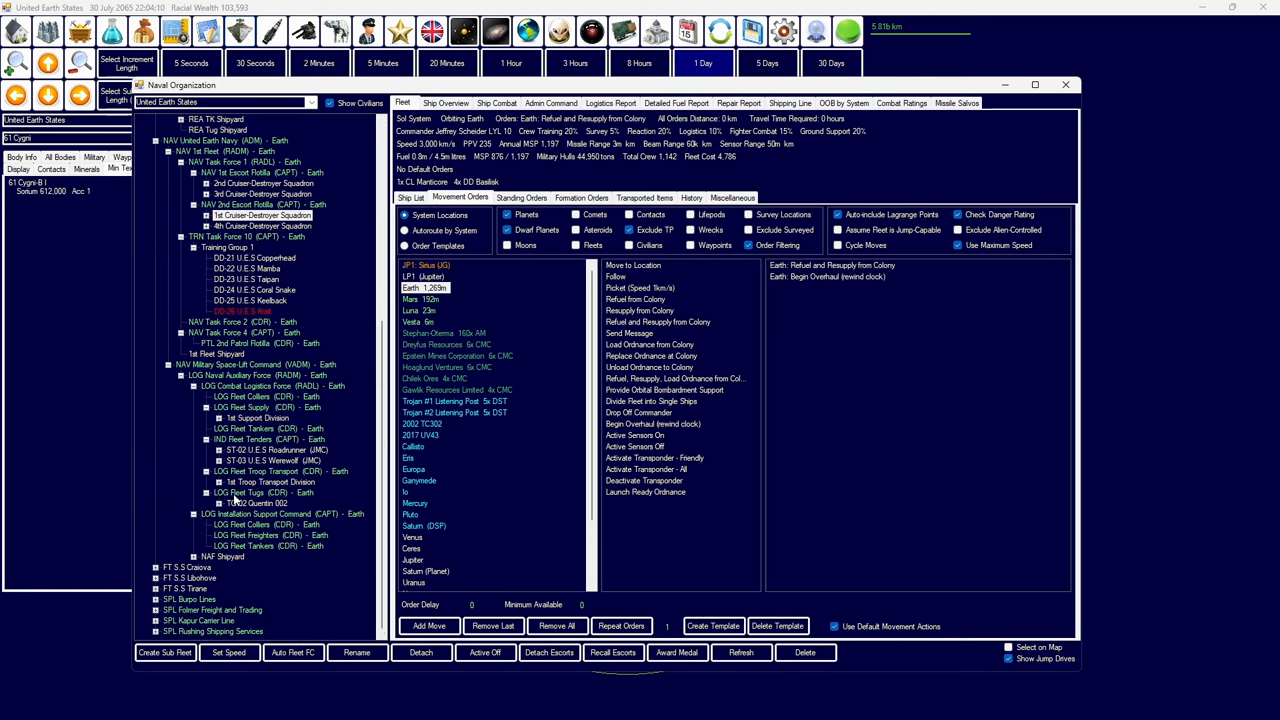
left_click(270, 481)
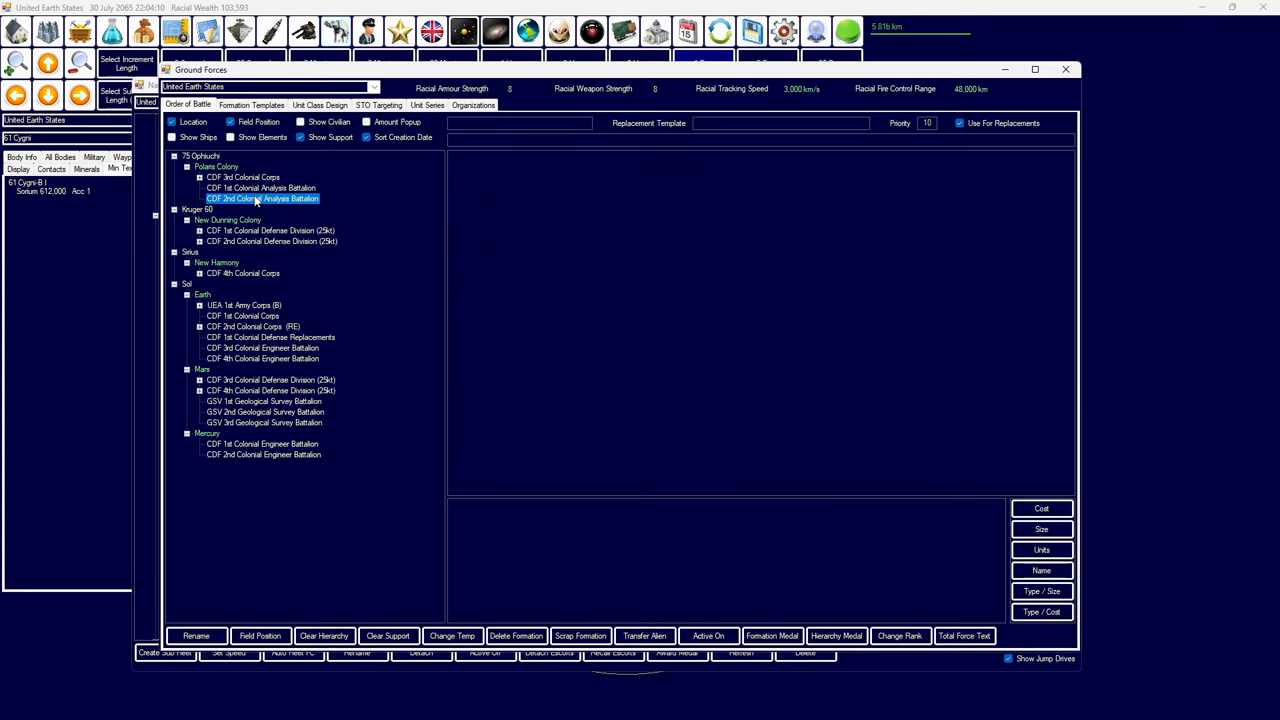
left_click(243, 316)
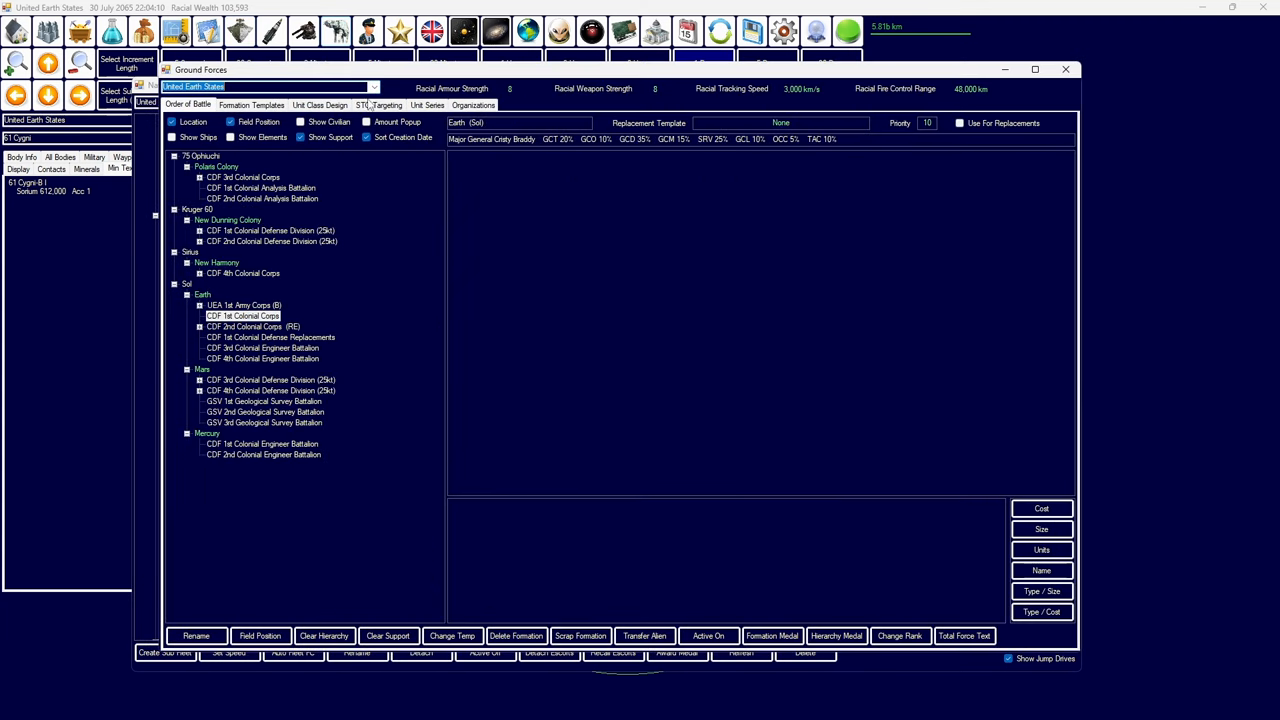
left_click(198, 305)
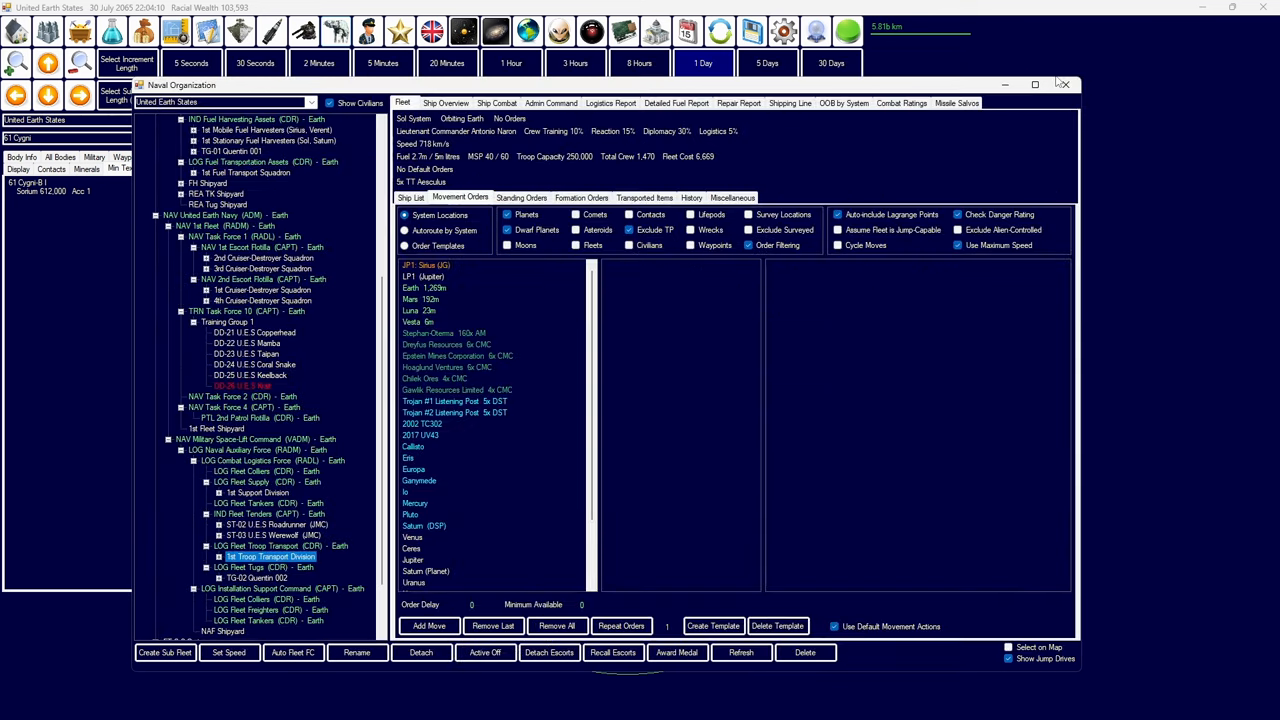
- Advance to 1 August 2065, send Vesta's mass driver output to Earth, view Empire Mining
left_click(703, 63)
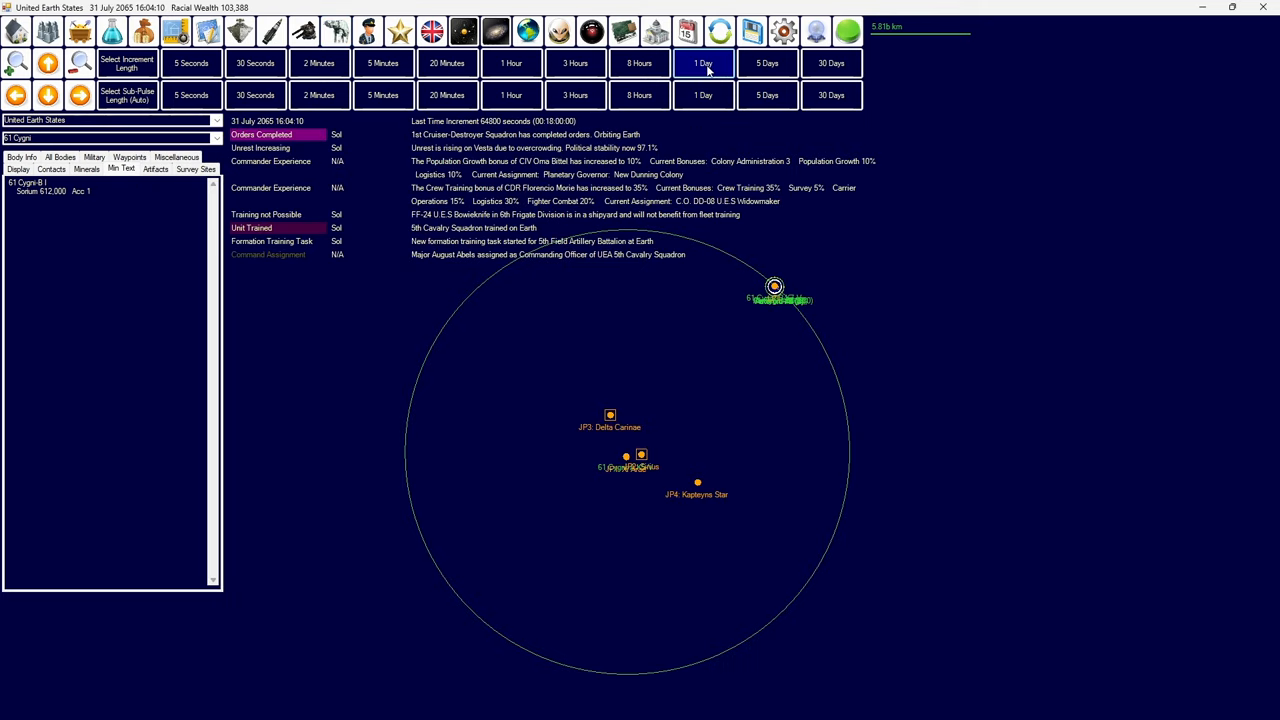
left_click(703, 63)
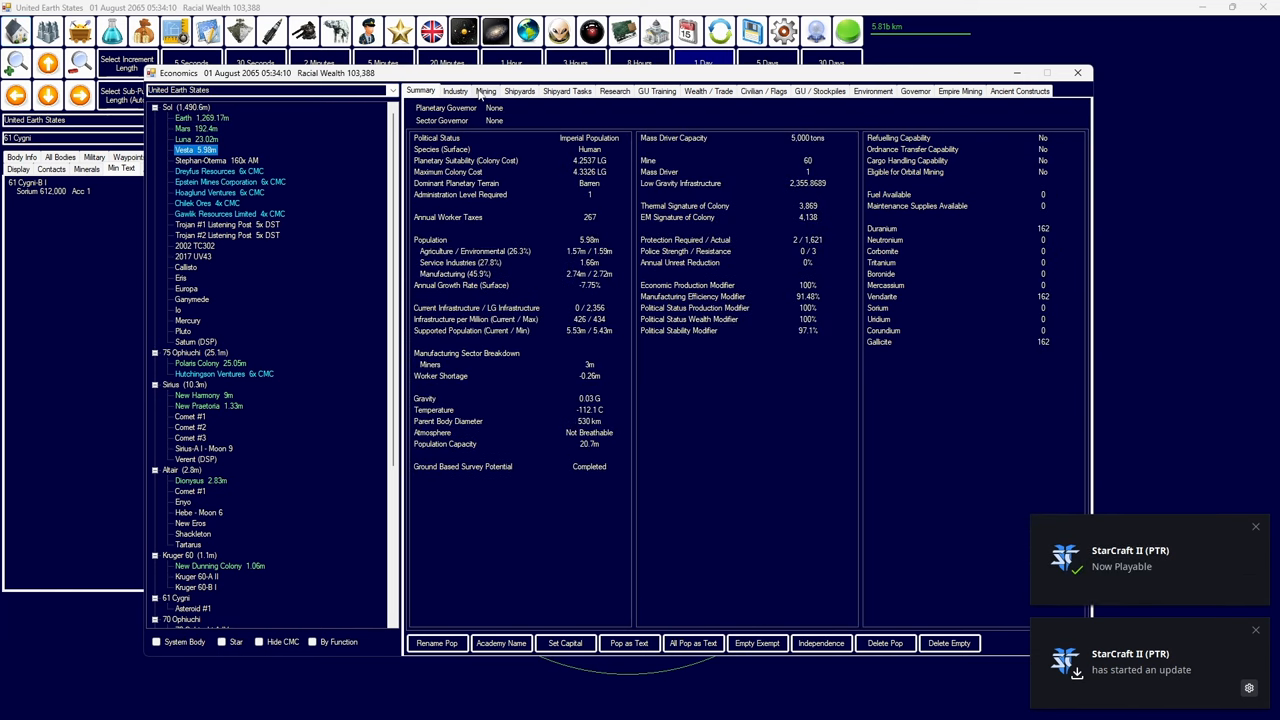
left_click(485, 91)
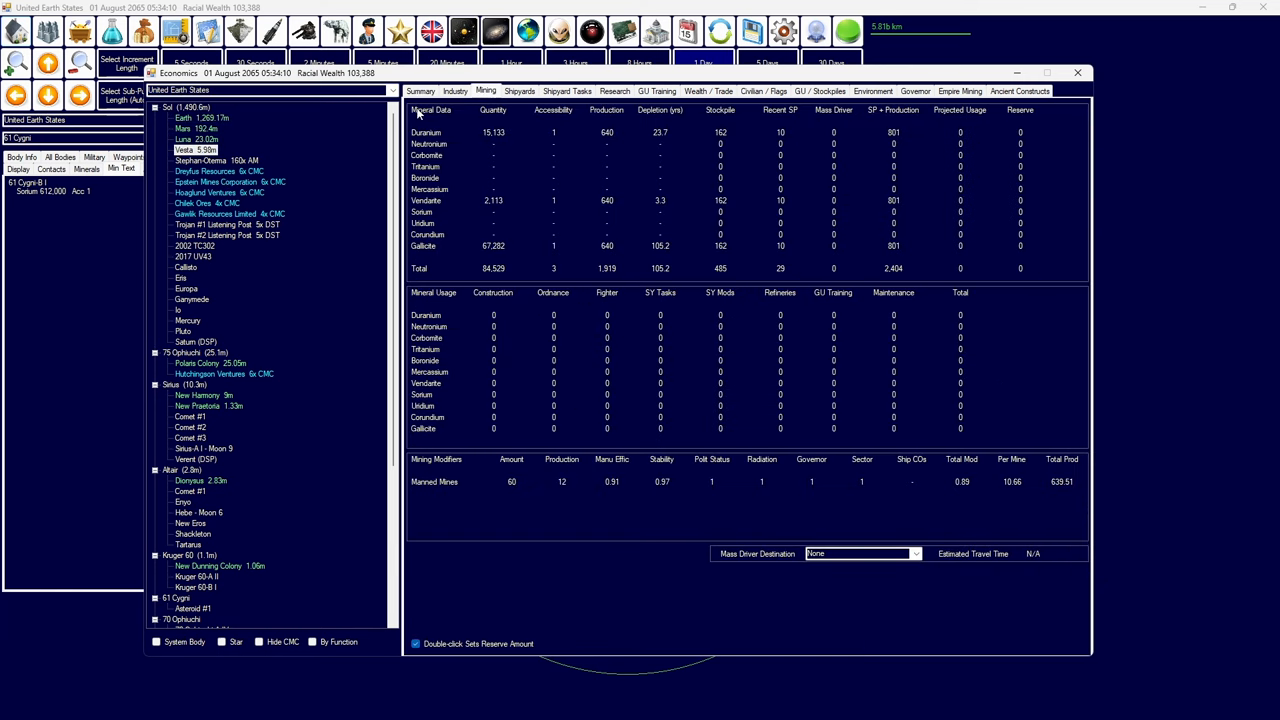
left_click(420, 91)
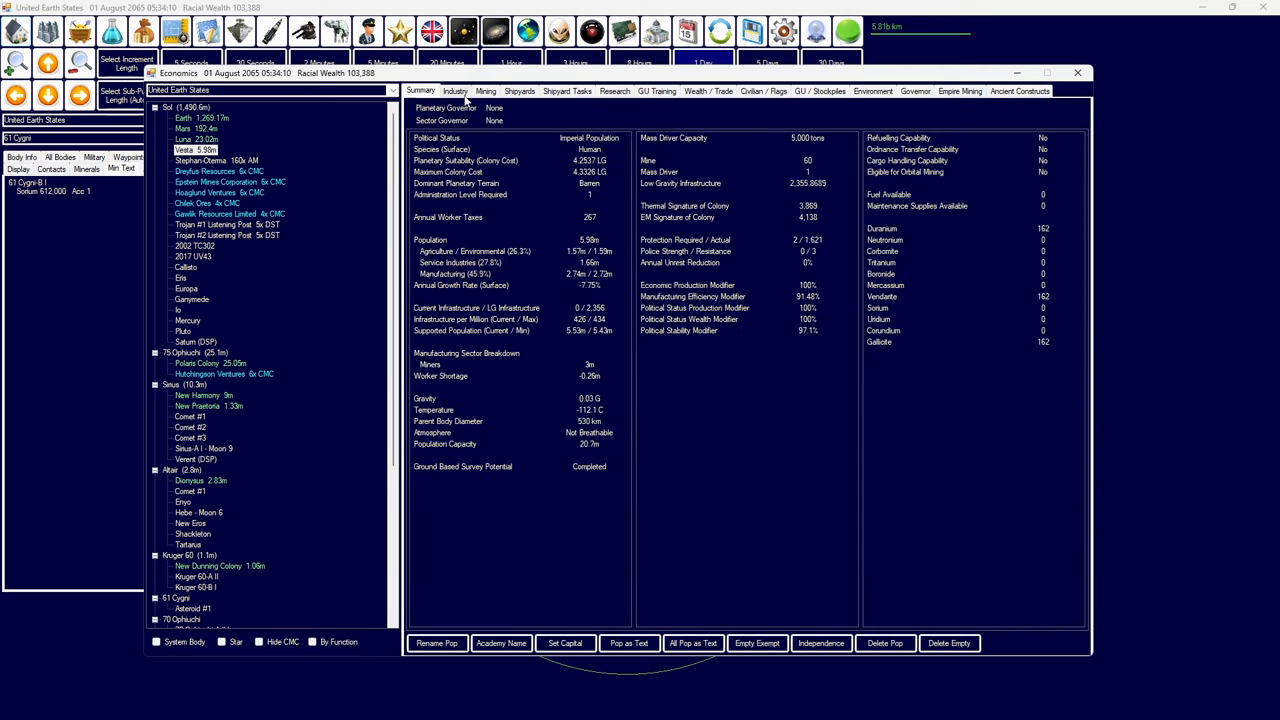
left_click(485, 91)
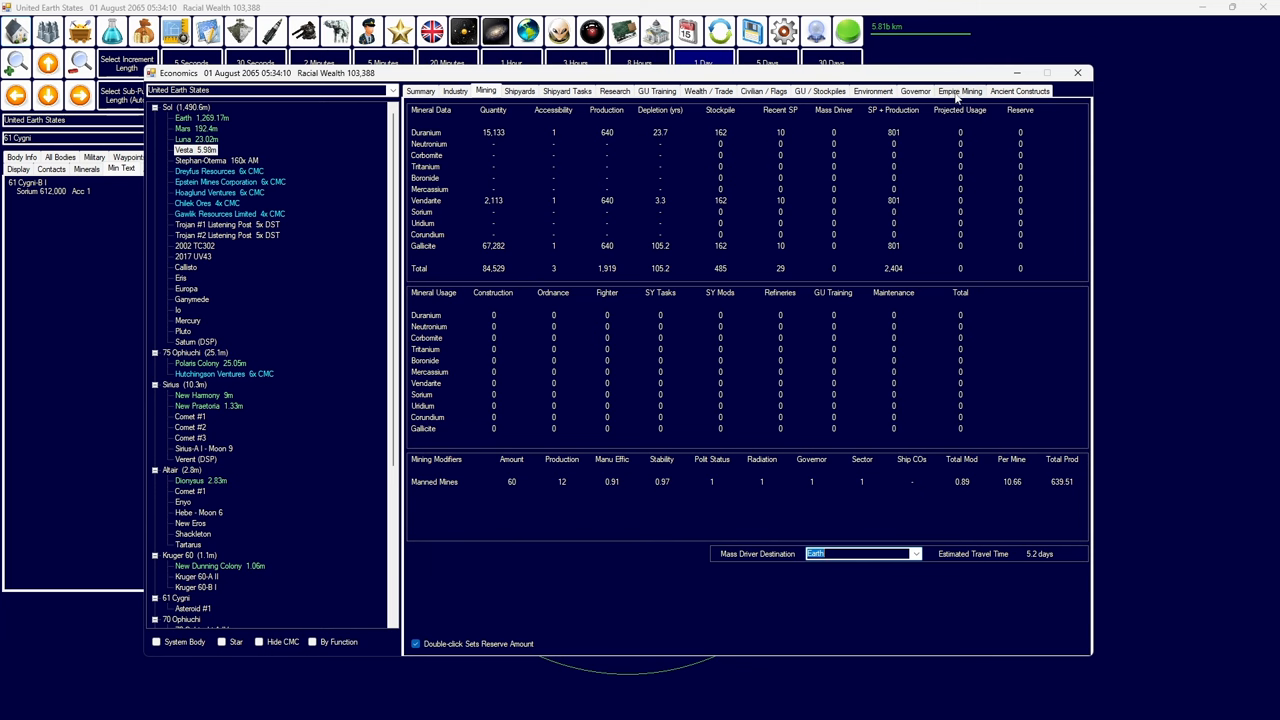
left_click(959, 91)
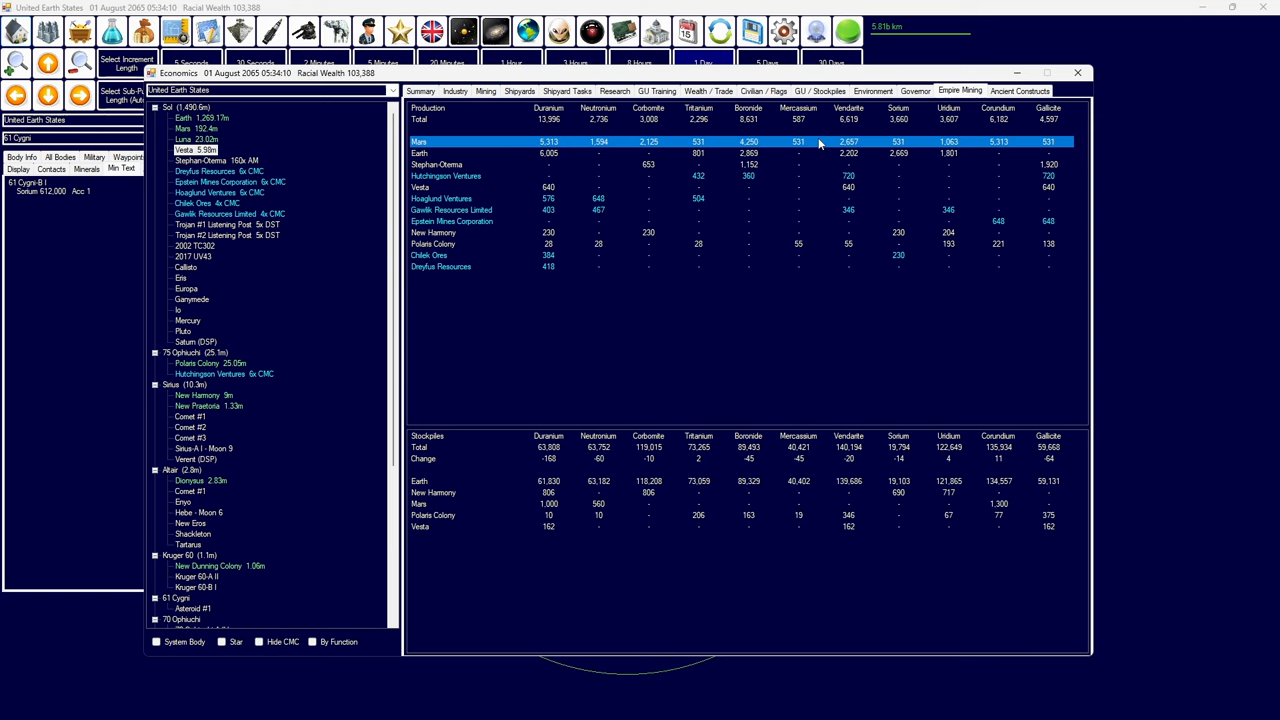
mouse_move(795, 155)
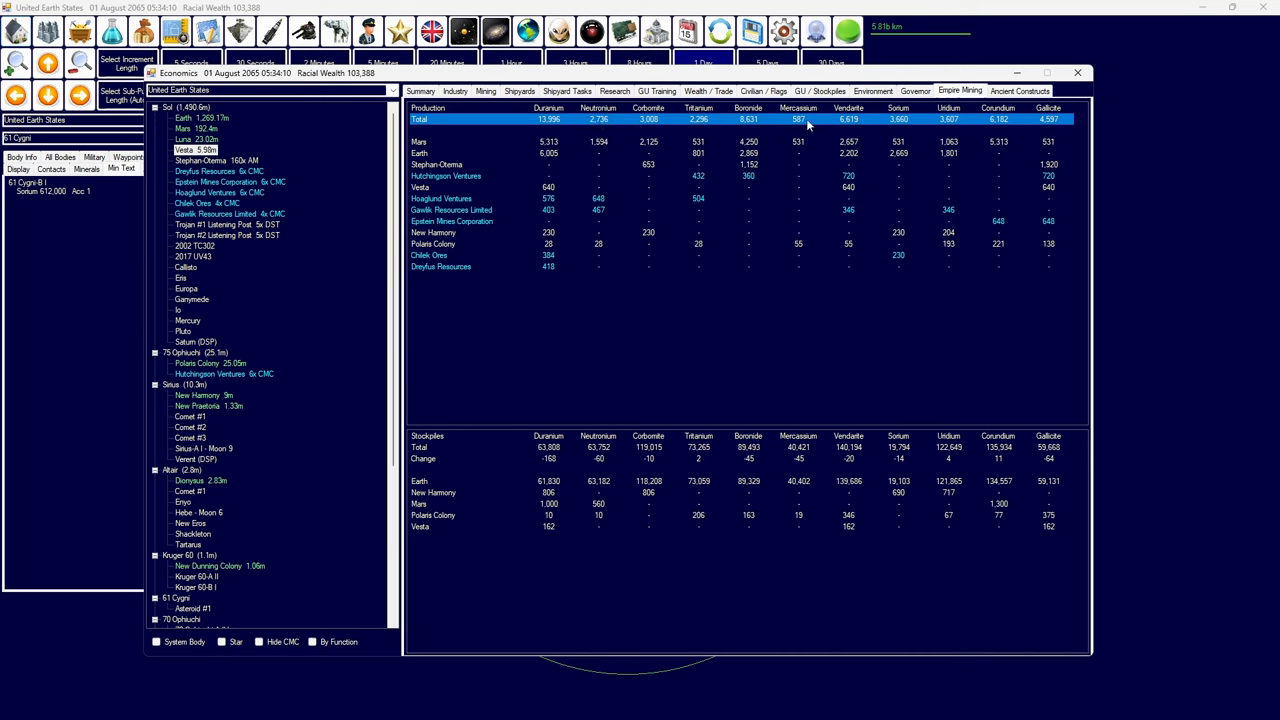
mouse_move(280, 263)
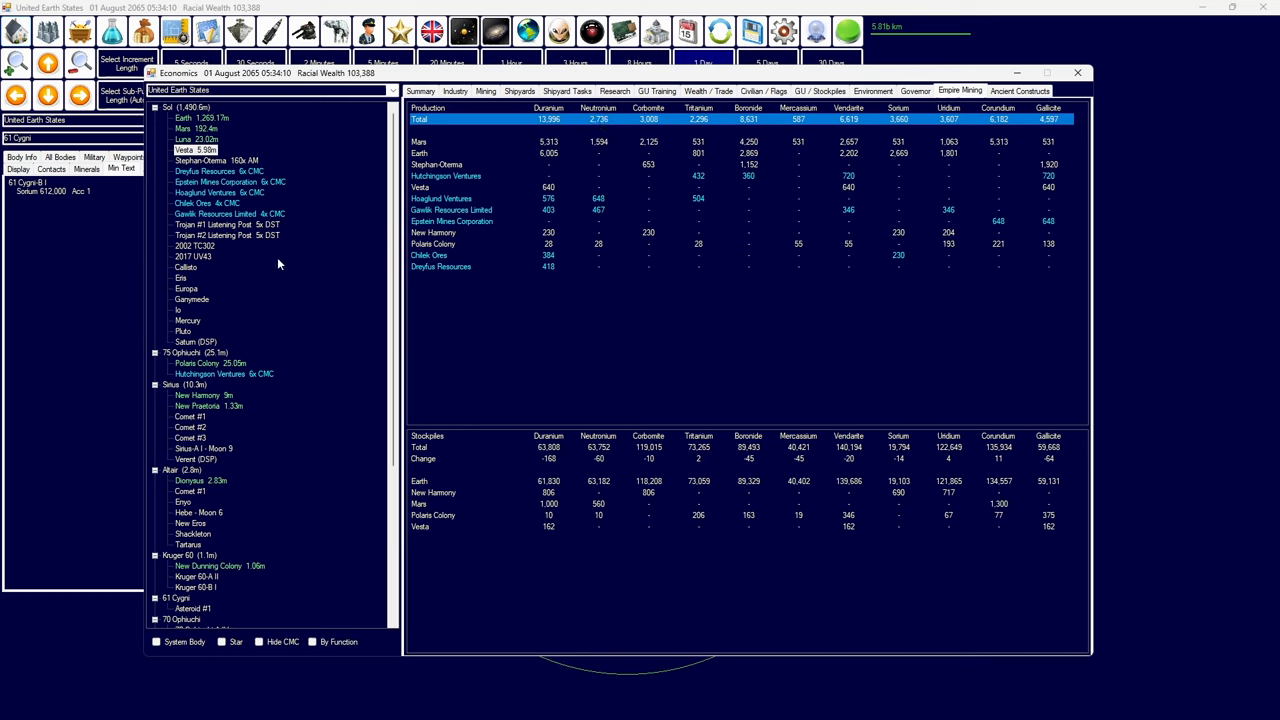
mouse_move(233, 363)
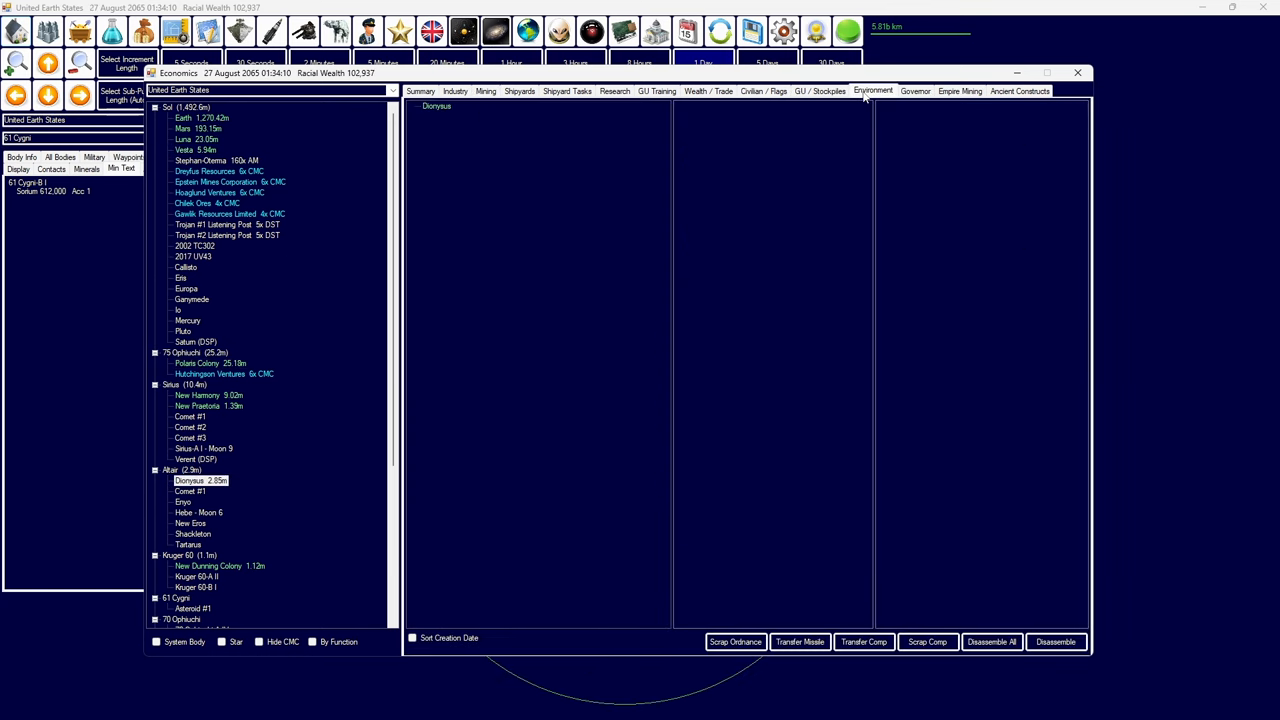
- View Dionysus's Summary, GU / Stockpiles and Governor tabs, then the Industry tab
left_click(420, 91)
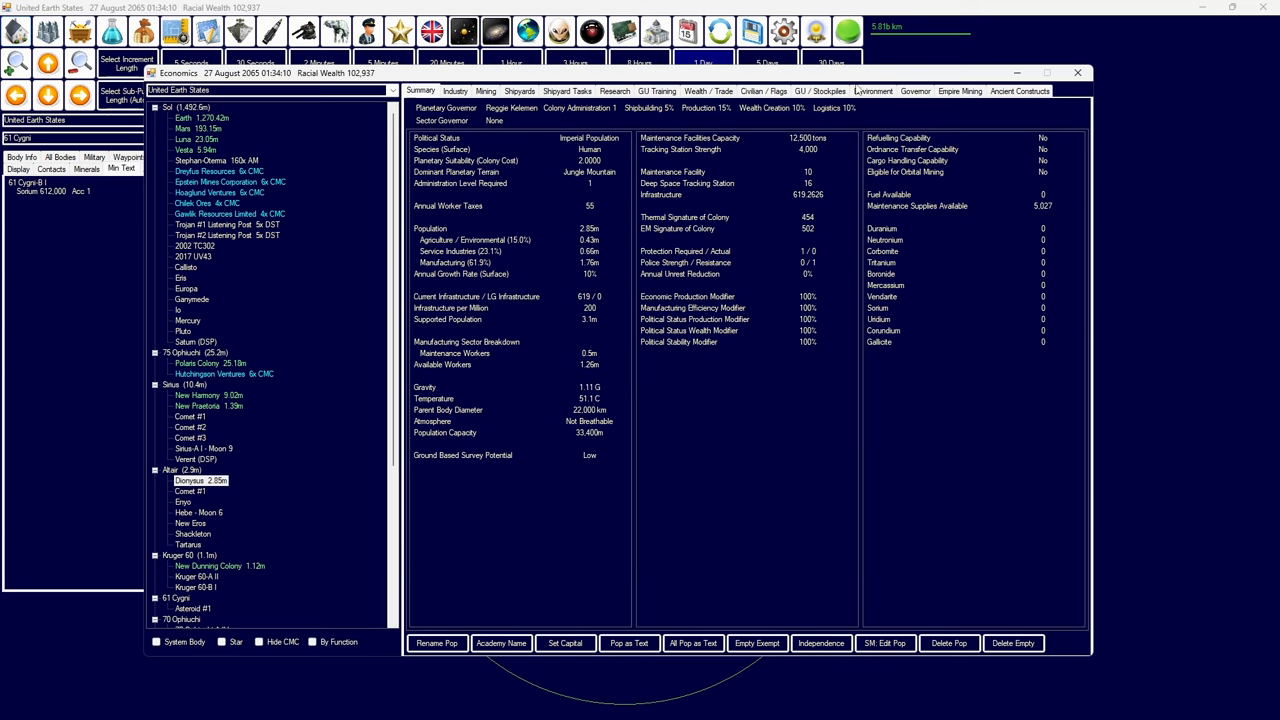
left_click(820, 91)
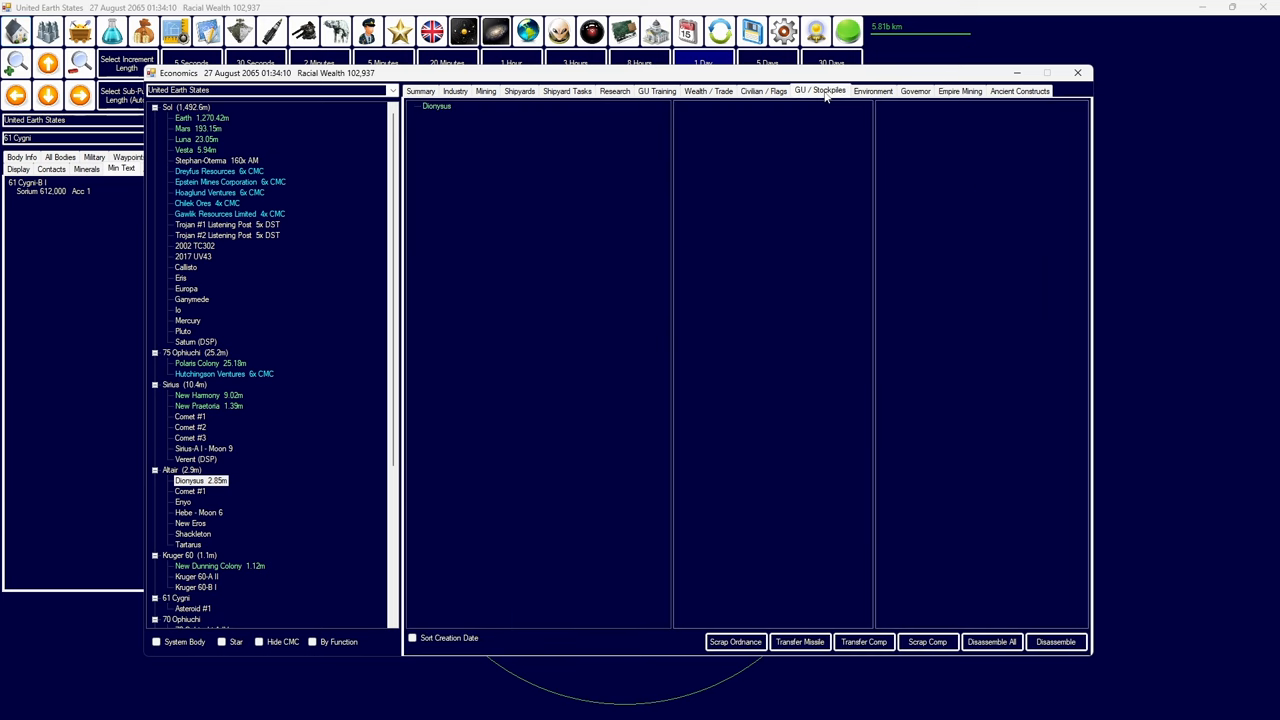
left_click(915, 91)
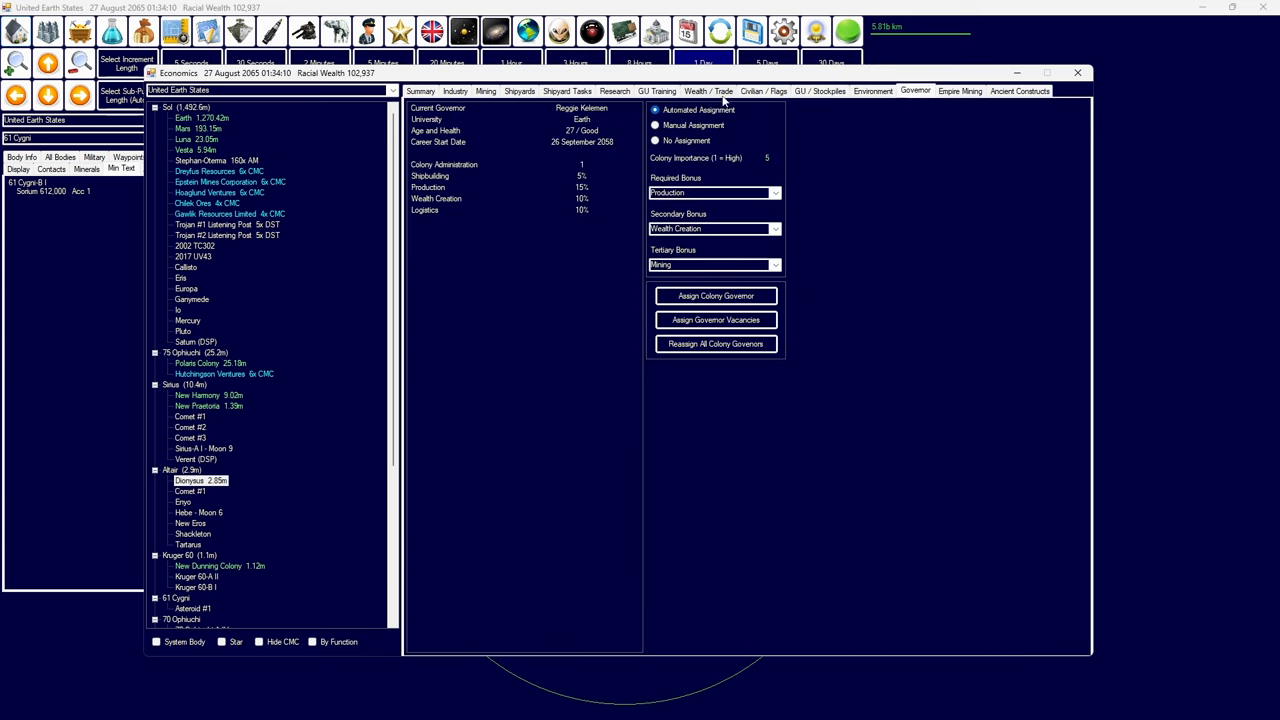
left_click(455, 91)
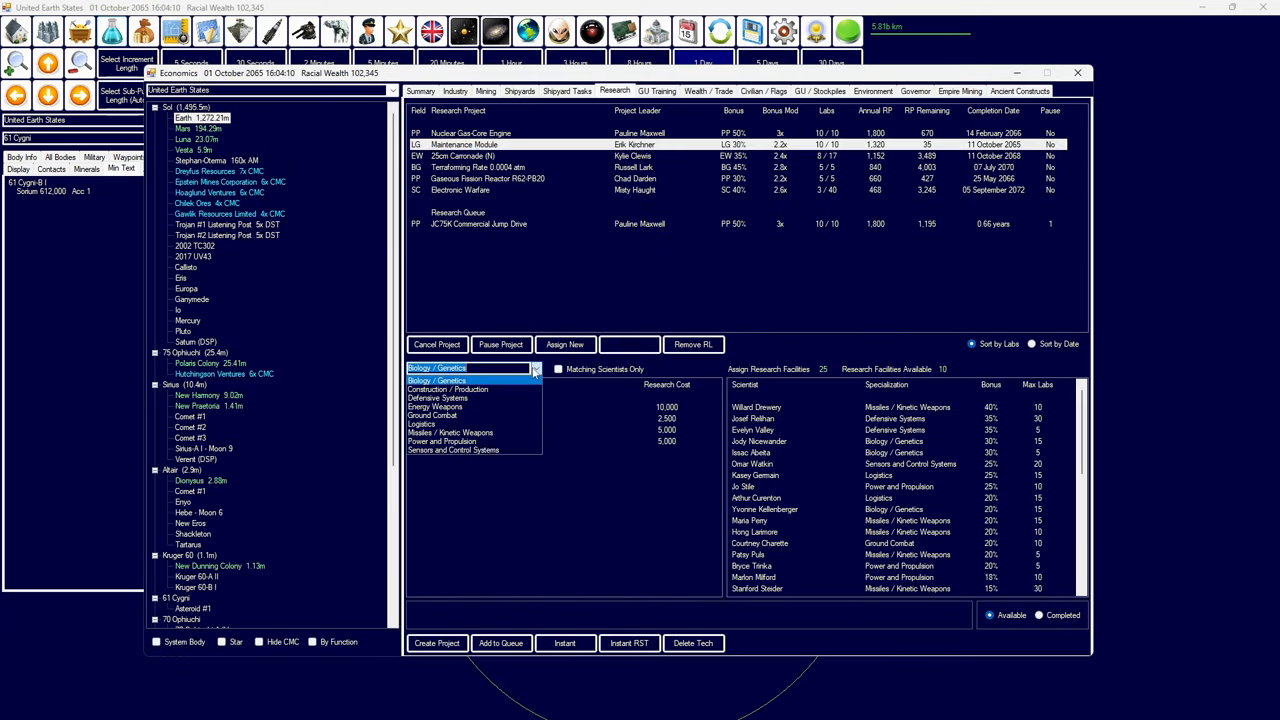
- Select Construction Rate 14 BP under Construction / Production research, then reopen Earth's economics
left_click(447, 389)
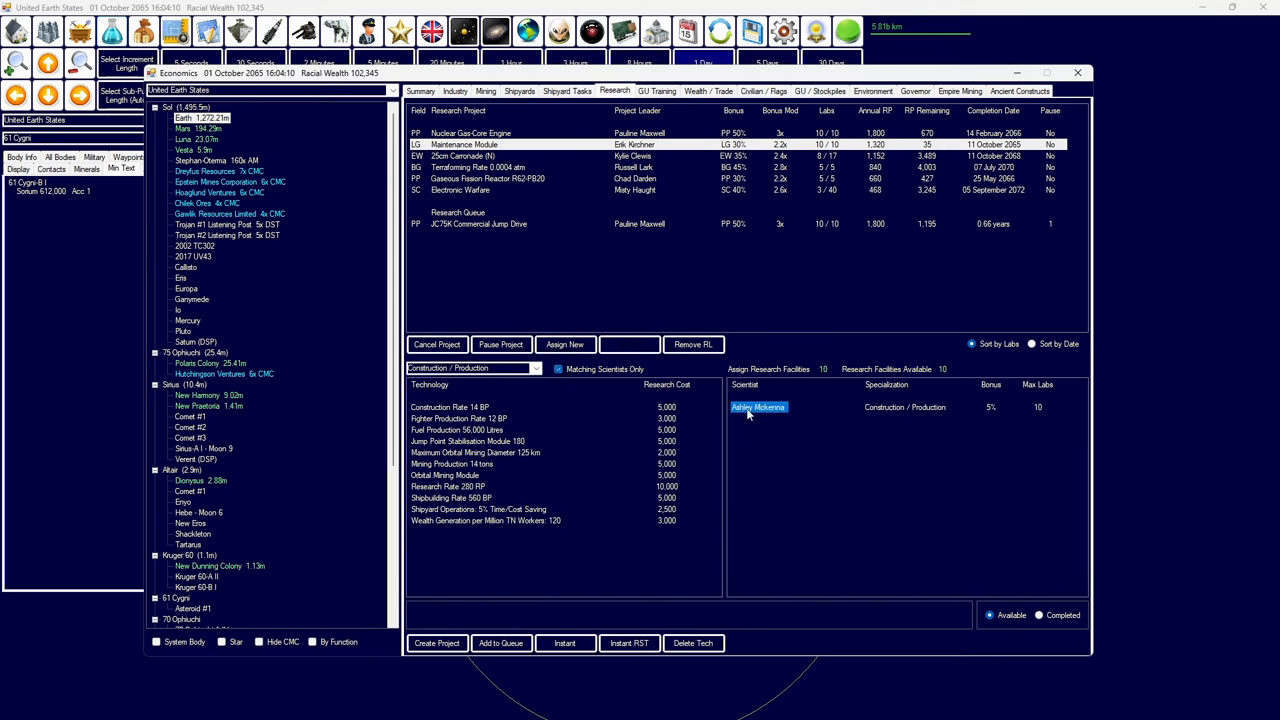
left_click(449, 407)
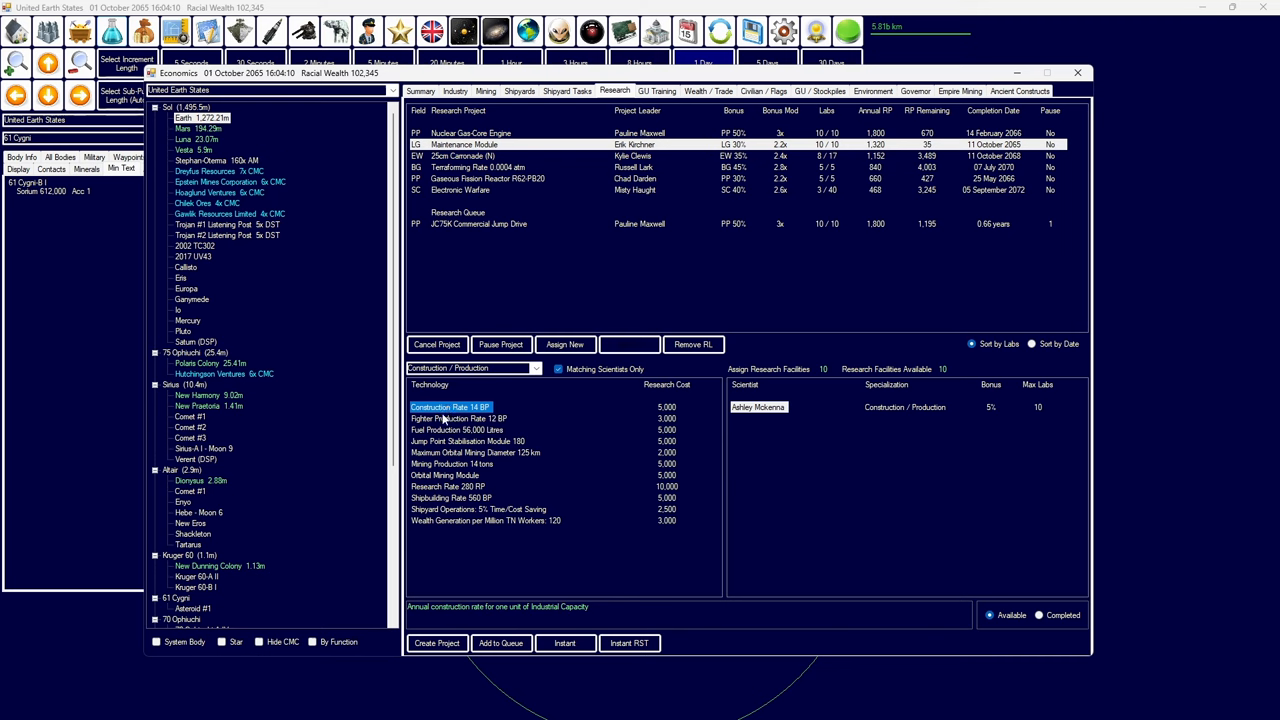
mouse_move(456, 414)
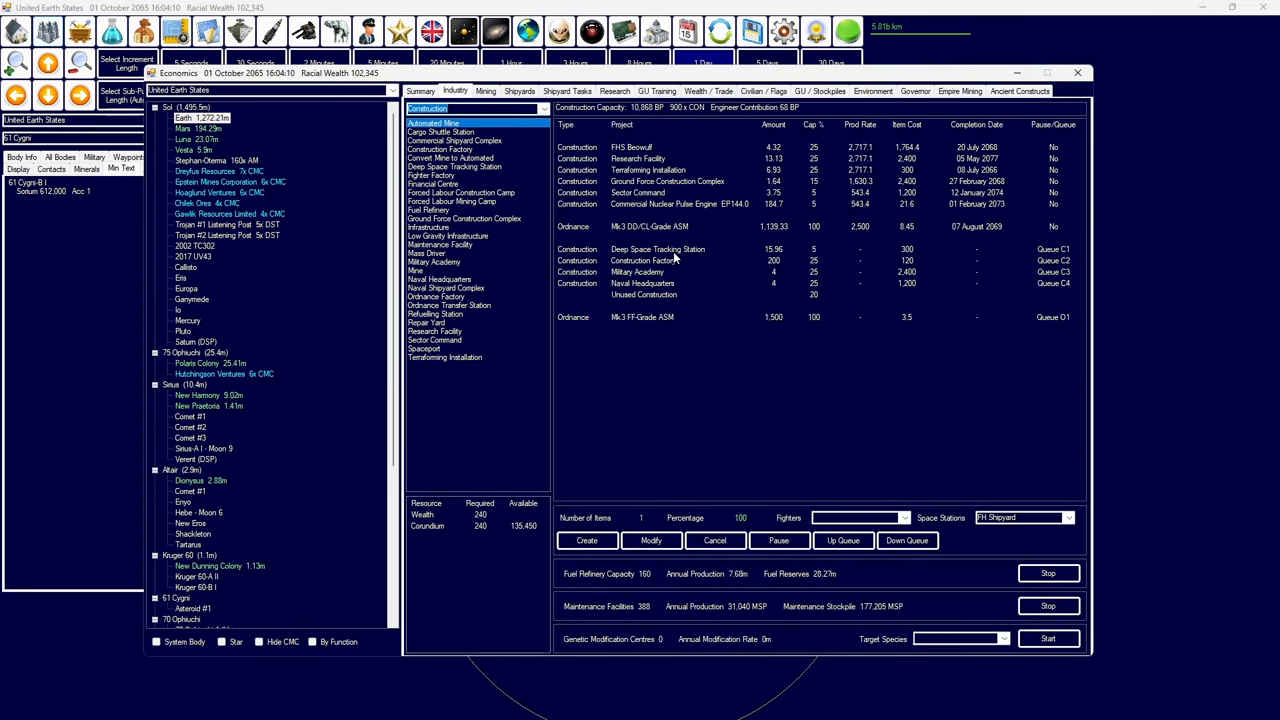
left_click(1077, 72)
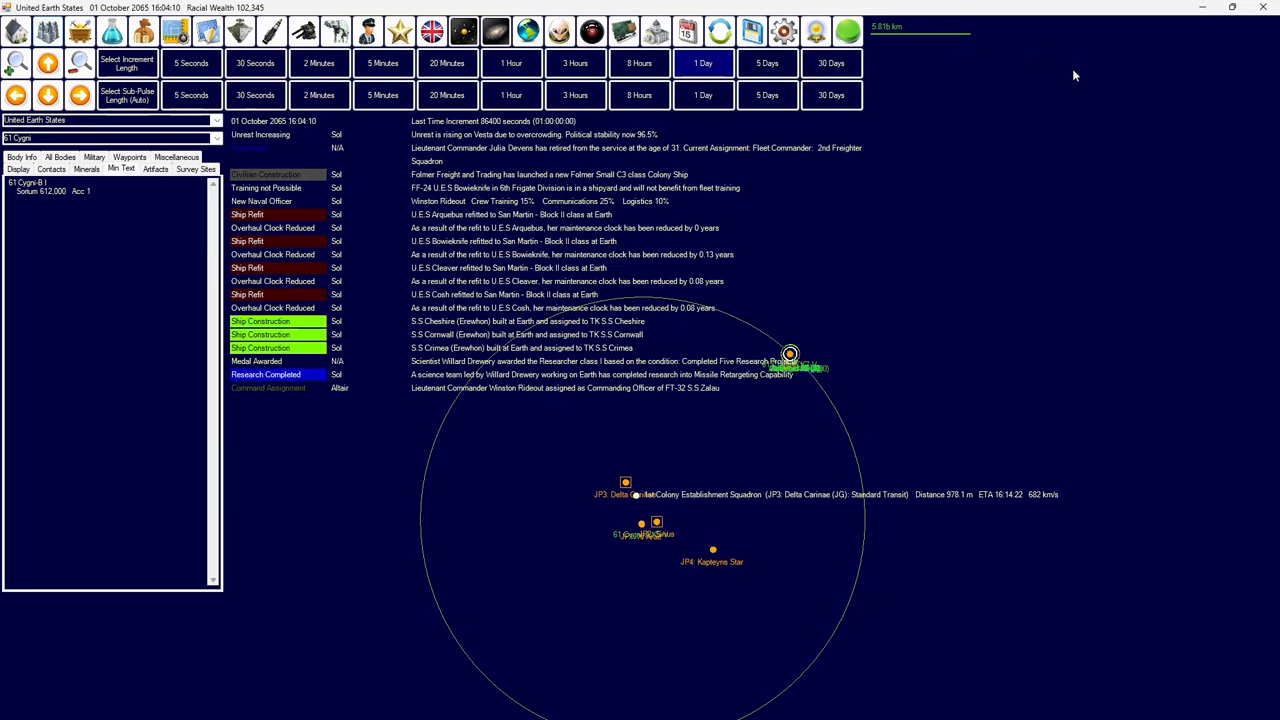
left_click(383, 63)
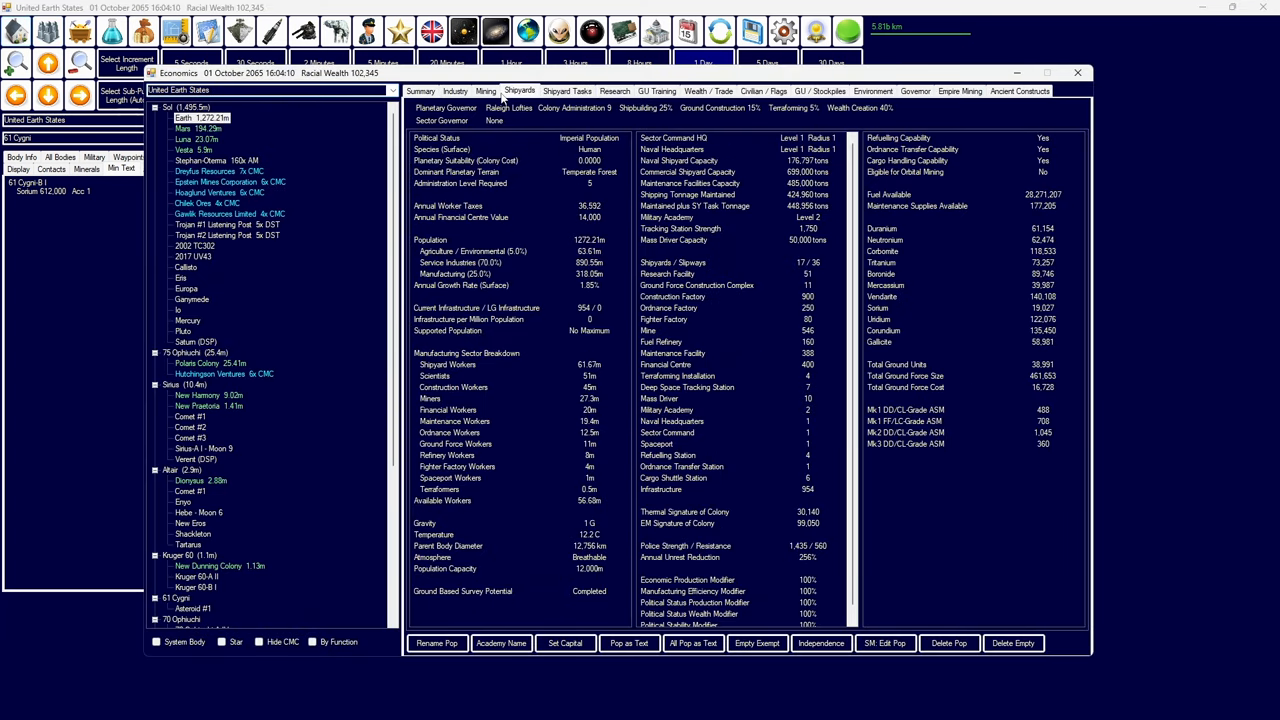
- Try continual capacity upgrade and retool for Ambum Shipbuilding Company, then browse class designs
left_click(519, 91)
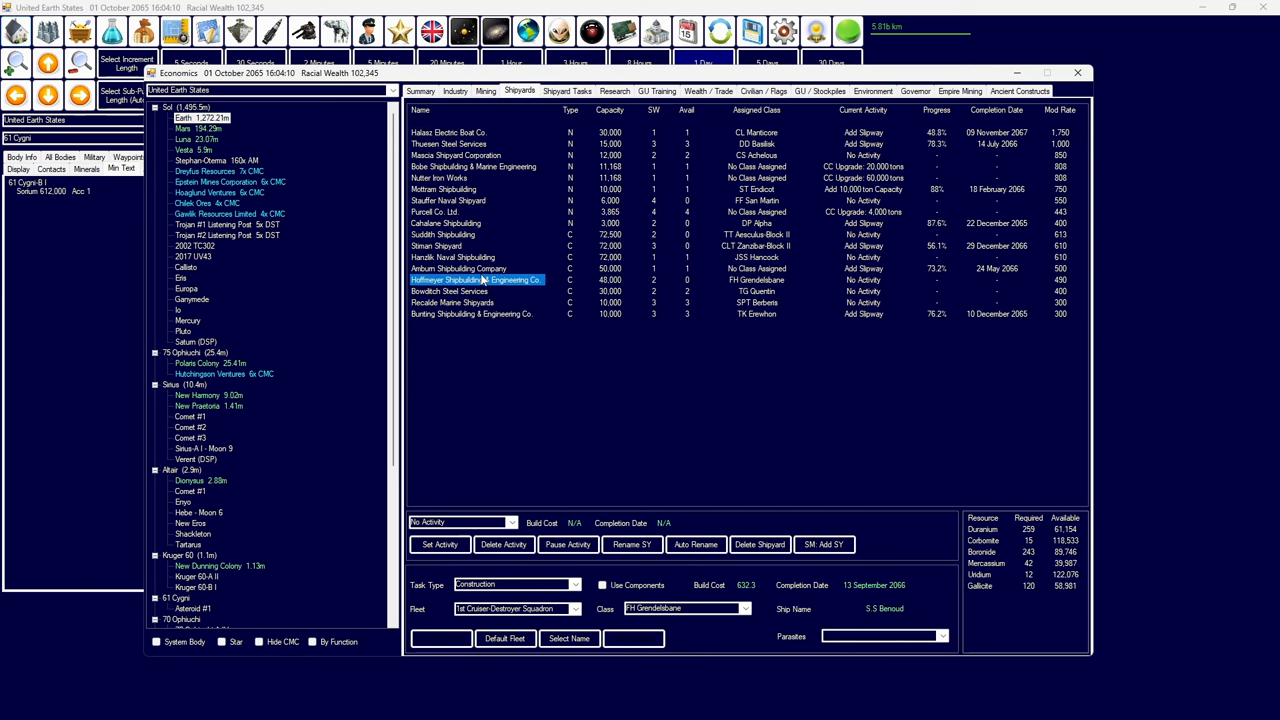
left_click(511, 522)
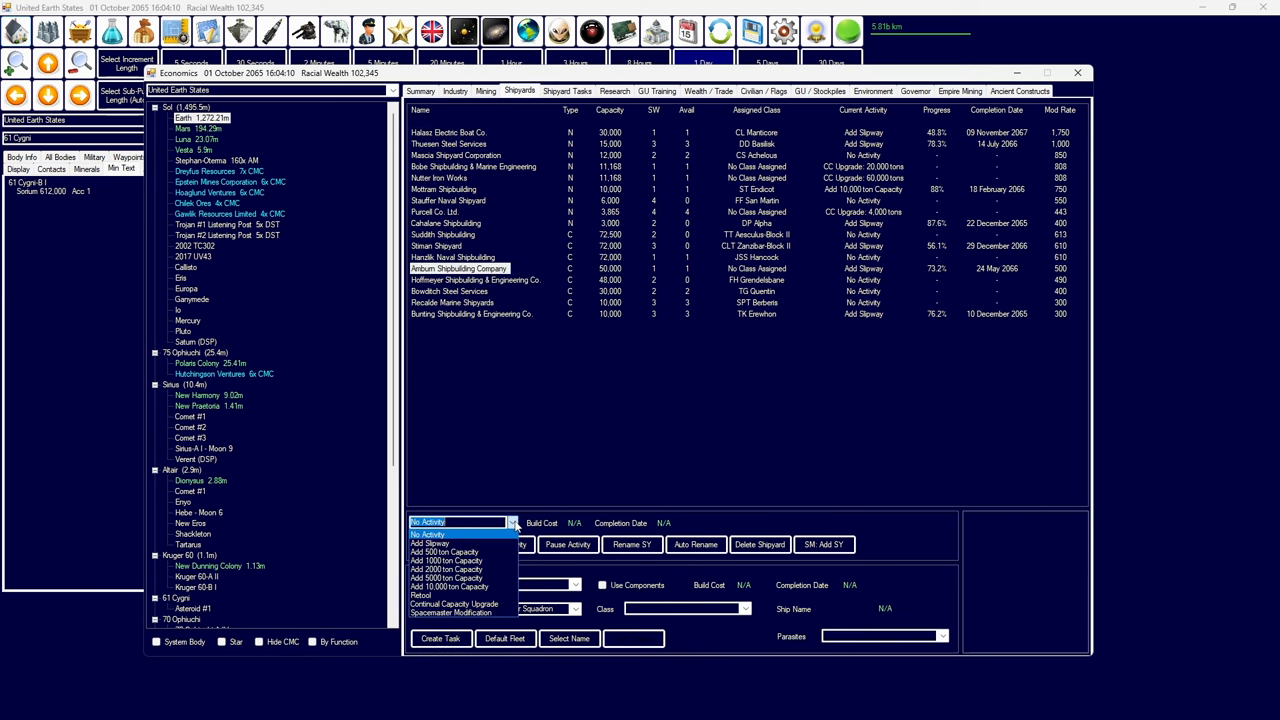
left_click(454, 604)
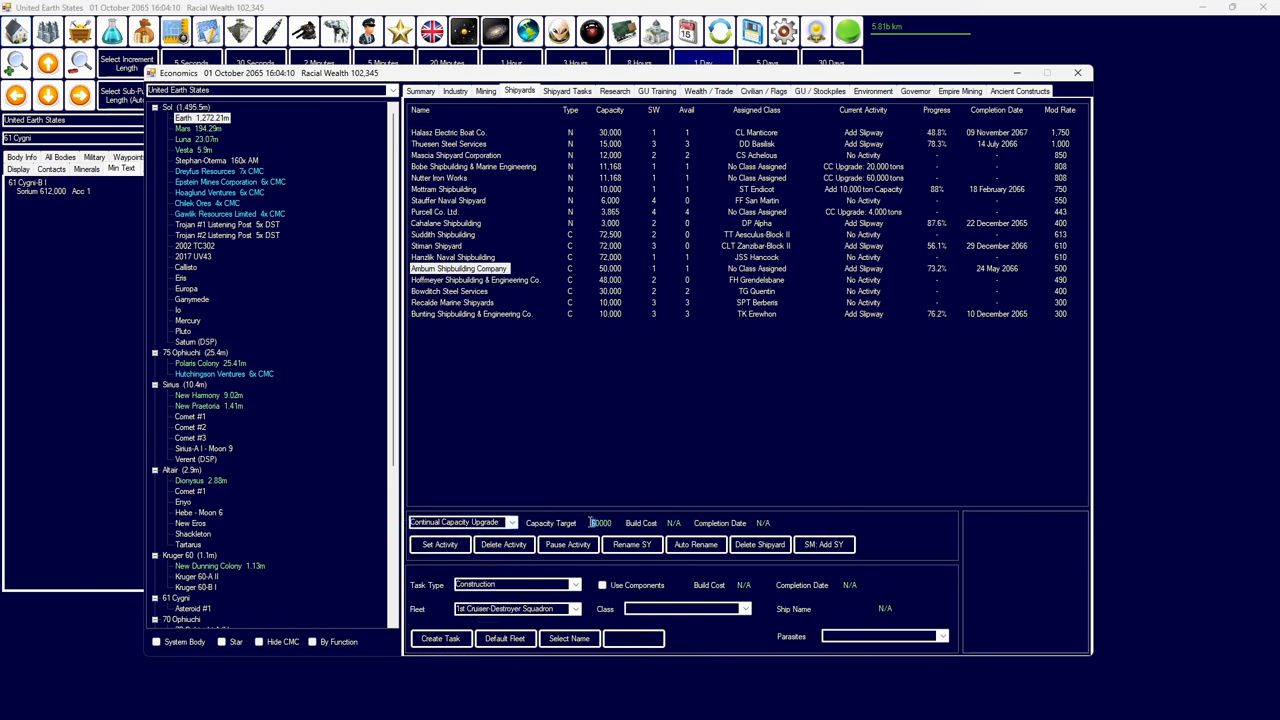
left_click(439, 544)
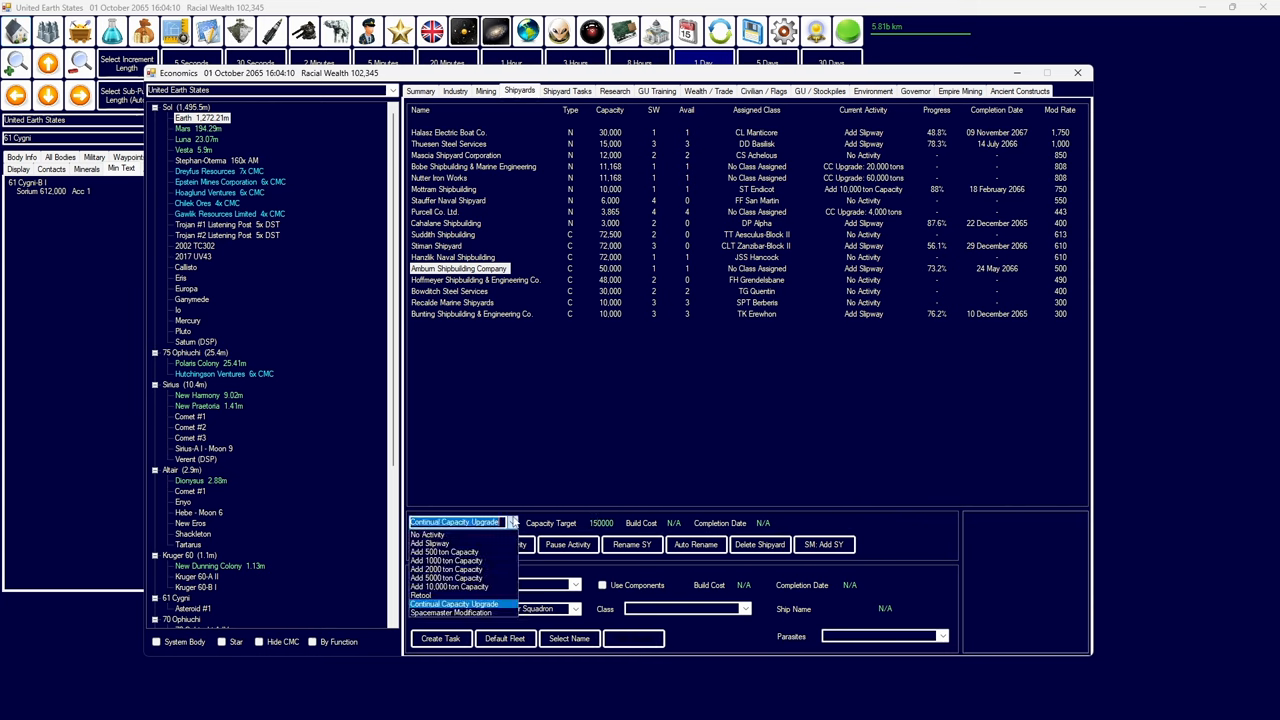
left_click(420, 595)
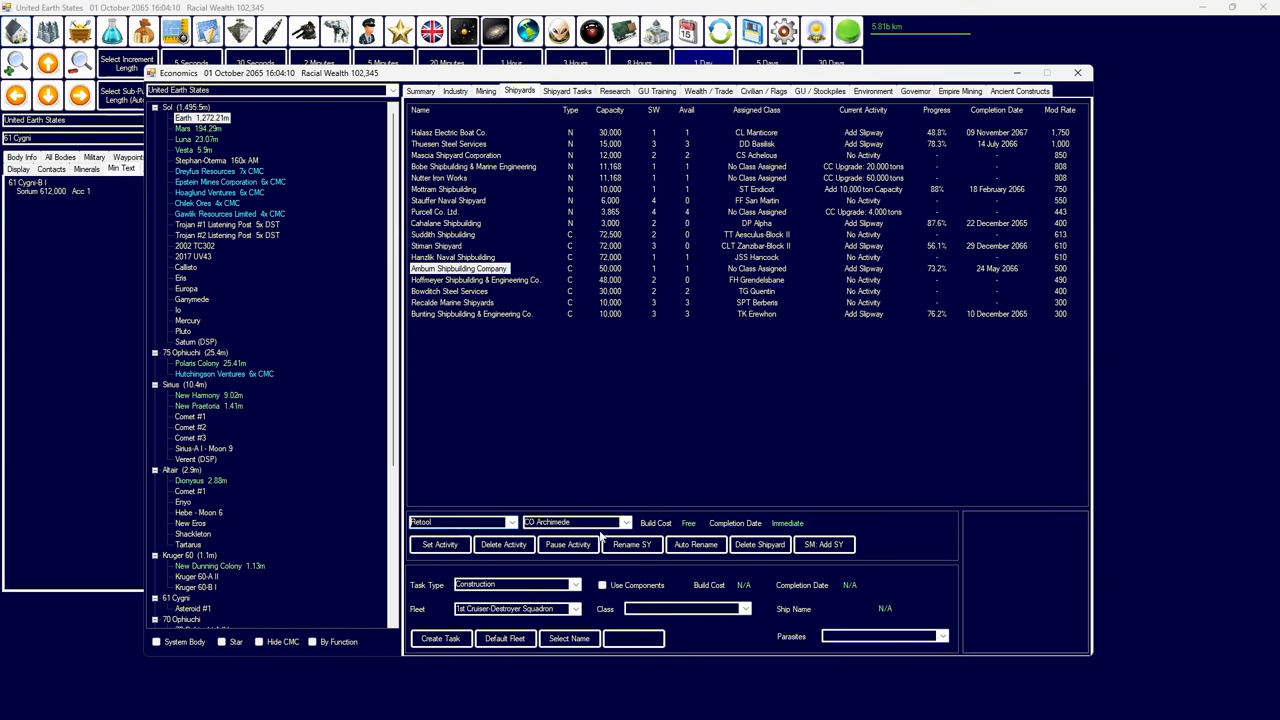
left_click(627, 522)
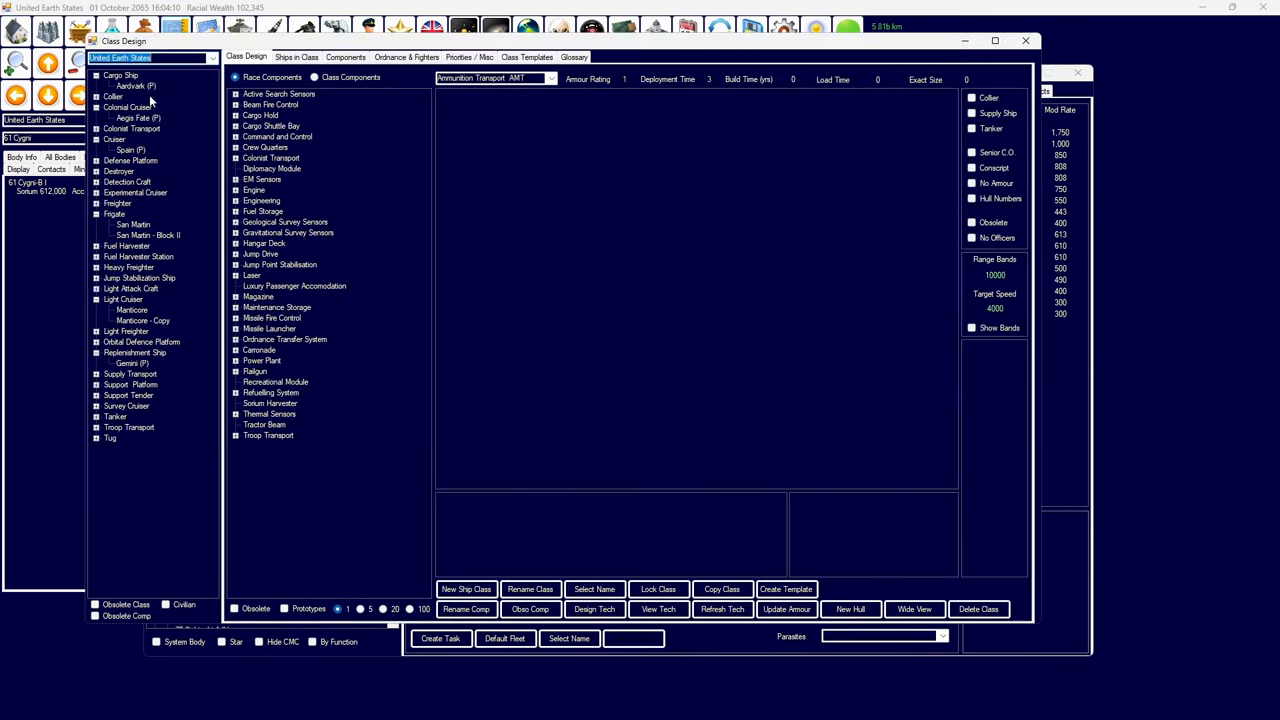
left_click(135, 86)
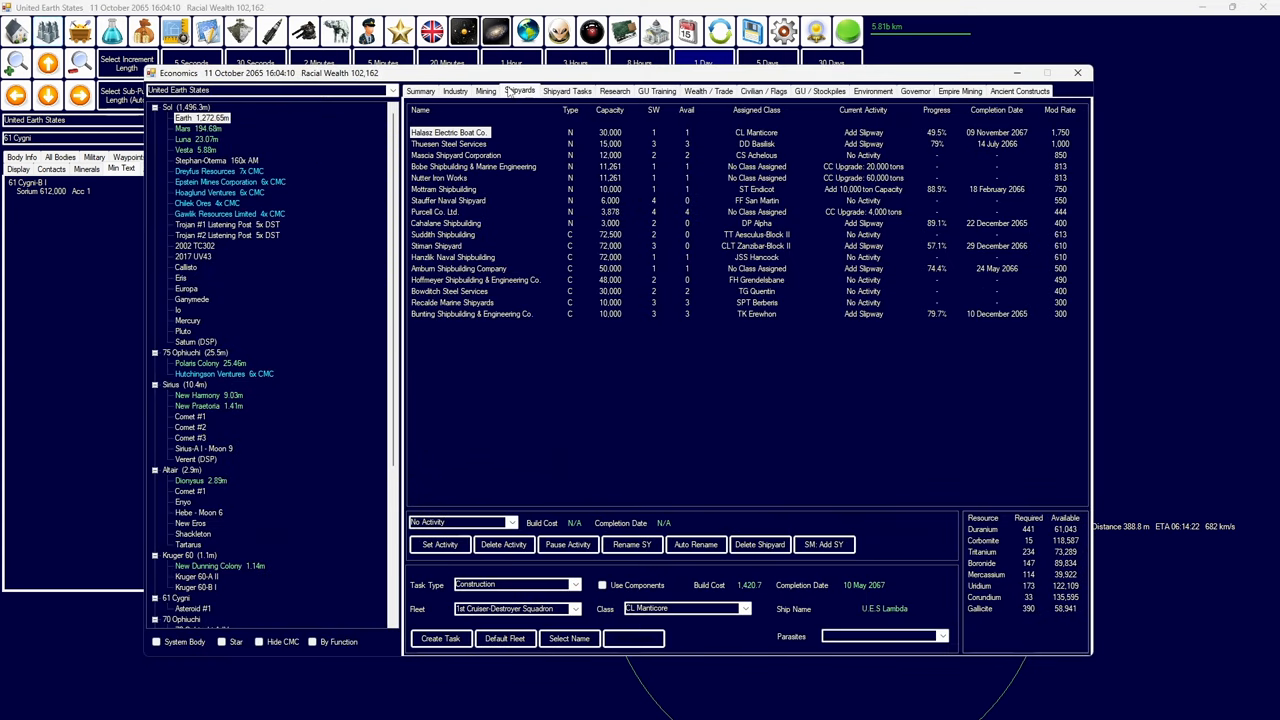
- Set Recalde Marine Shipyards to a continual capacity upgrade
left_click(475, 279)
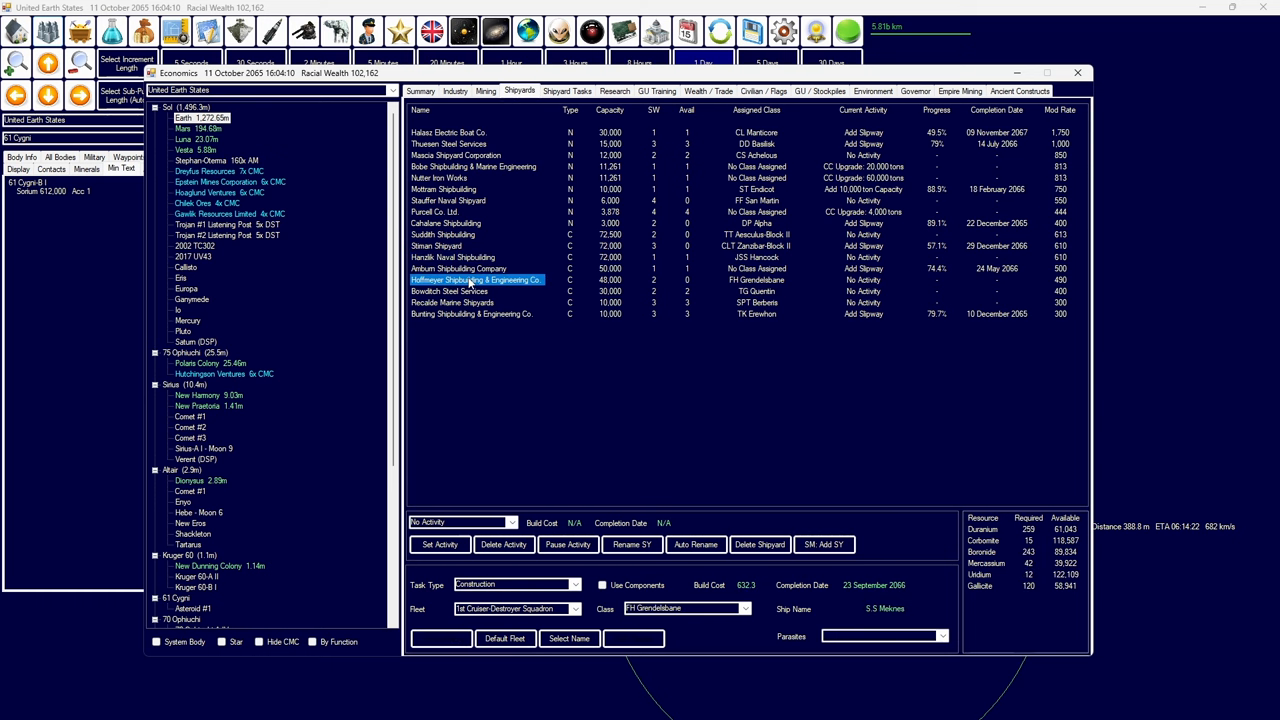
left_click(452, 302)
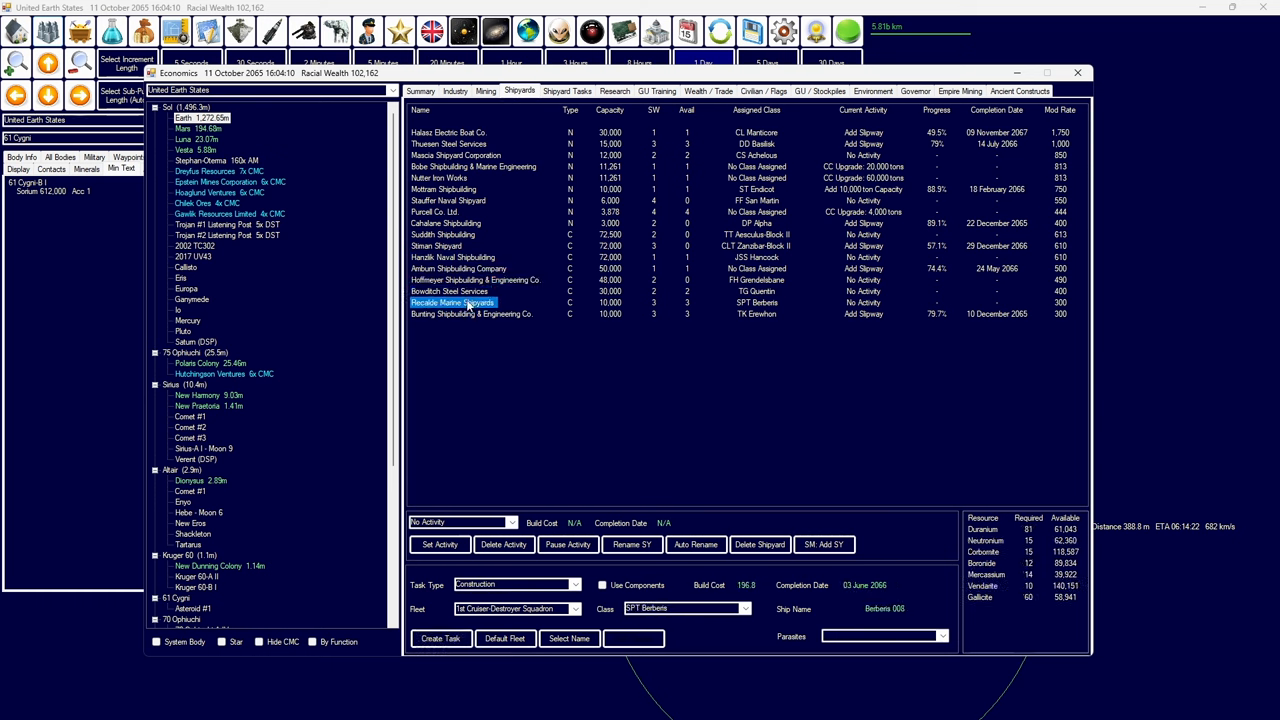
left_click(511, 522)
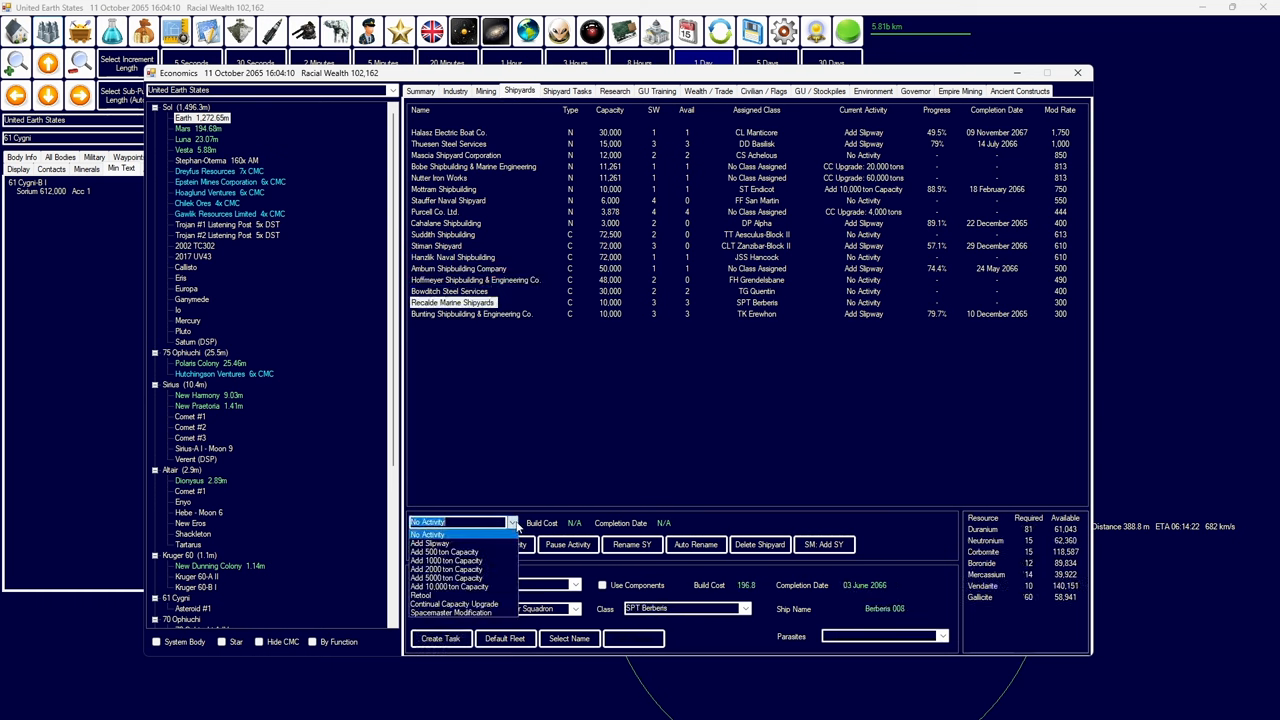
left_click(454, 604)
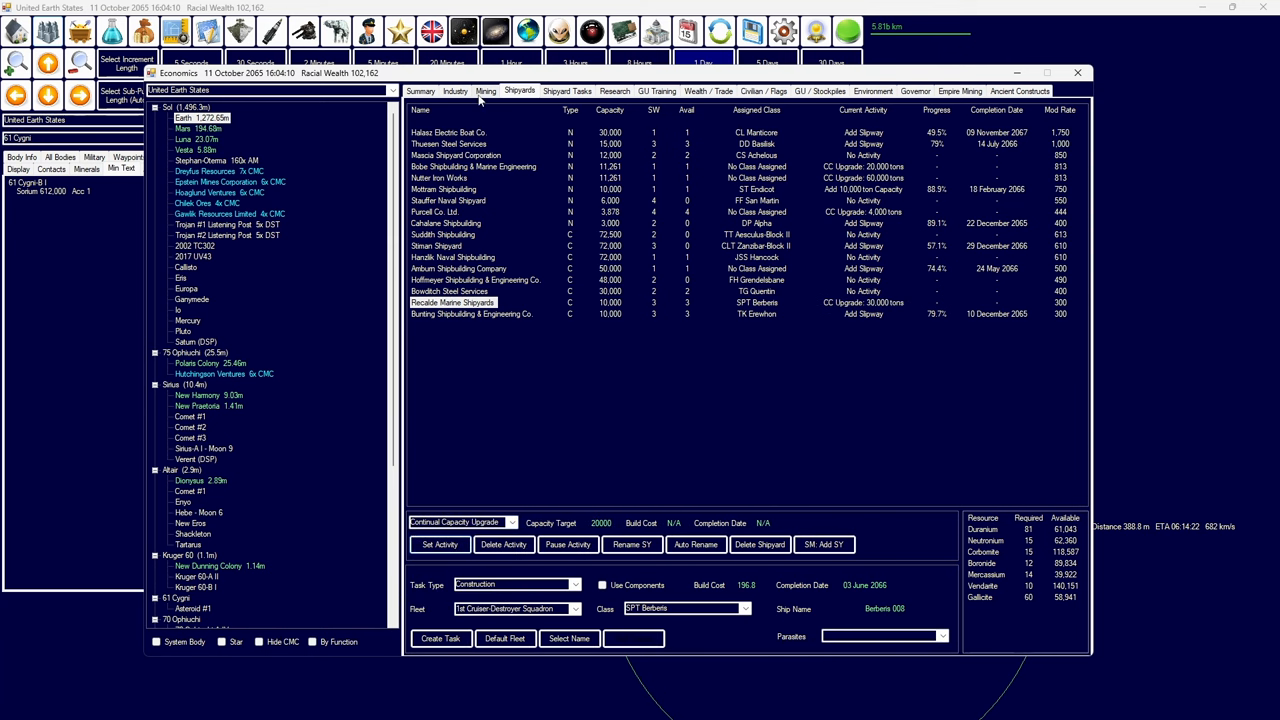
- Review the Earth, Mars and Dionysus colony tabs, then bring up Naval Organization
left_click(486, 91)
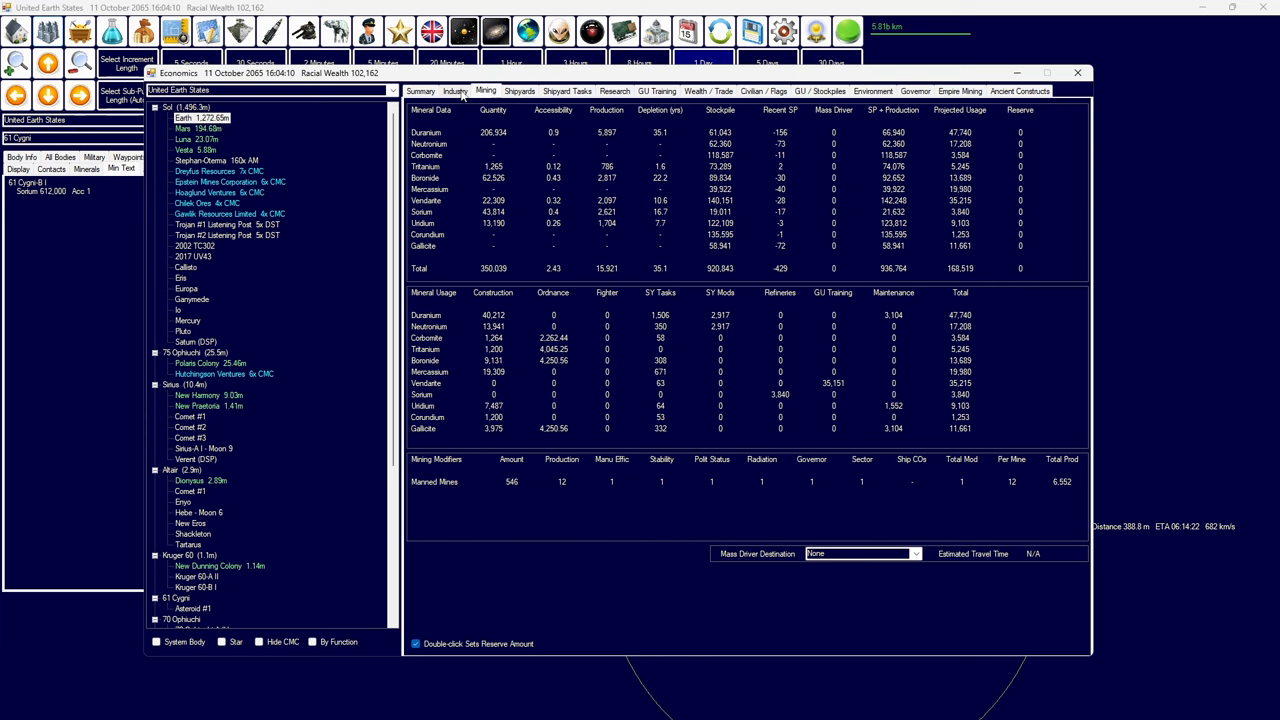
left_click(420, 91)
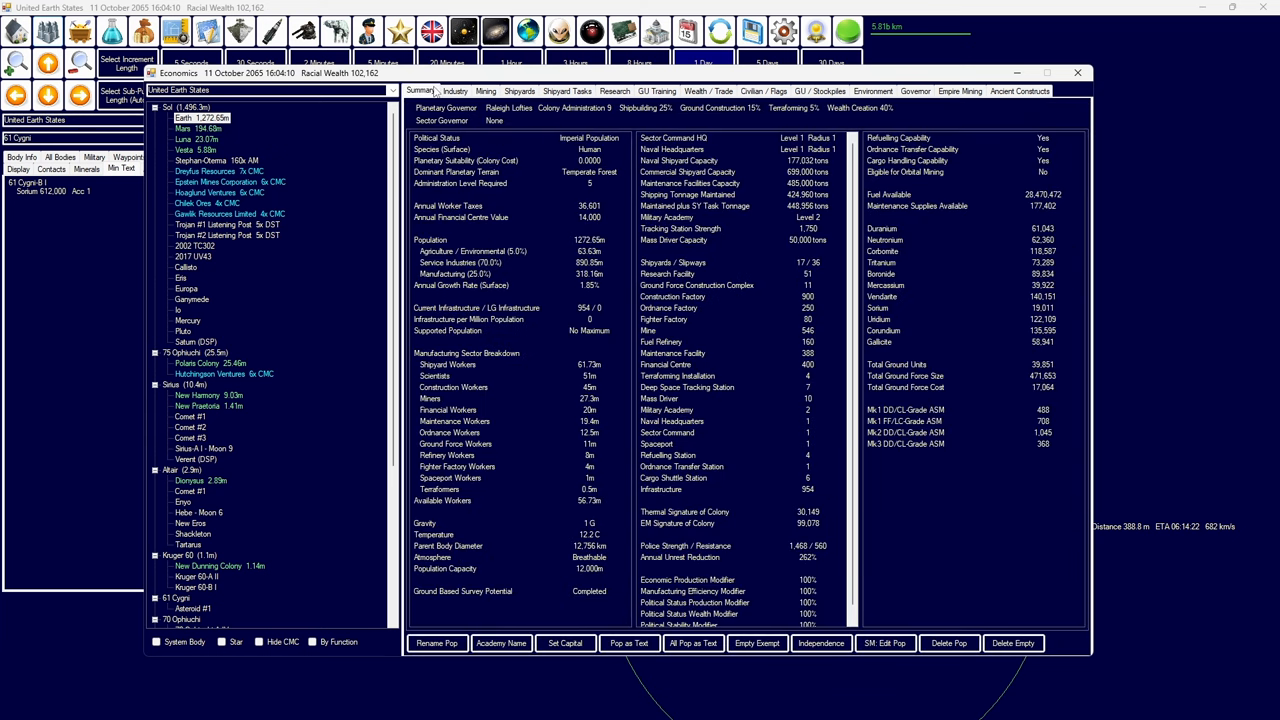
left_click(455, 91)
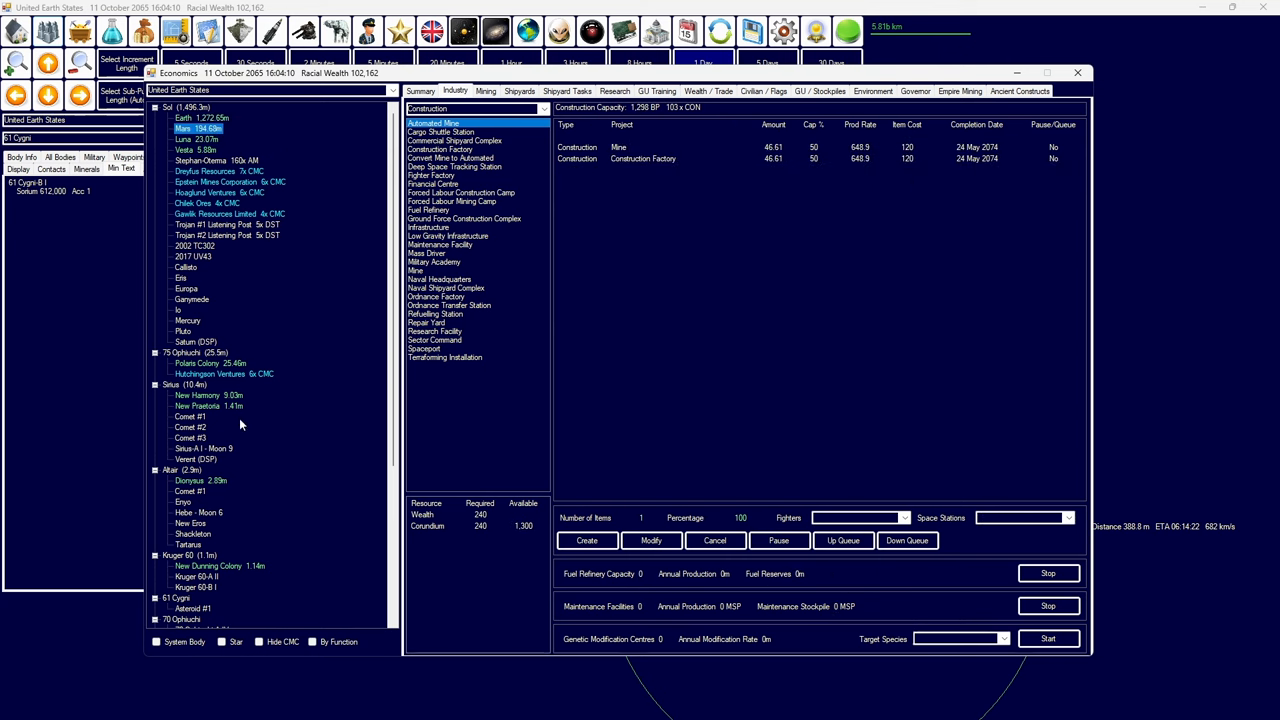
left_click(420, 91)
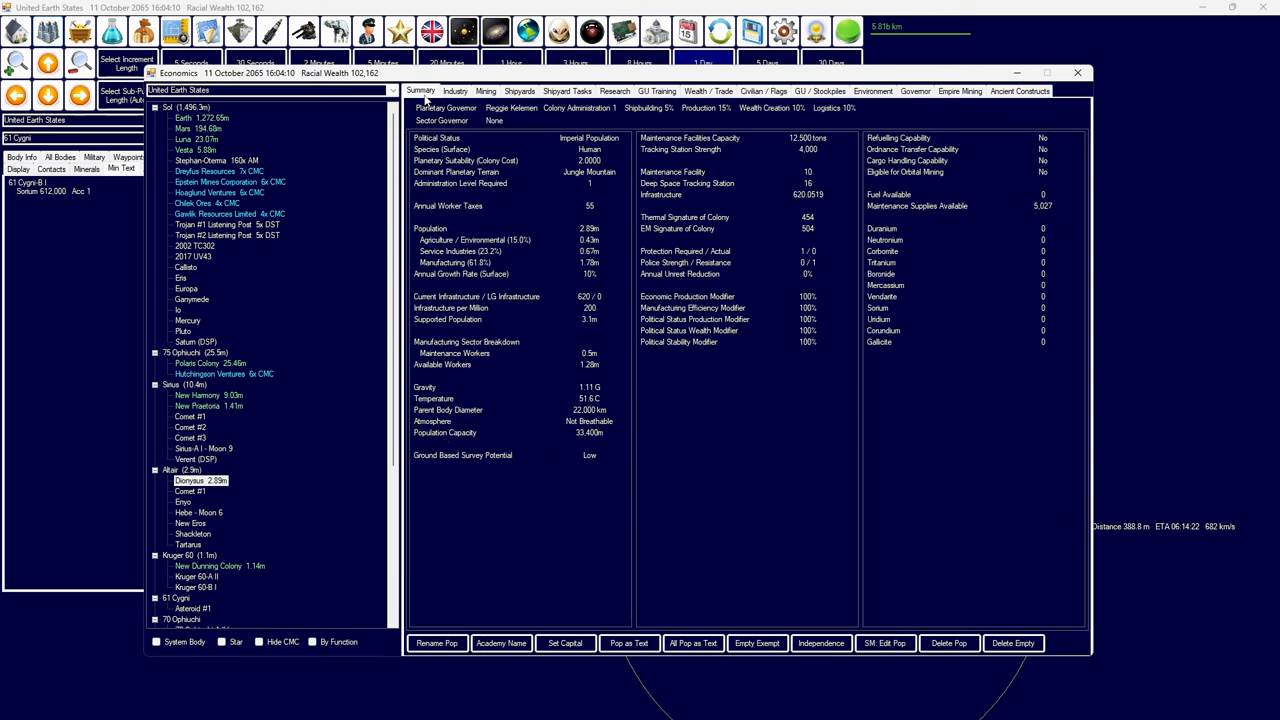
left_click(455, 91)
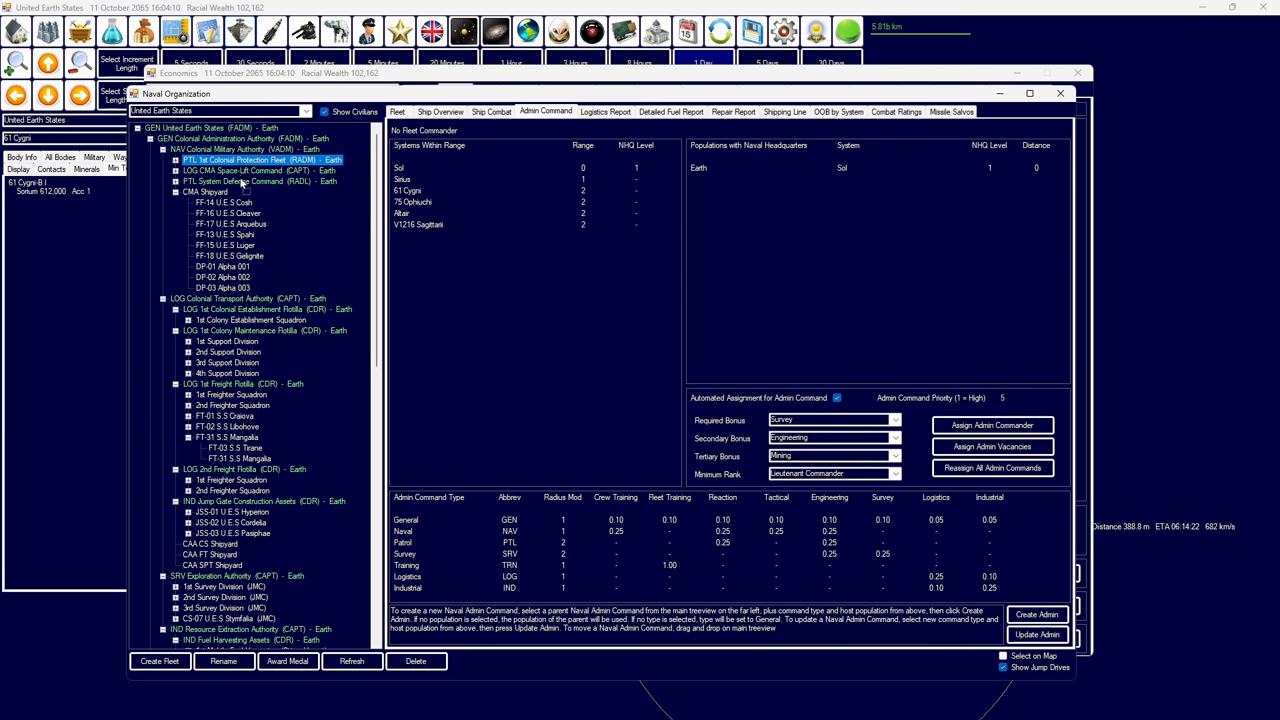
- Create an Altair Defence Zone patrol command under System Defense Command with fleet 'Orbital Defence Group 1'
left_click(178, 181)
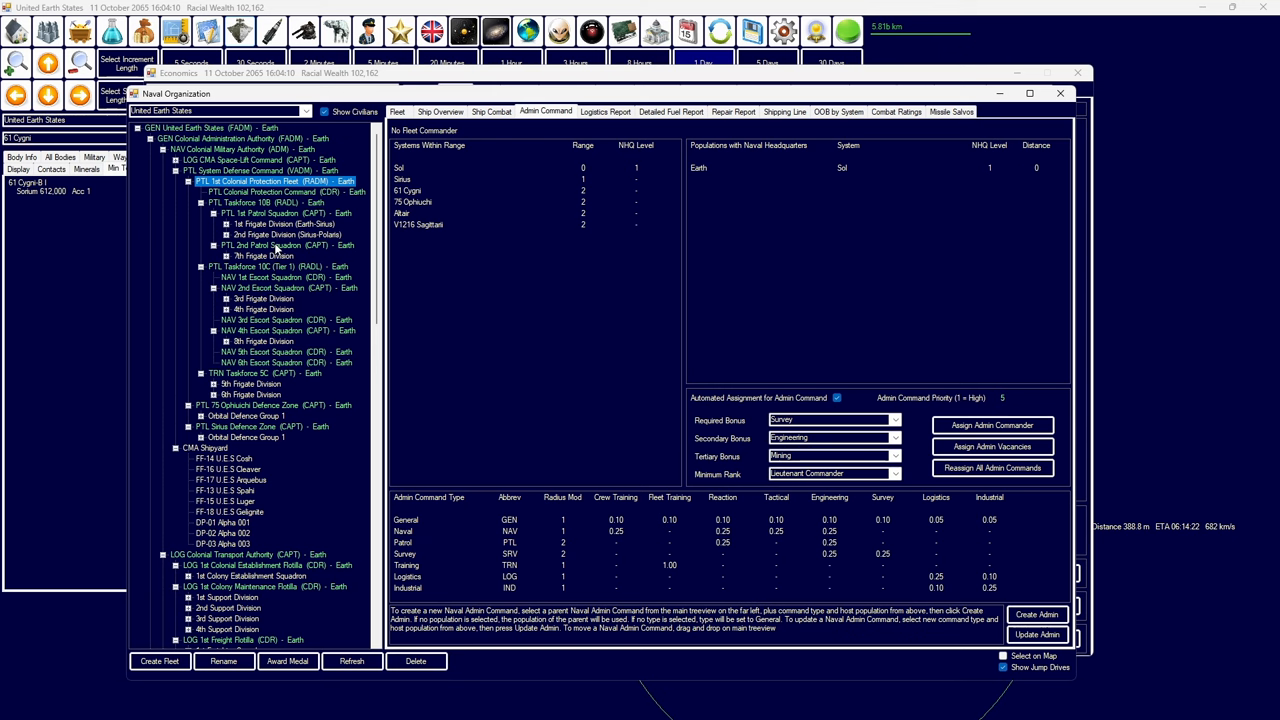
left_click(262, 426)
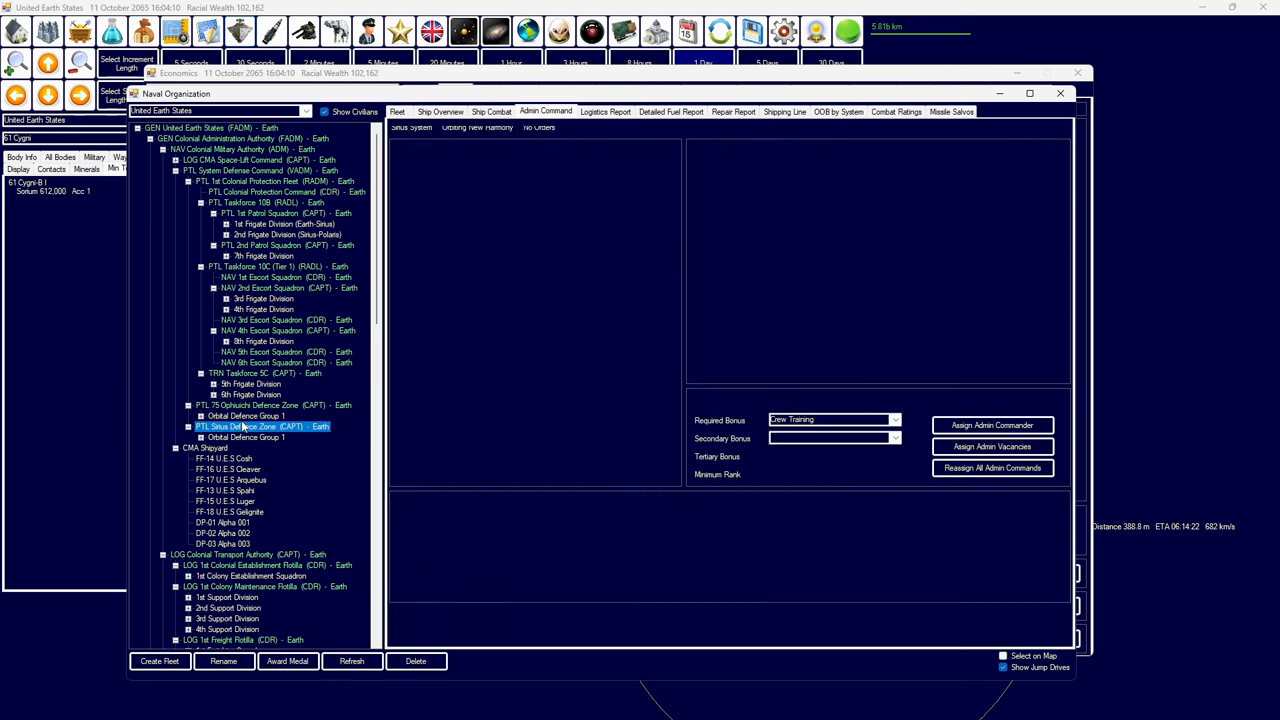
left_click(246, 437)
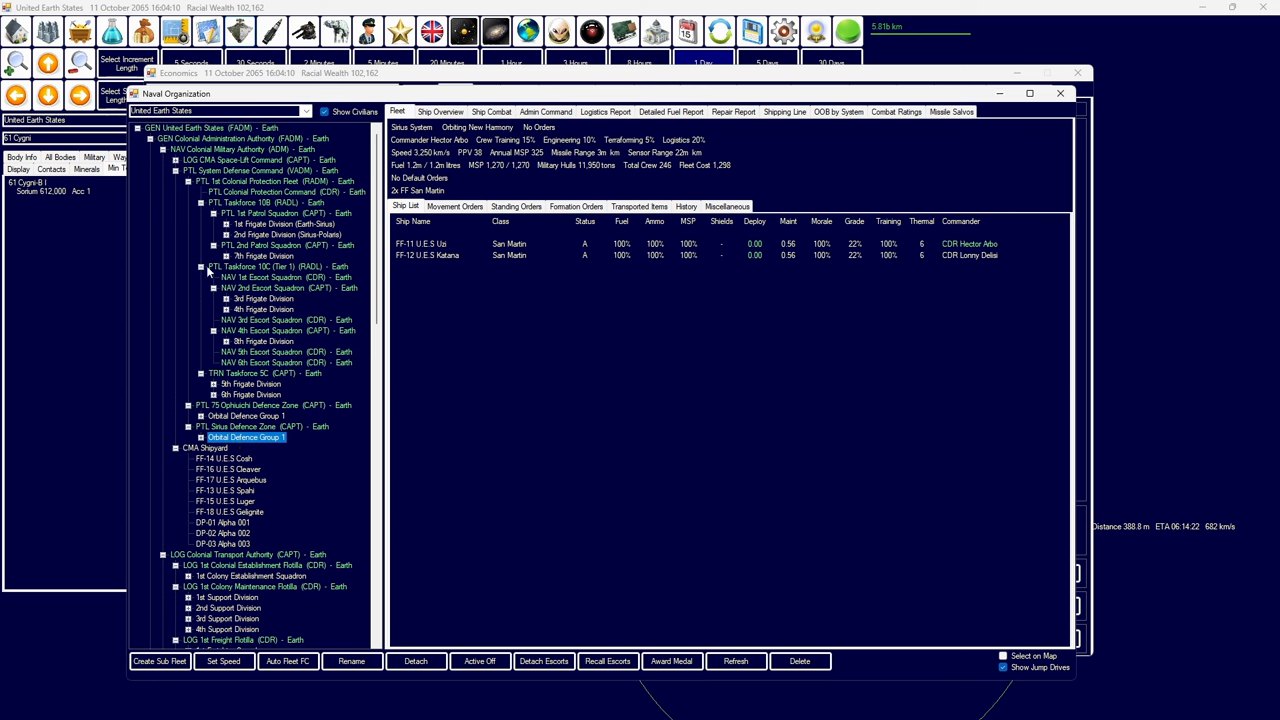
left_click(545, 111)
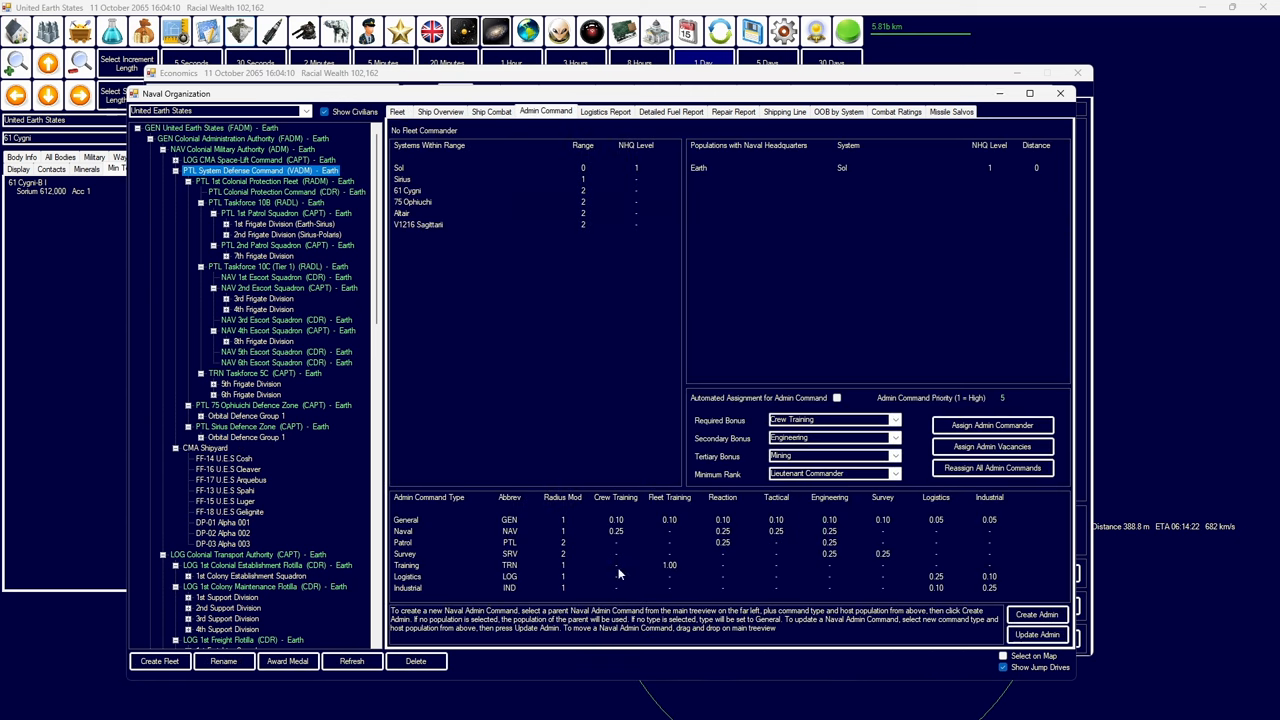
left_click(1037, 614)
type("orb")
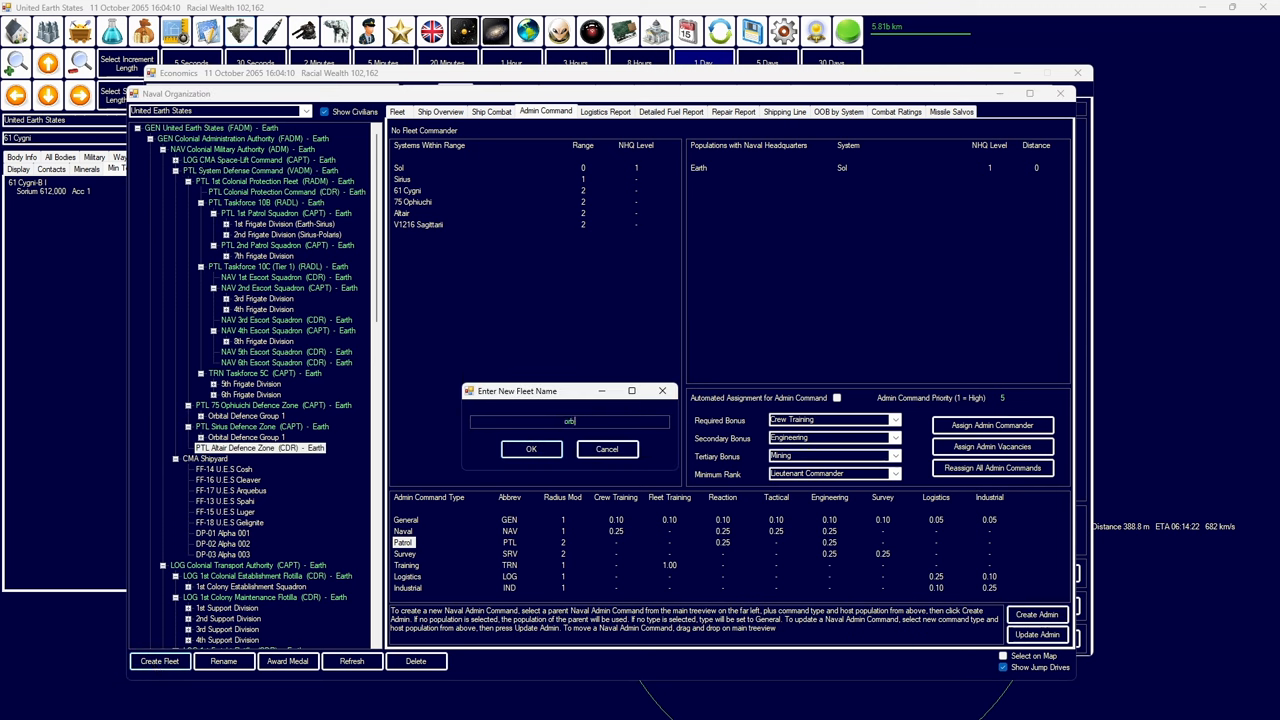
type("Orbital Def")
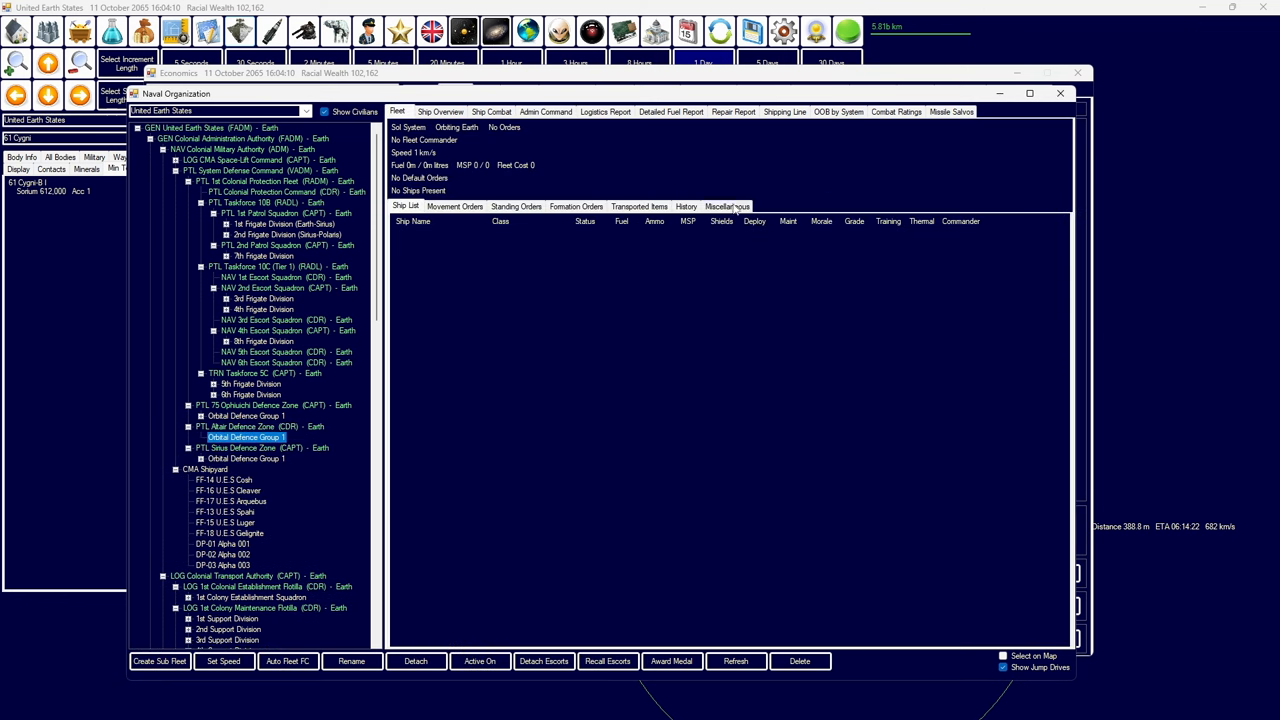
- Send the new Orbital Defence Group 1 fleet to Dionysus
left_click(727, 206)
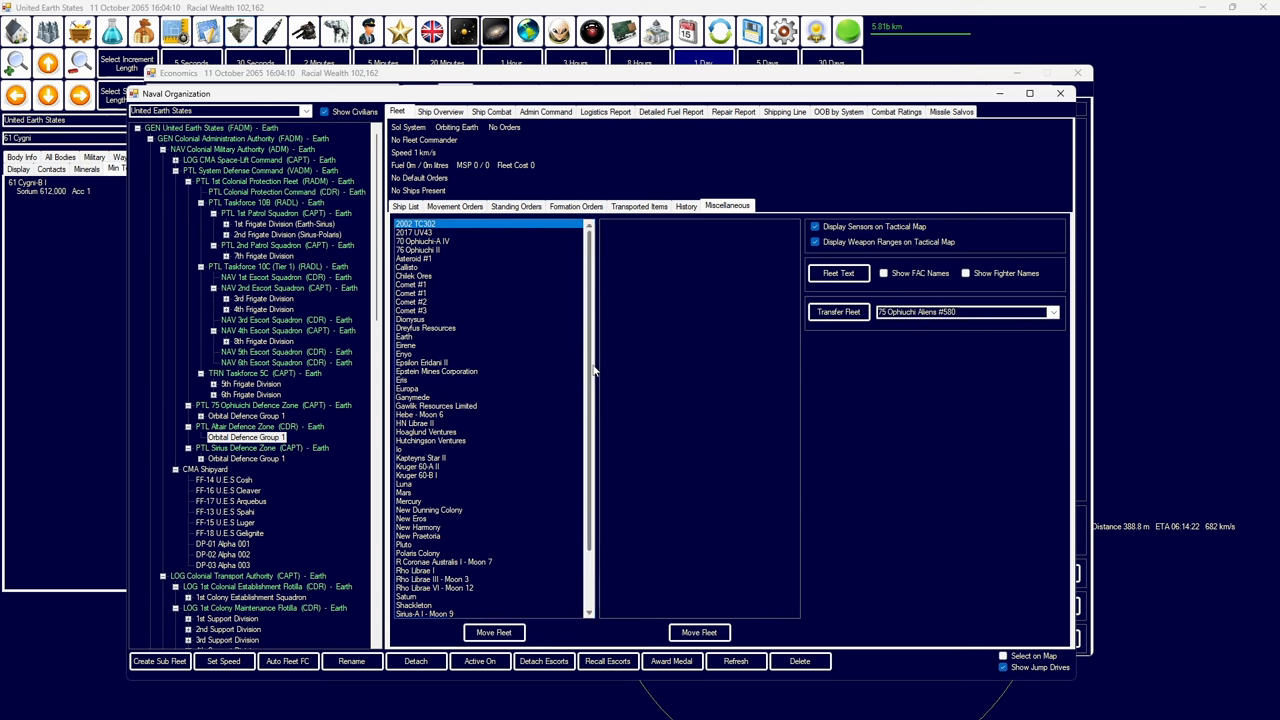
left_click(411, 319)
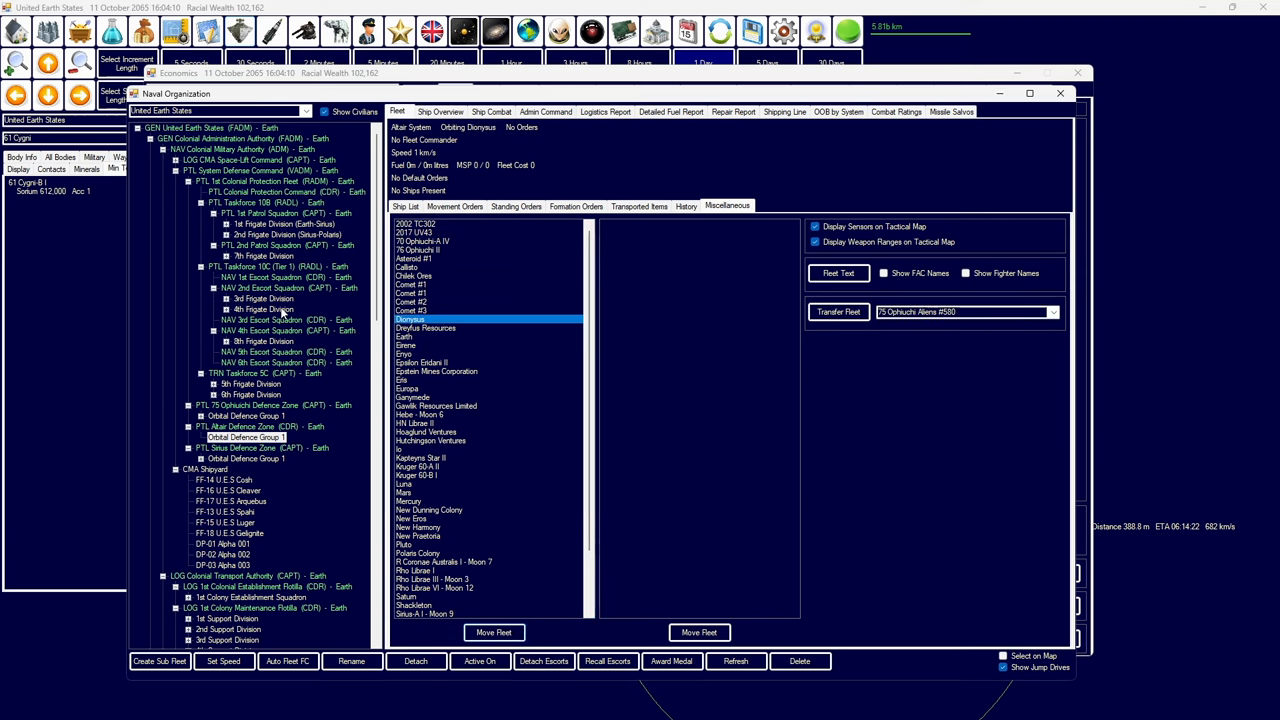
left_click(263, 341)
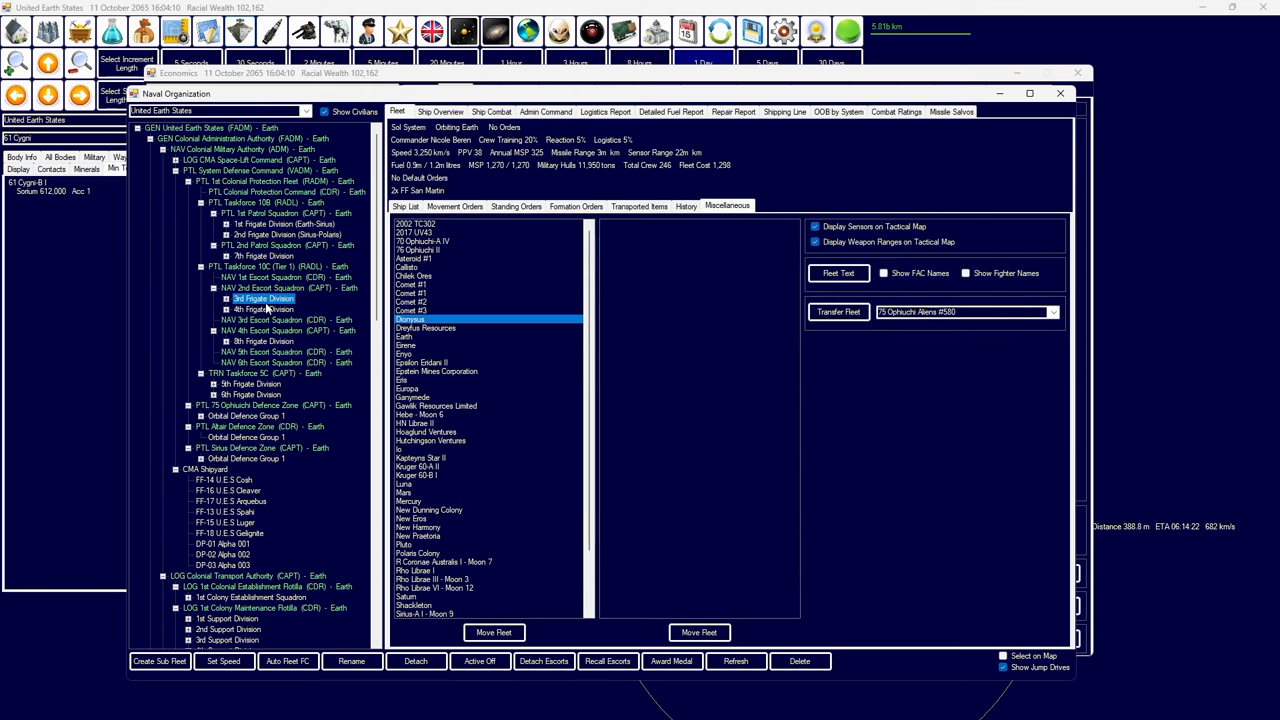
- Review the 7th Frigate Division's movement orders and ship list
left_click(454, 207)
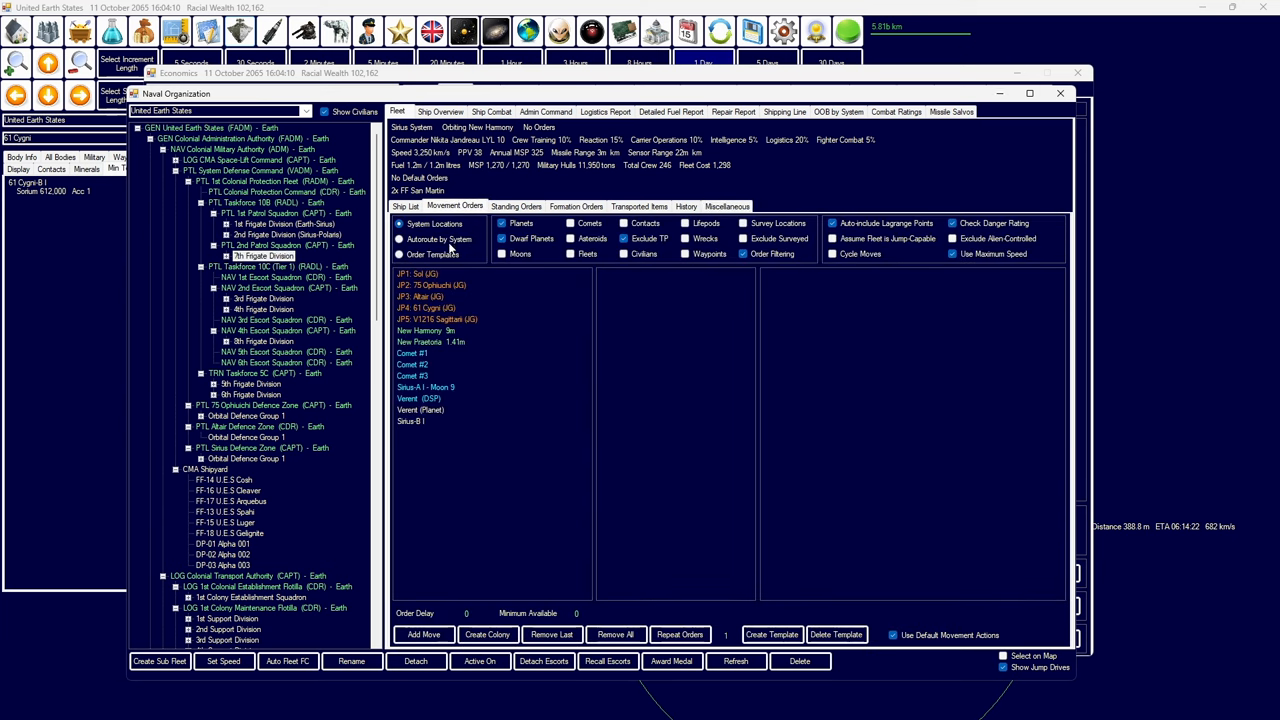
left_click(405, 206)
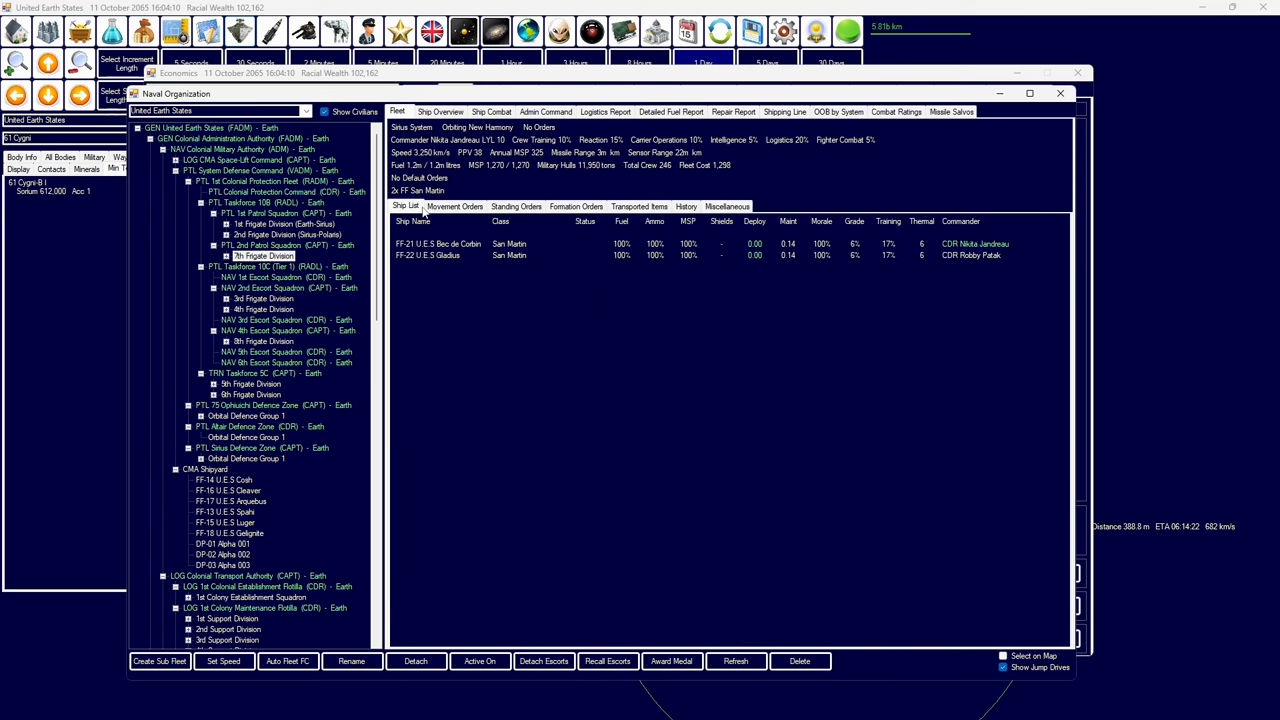
left_click(453, 206)
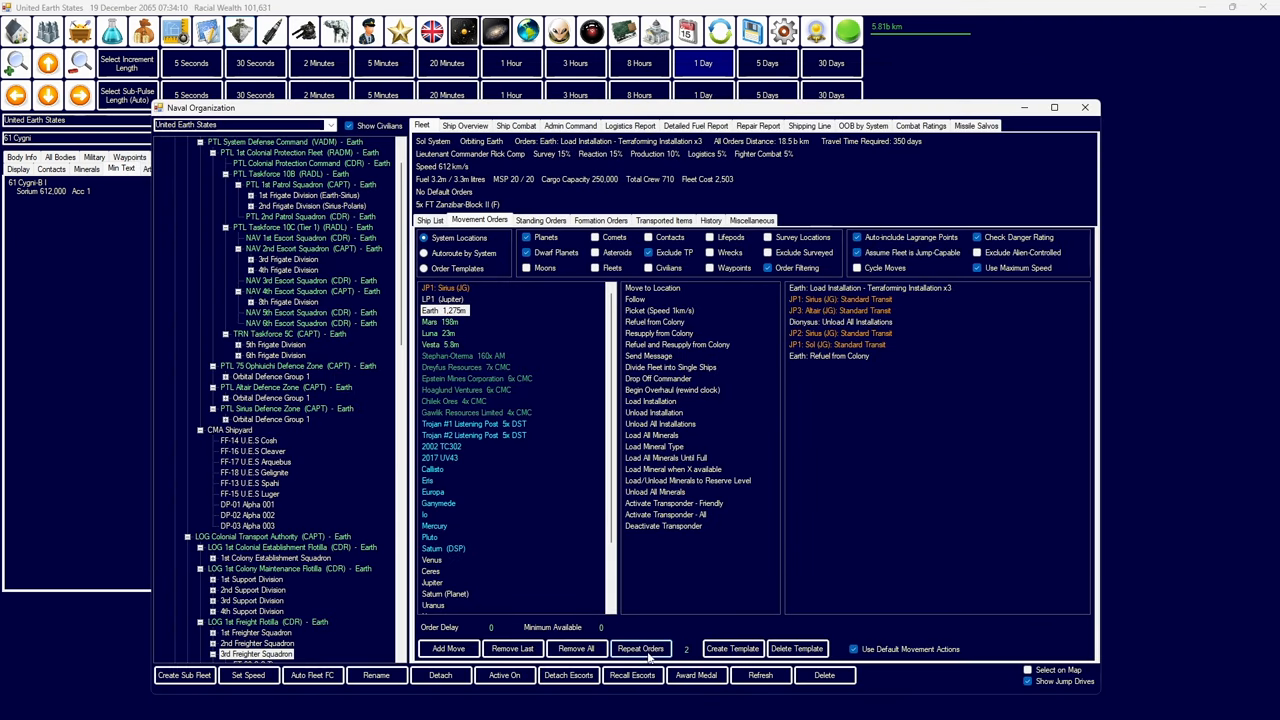
left_click(641, 648)
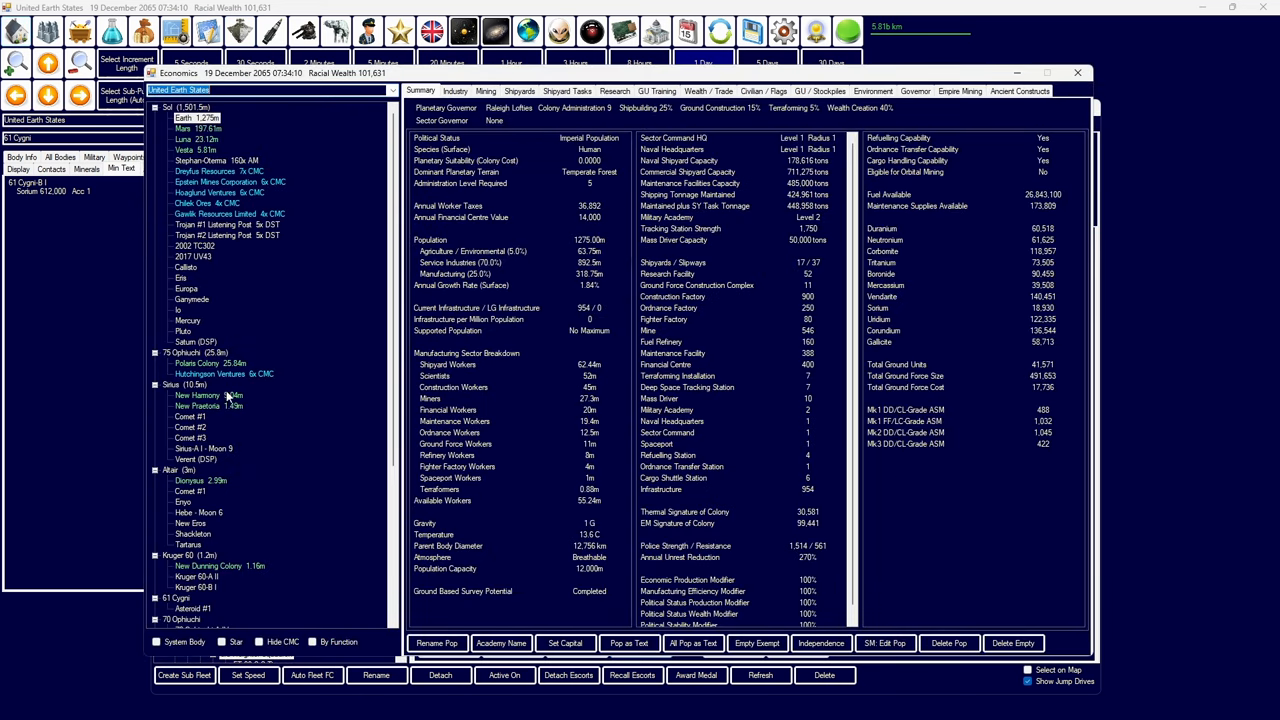
- Set New Harmony's governor Required Bonus to Terraforming, then close Economics
left_click(203, 363)
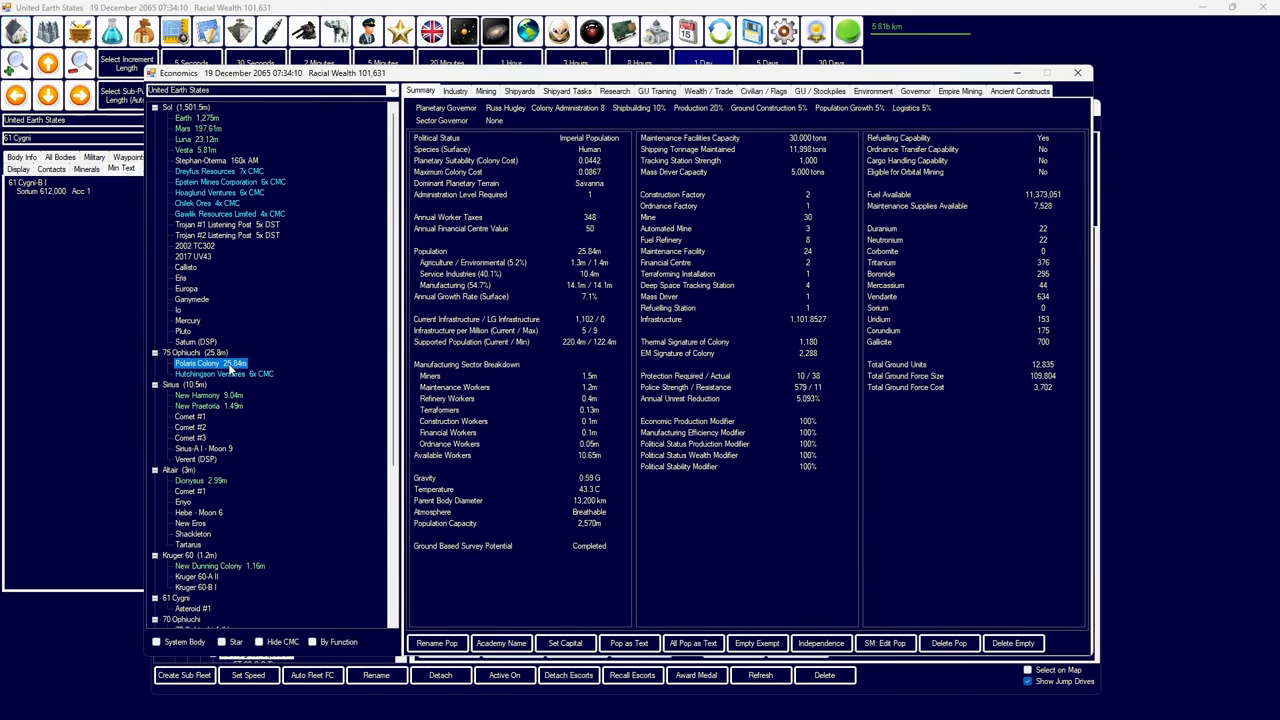
left_click(200, 395)
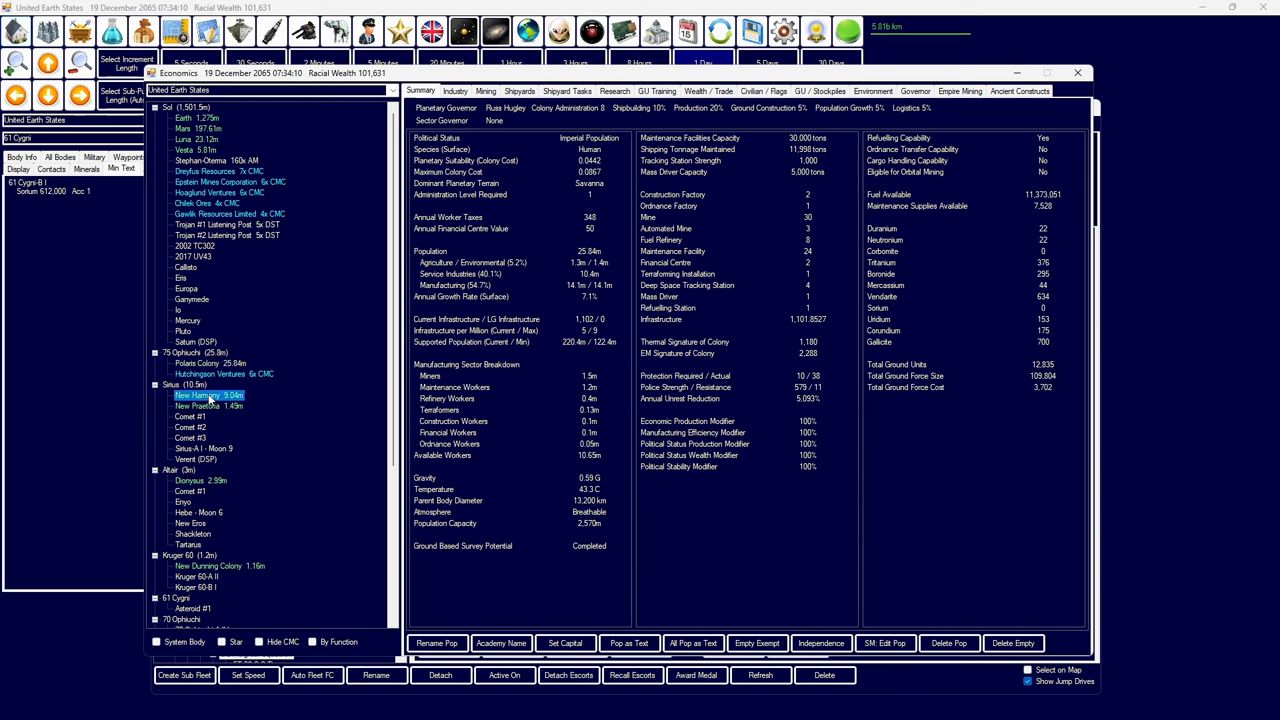
left_click(873, 91)
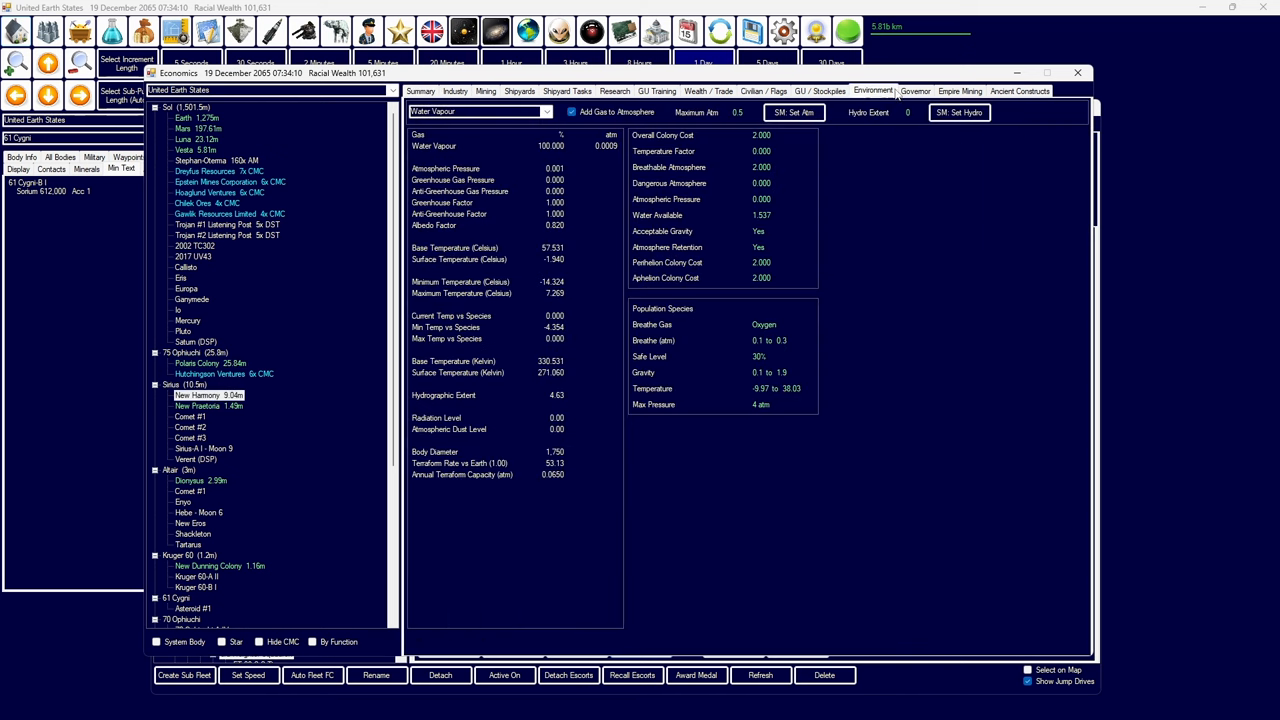
left_click(914, 91)
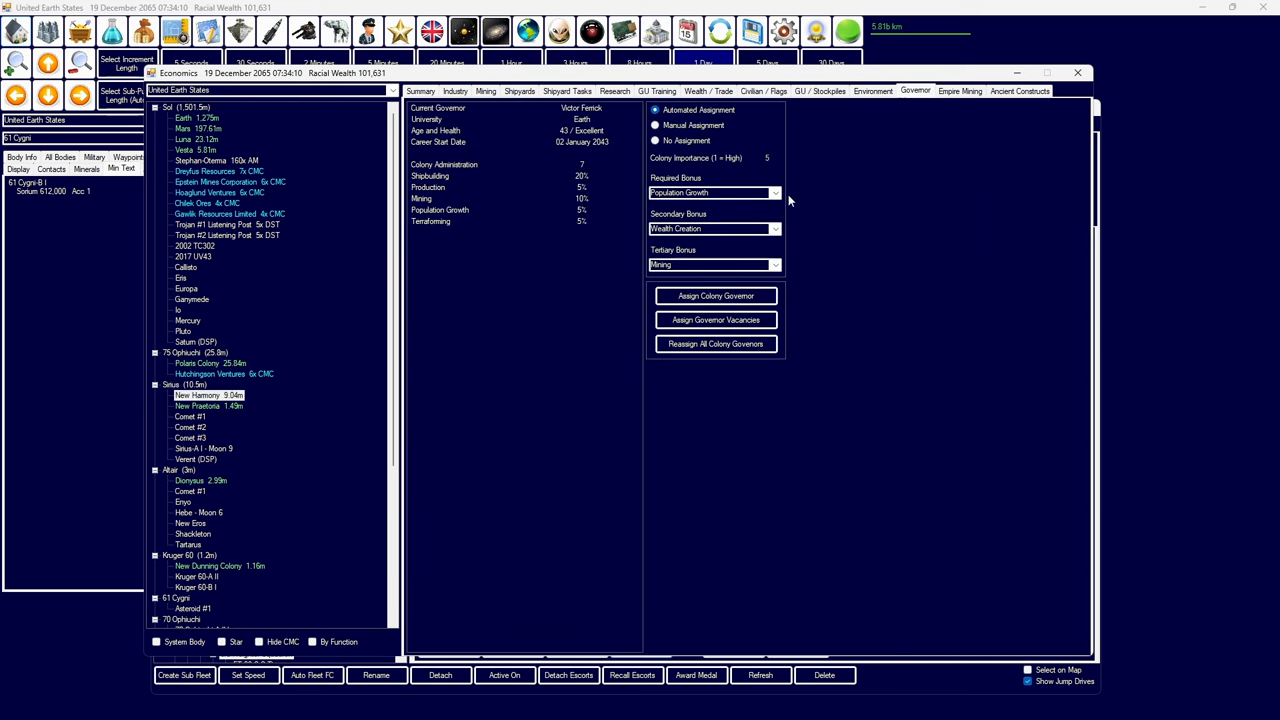
left_click(774, 192)
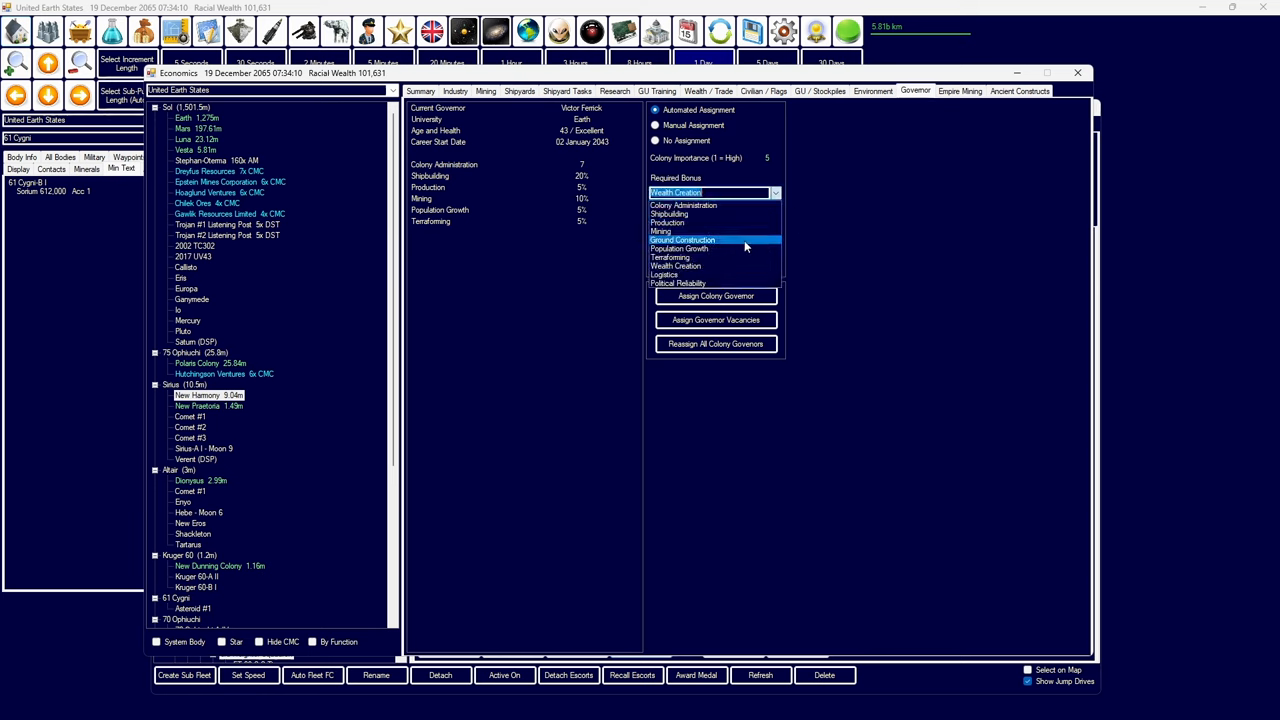
left_click(670, 257)
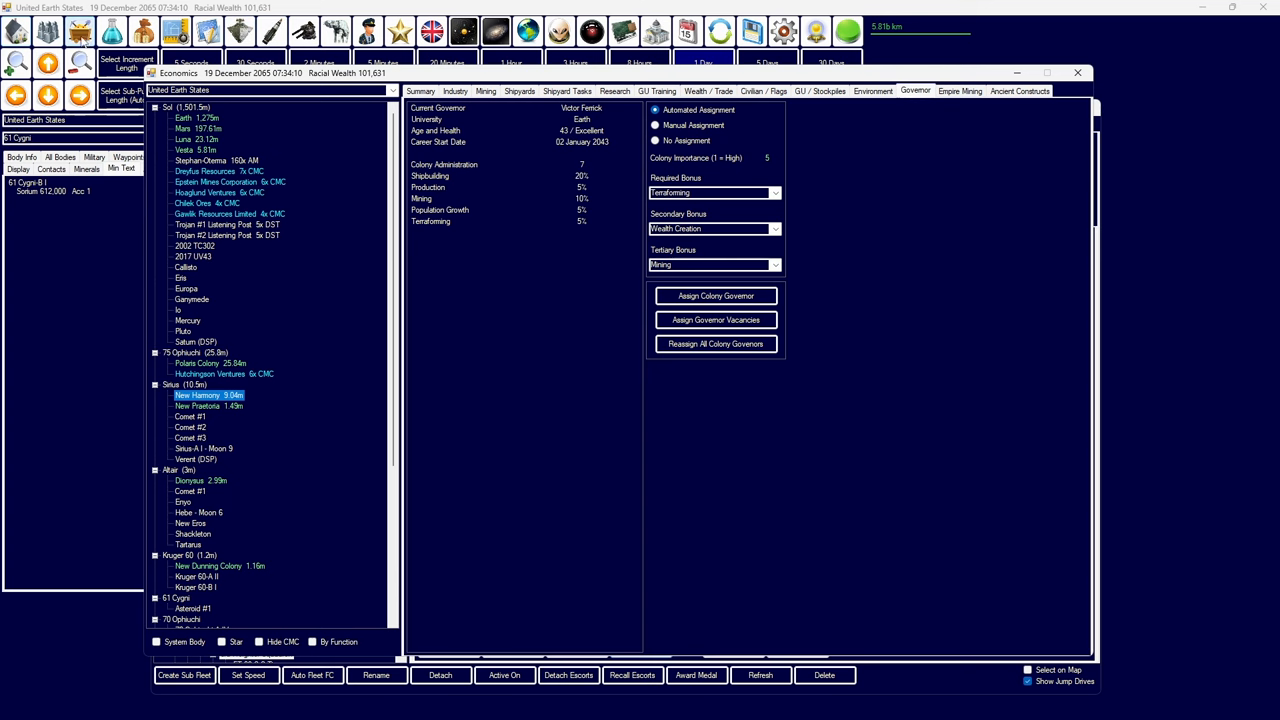
left_click(420, 91)
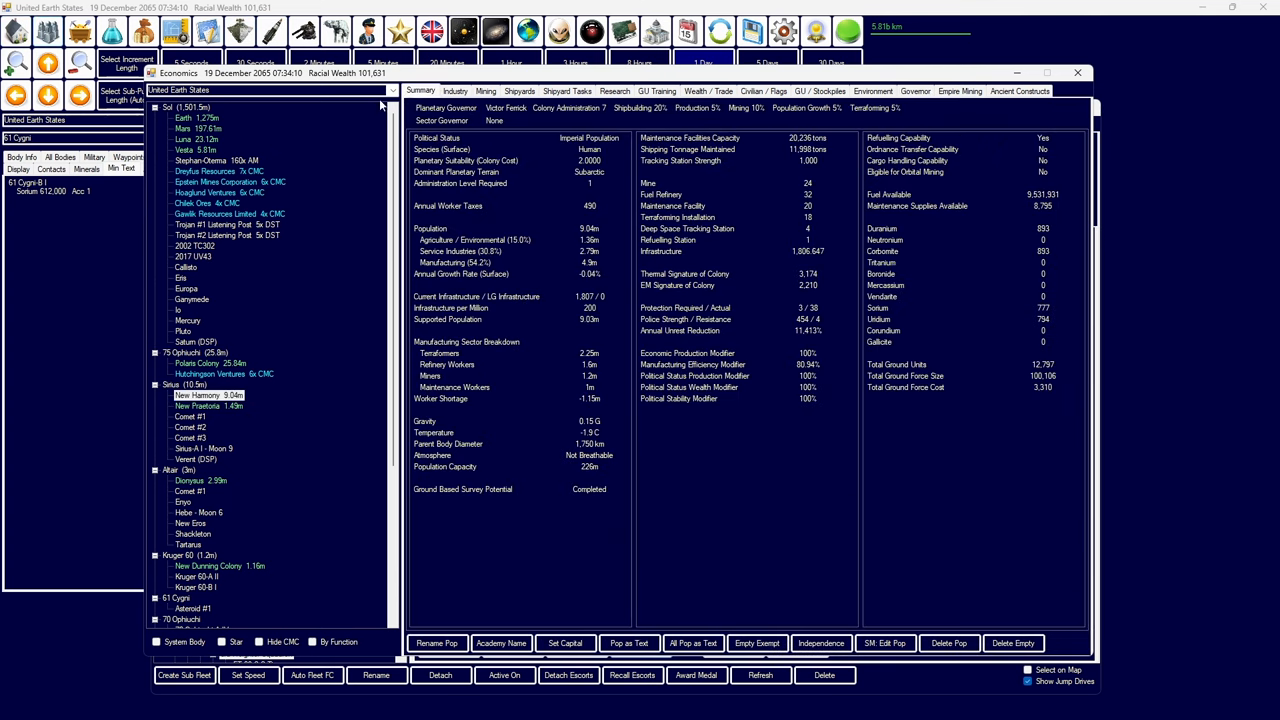
left_click(185, 118)
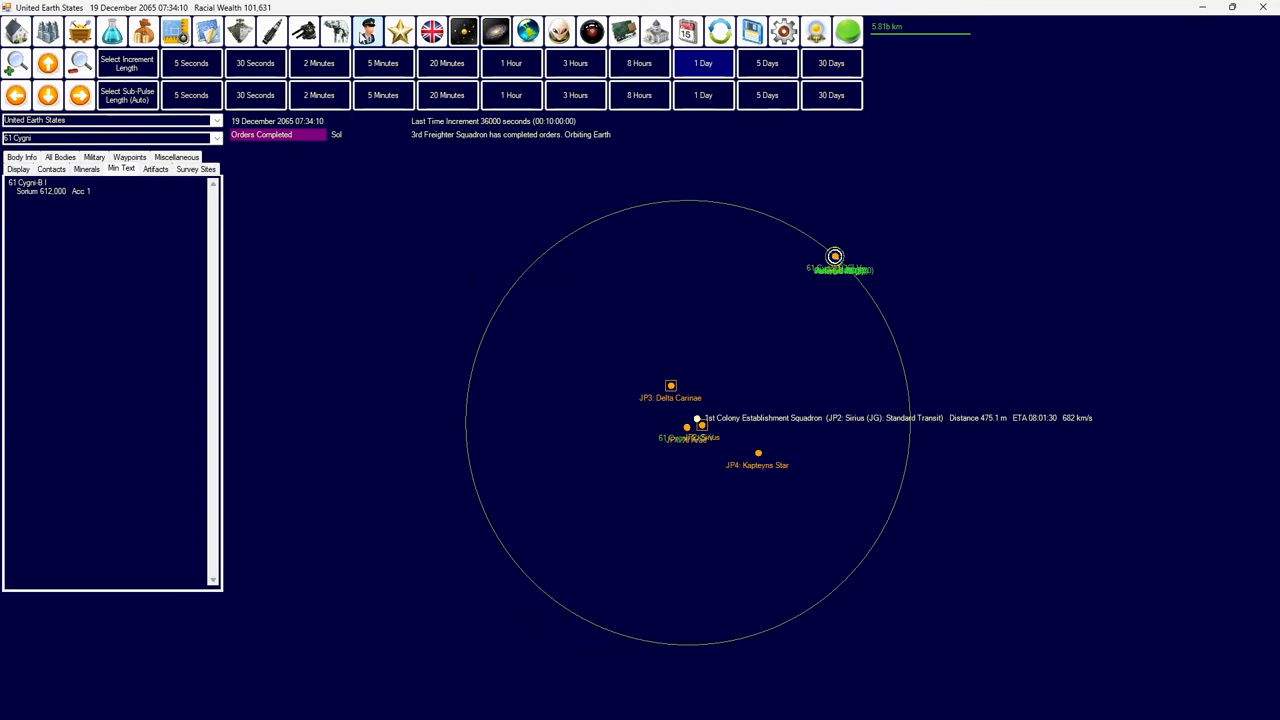
- Browse civilian administrators ranked by mining and population growth bonus
left_click(366, 32)
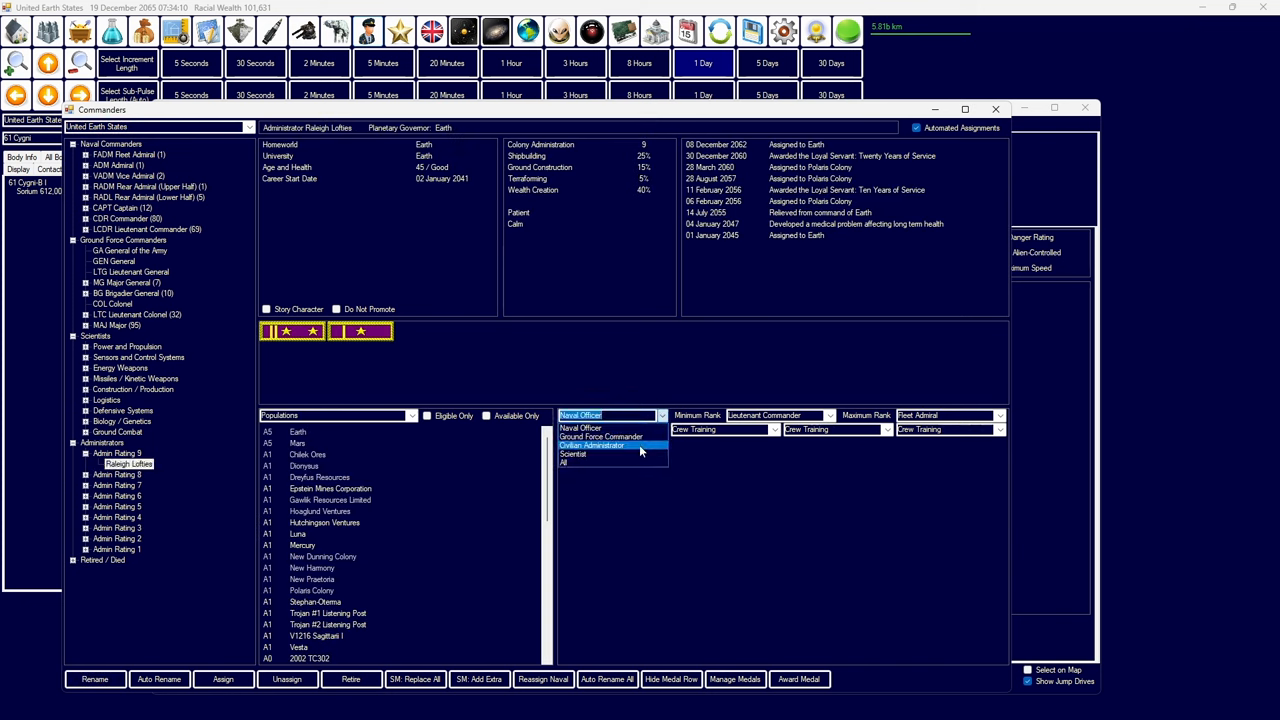
left_click(600, 437)
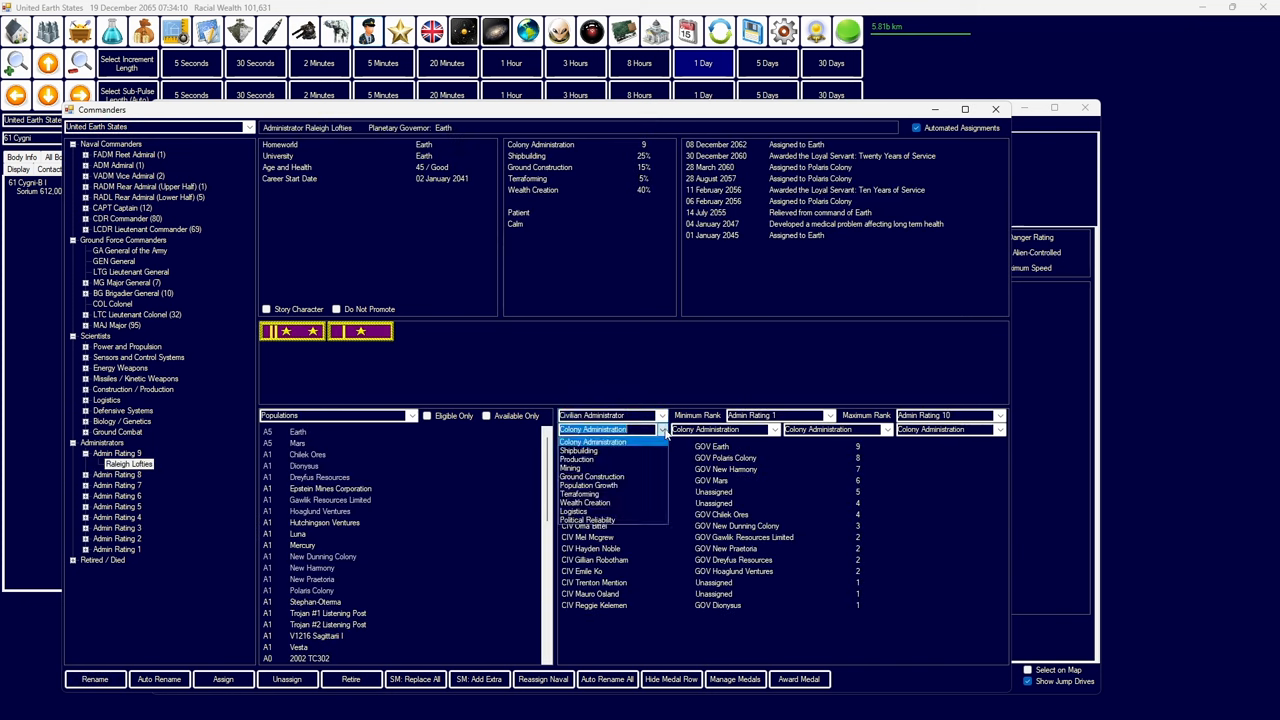
left_click(570, 468)
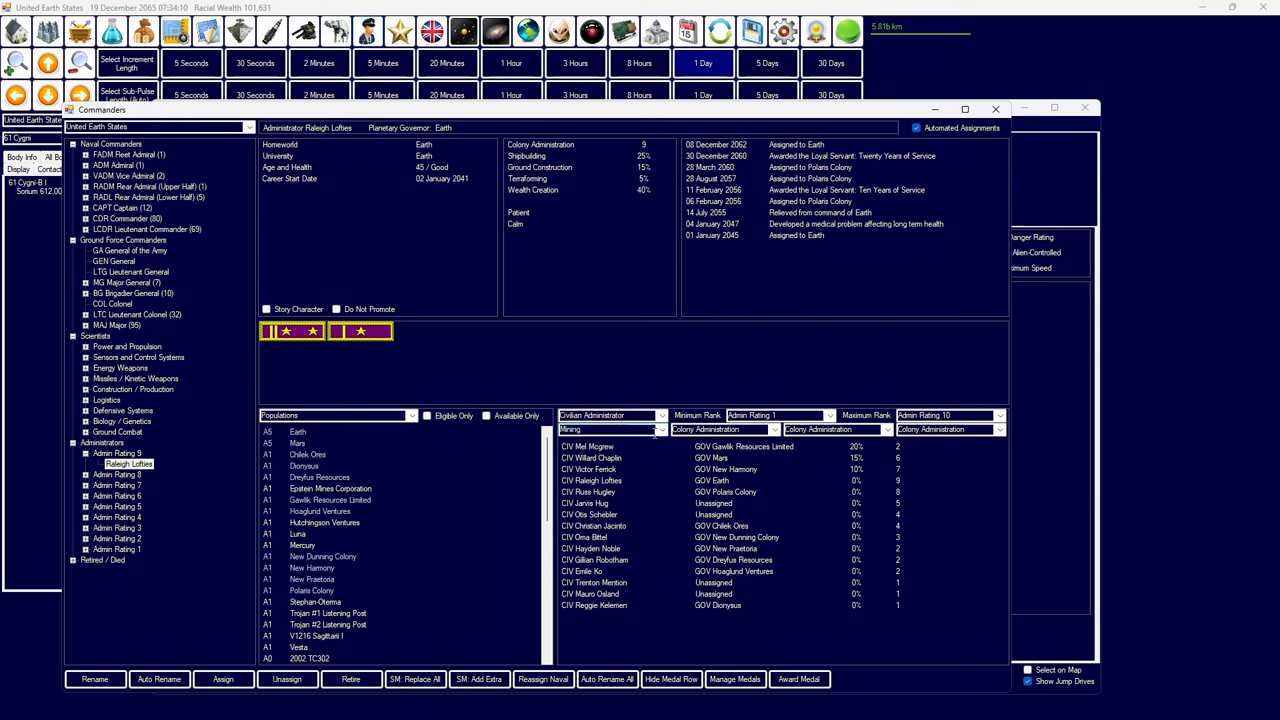
left_click(610, 429)
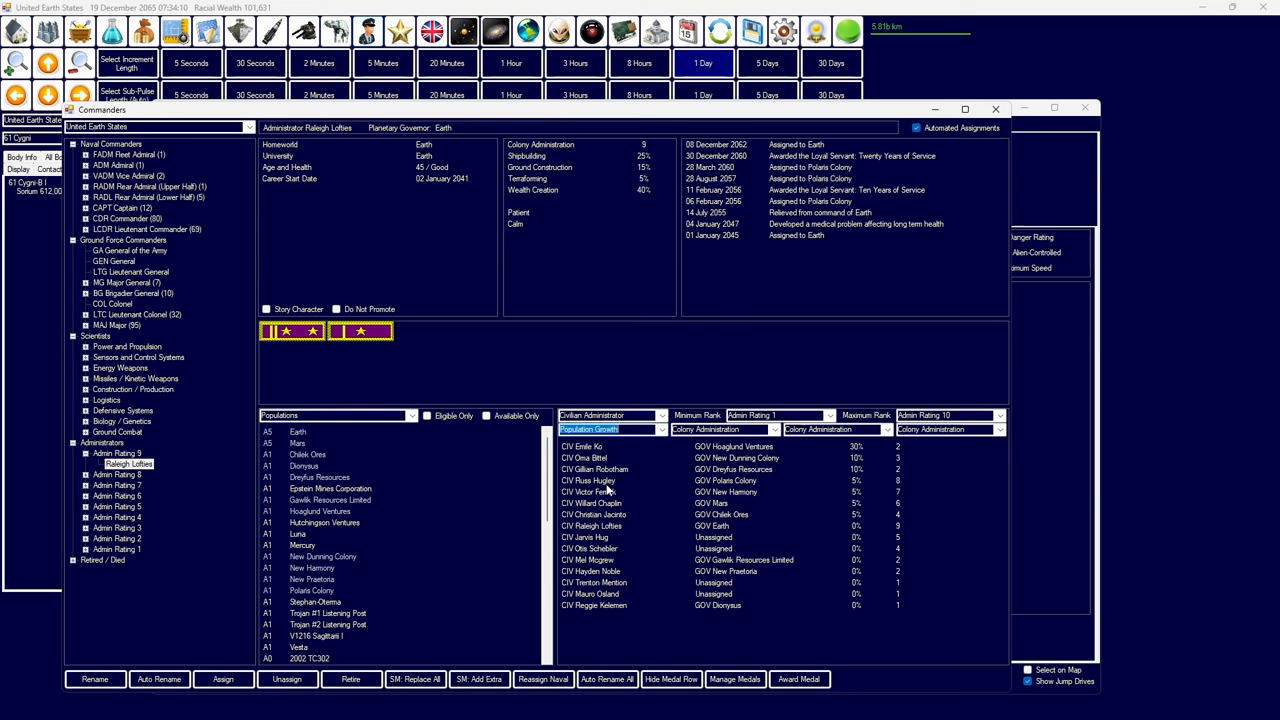
left_click(600, 446)
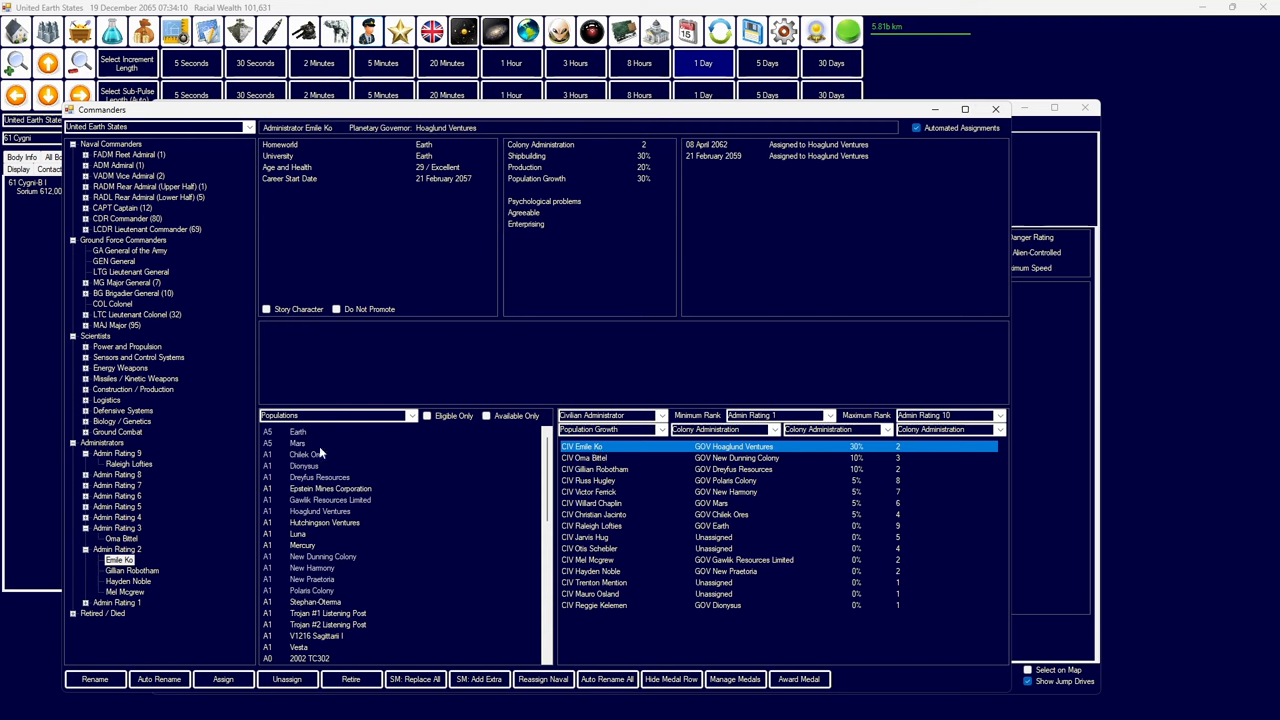
mouse_move(322, 452)
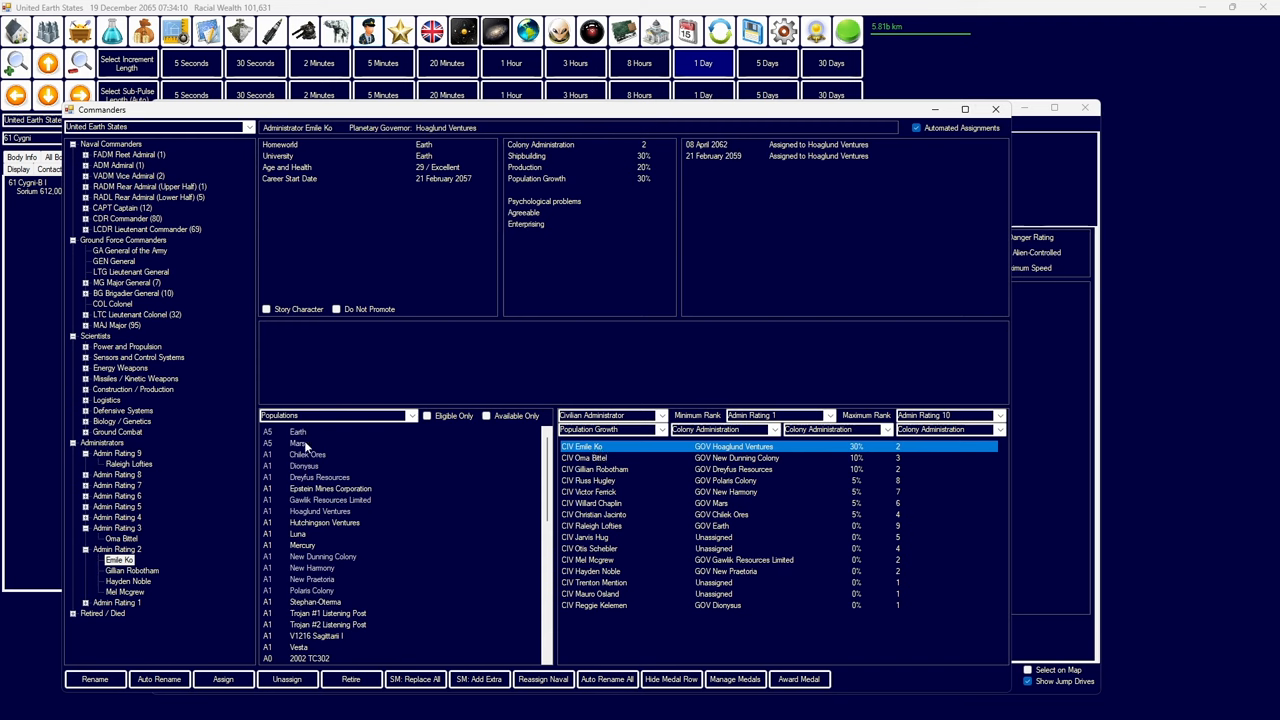
- Filter to Admin Rating 6 or higher and appoint Willard Chaplin to Sol Sector
left_click(410, 415)
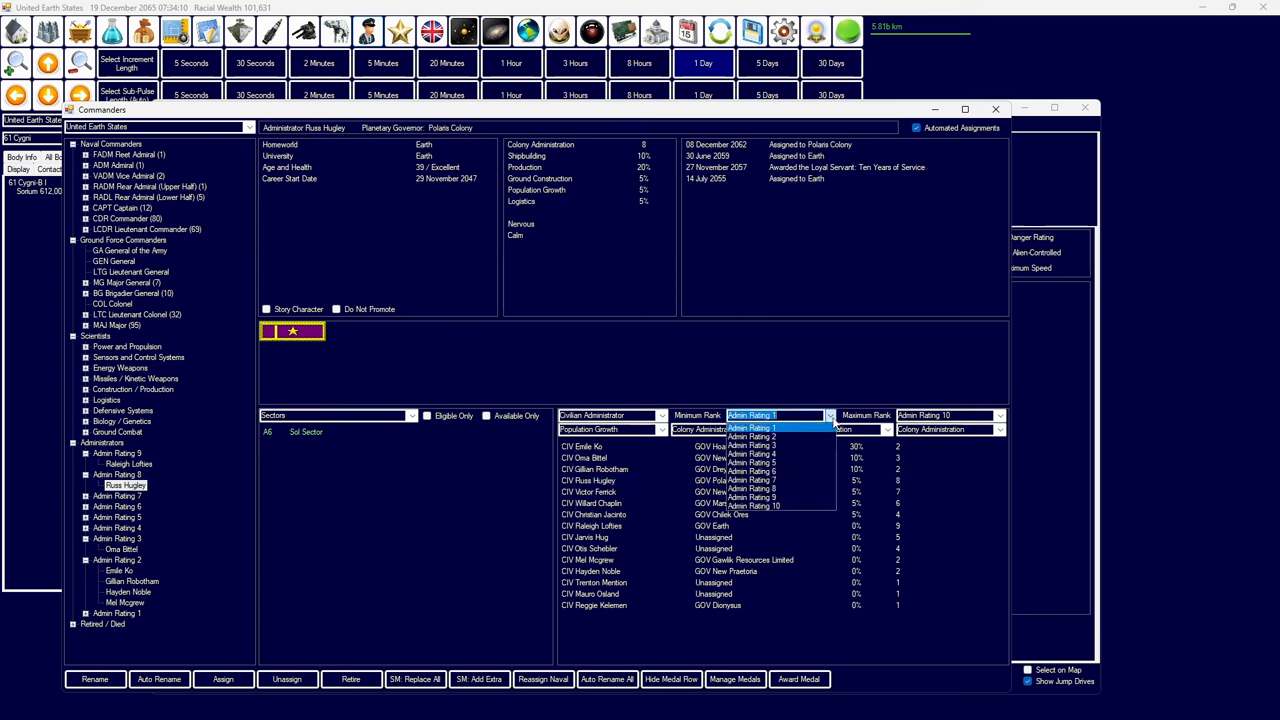
left_click(751, 470)
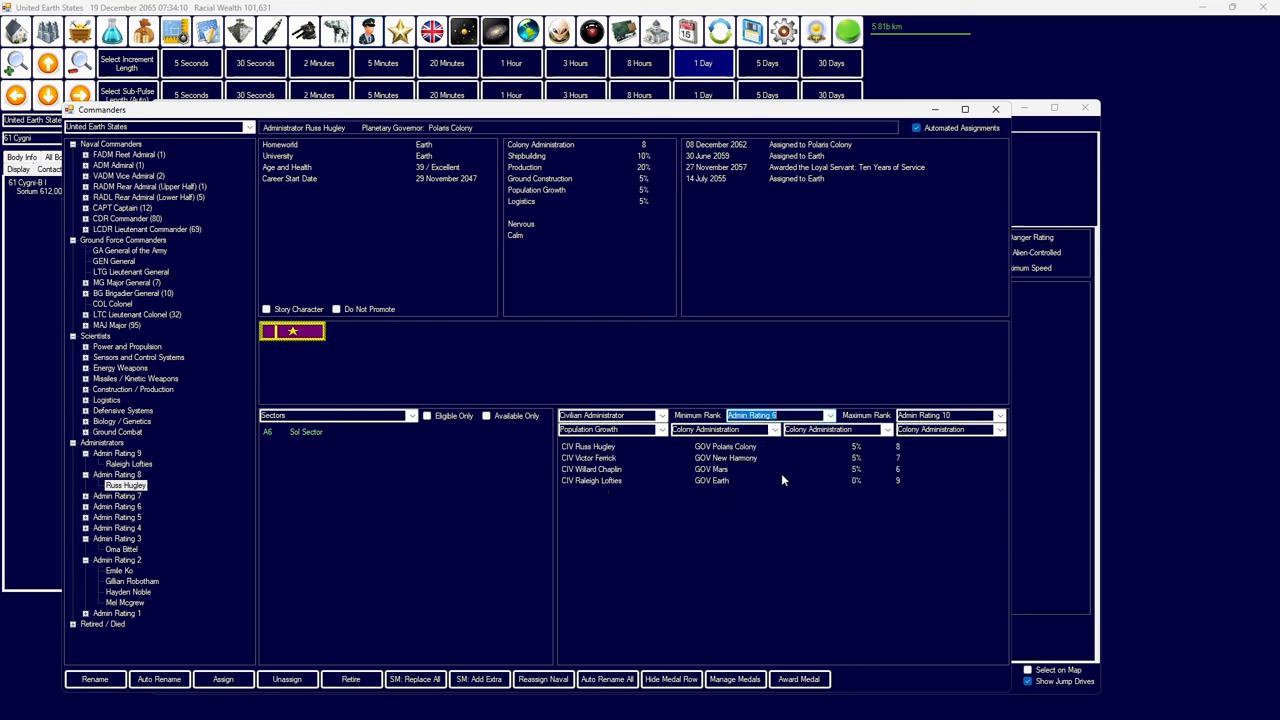
left_click(620, 458)
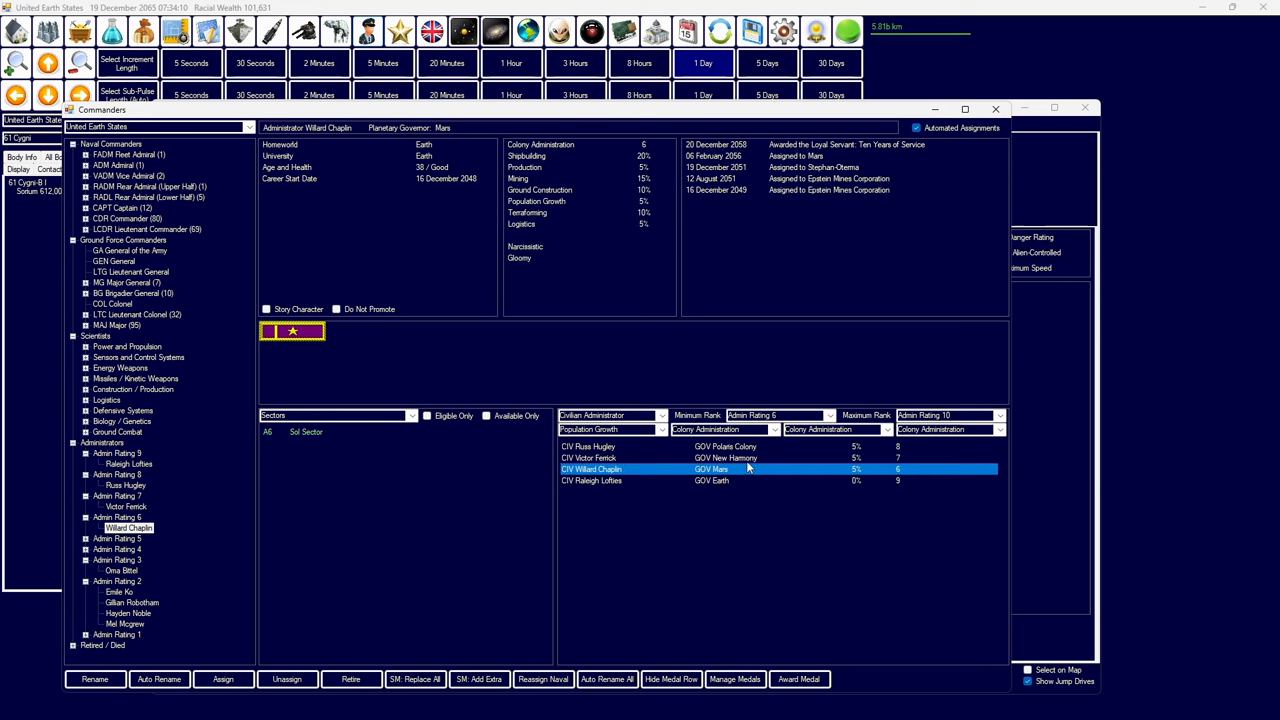
left_click(600, 458)
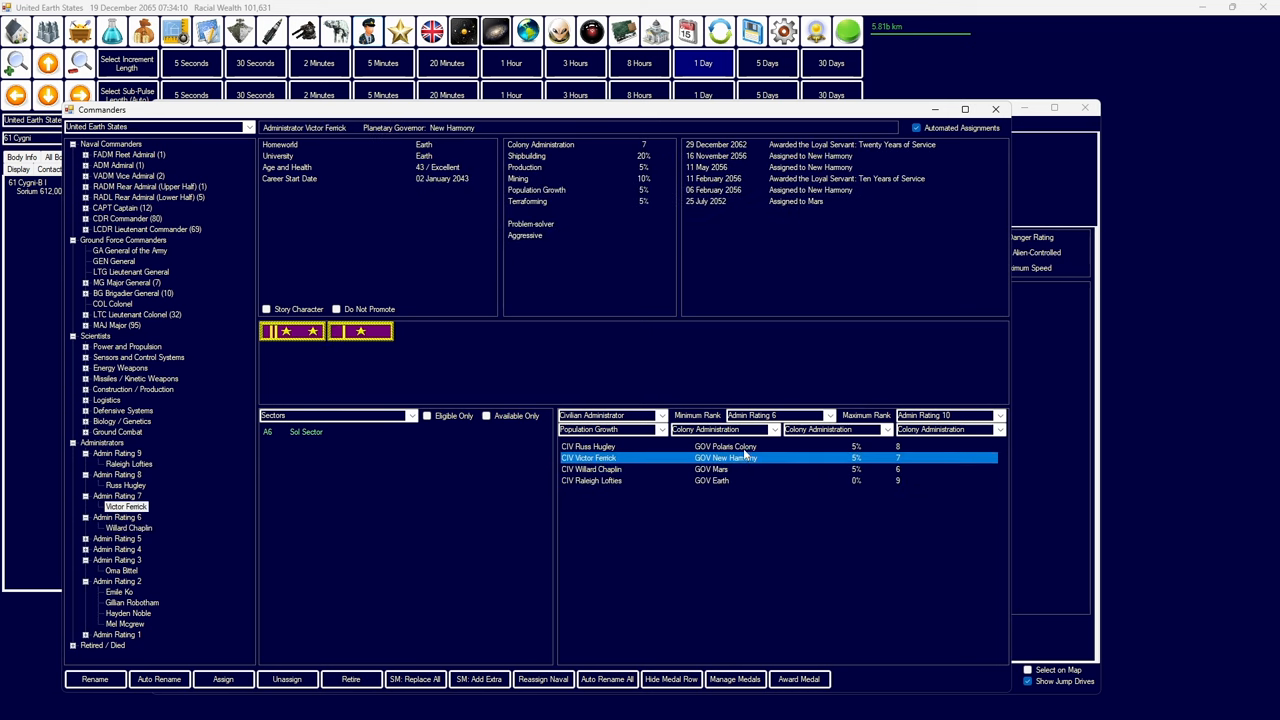
left_click(588, 446)
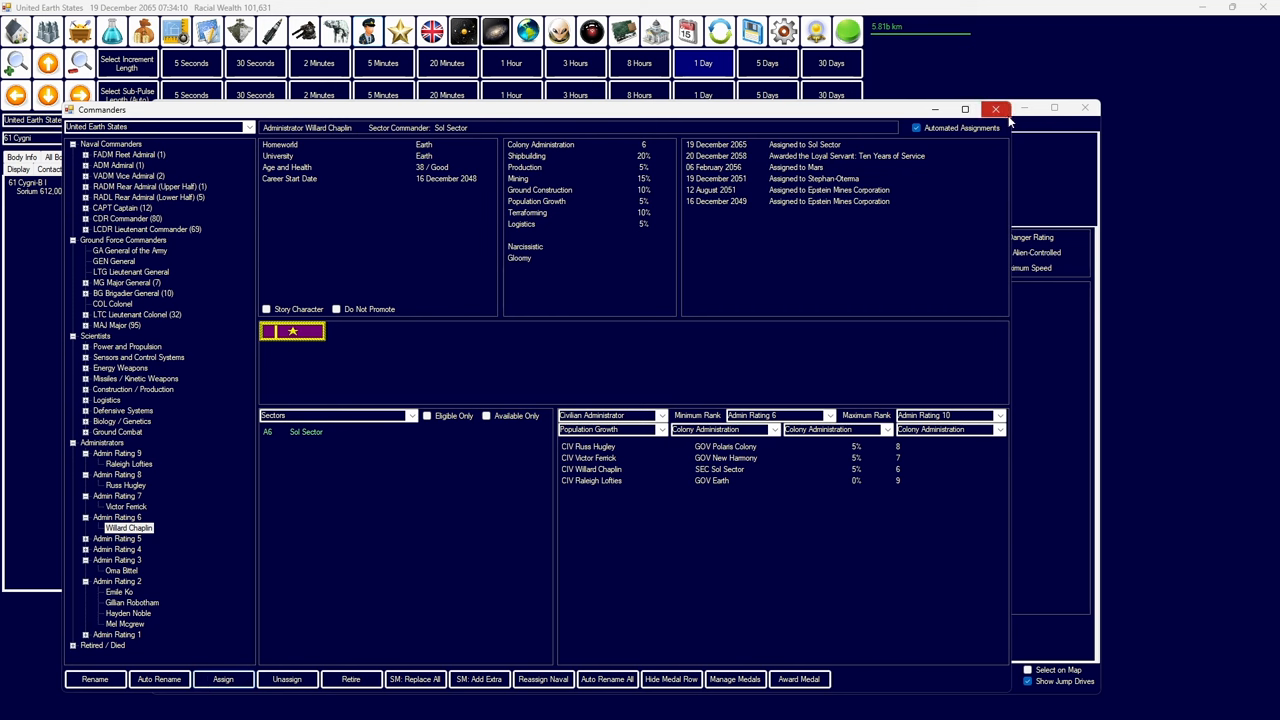
- Close Commanders and choose a required governor bonus for Mars
left_click(996, 108)
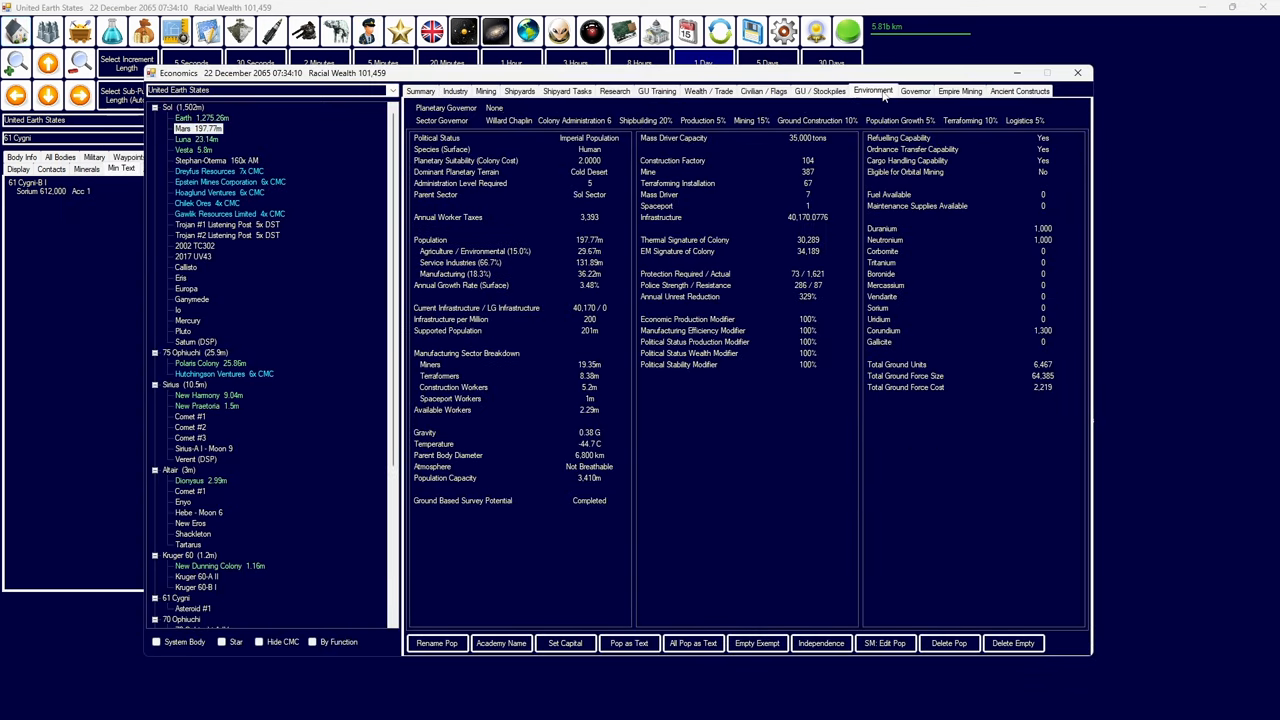
left_click(915, 91)
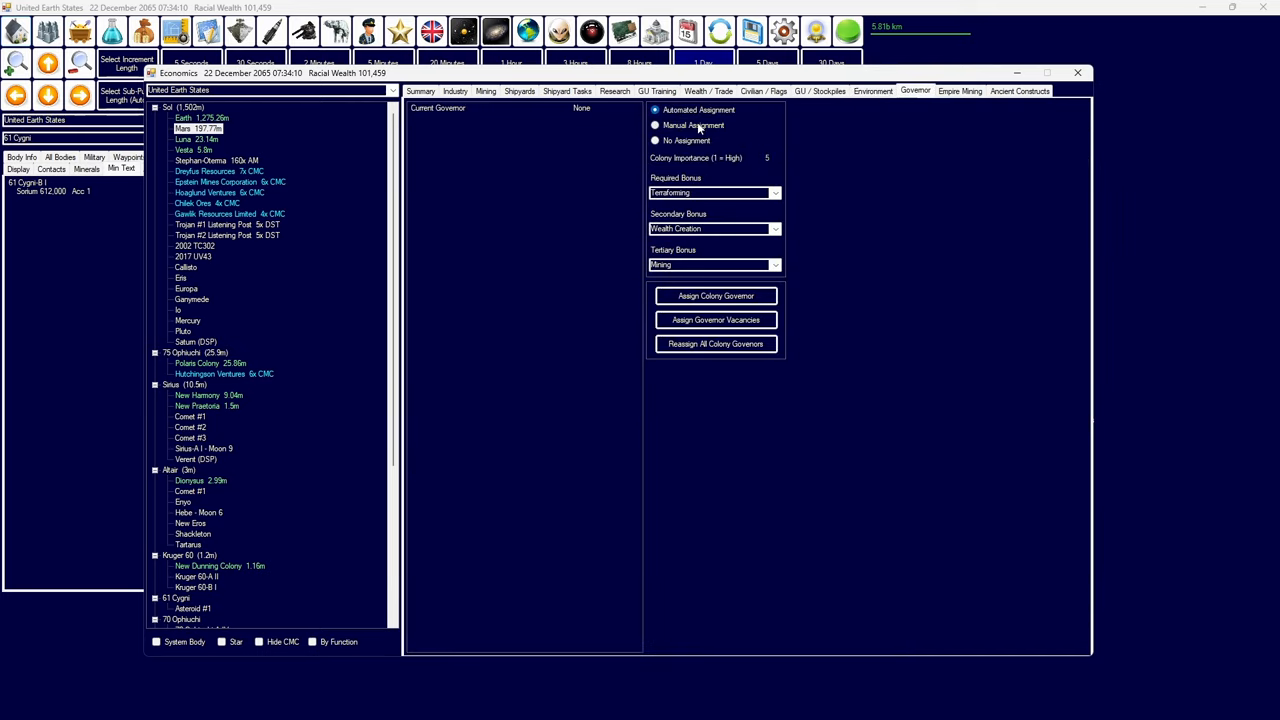
left_click(775, 192)
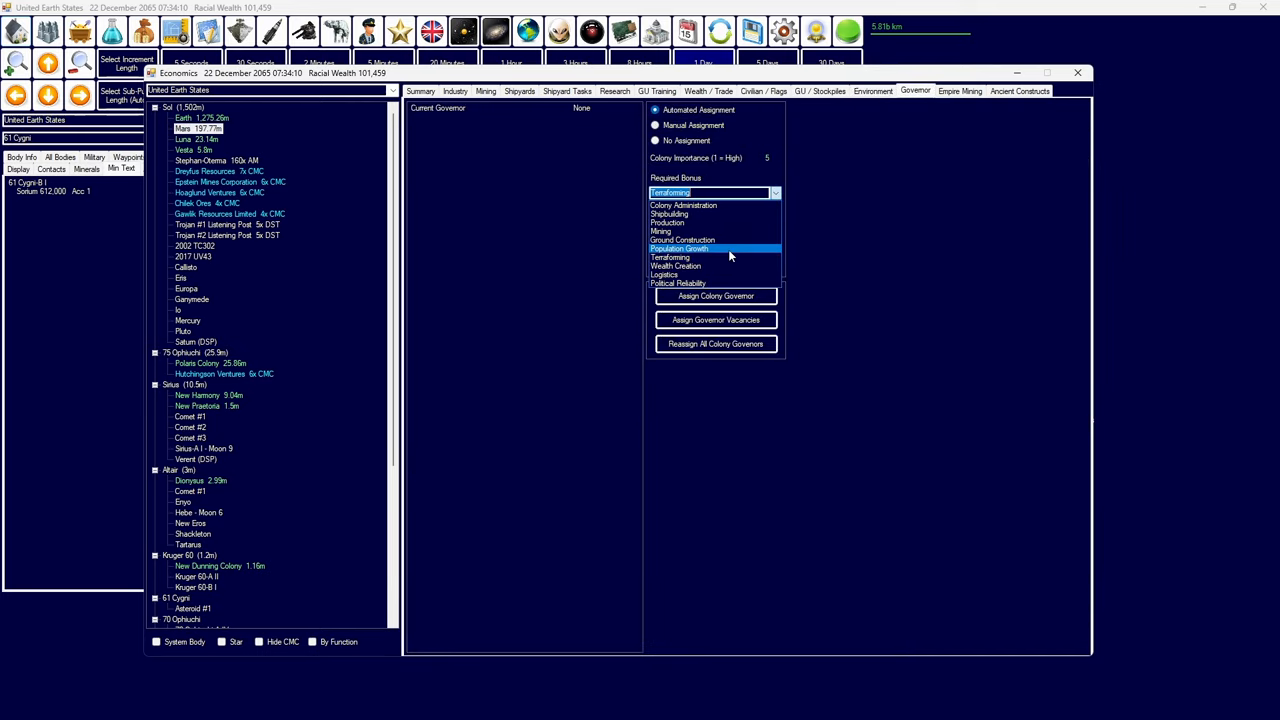
left_click(679, 248)
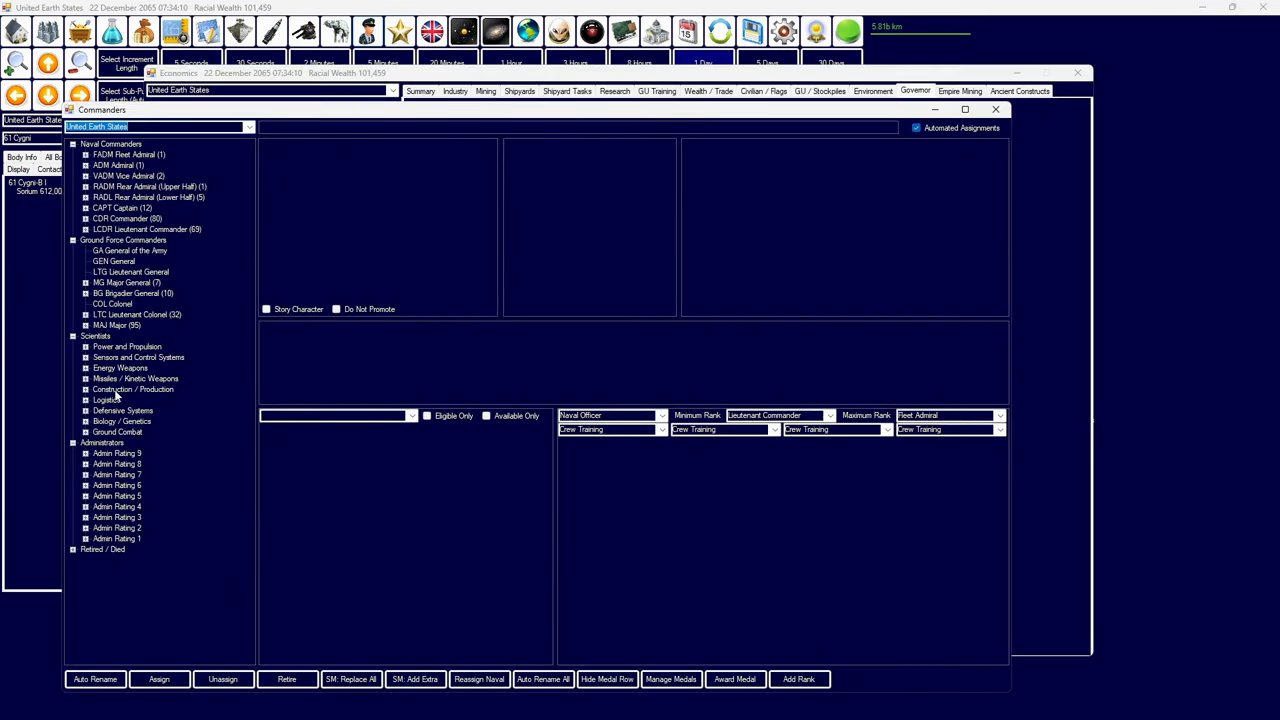
- Review civilian administrators, including unassigned Jarvis Hug, then close Commanders
left_click(113, 474)
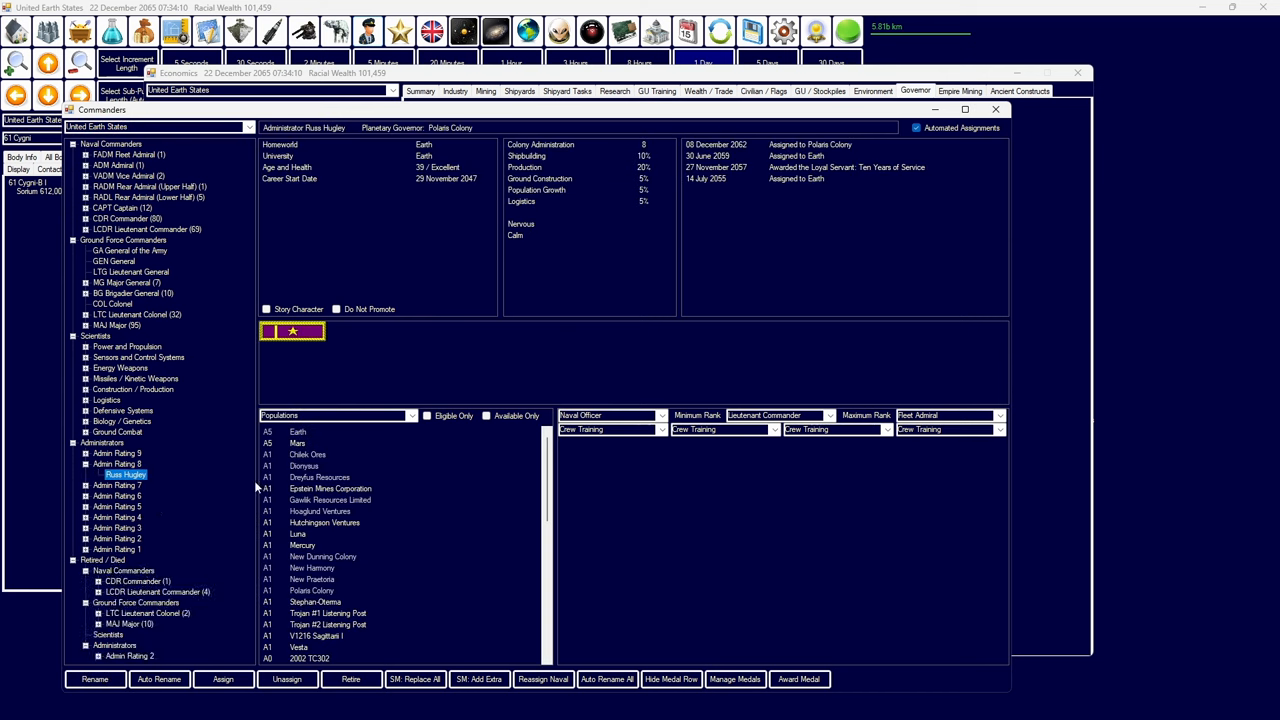
left_click(124, 496)
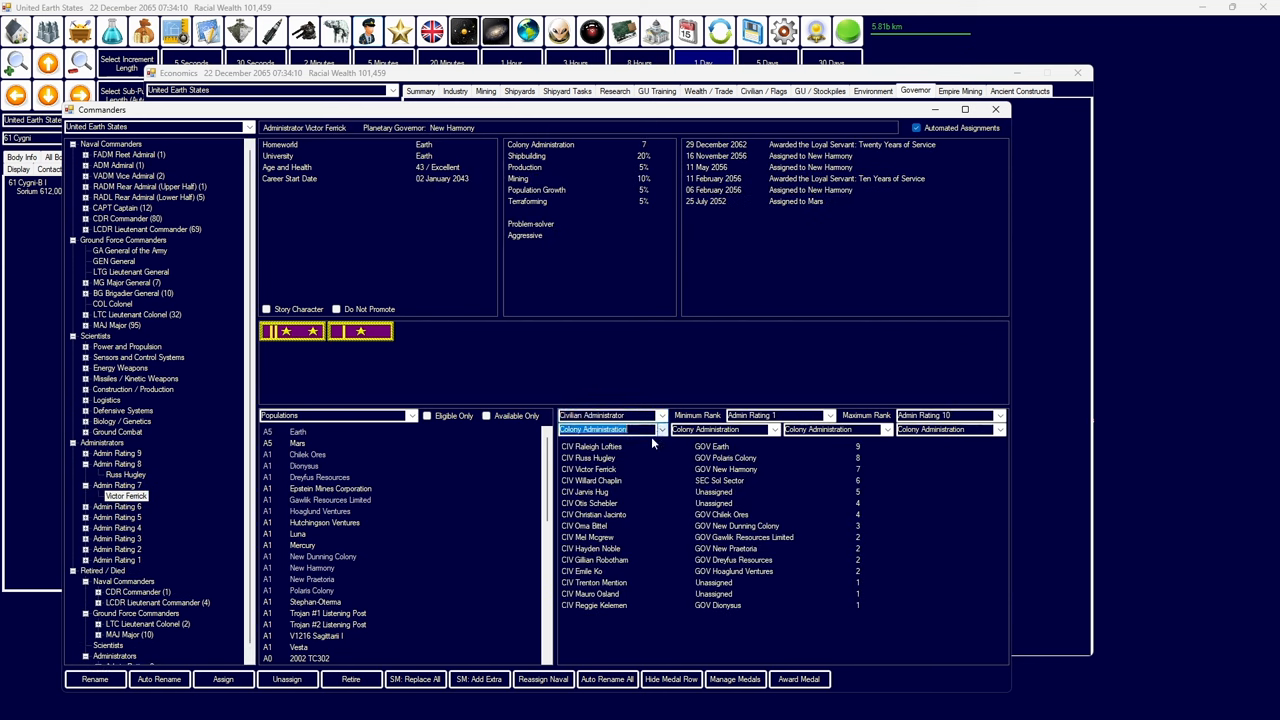
left_click(590, 491)
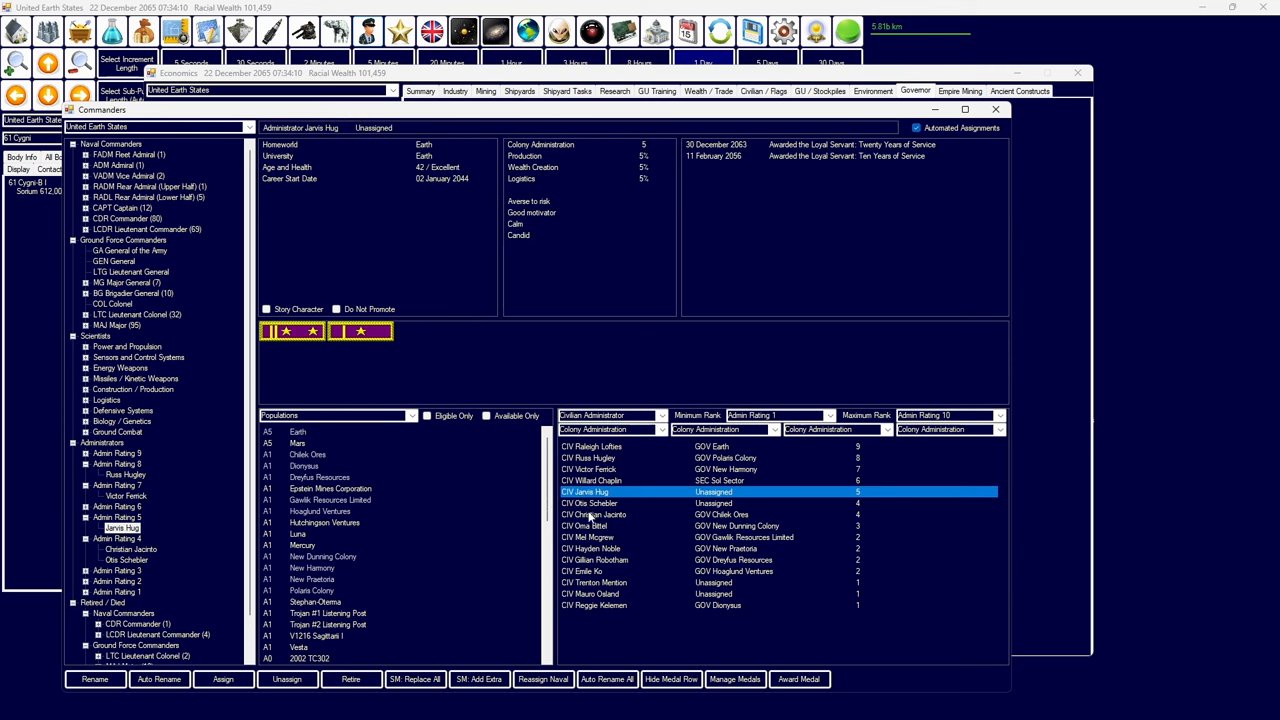
left_click(594, 582)
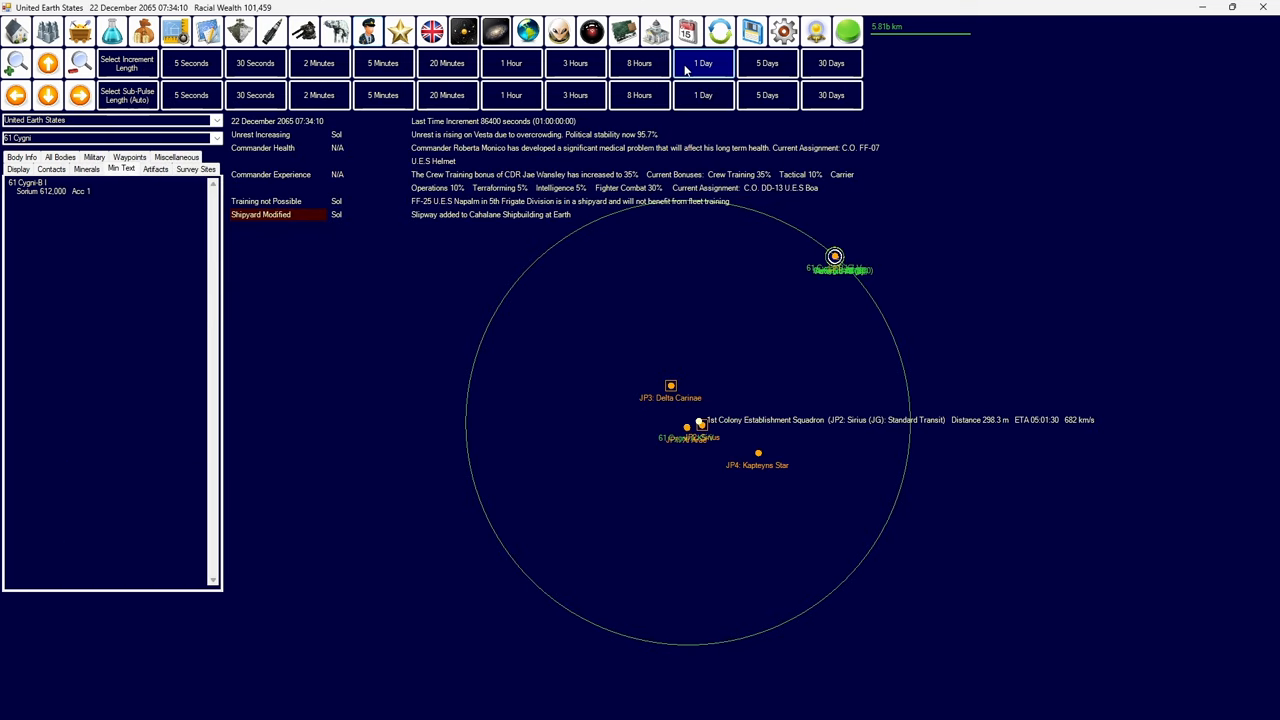
- Advance time to 17 January 2066 and view the Casca (P) light attack craft design
left_click(703, 63)
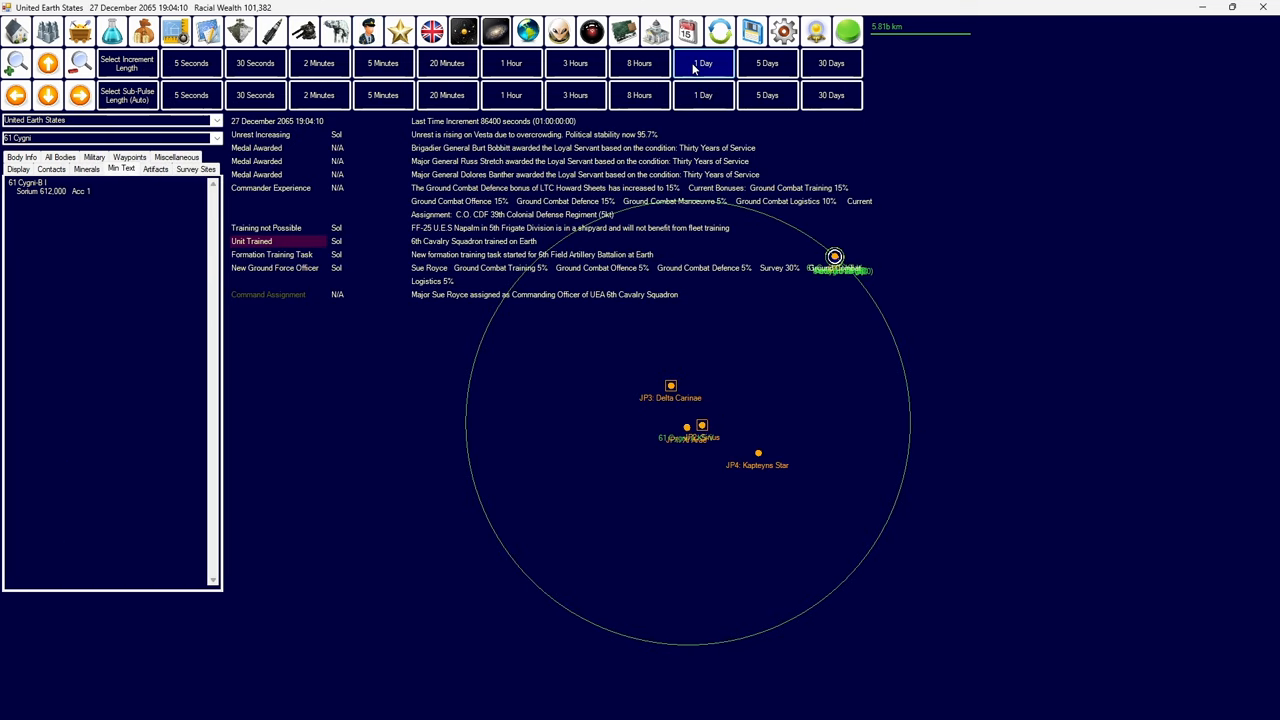
left_click(703, 63)
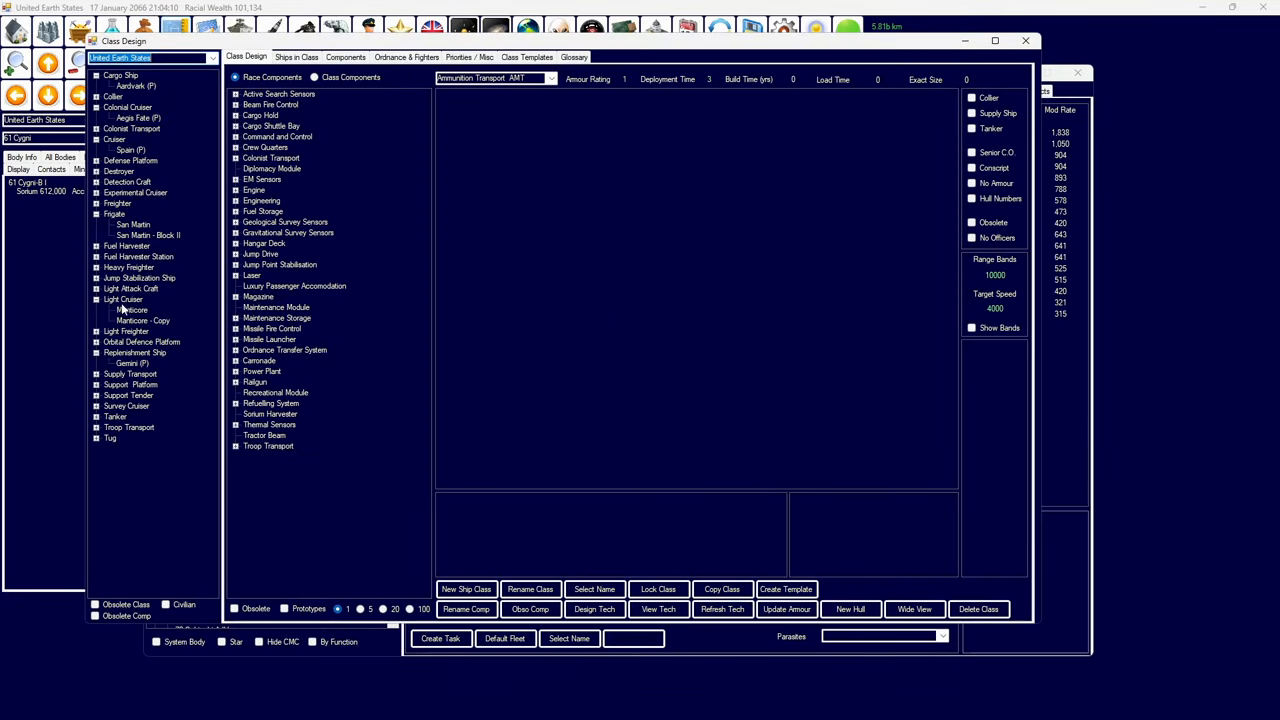
left_click(128, 298)
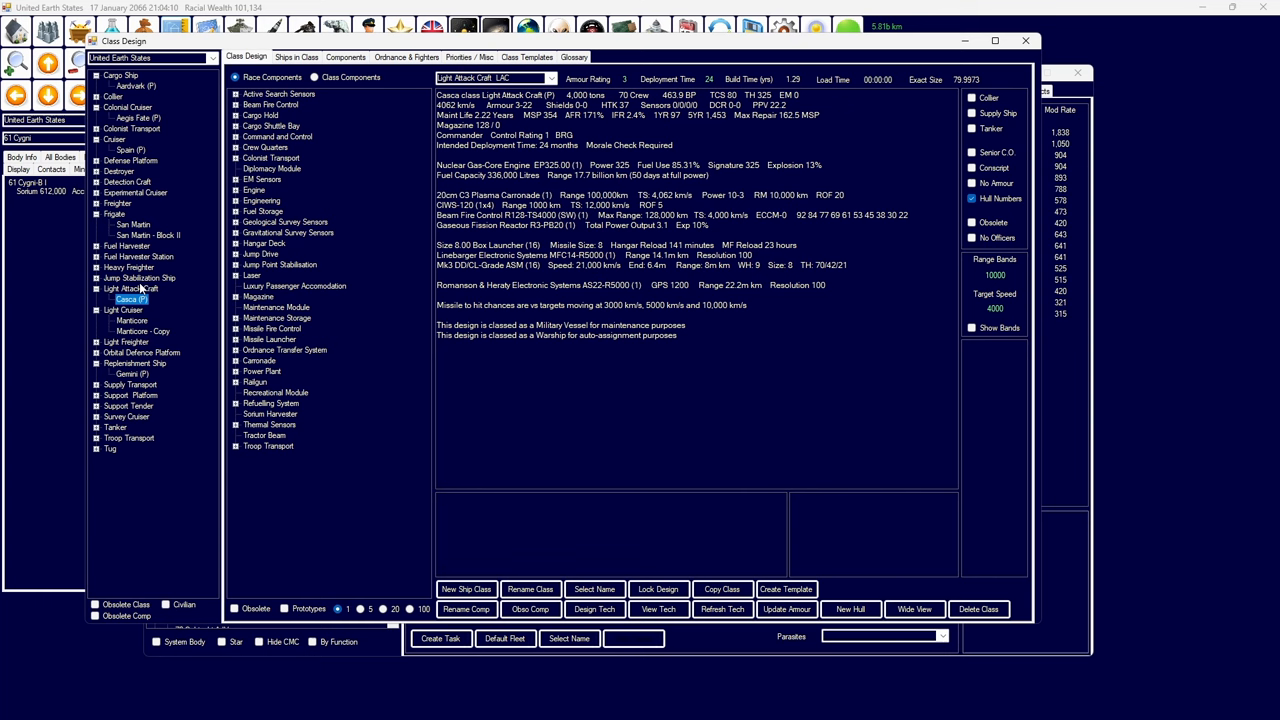
mouse_move(143, 289)
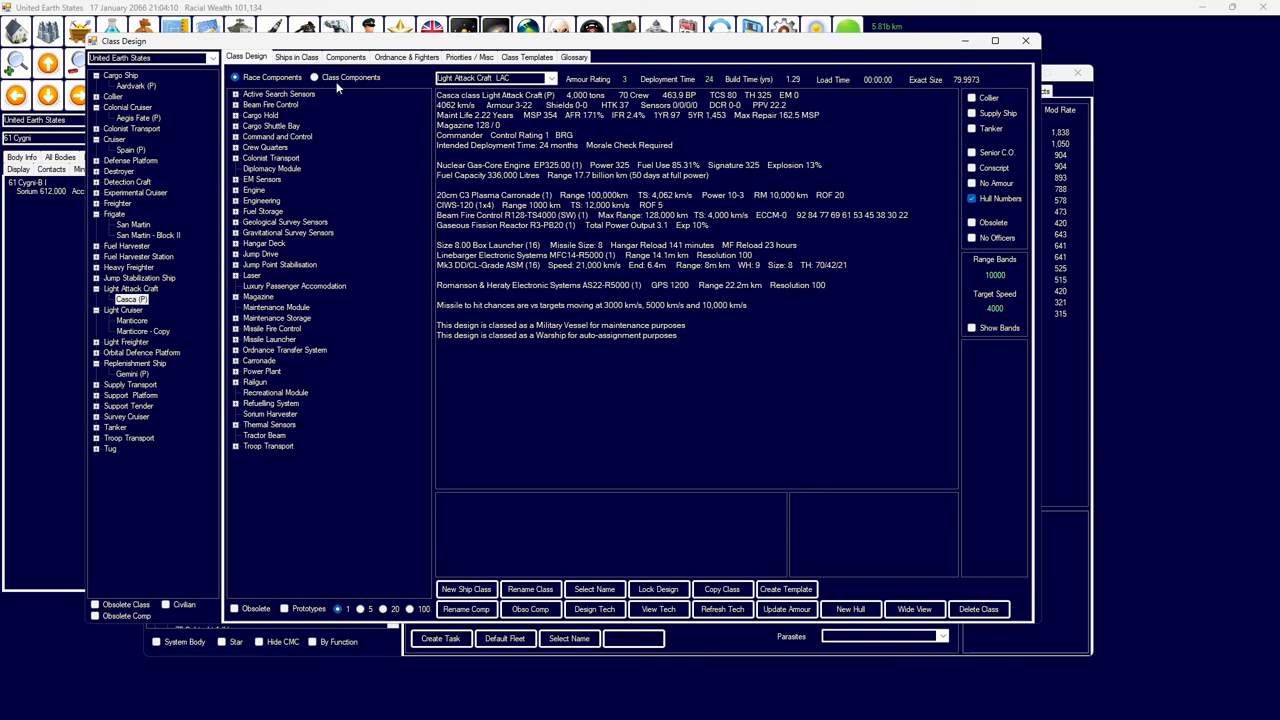
left_click(315, 77)
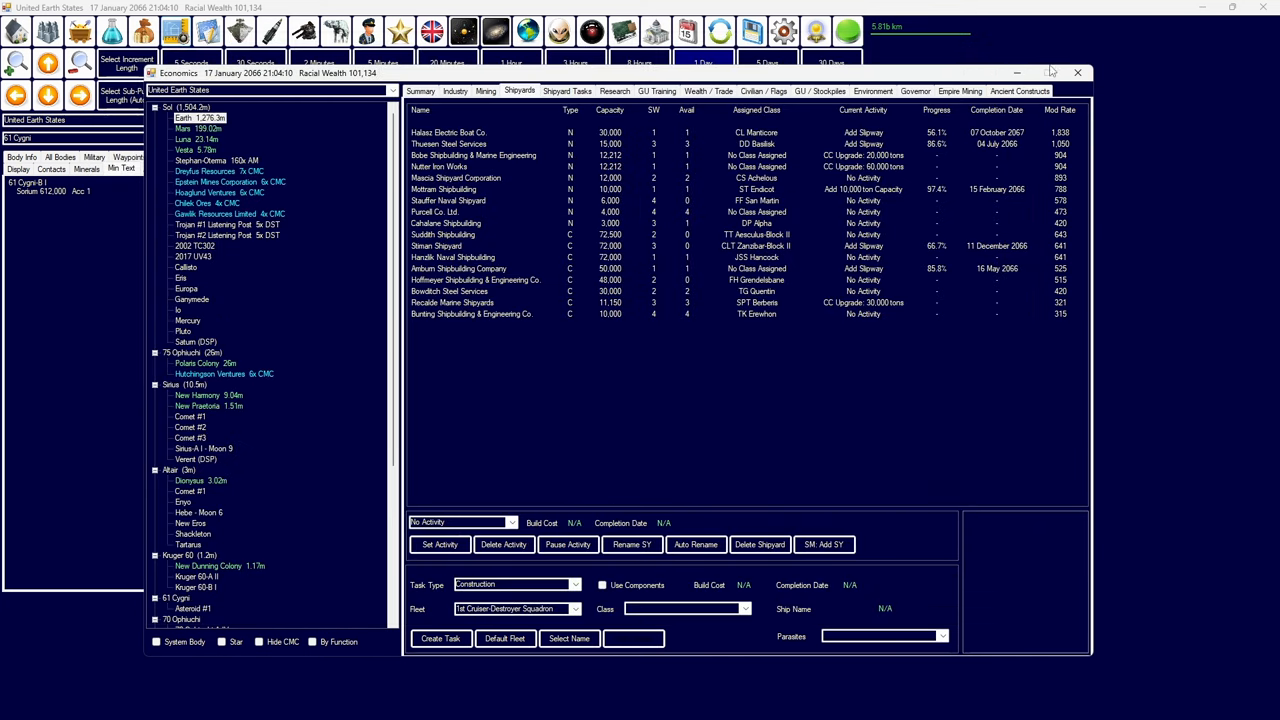
- Advance to 27 January 2066 and review the JC75K Commercial Jump Drive and Construction Rate projects
left_click(703, 63)
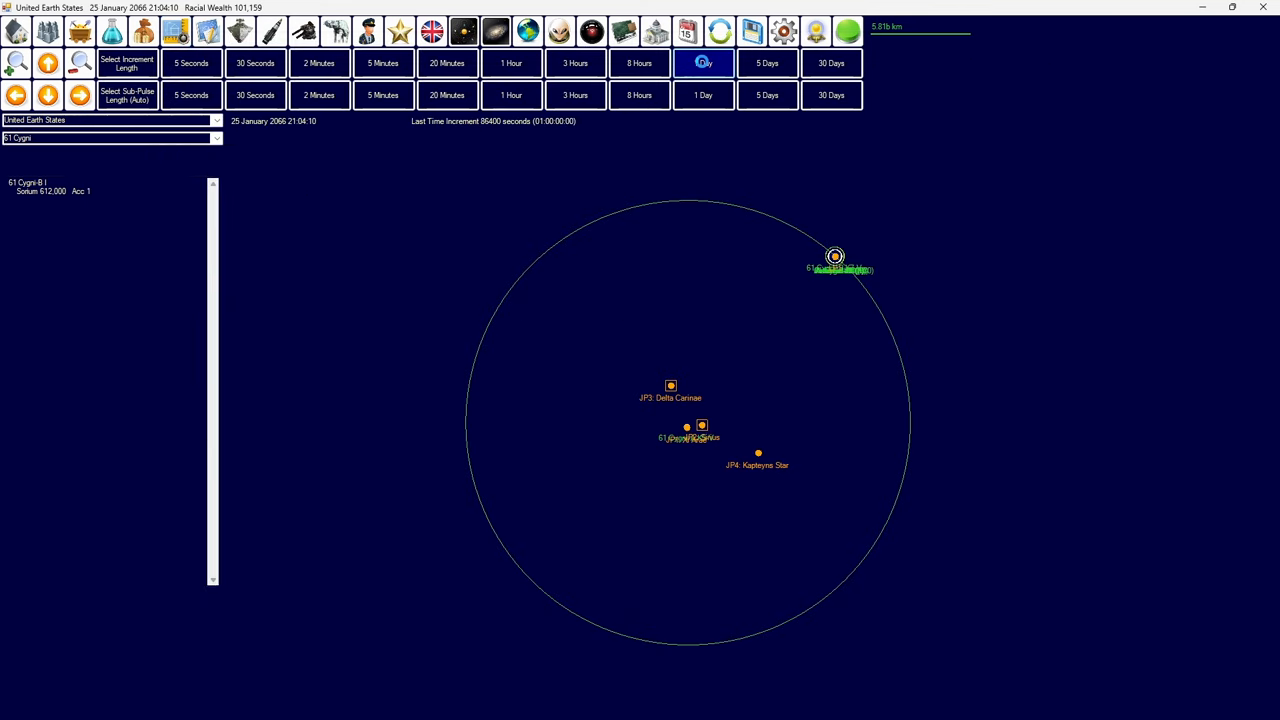
left_click(703, 63)
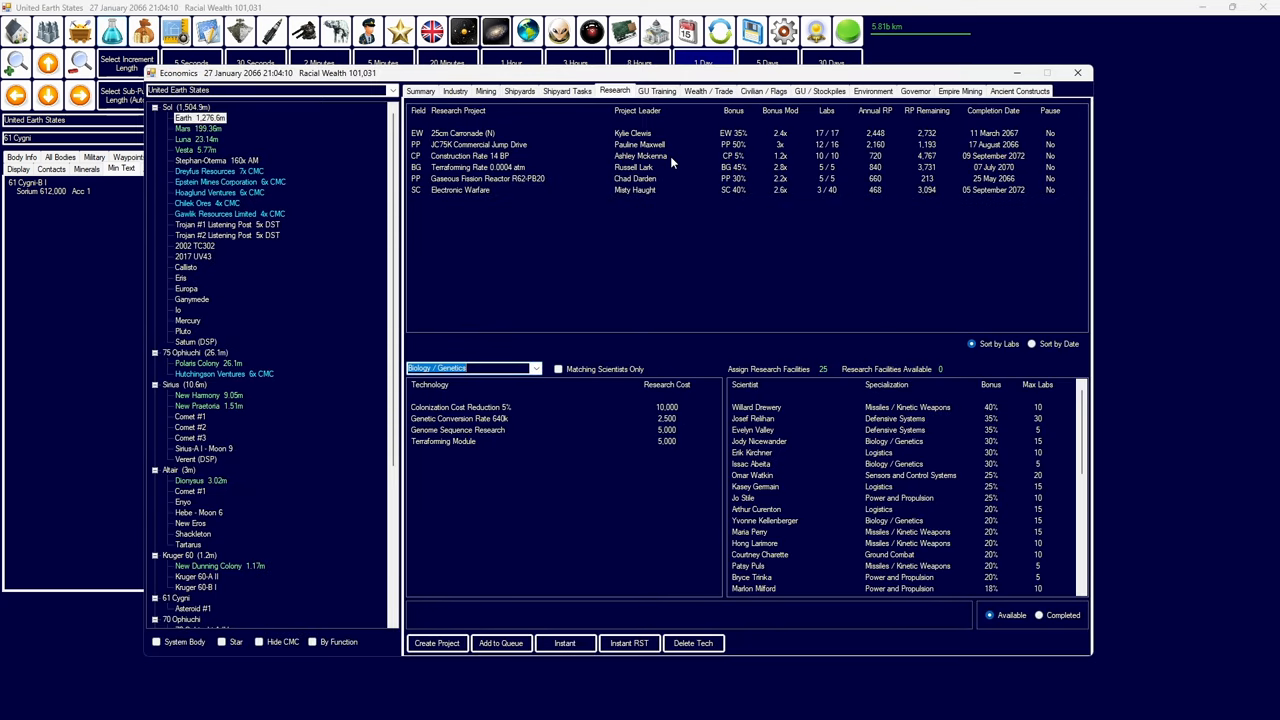
left_click(478, 145)
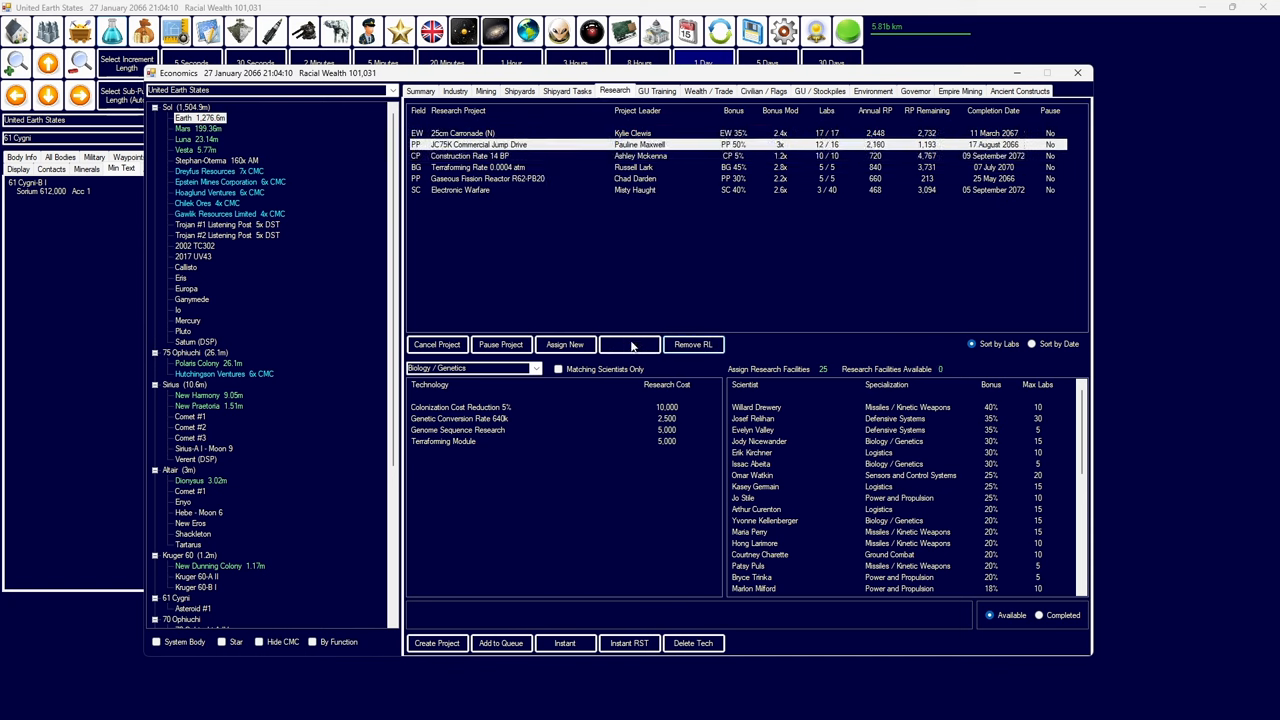
left_click(500, 156)
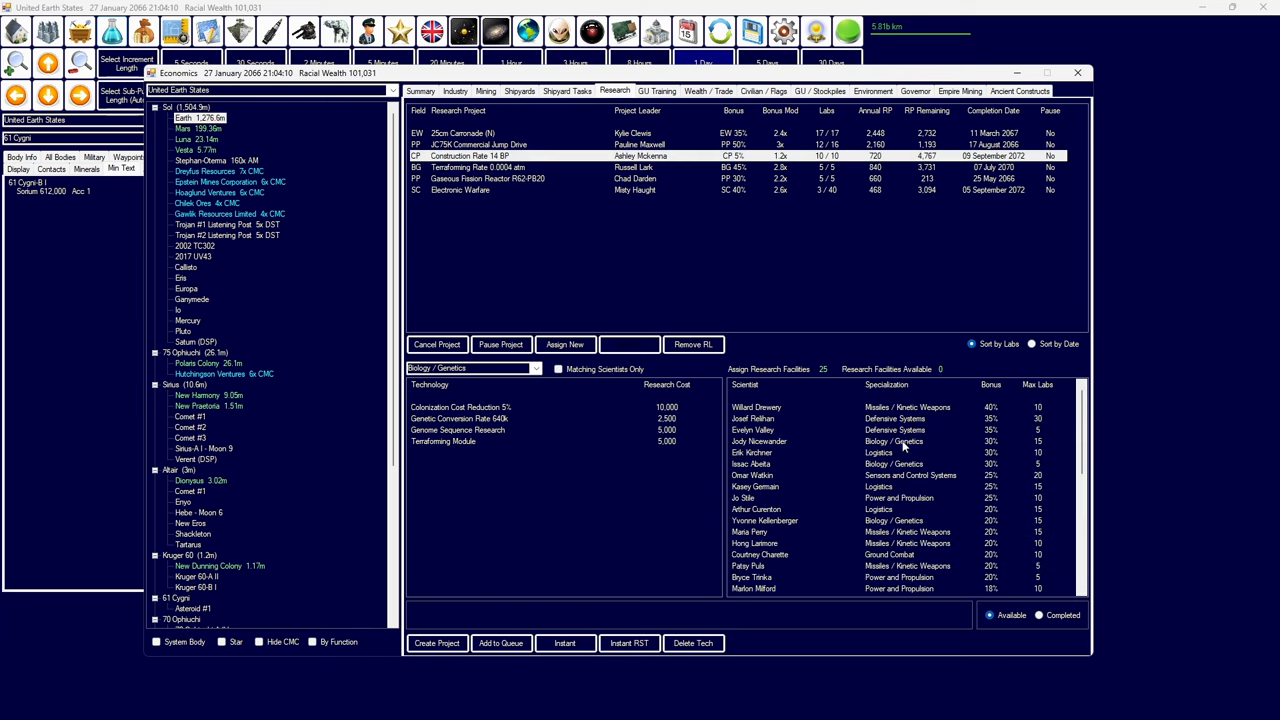
mouse_move(918, 411)
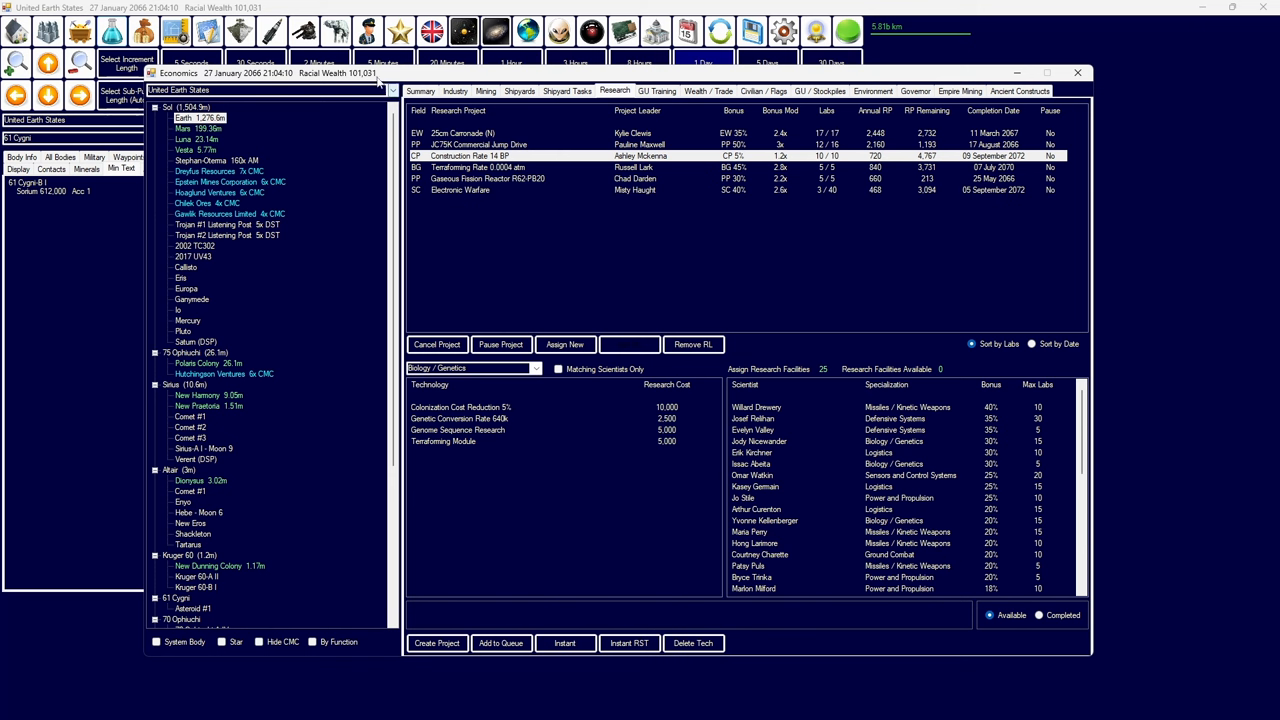
- Browse Earth's industry, space station and ground unit tabs, then close Economics
left_click(455, 91)
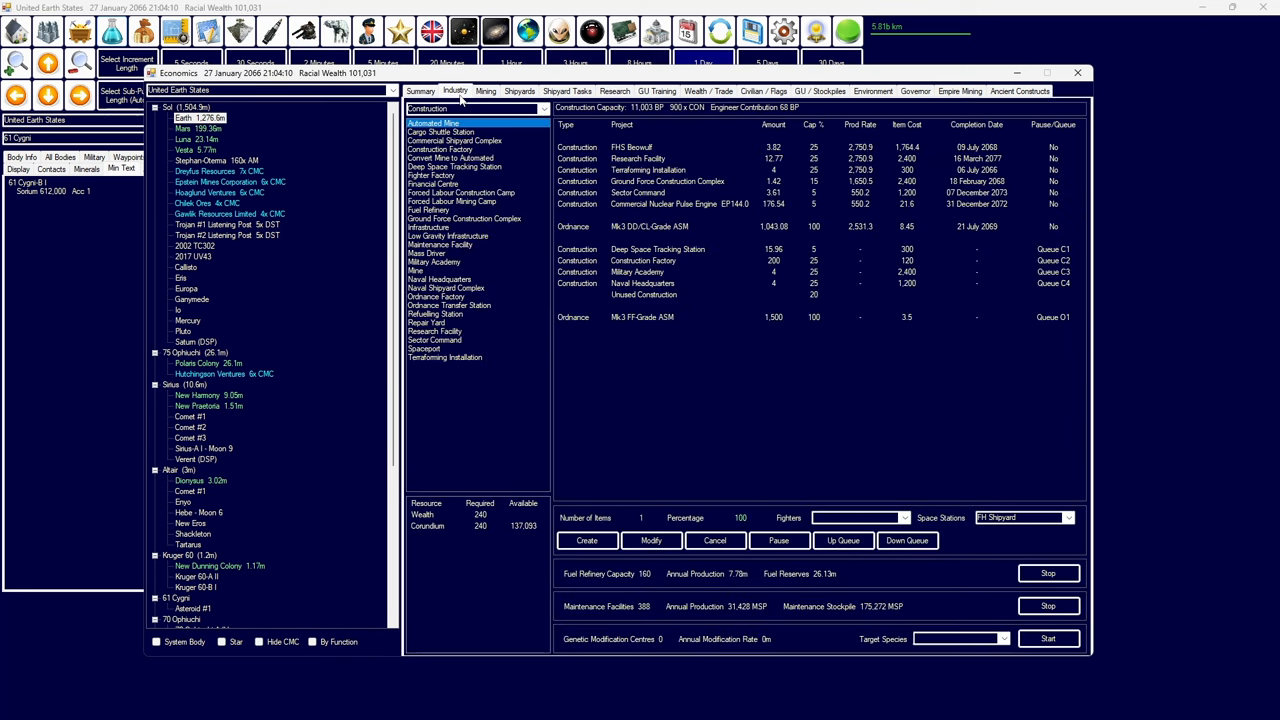
left_click(420, 91)
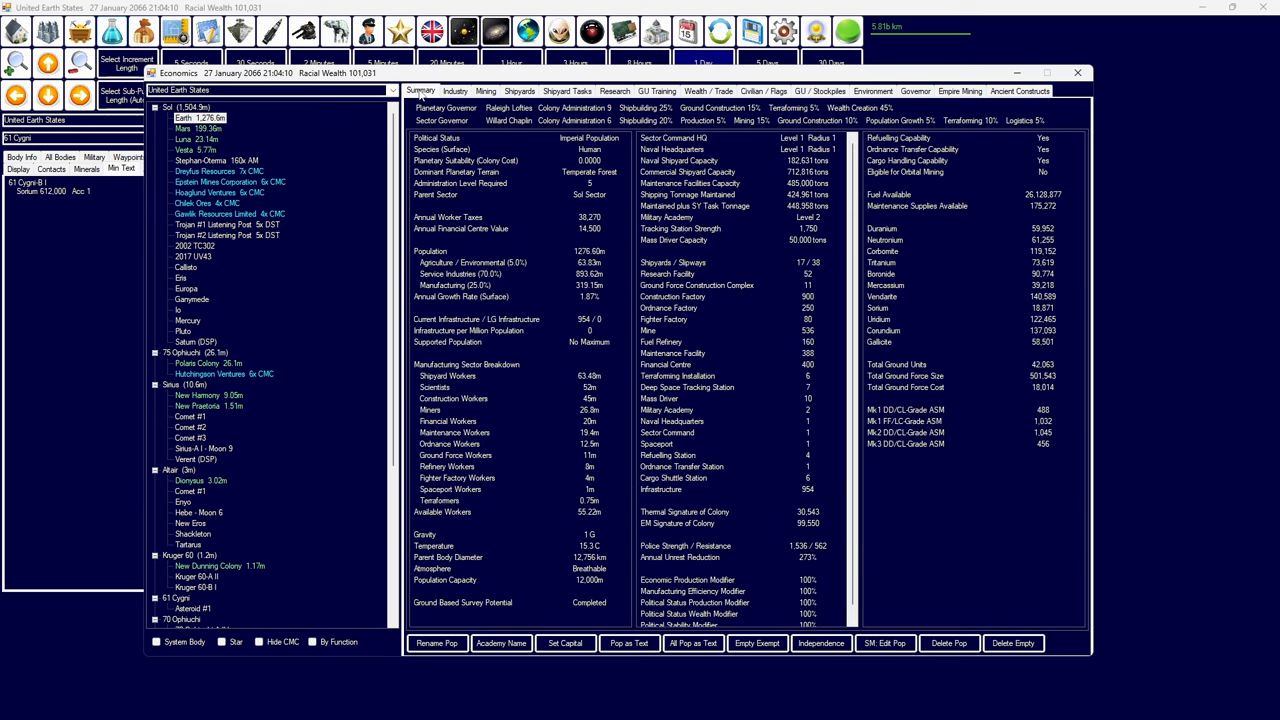
left_click(455, 91)
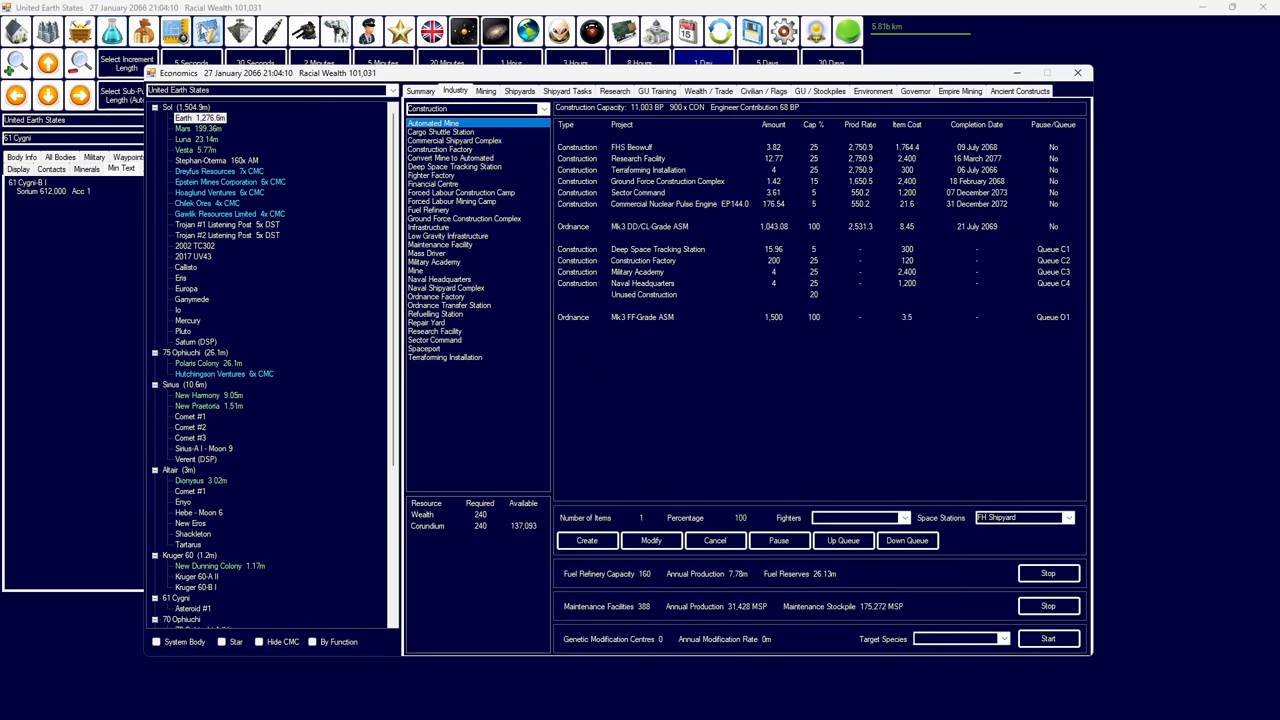
mouse_move(1149, 90)
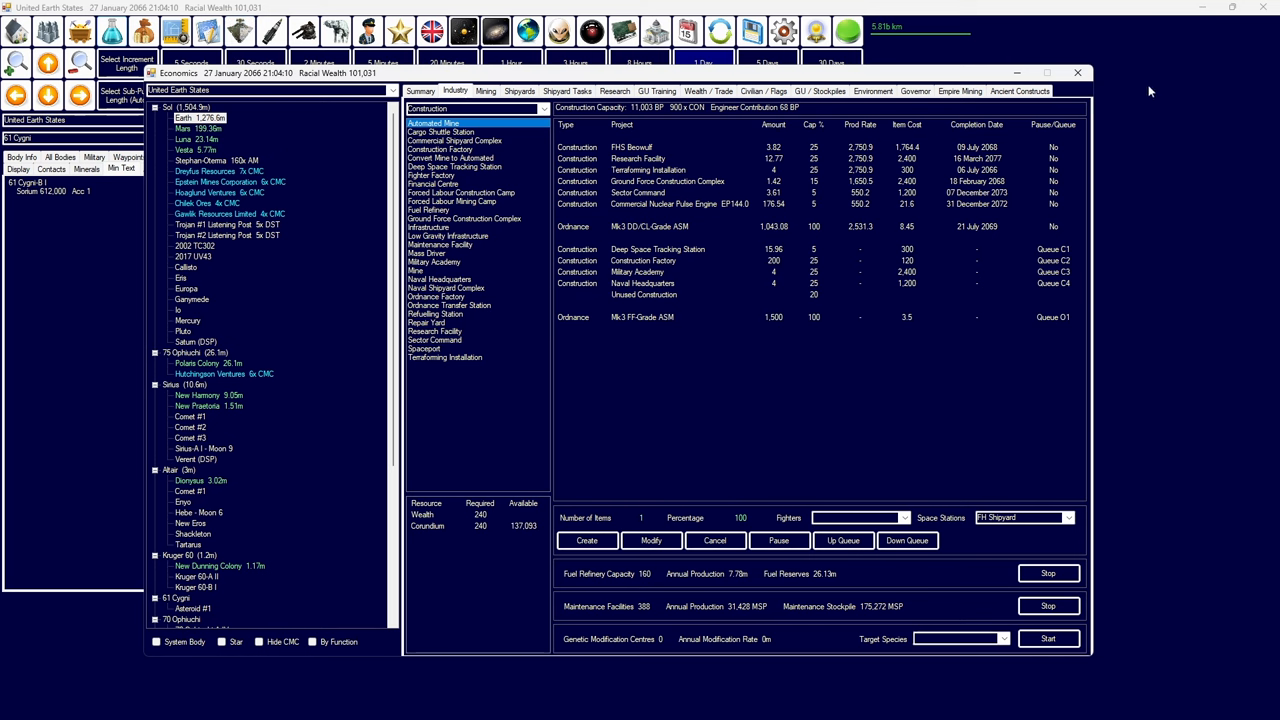
left_click(614, 91)
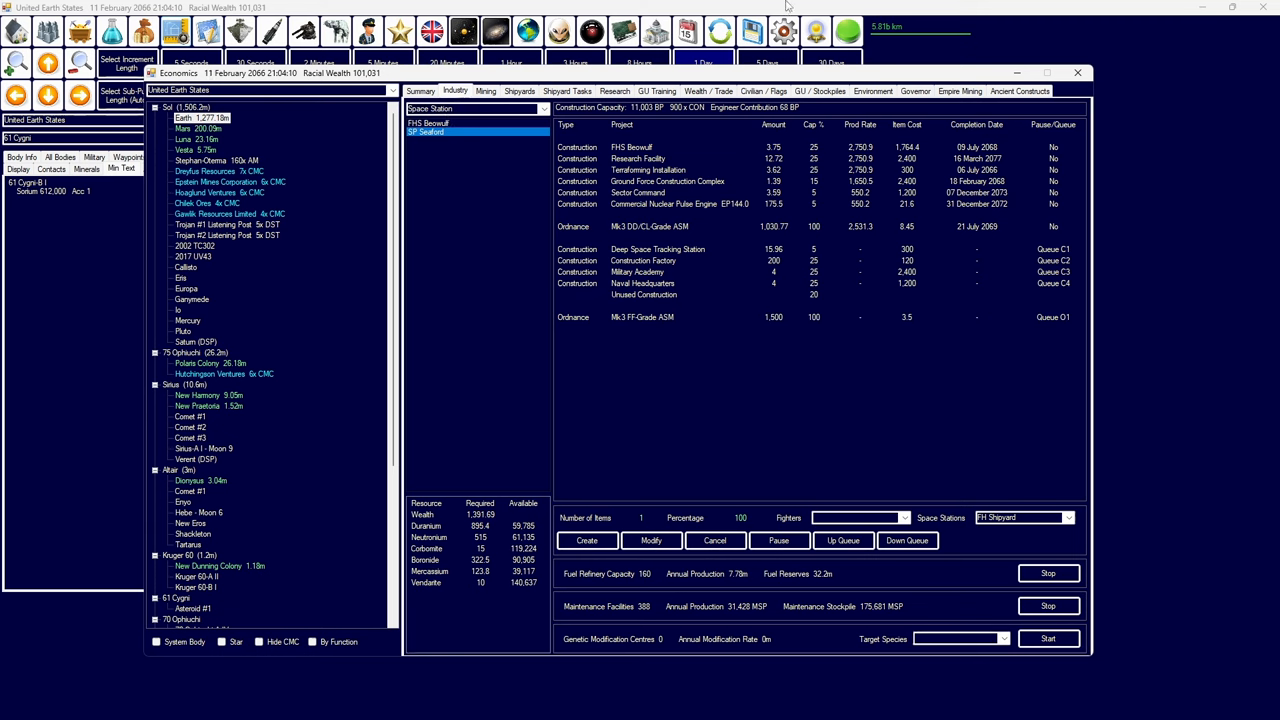
mouse_move(737, 155)
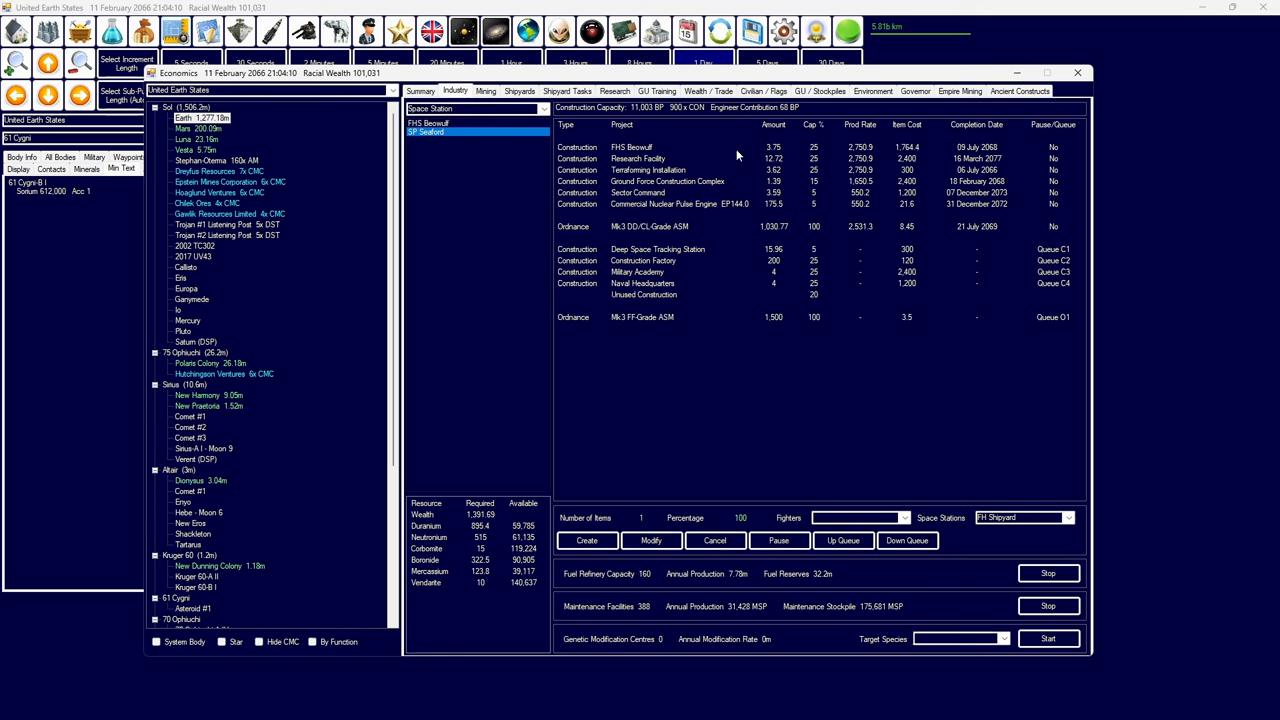
mouse_move(718, 196)
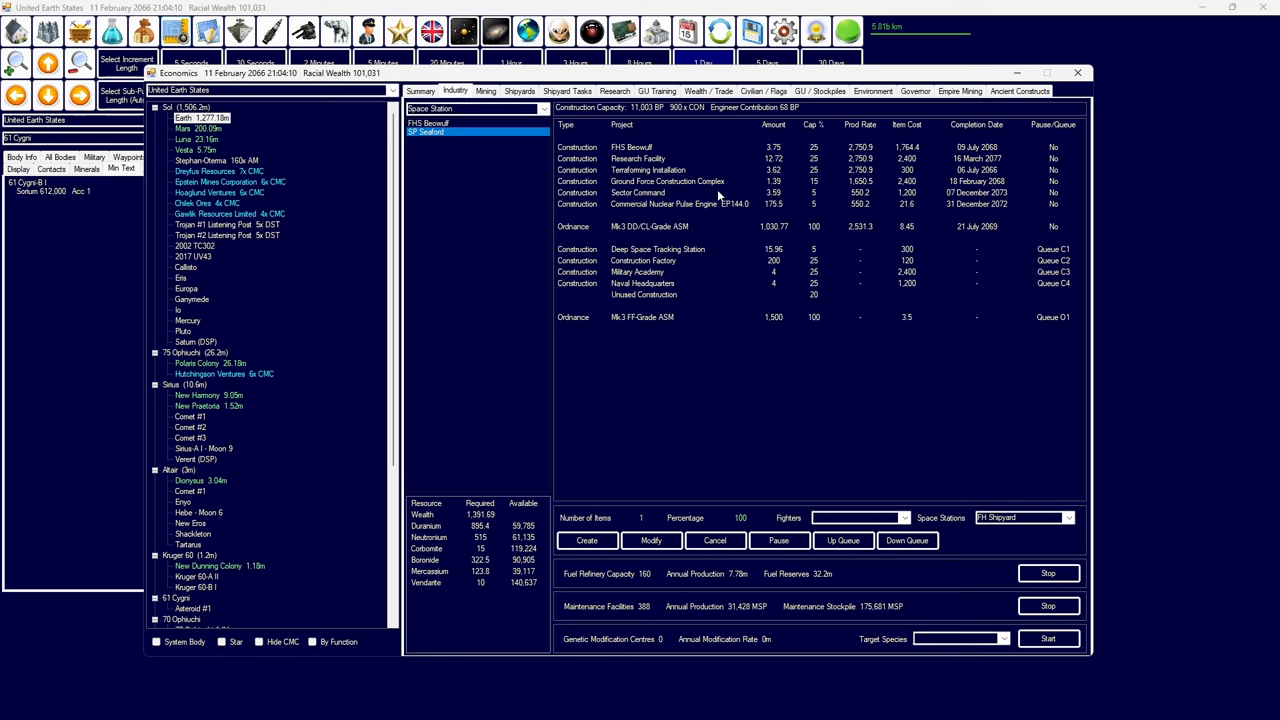
left_click(657, 91)
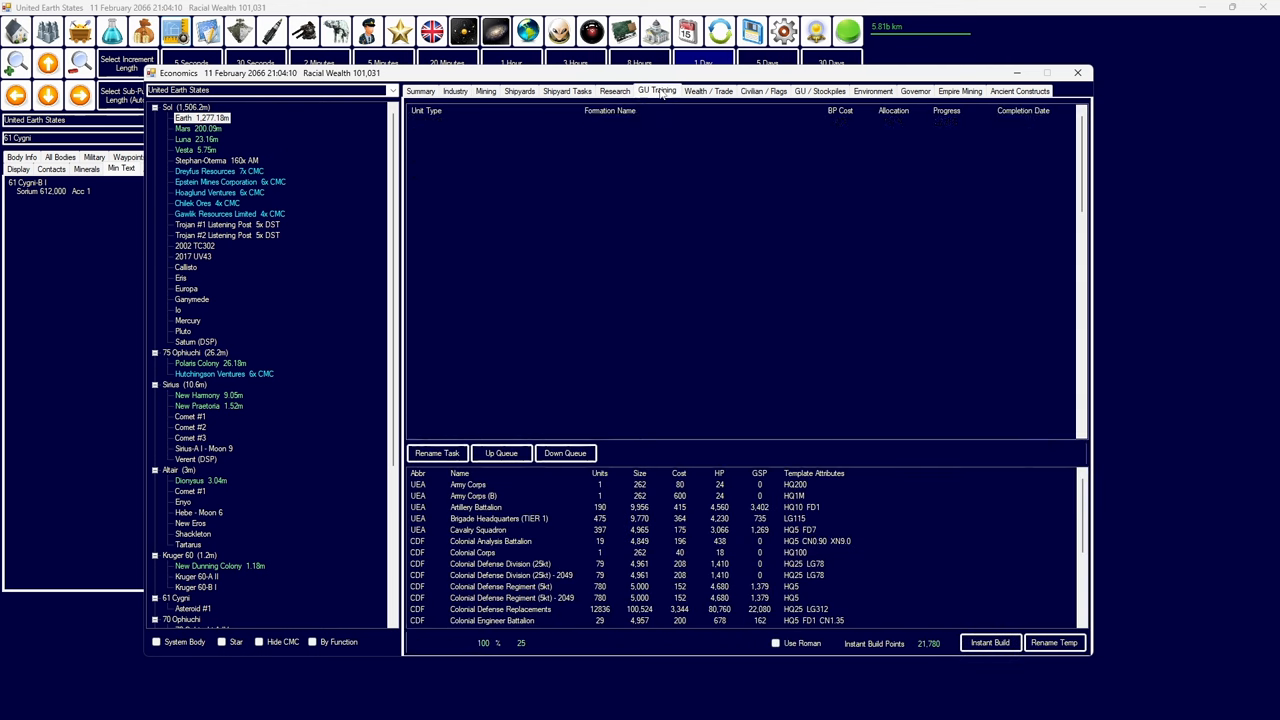
left_click(420, 91)
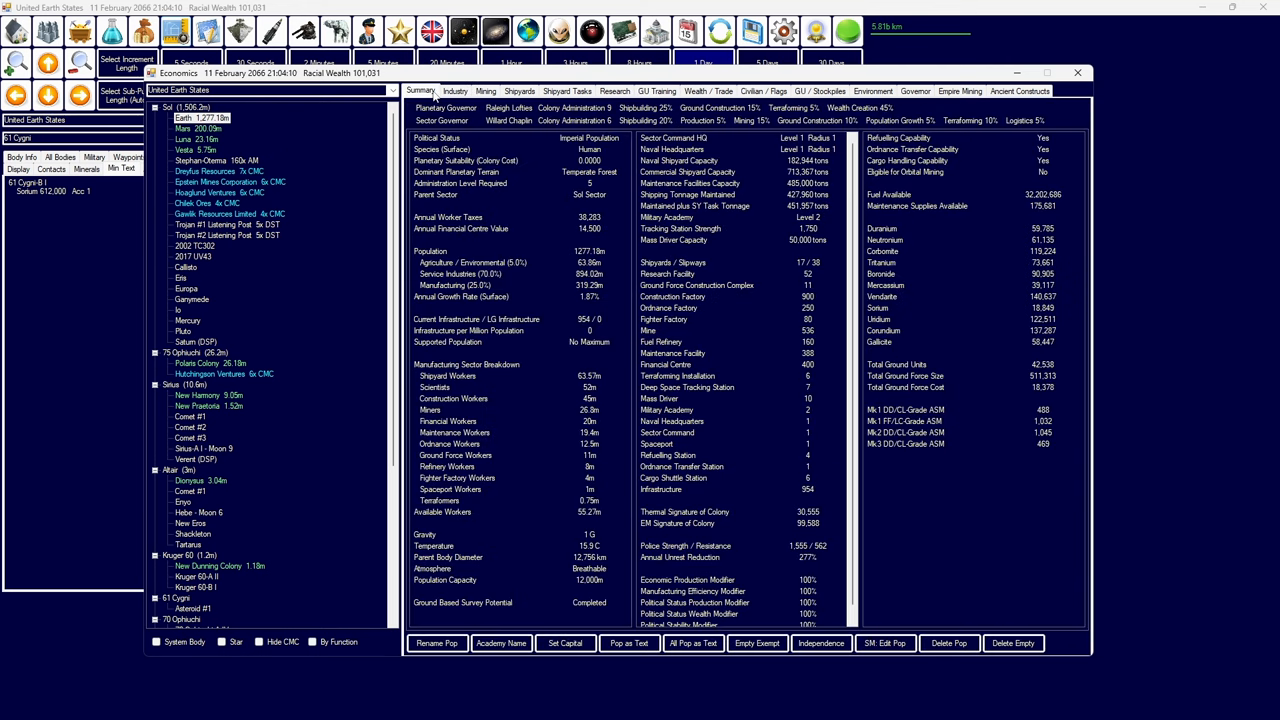
left_click(697, 285)
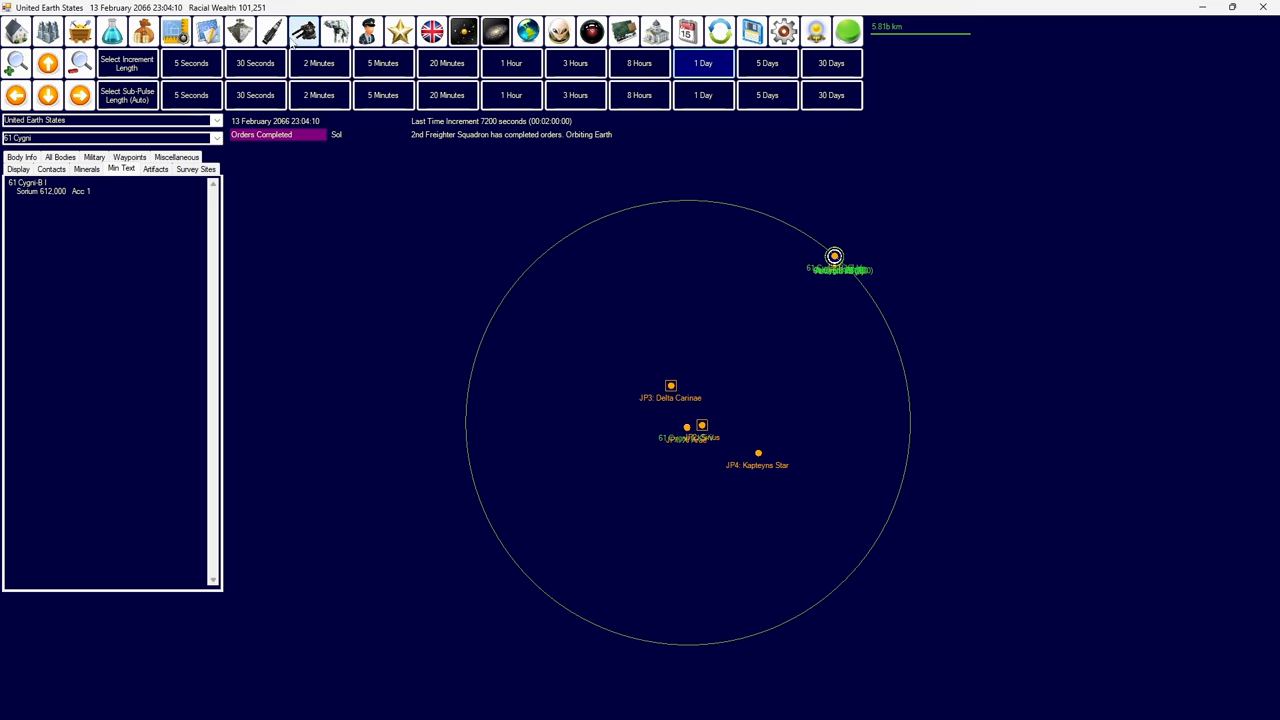
- Review Teegardens Star's bodies and the fleet organisation, then advance time day by day to 14 April 2066
left_click(305, 31)
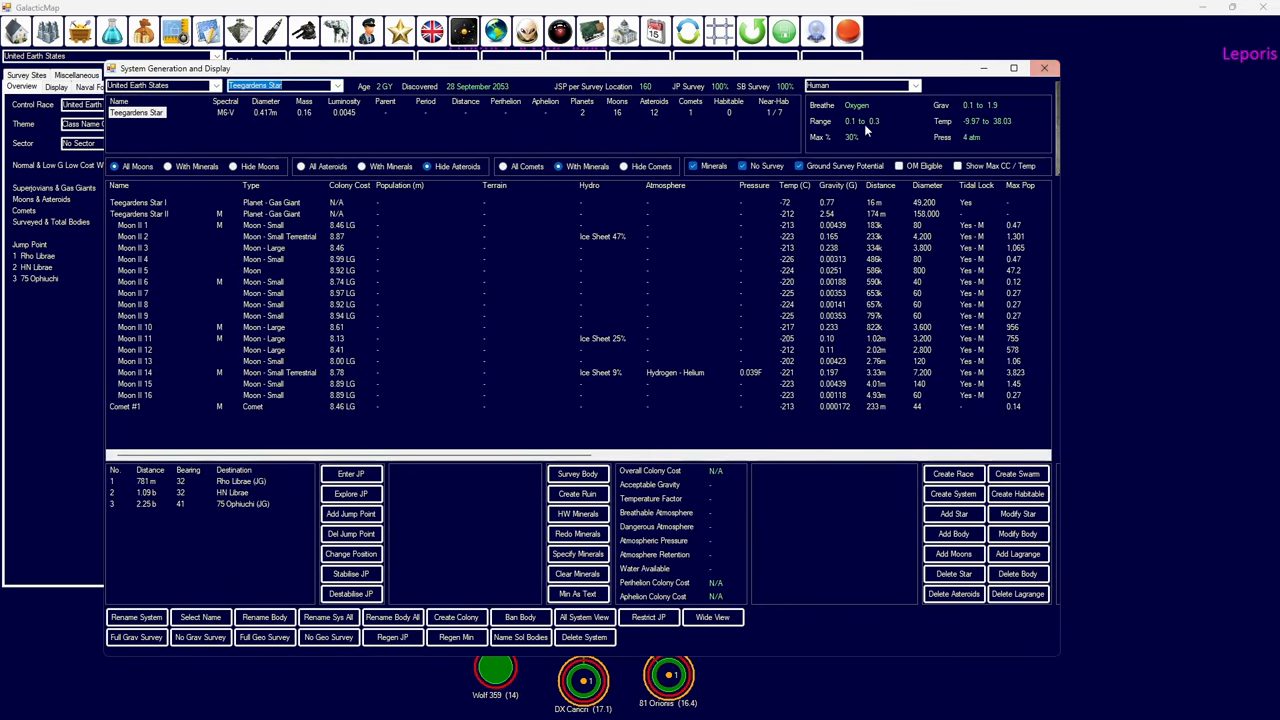
left_click(1044, 68)
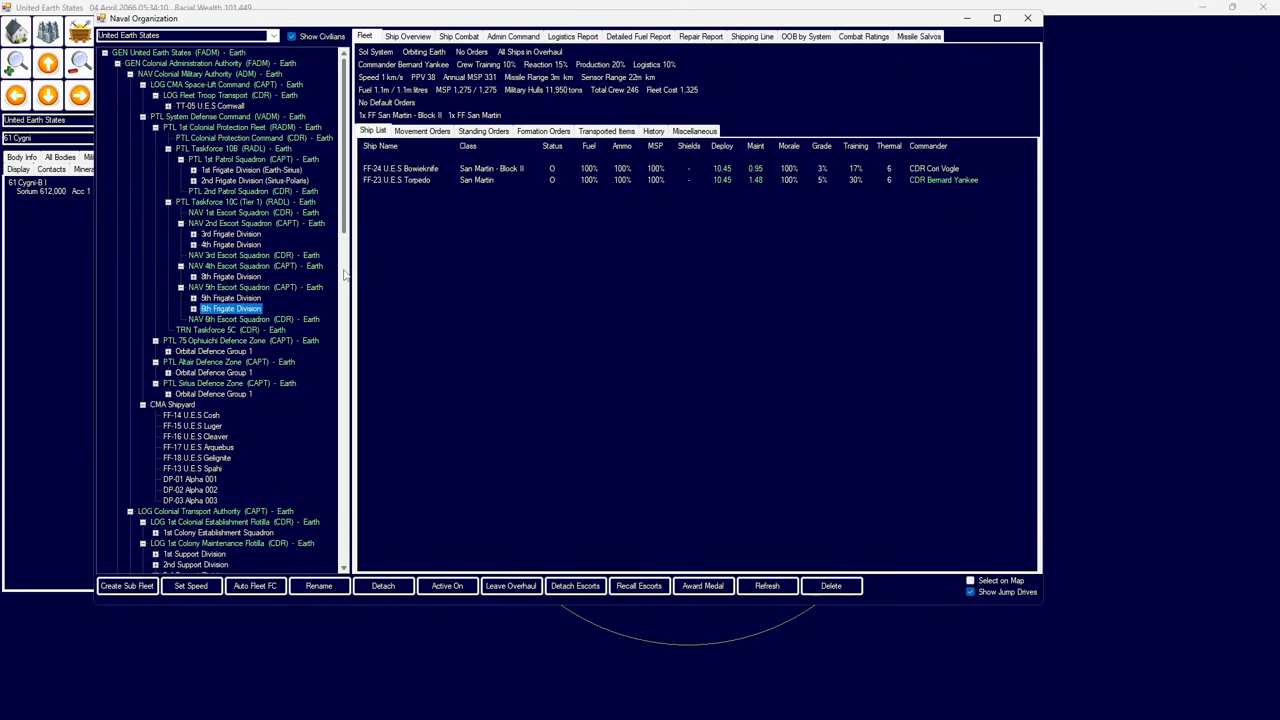
scroll("down", 3)
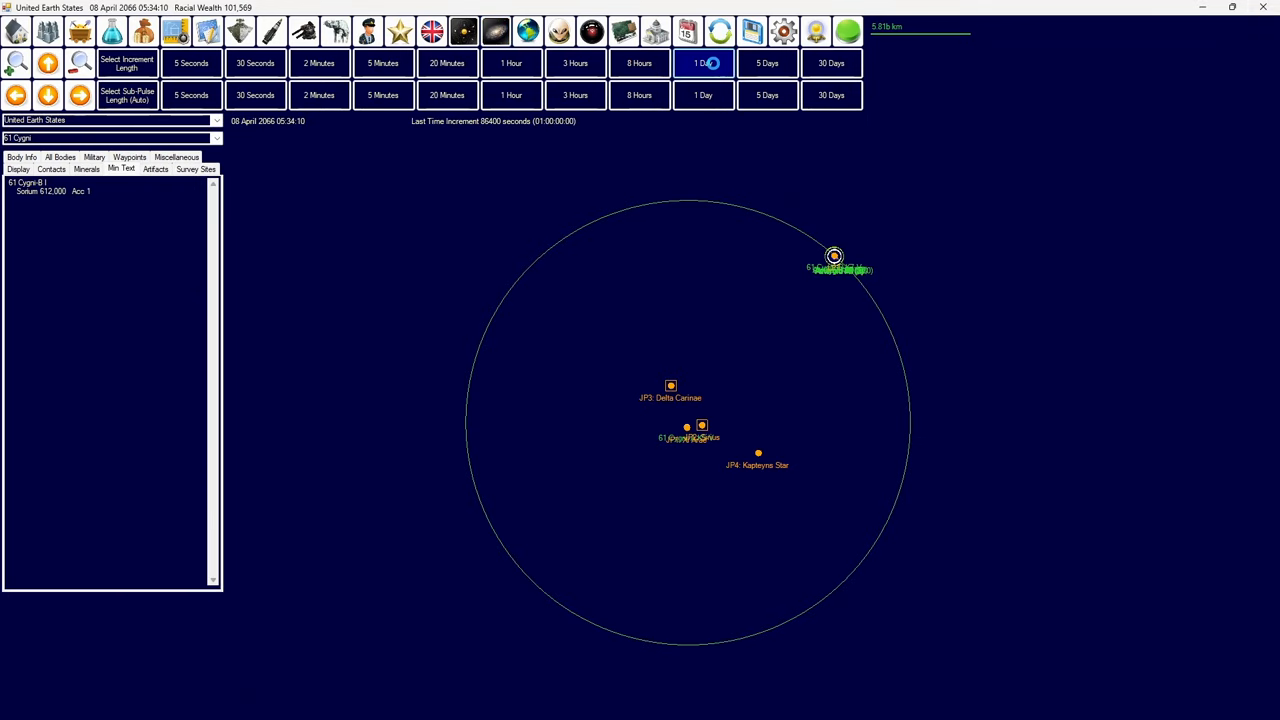
left_click(703, 63)
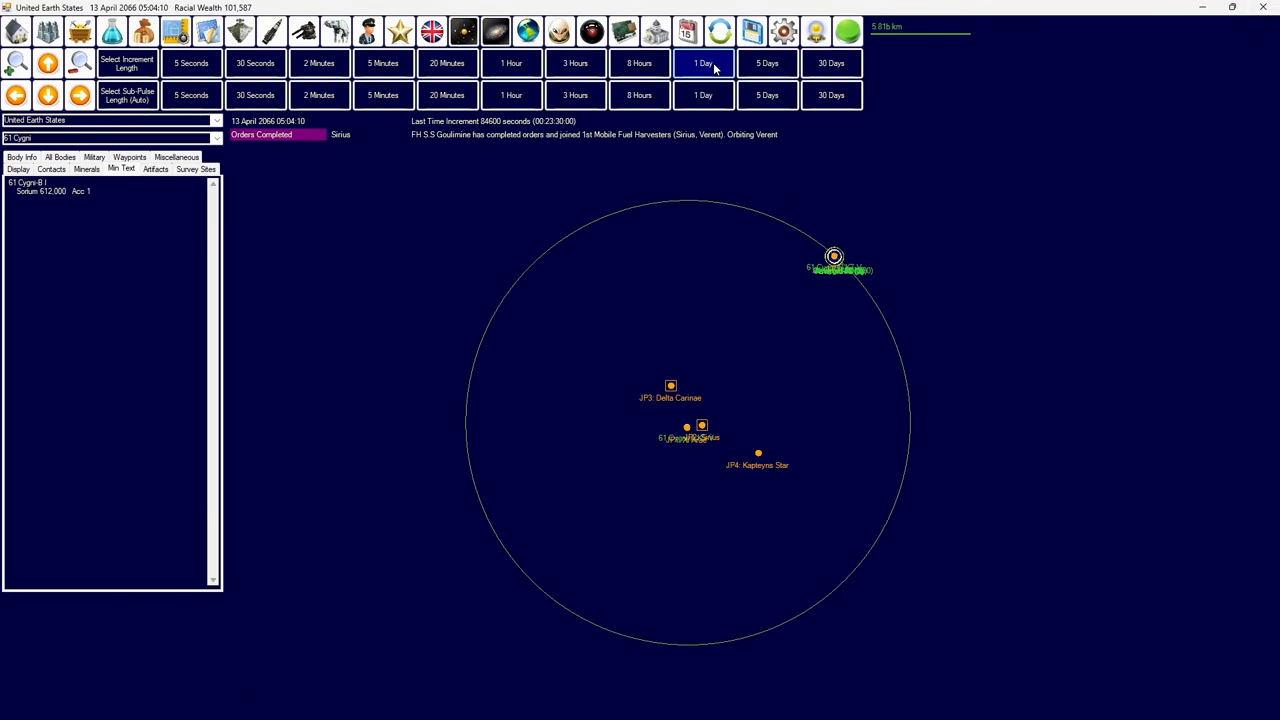
left_click(703, 63)
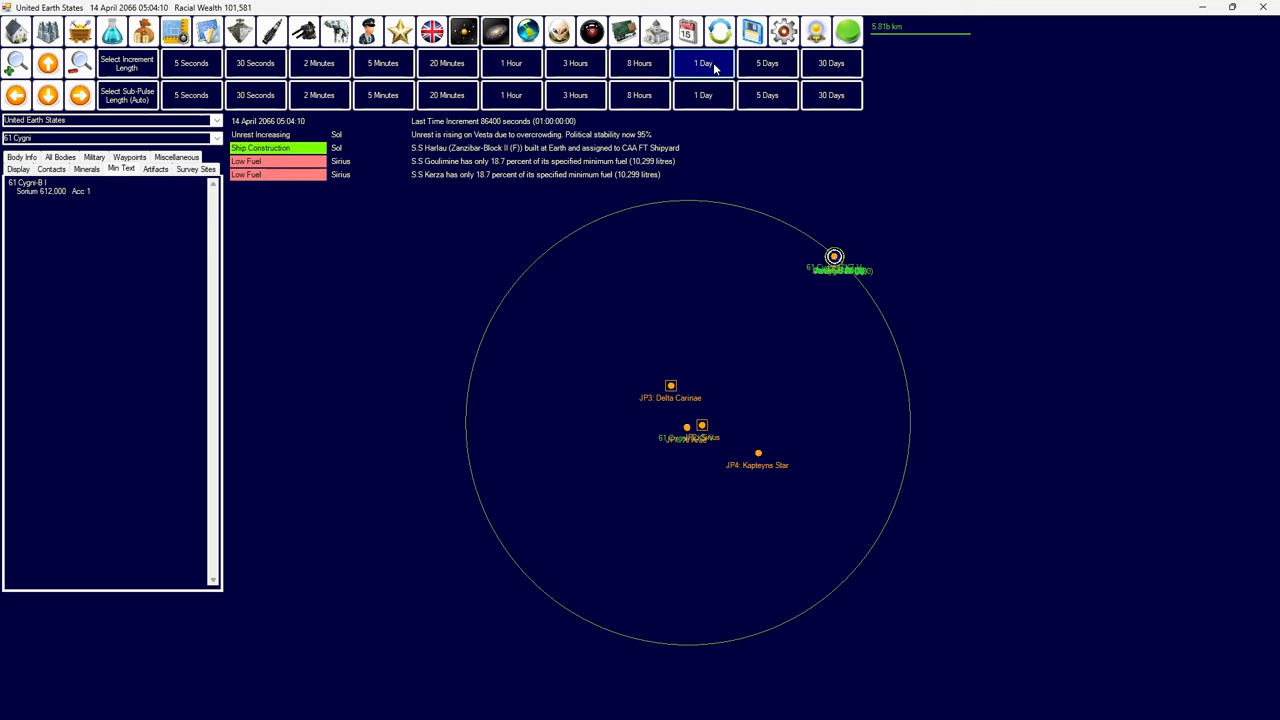
- Inspect R Coronae Australis bodies, including Moon I 9, then view the 1st Troop Transport Division
left_click(255, 94)
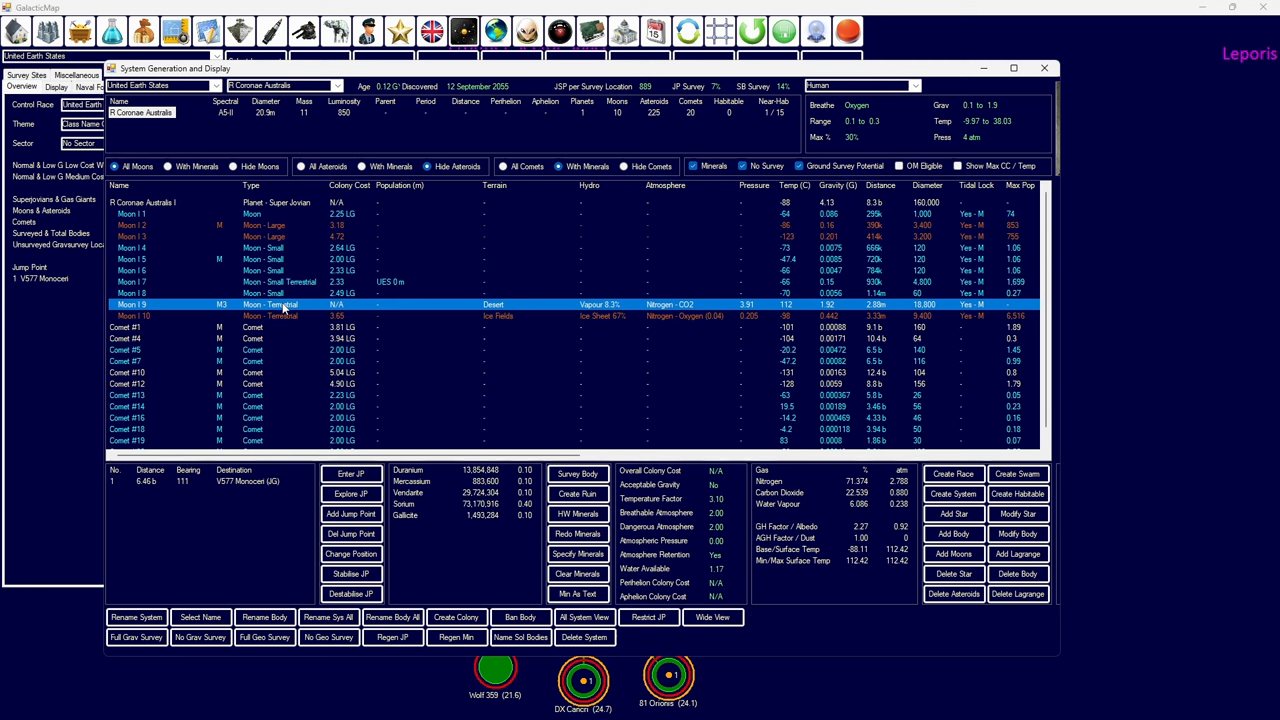
left_click(300, 316)
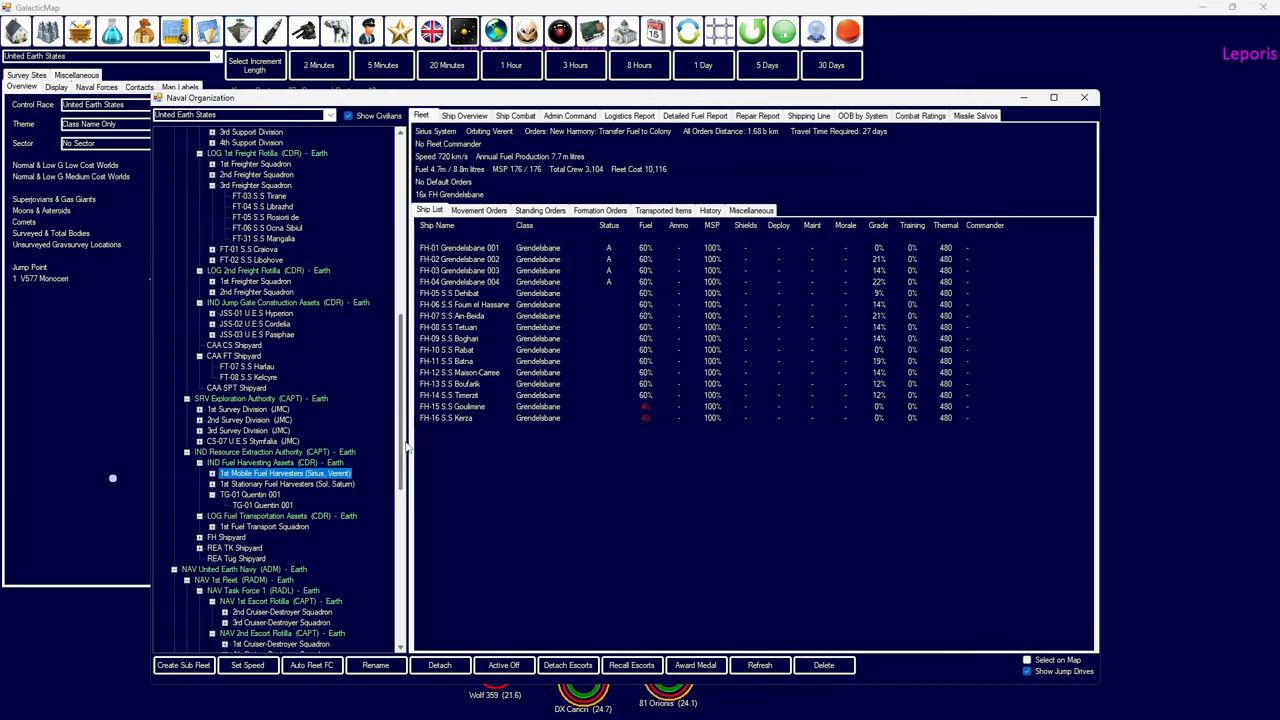
scroll("down", 3)
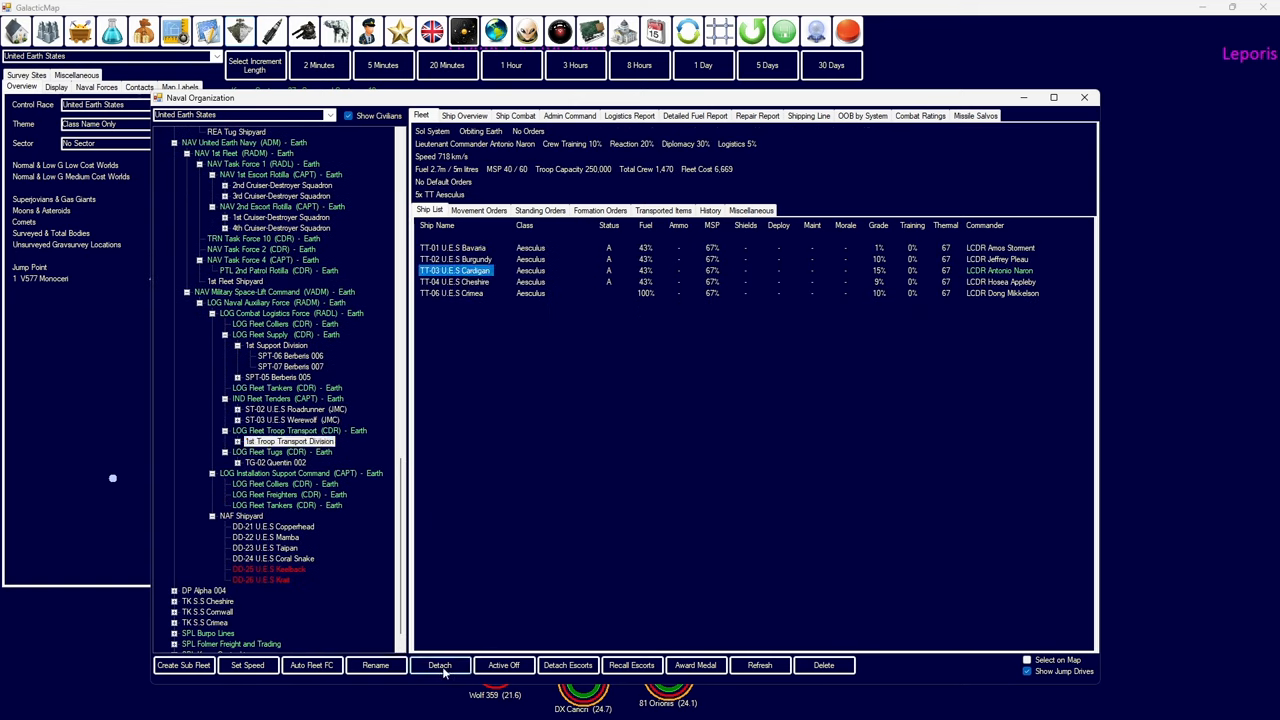
- Detach U.E.S Cardigan and order it to carry Mars's geological survey battalions to R Coronae Australis Moon 7
left_click(477, 210)
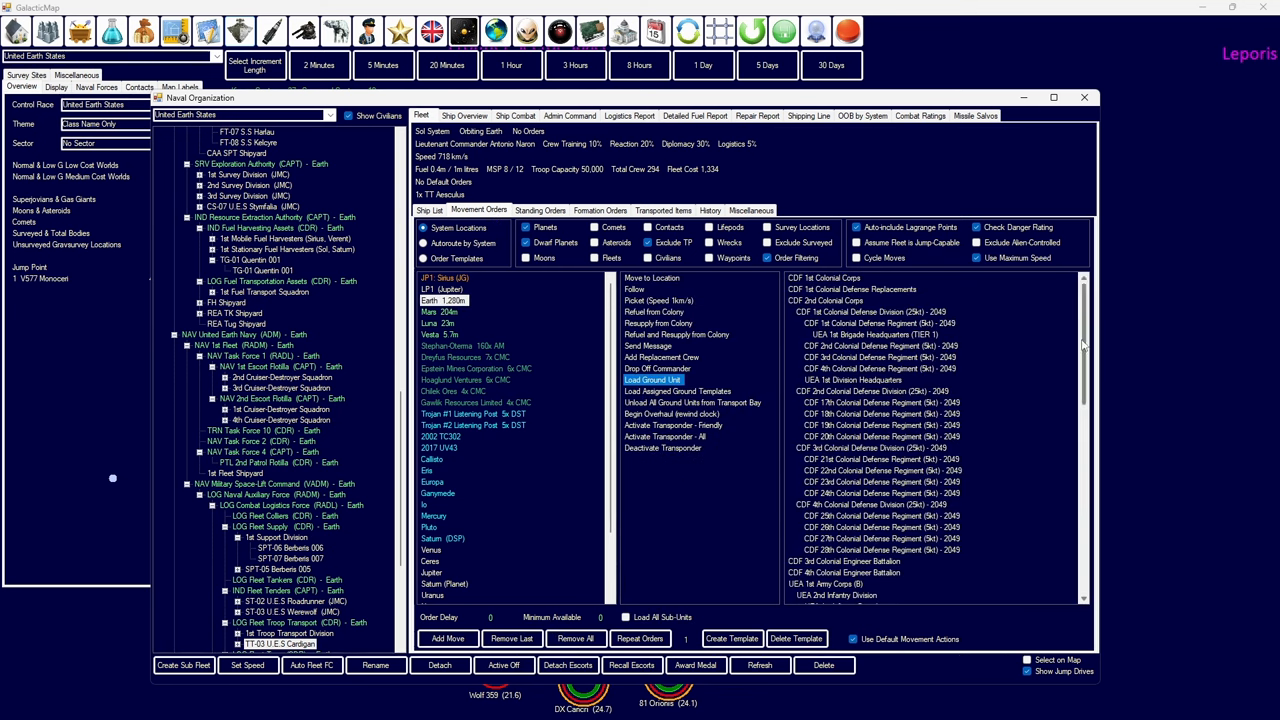
scroll("down", 3)
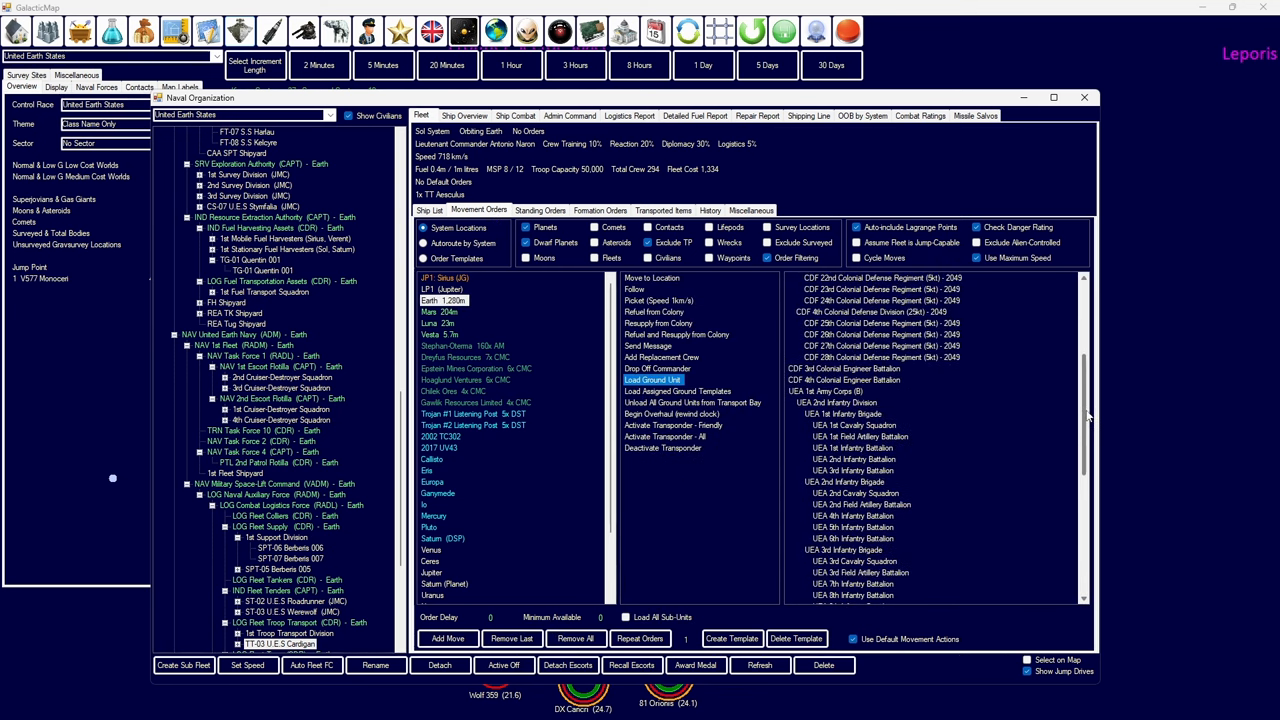
left_click(435, 323)
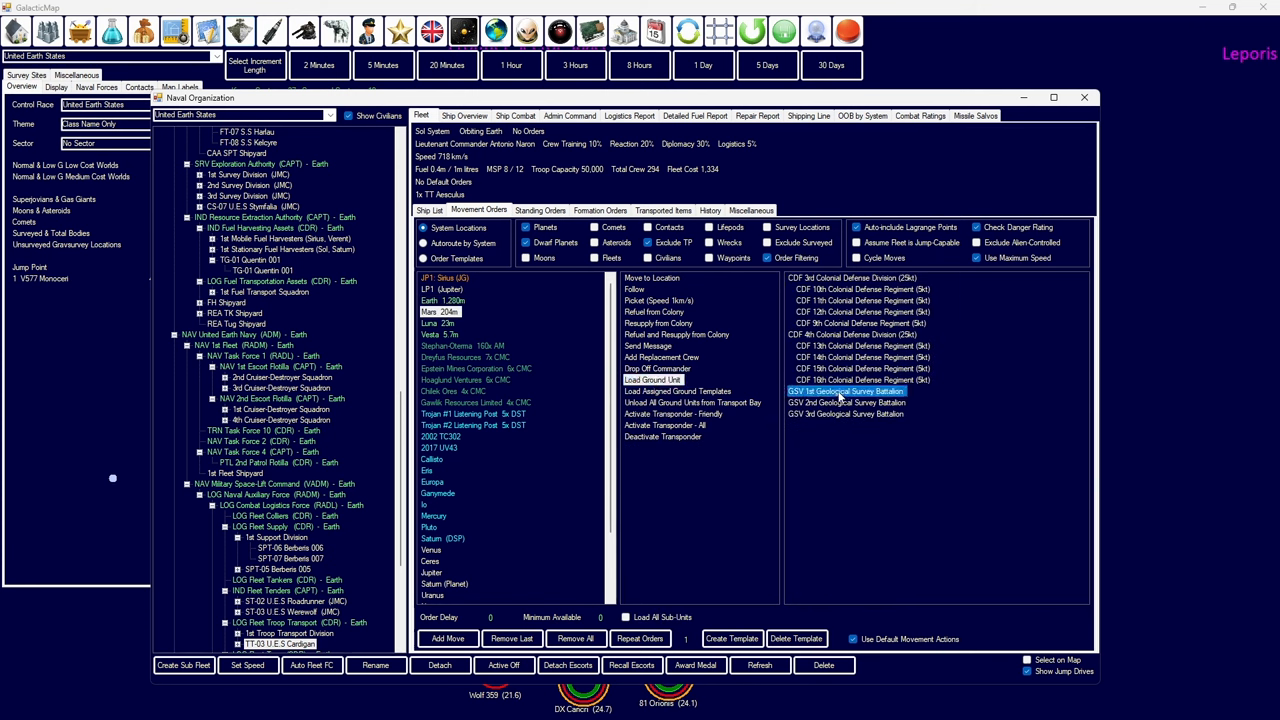
left_click(653, 379)
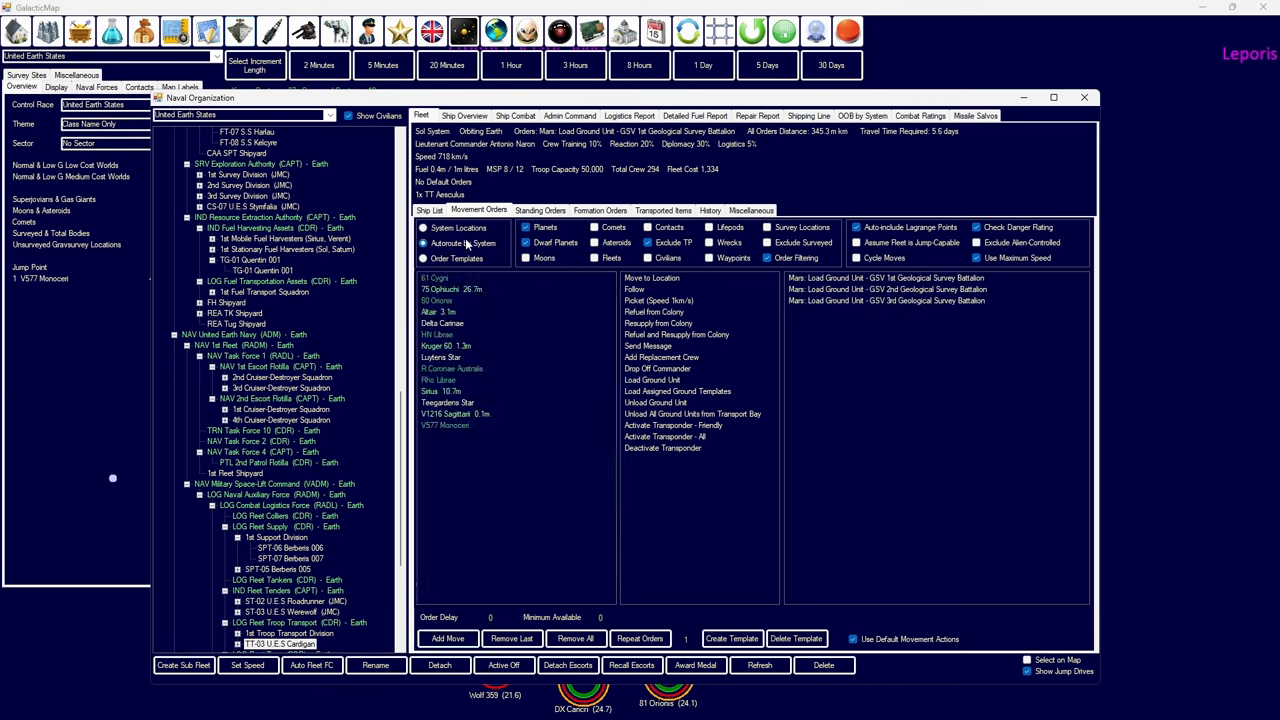
left_click(451, 368)
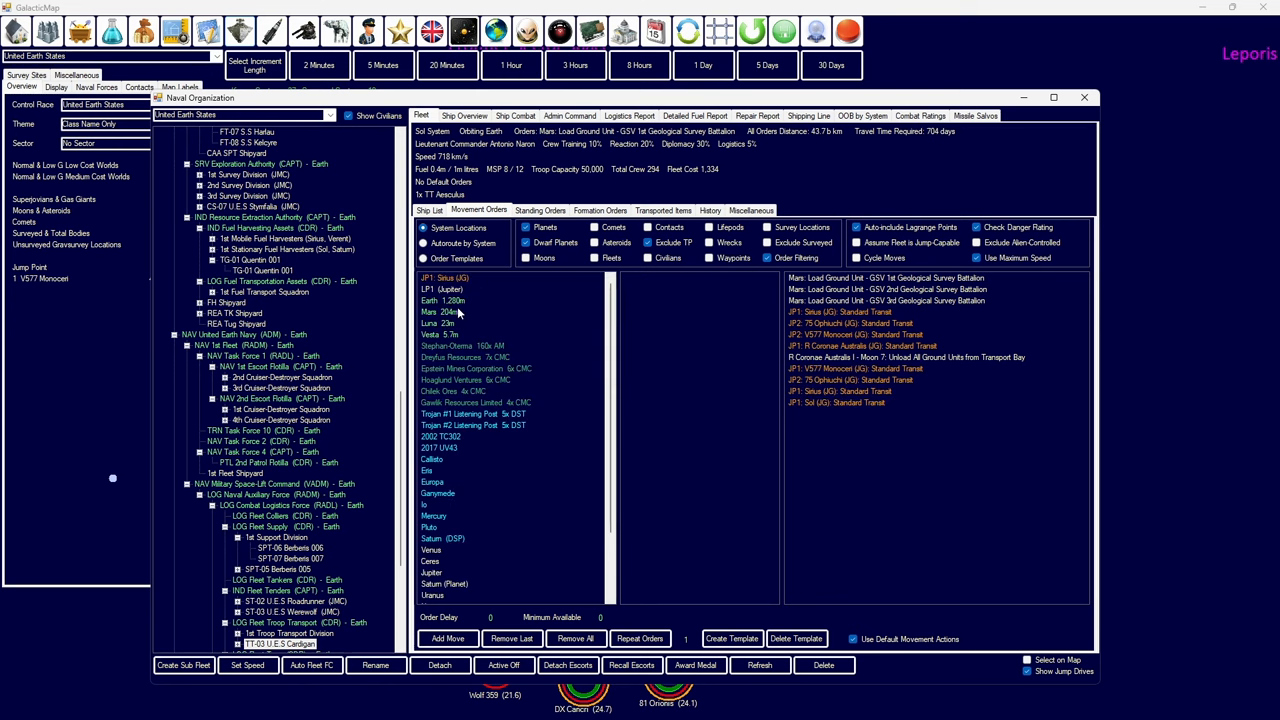
left_click(1084, 97)
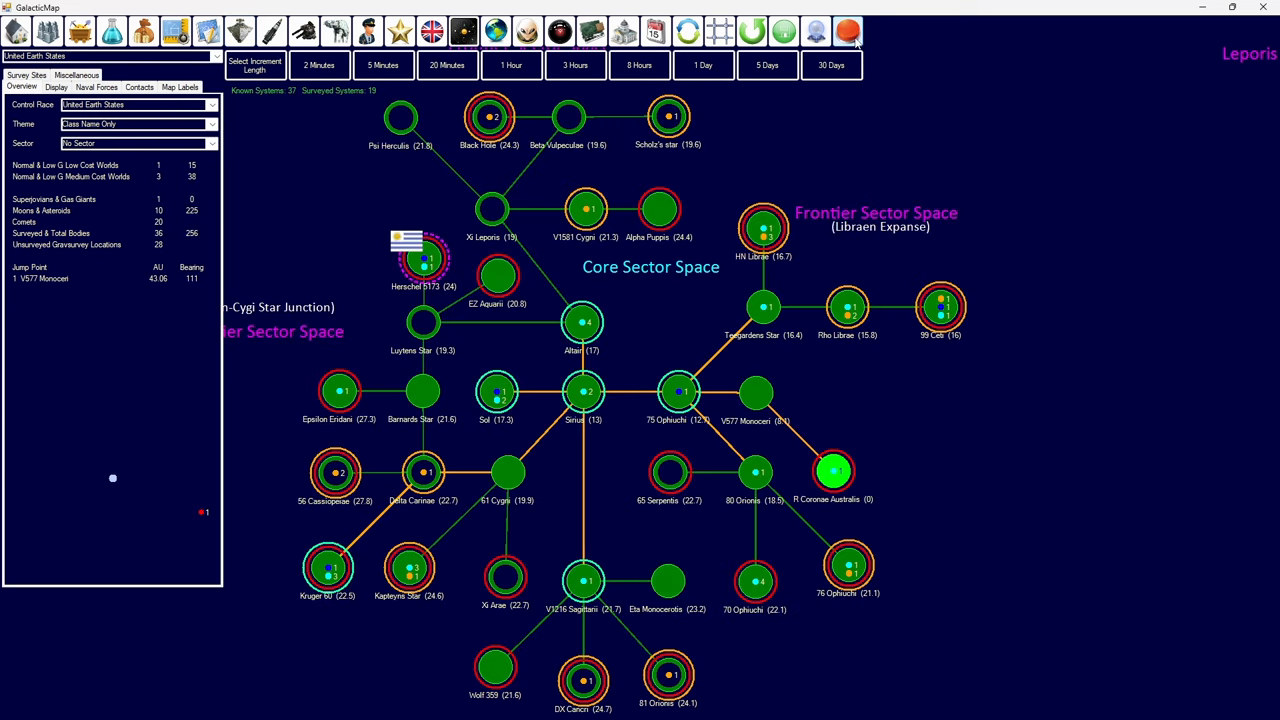
- Review the 3rd Frigate Division's ships and bring up Earth's industry production
left_click(847, 32)
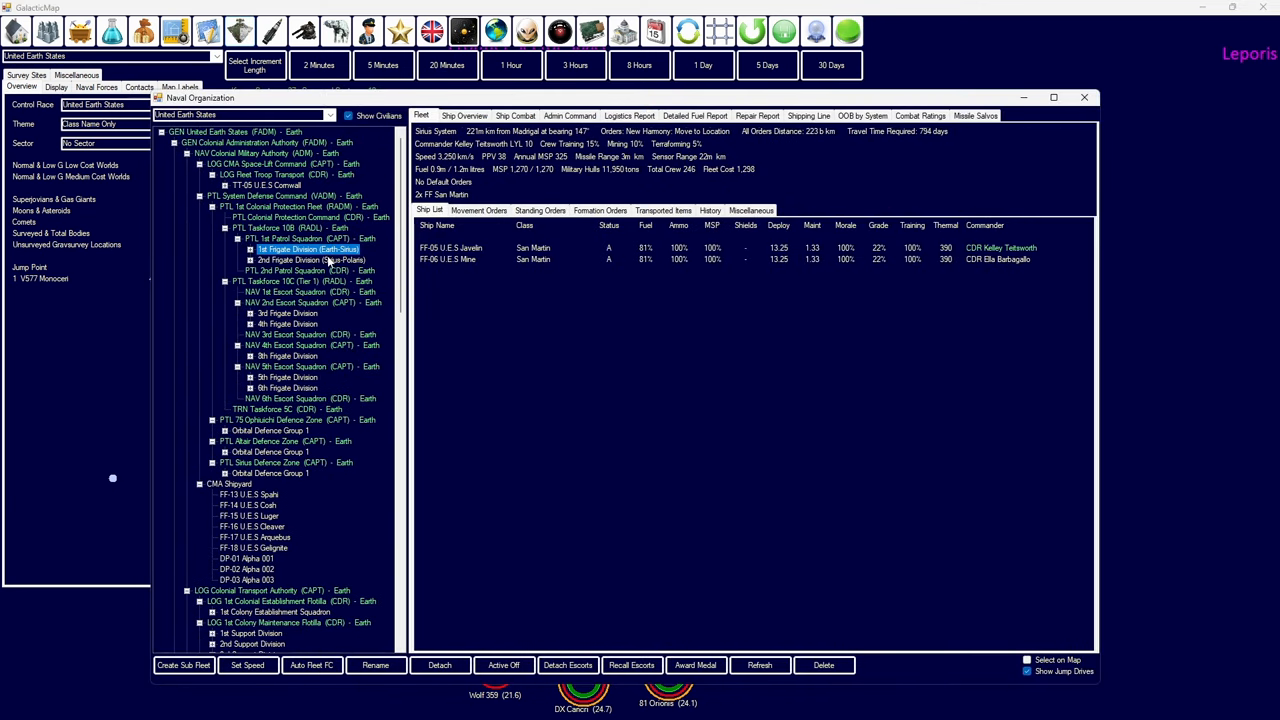
left_click(287, 313)
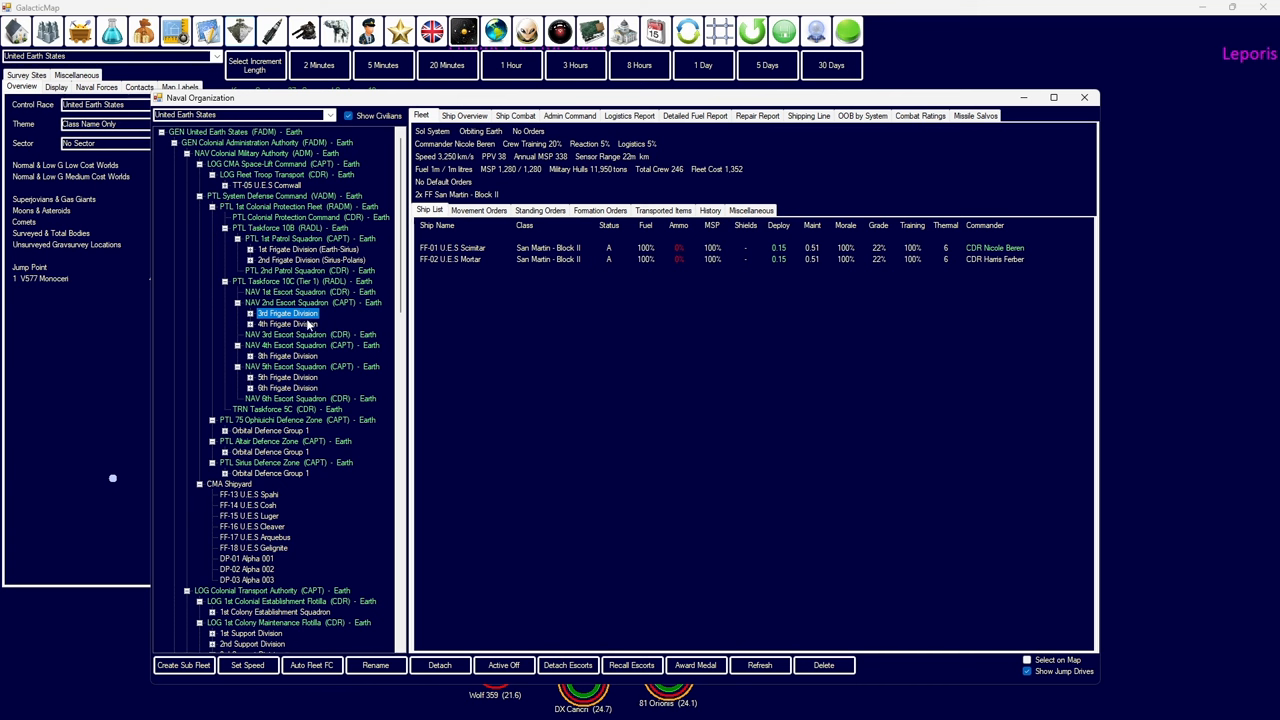
left_click(287, 388)
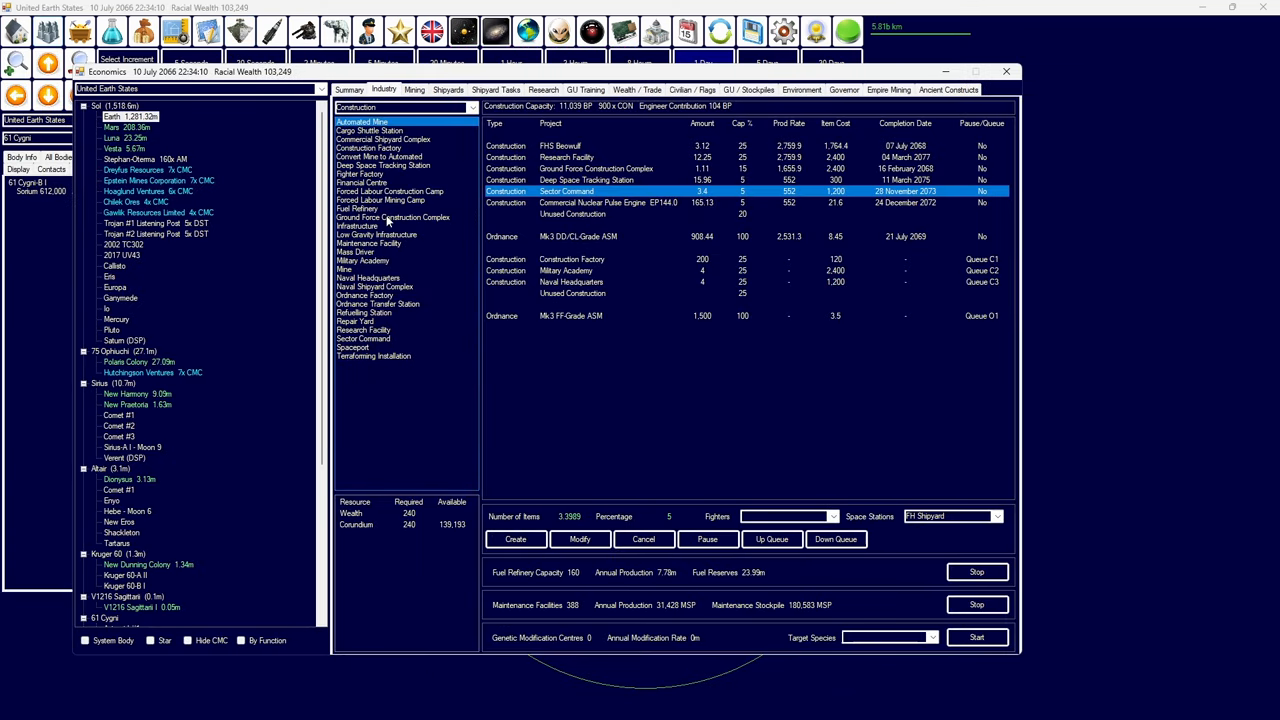
- Put Earth's queued 200 construction factories into production at 20% capacity and close Economics
left_click(375, 287)
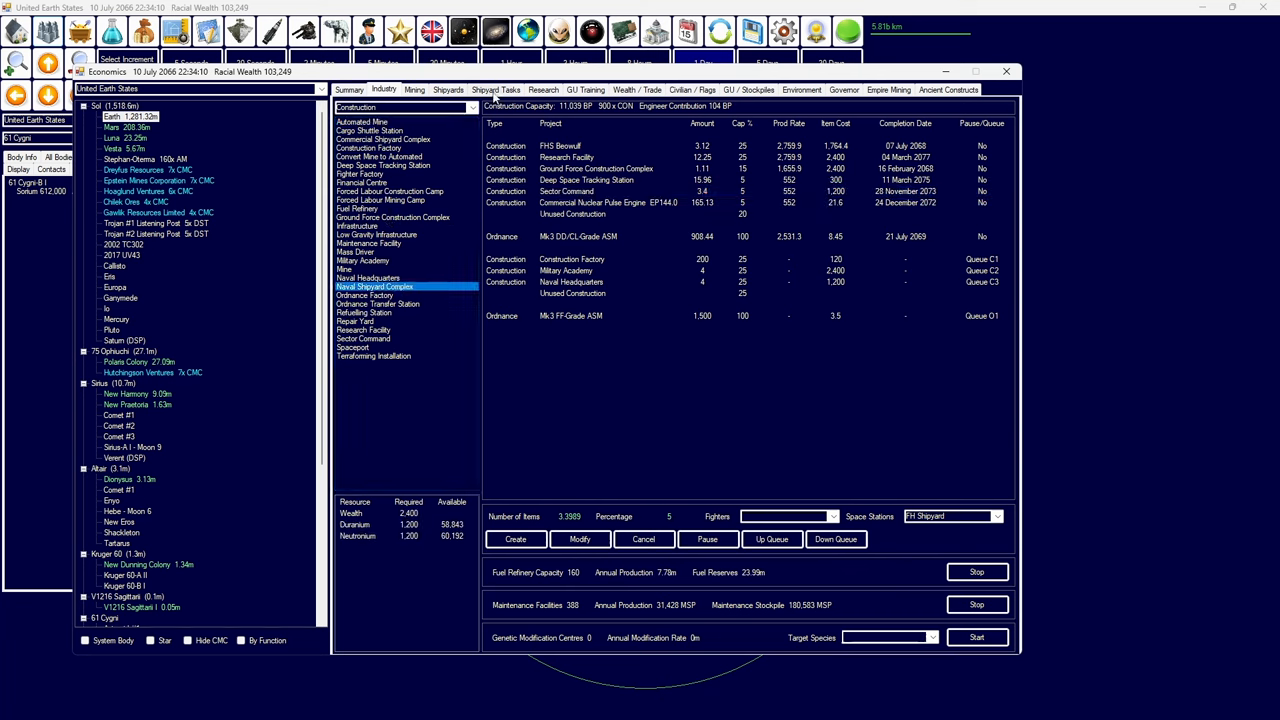
left_click(580, 259)
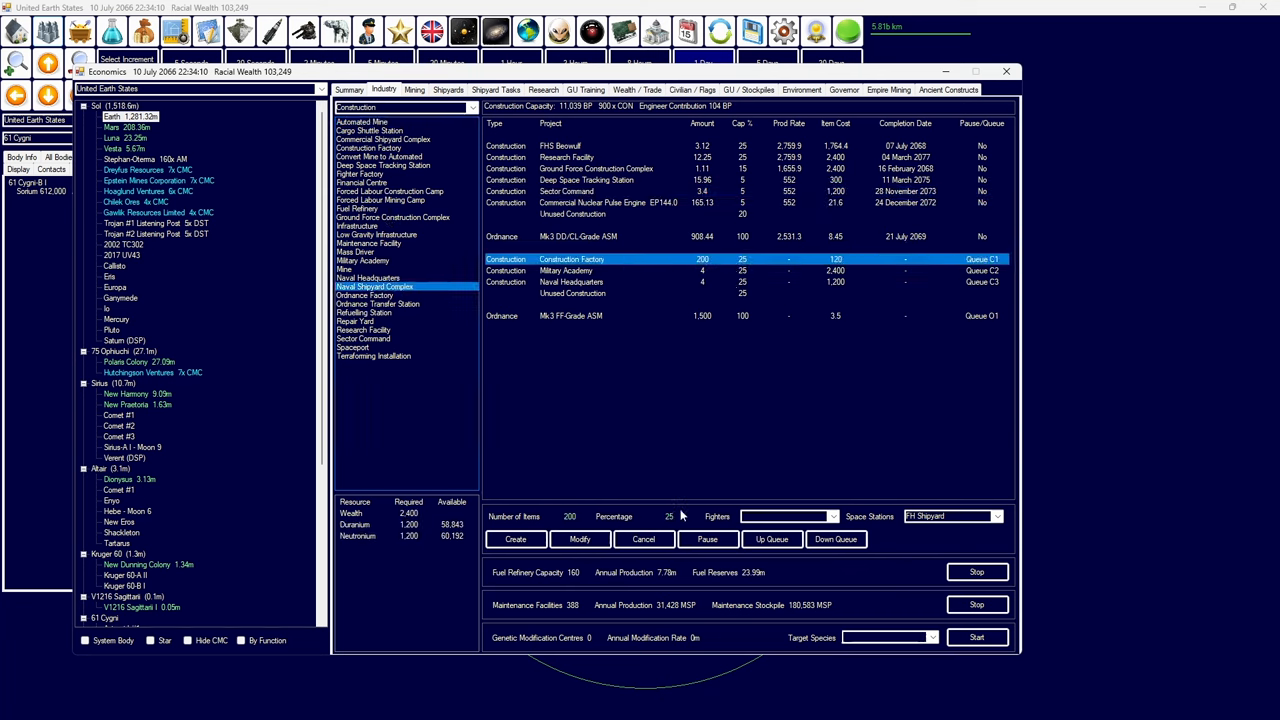
left_click(600, 270)
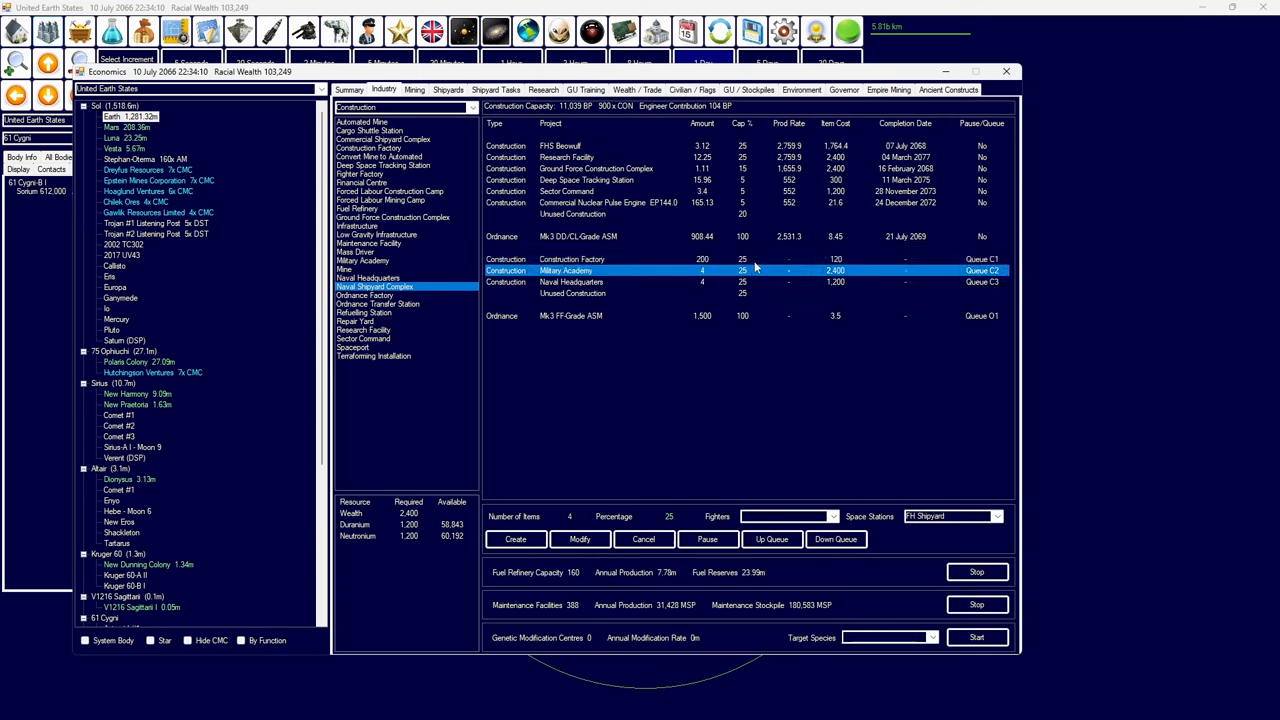
left_click(570, 259)
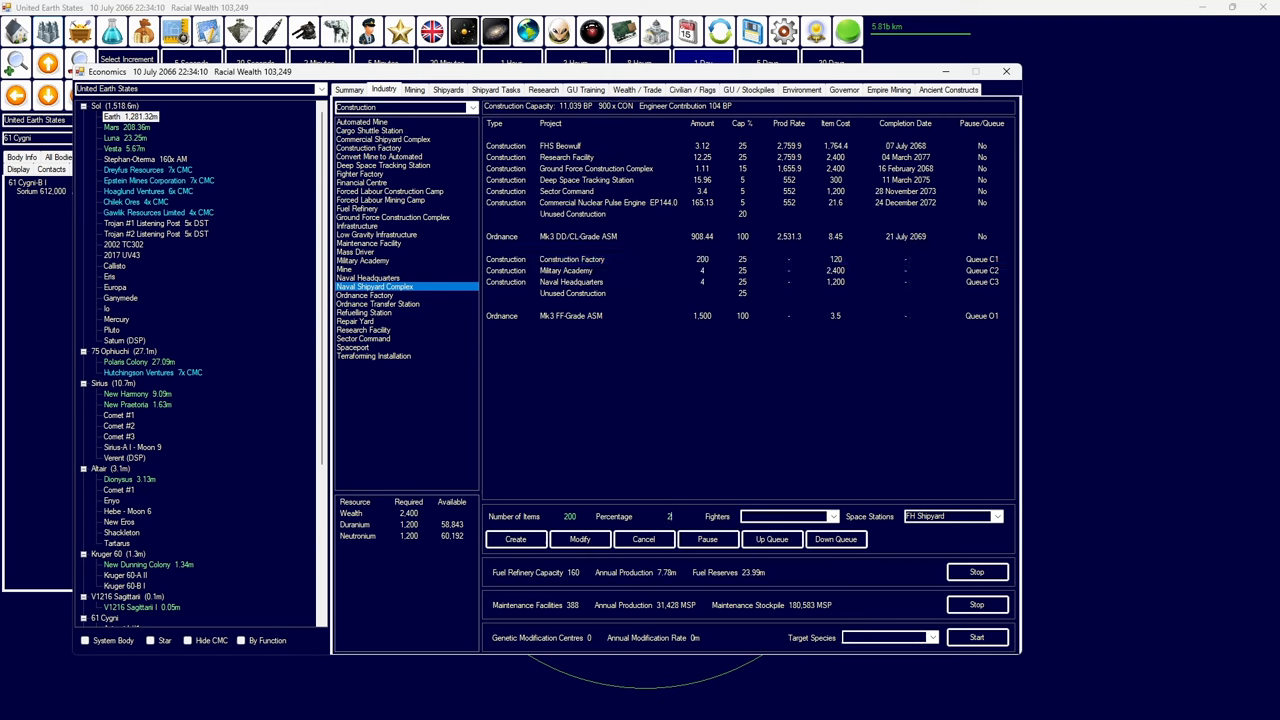
left_click(571, 259)
type("0")
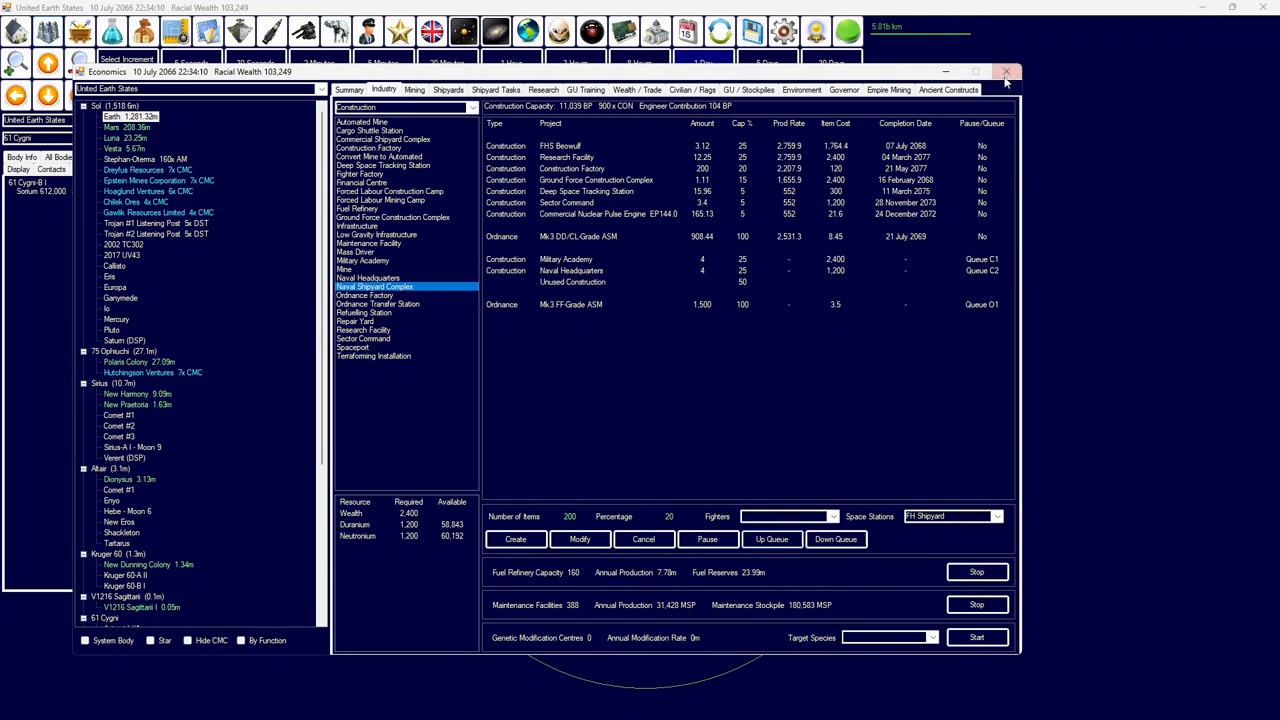
left_click(1007, 72)
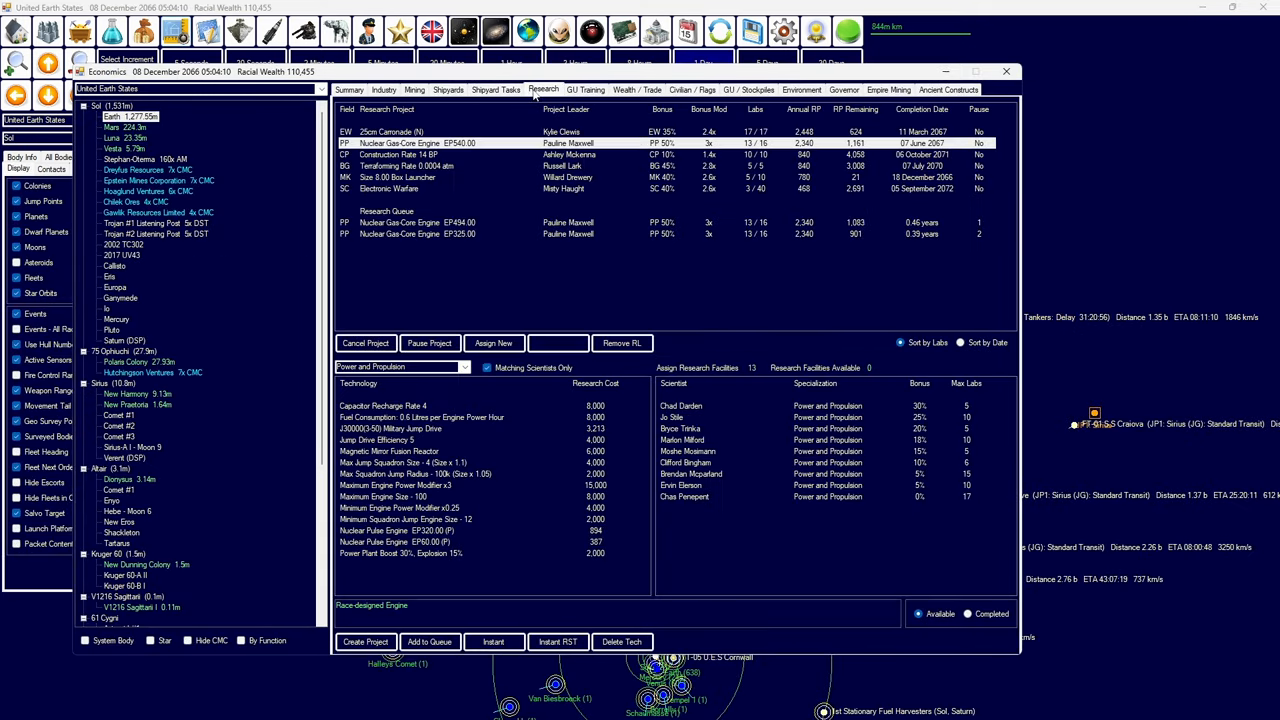
- Retool Amburn Shipbuilding Company for FT Aardvark and queue an FT Aardvark and an RS Gemini for NAF Shipyard
left_click(448, 89)
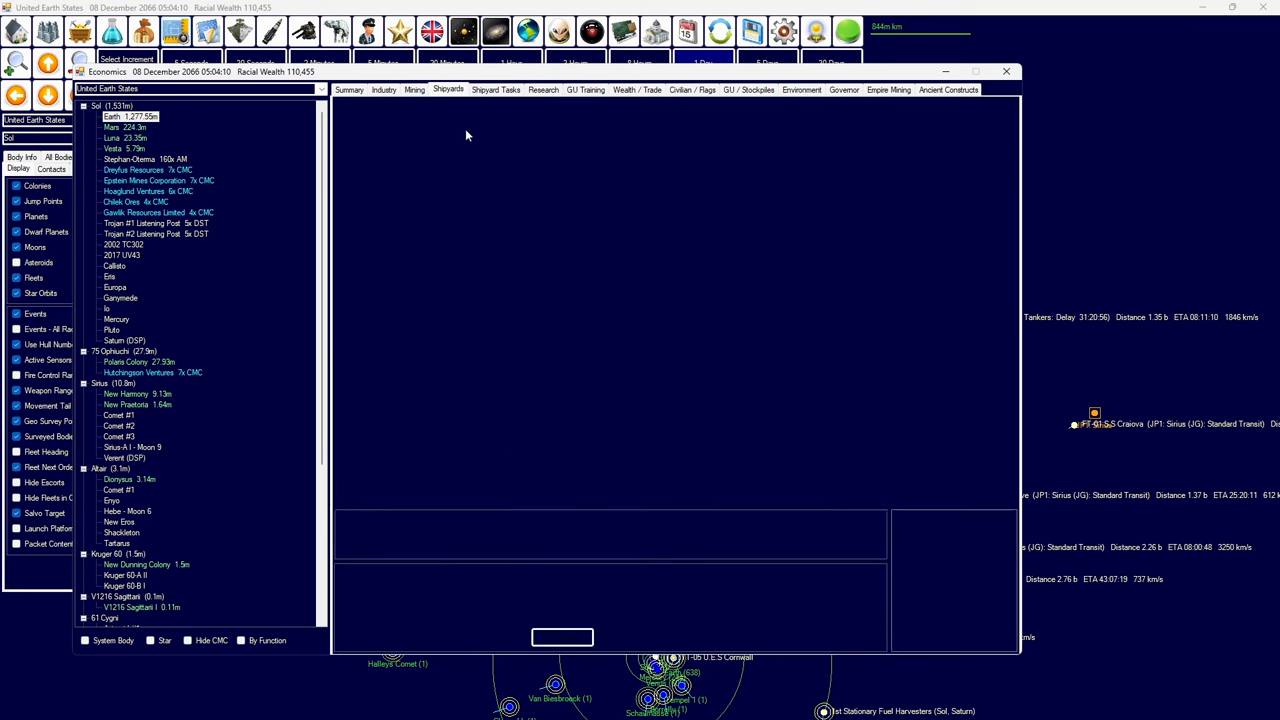
left_click(447, 89)
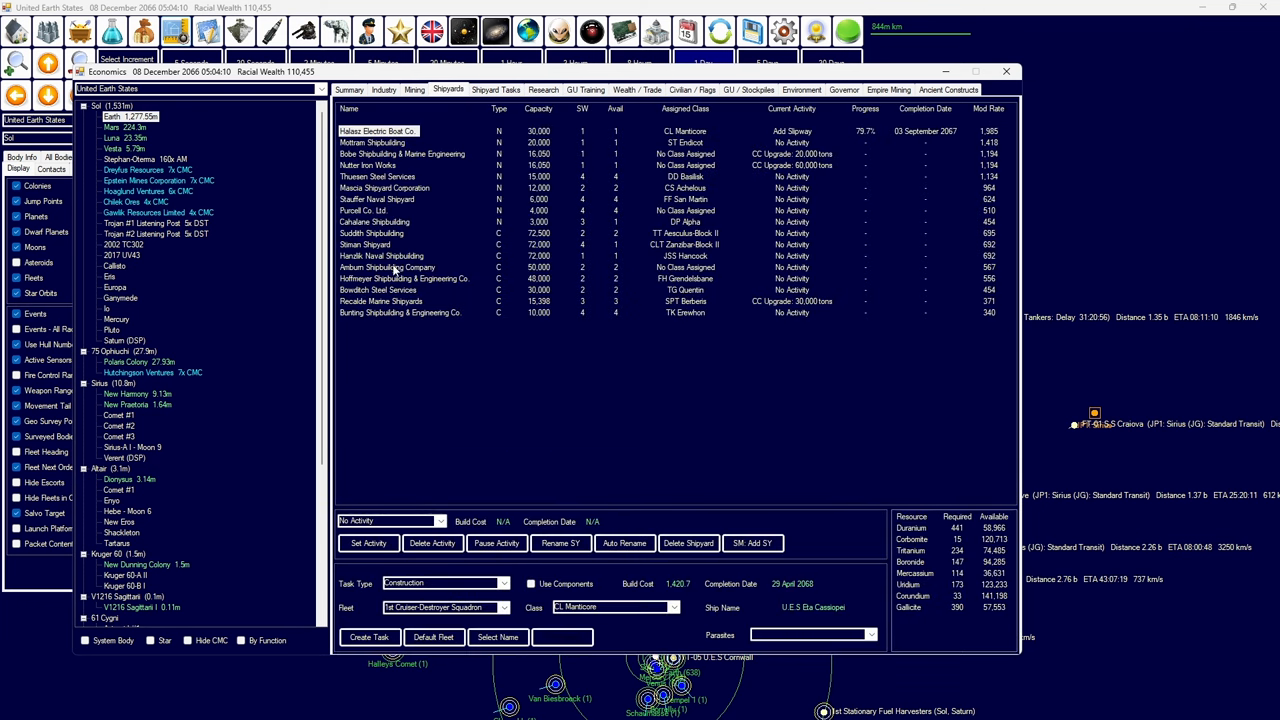
left_click(388, 267)
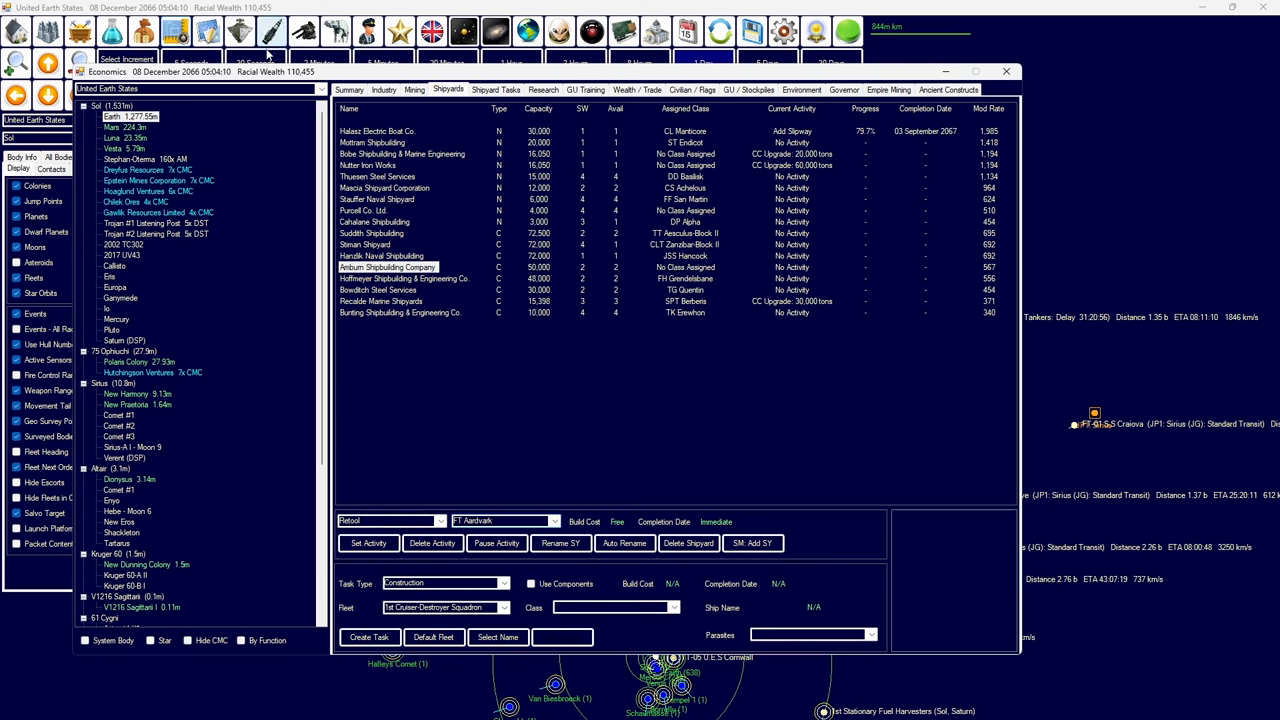
left_click(271, 32)
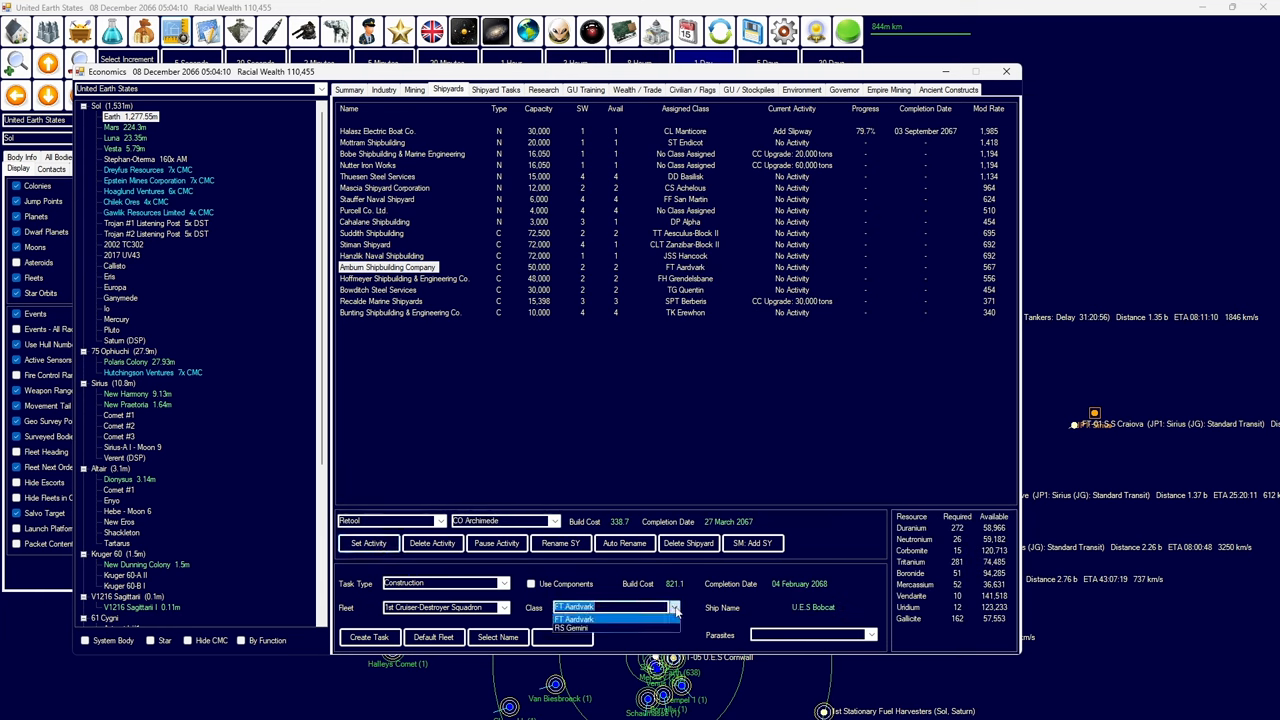
left_click(573, 629)
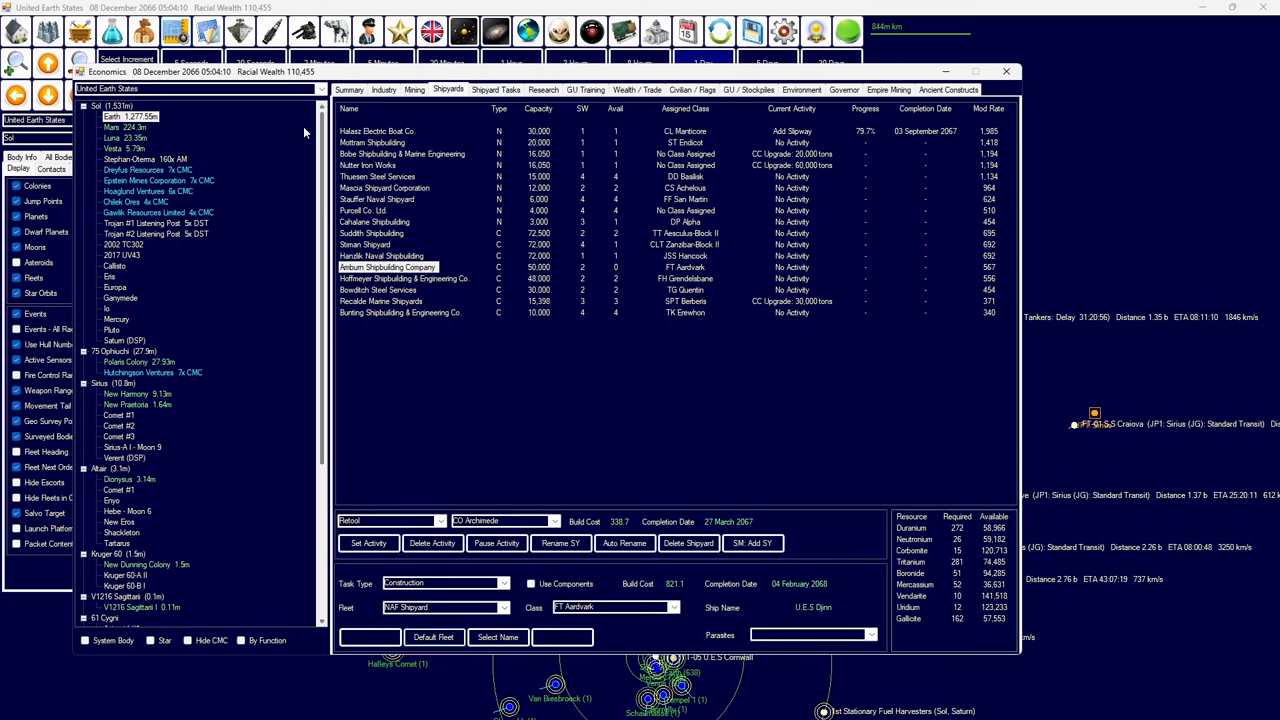
left_click(497, 89)
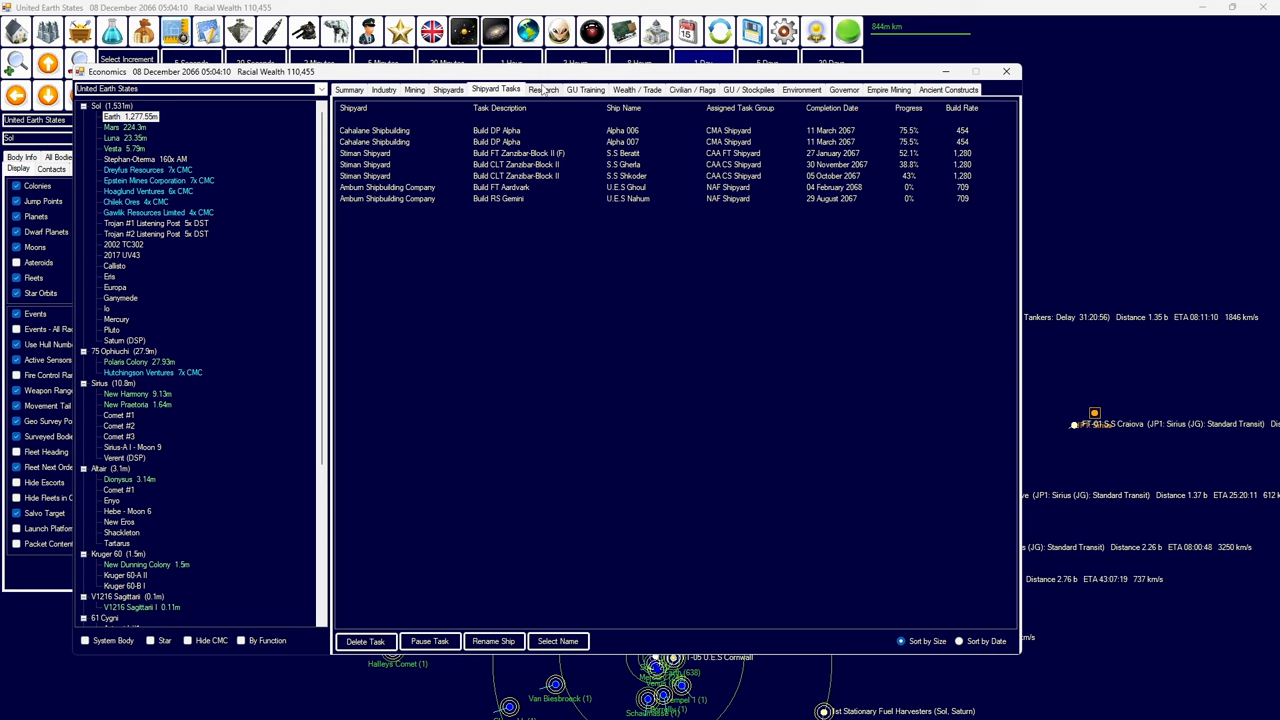
left_click(543, 89)
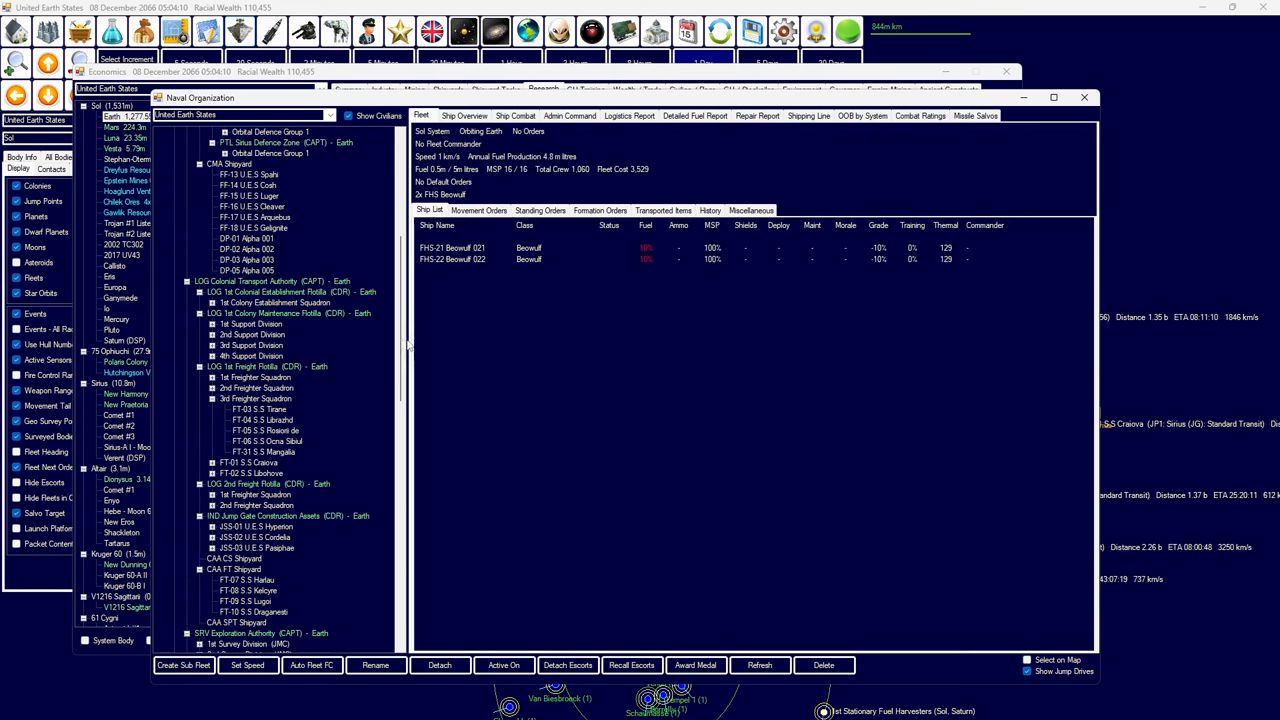
- View freighter FT-03 S.S Tirane in CAA FT Shipyard, then close Naval Organization
scroll("down", 3)
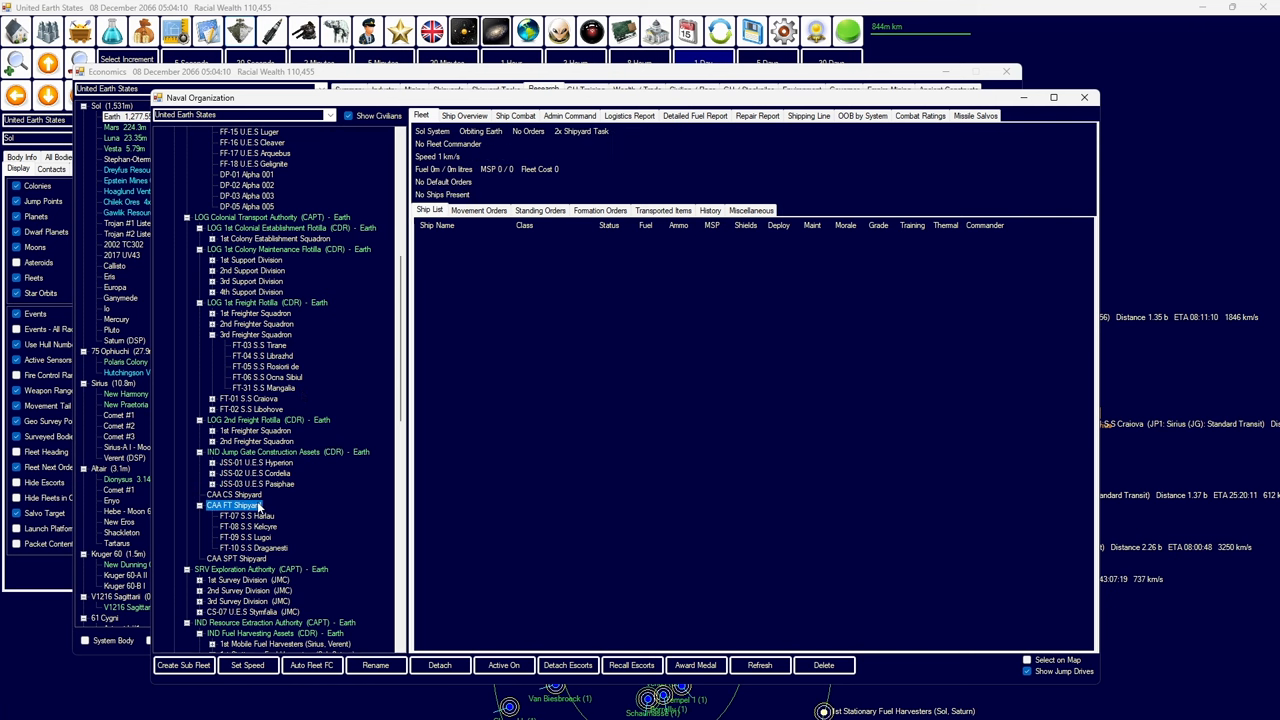
left_click(262, 345)
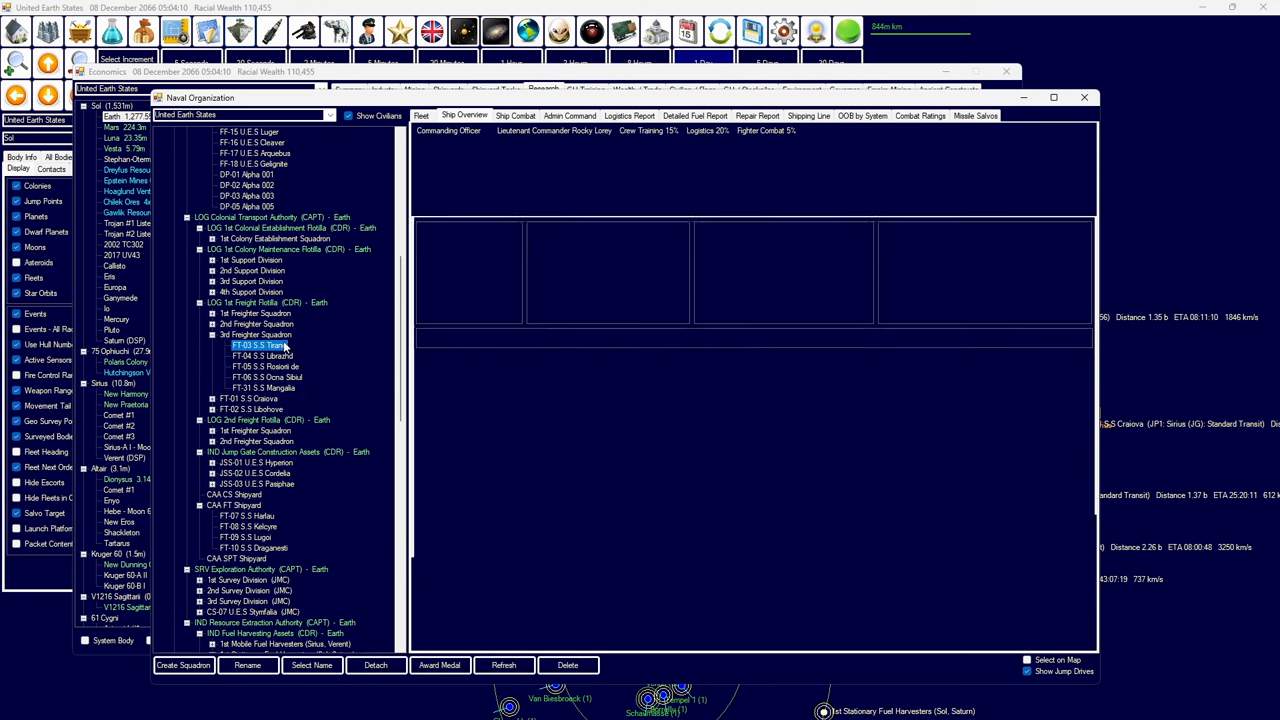
left_click(256, 324)
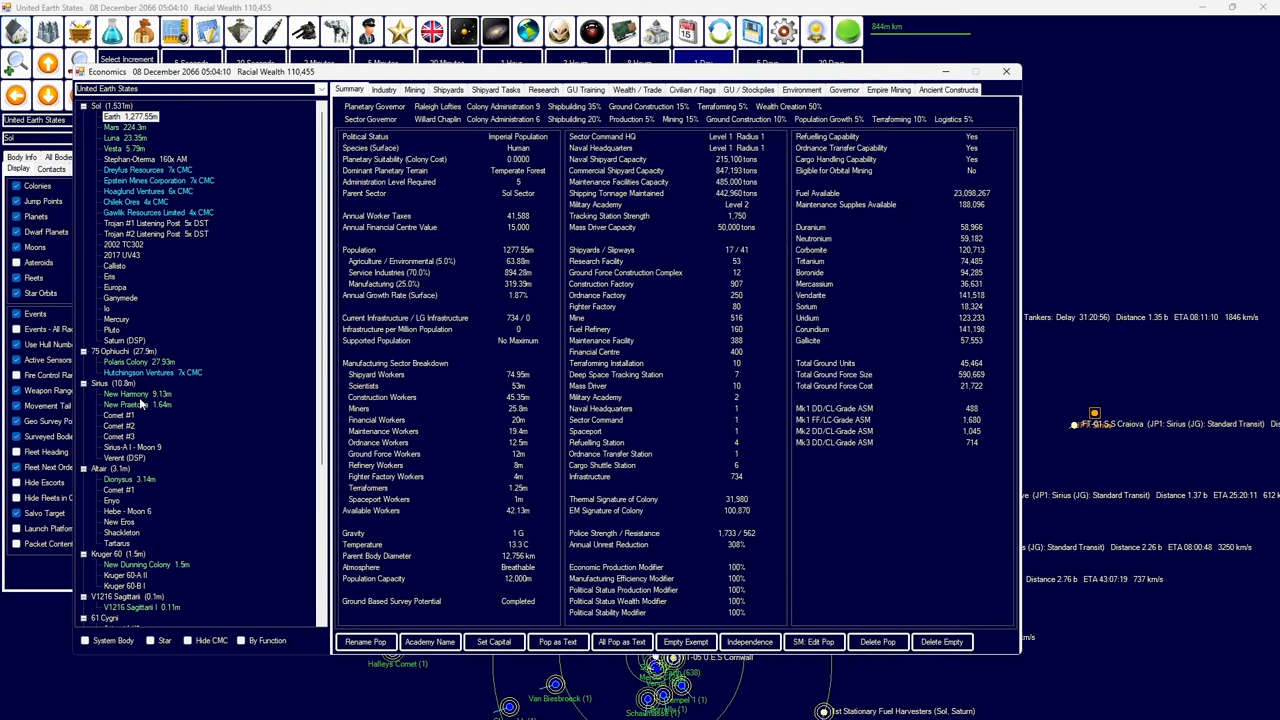
- Choose Oxygen as Dionysus's atmosphere gas with a 2.95 atm maximum, then close Economics
left_click(130, 478)
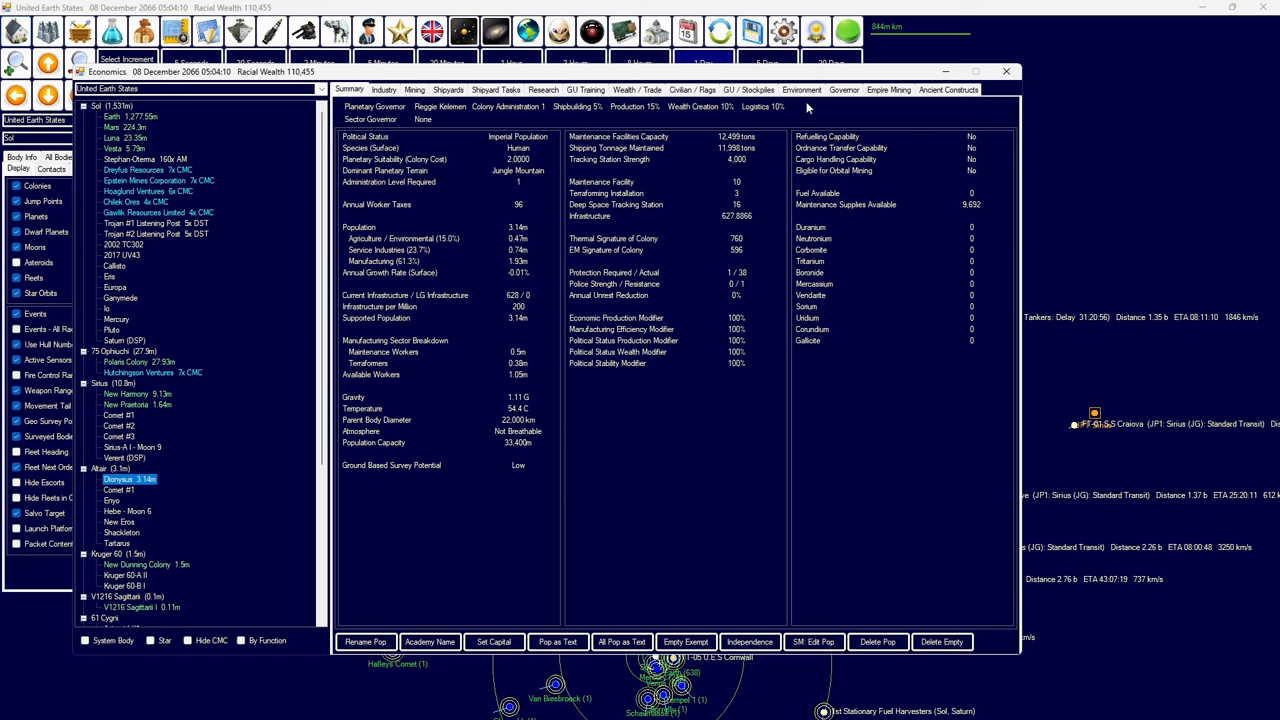
left_click(801, 89)
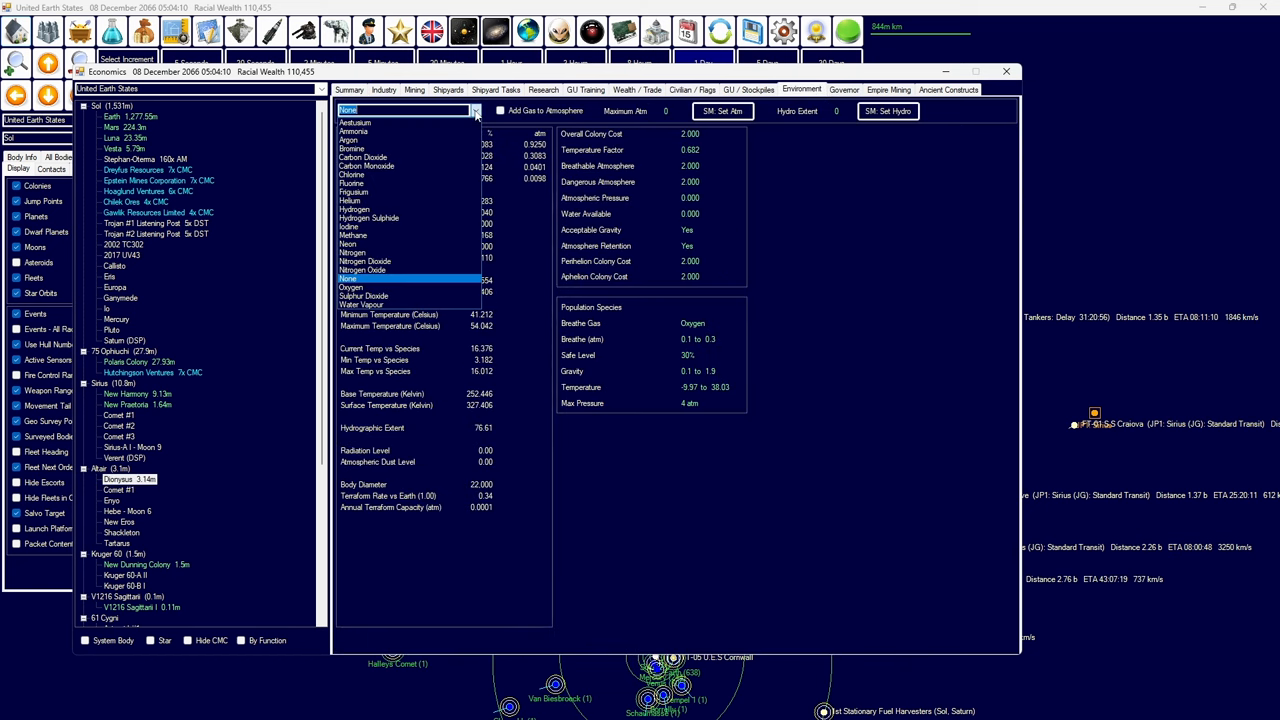
mouse_move(352, 287)
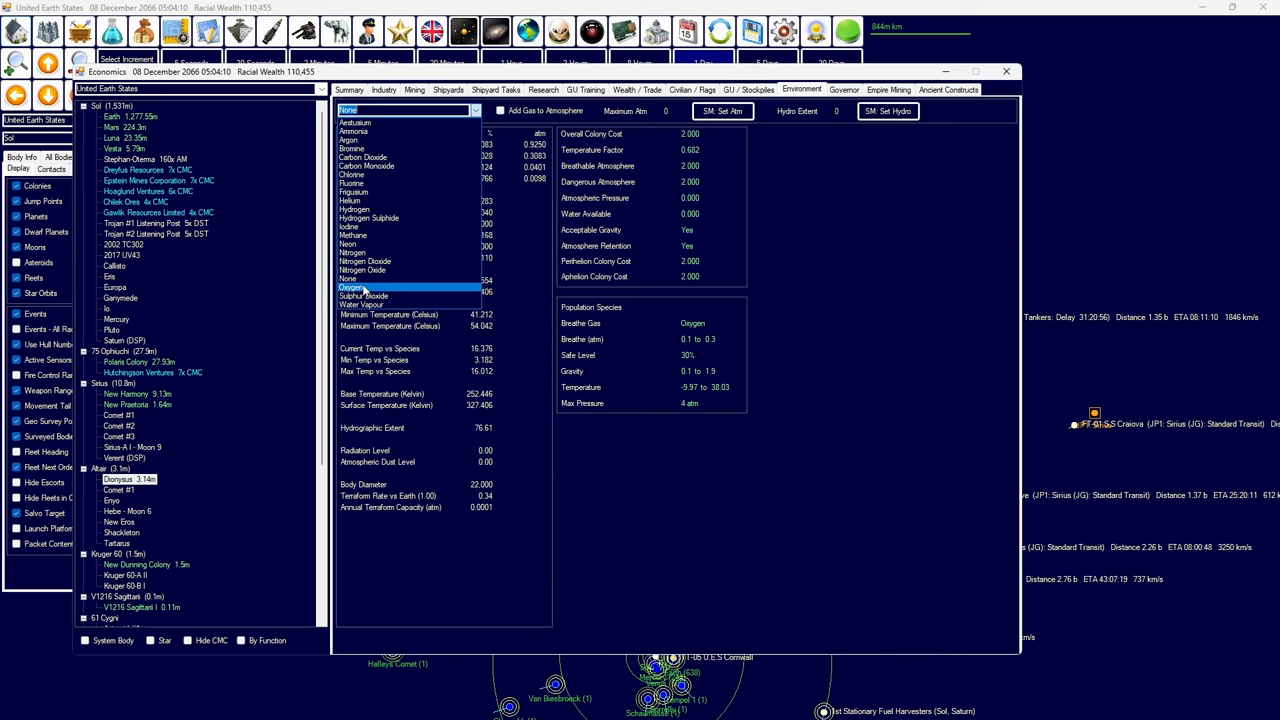
mouse_move(365, 278)
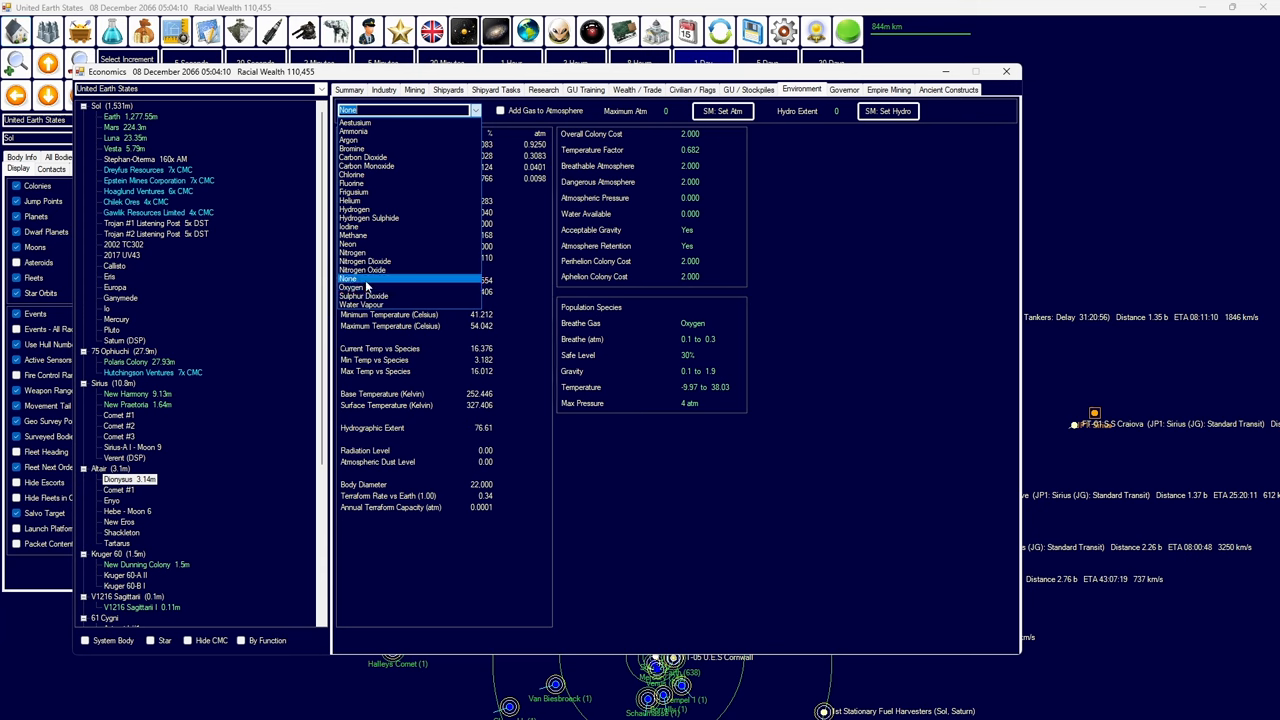
left_click(352, 287)
type("2.99")
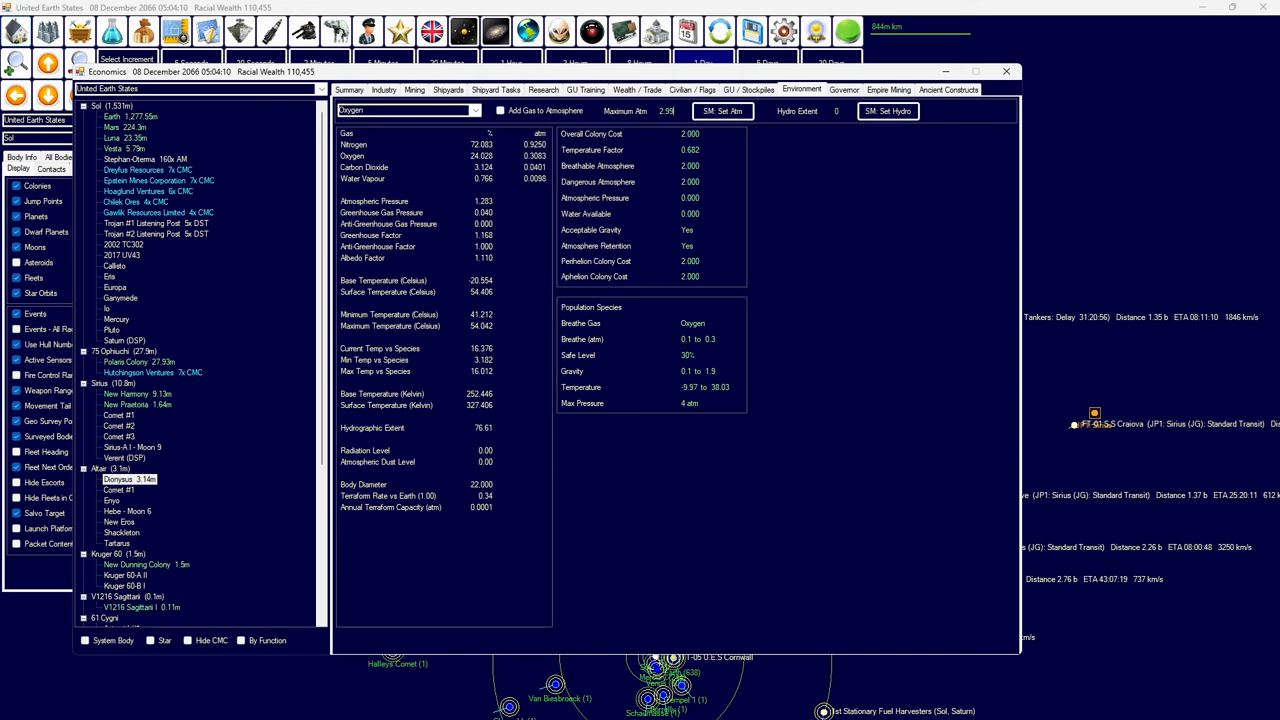
left_click(1006, 71)
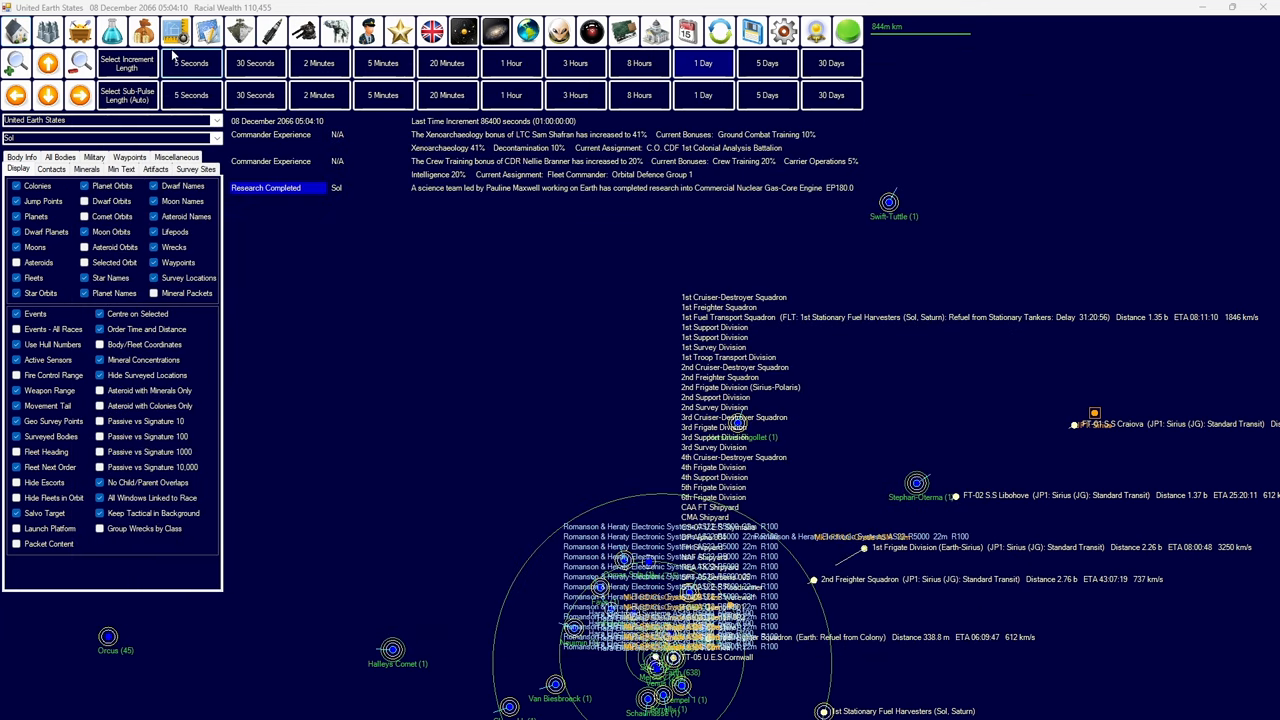
- Start a research project on the Fusion-boosted Fission Warhead
left_click(703, 63)
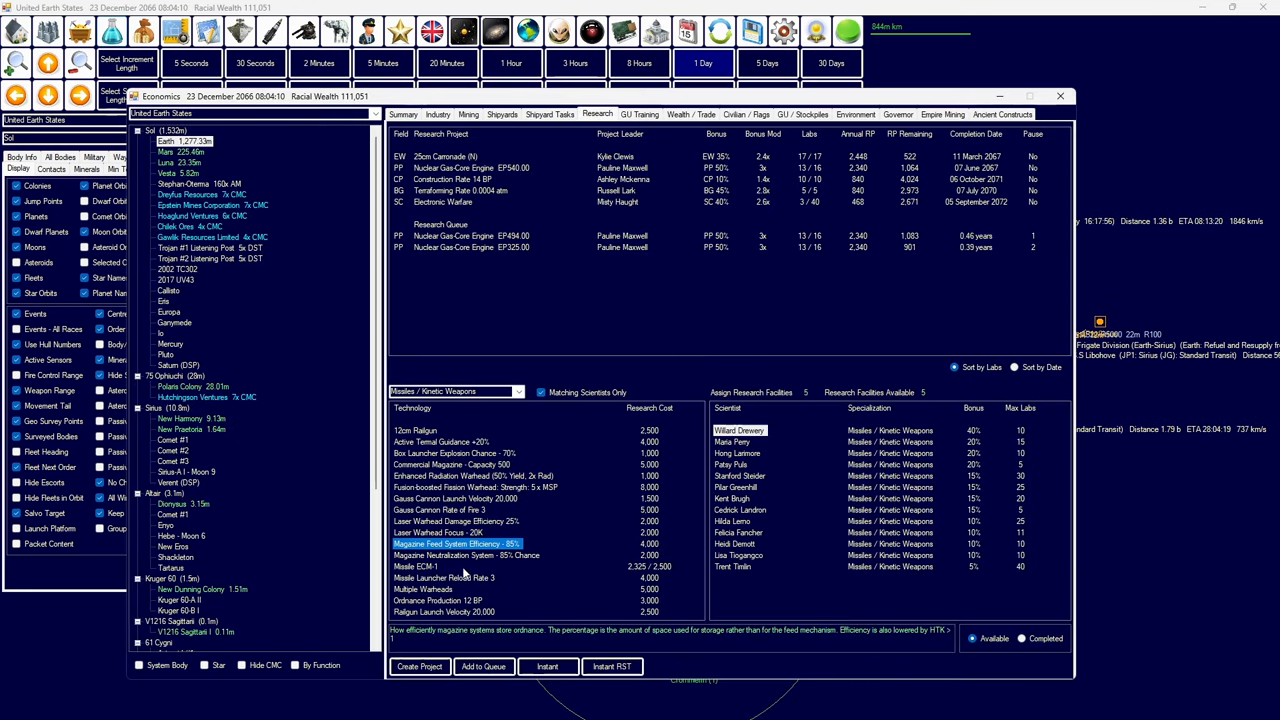
left_click(456, 498)
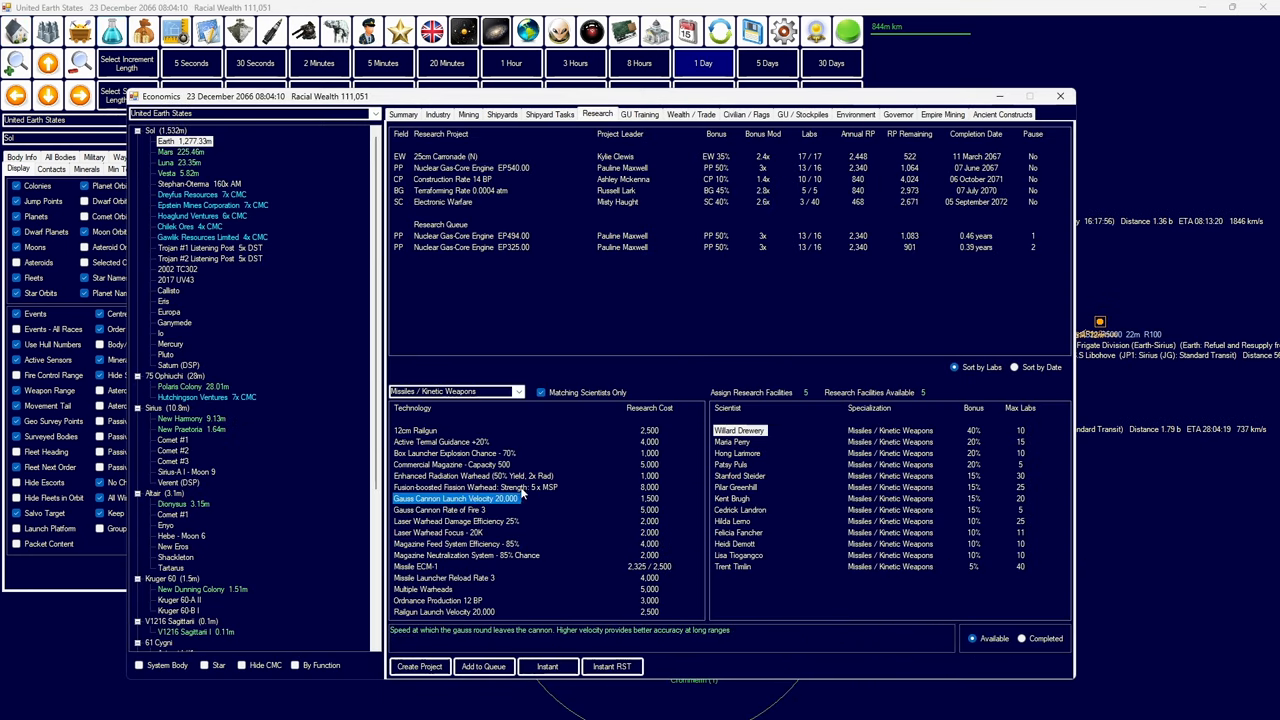
left_click(475, 487)
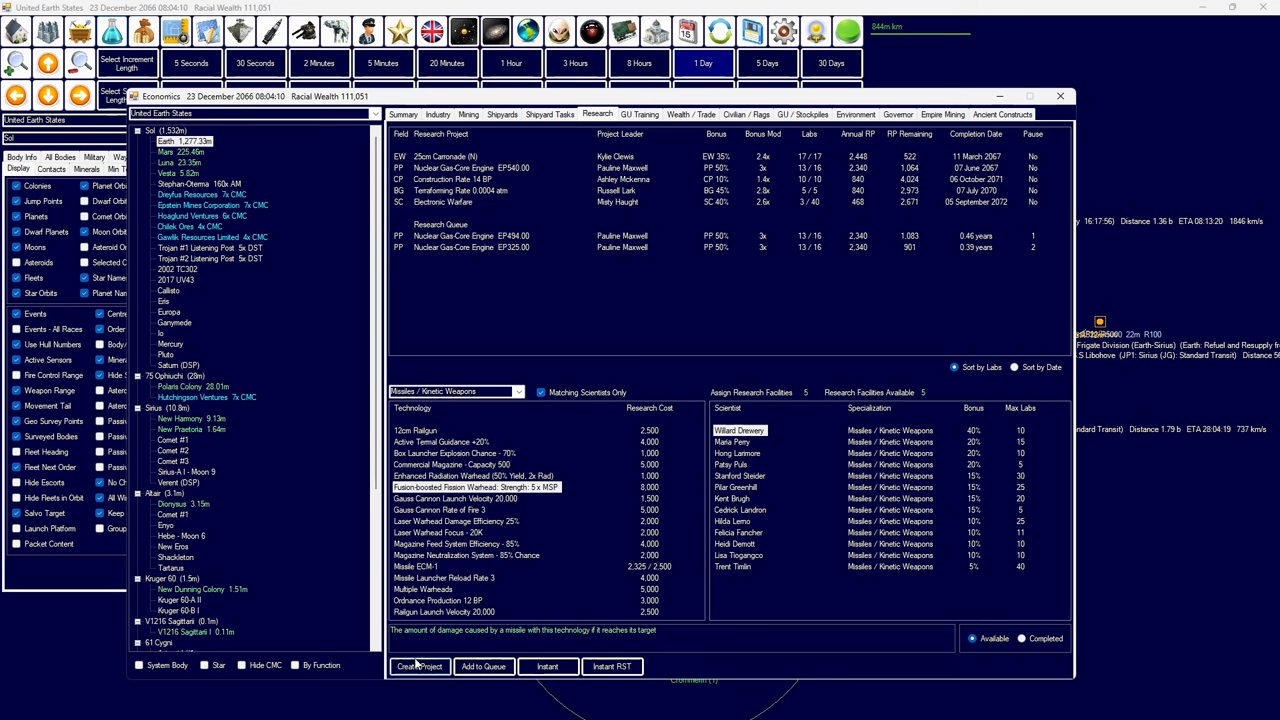
left_click(419, 666)
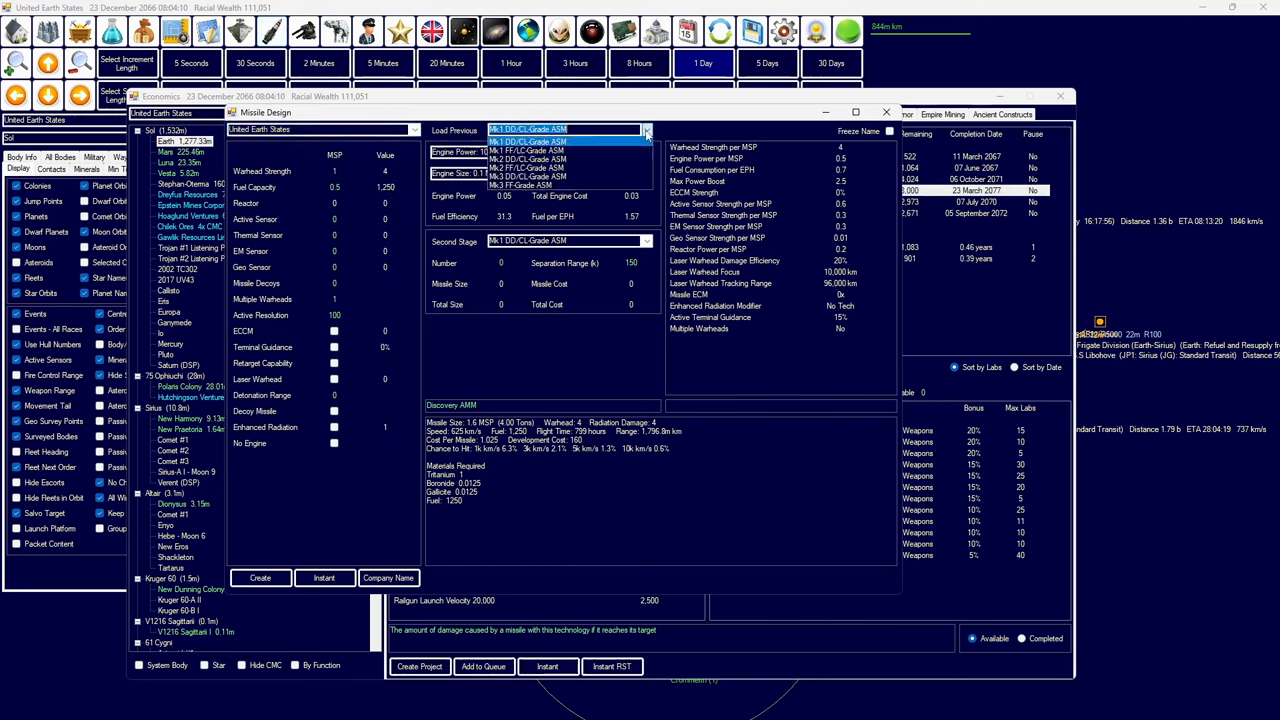
- Review the Mk3 DD/CL-Grade and Mk3 FF-Grade ASM designs and their engine power options
left_click(530, 159)
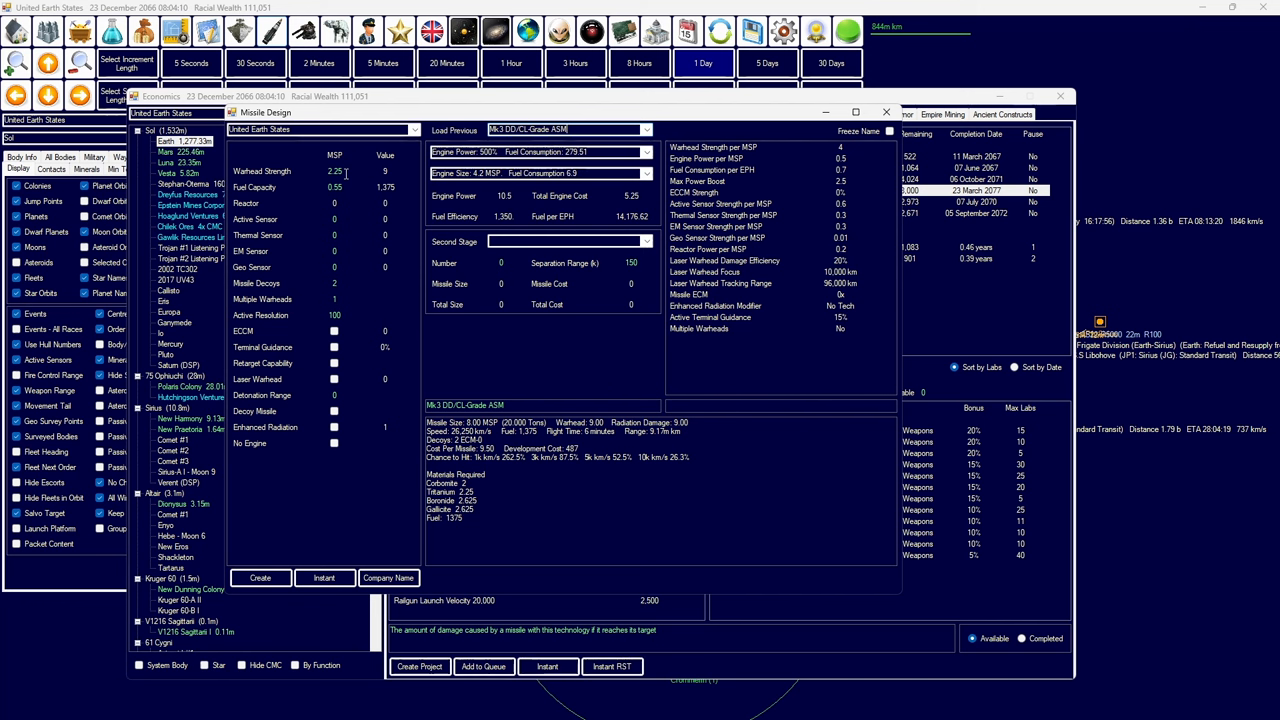
left_click(646, 151)
type("Discovery Anti-Ship Missile")
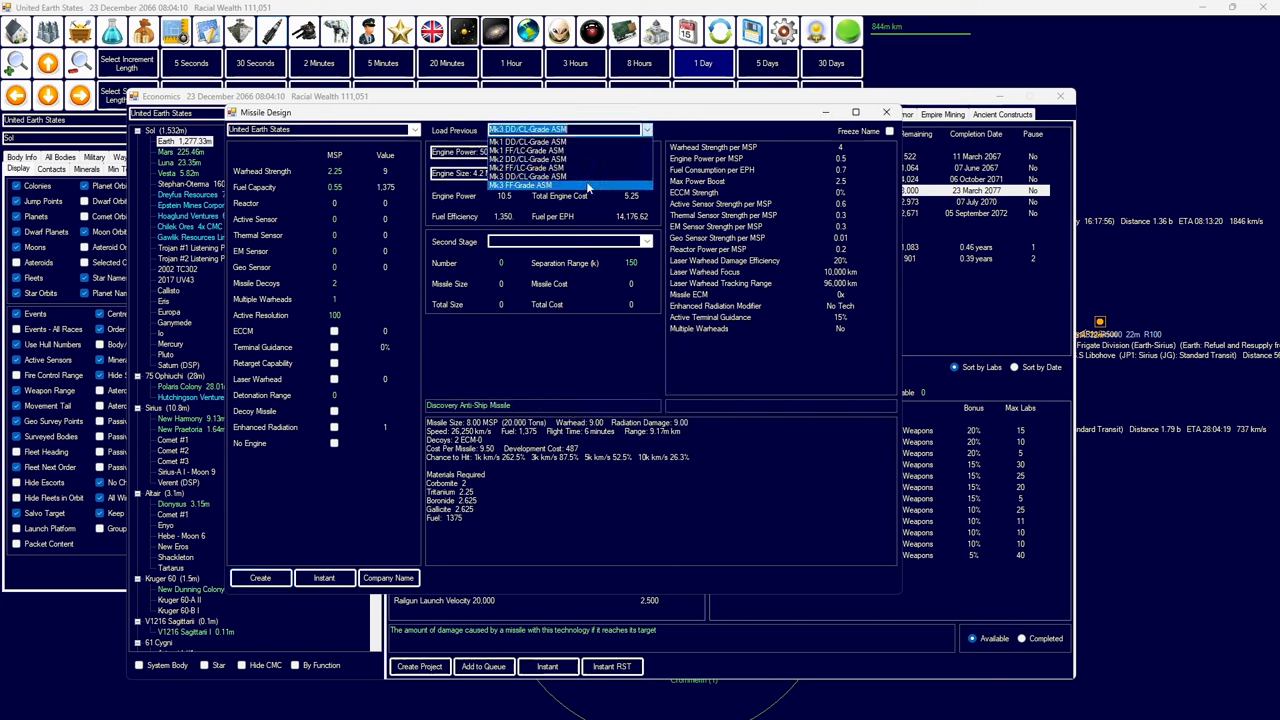
left_click(520, 185)
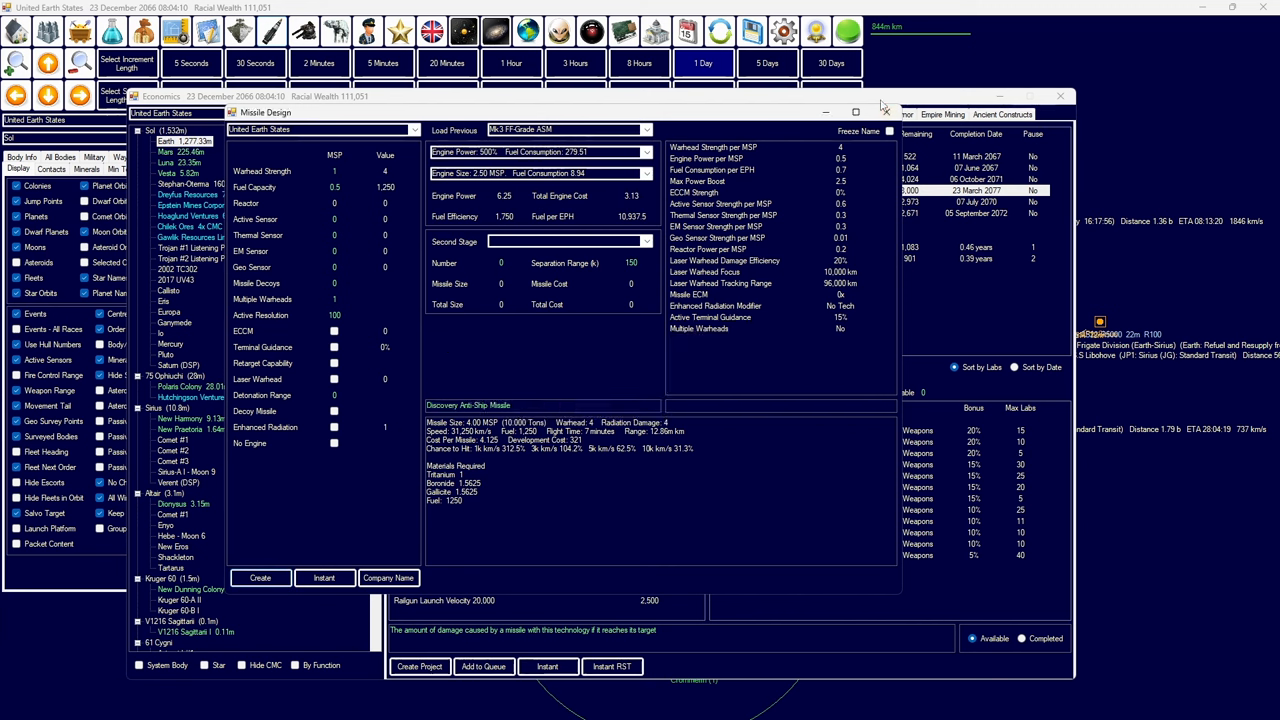
left_click(645, 129)
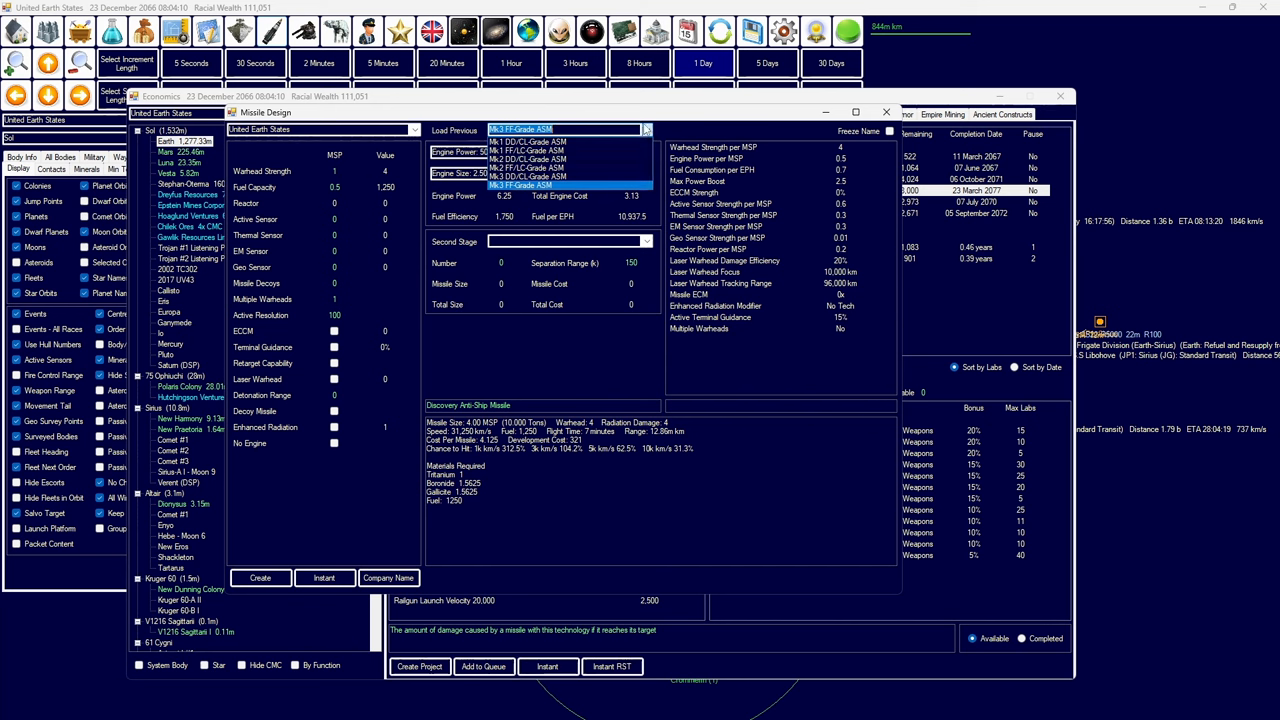
left_click(520, 185)
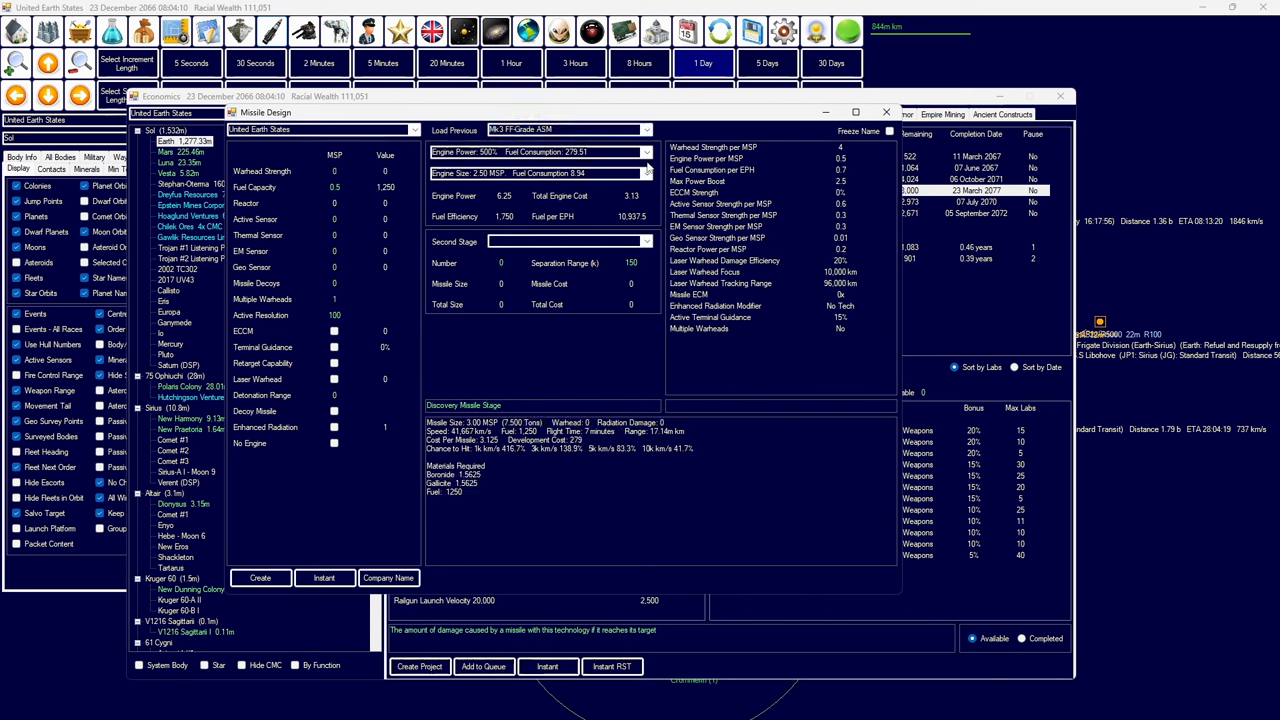
left_click(537, 172)
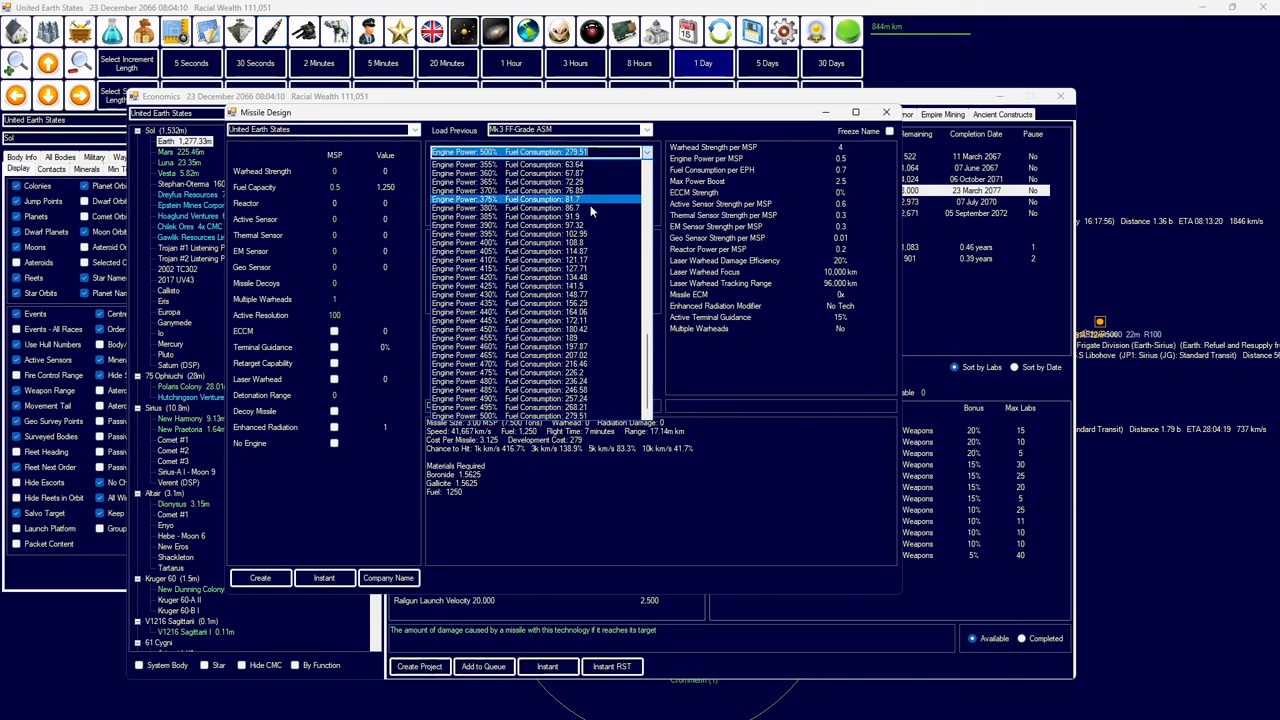
scroll("down", 3)
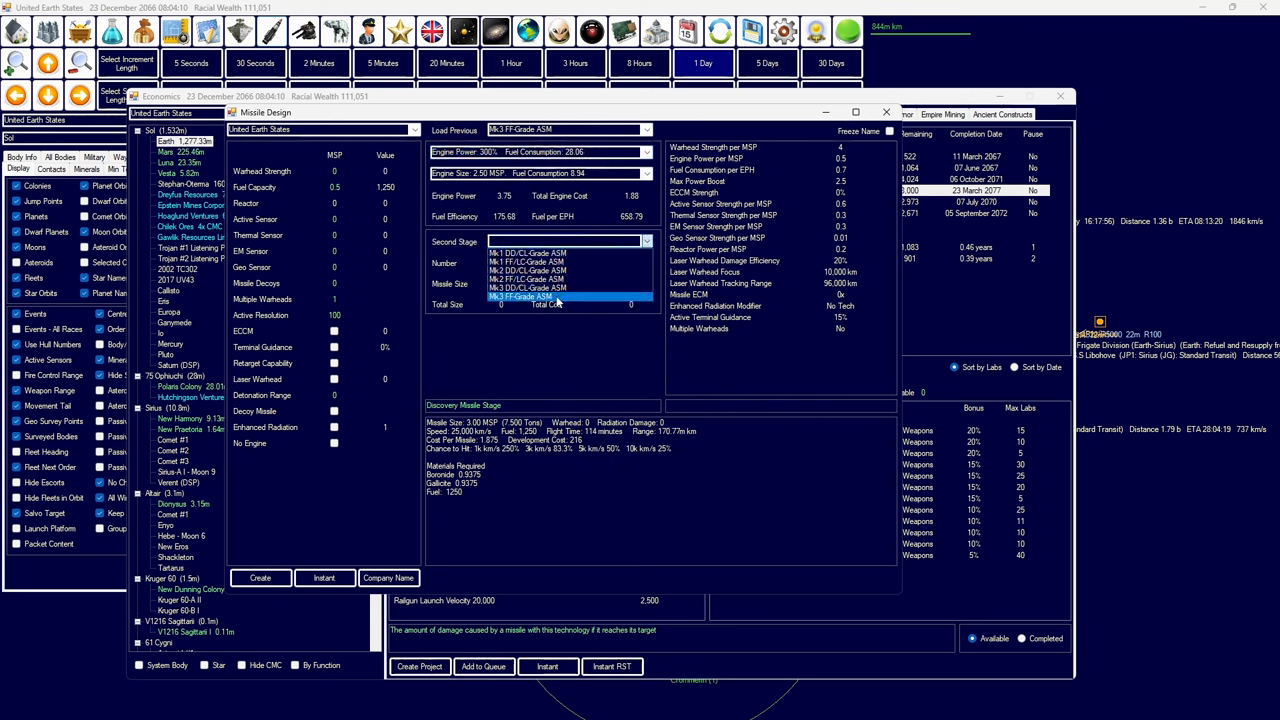
left_click(597, 114)
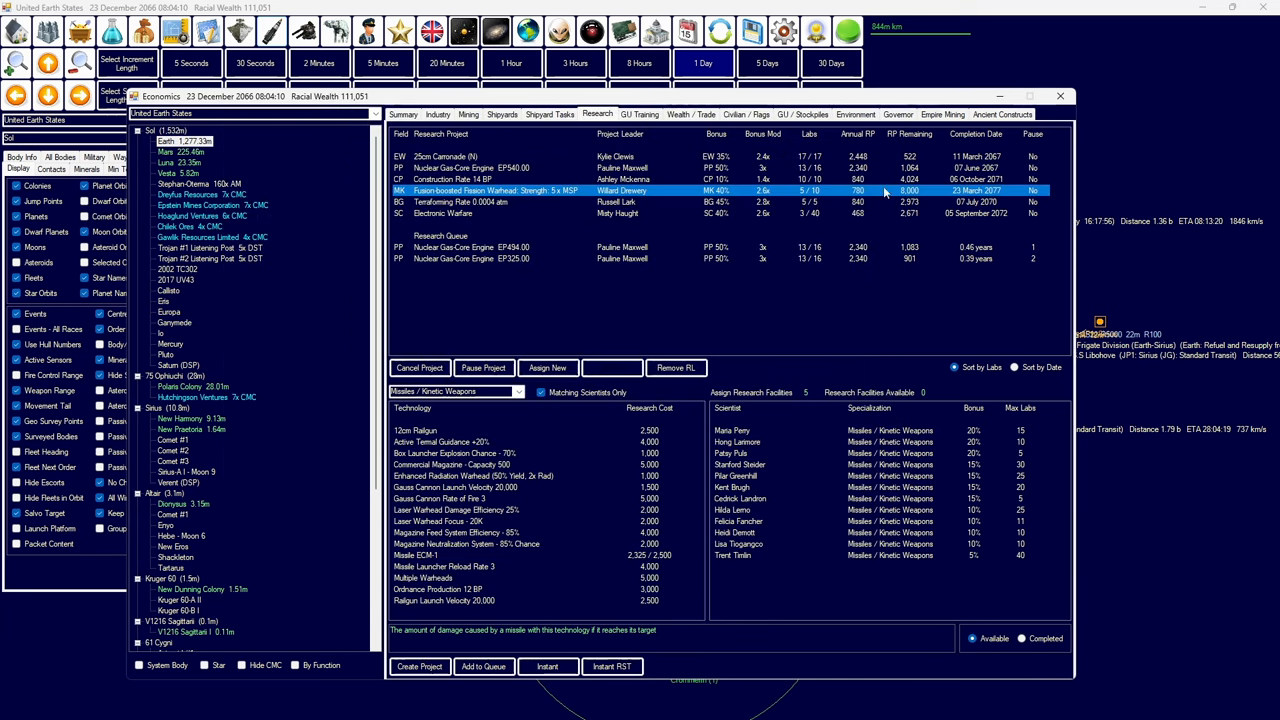
- Advance time to 17 January 2067 and view the JSS Hancock fleet's movement orders at Rho Librae
left_click(455, 453)
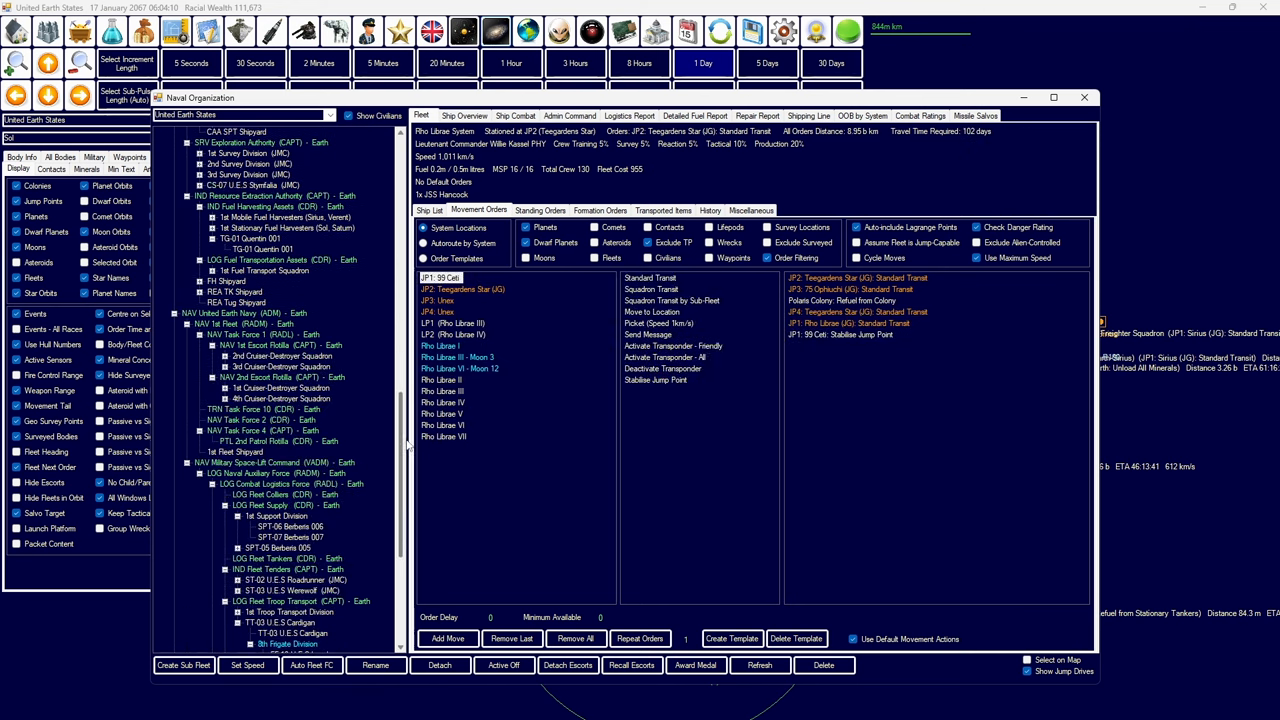
- Locate 99 Ceti on the galactic map and add a JP2: Unex standard transit for 3rd Survey Division
scroll("down", 3)
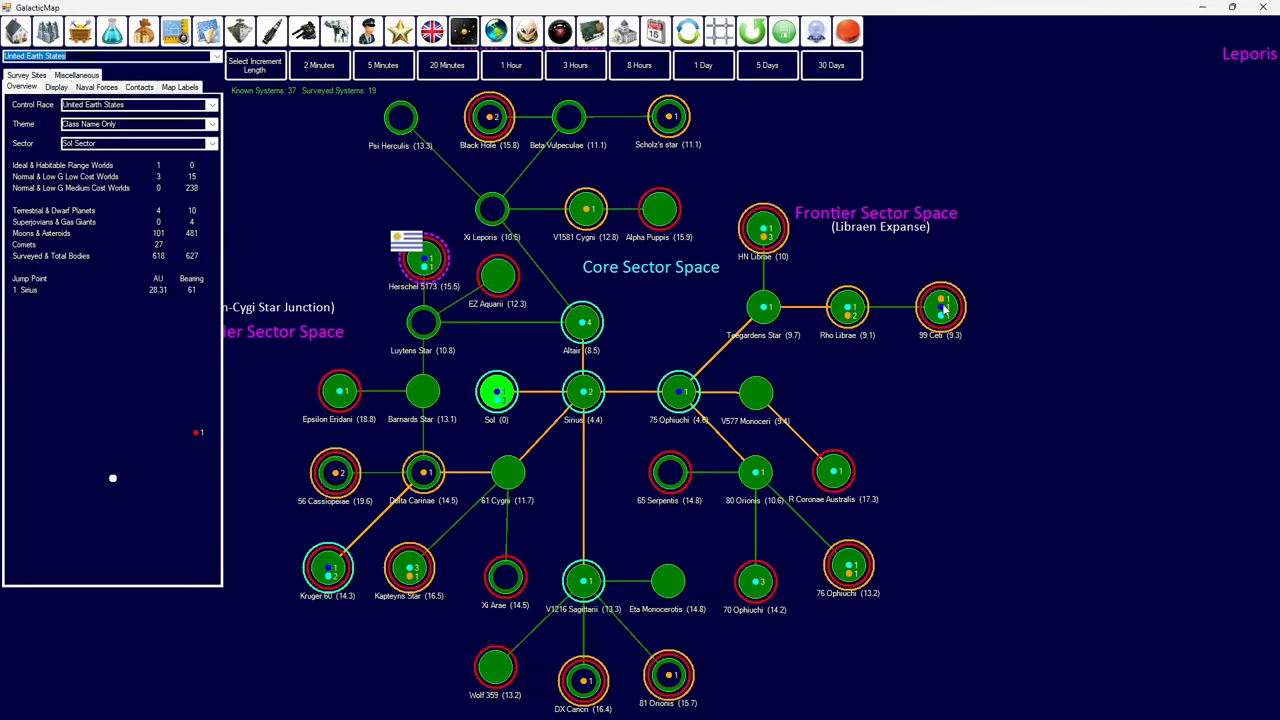
double_click(940, 307)
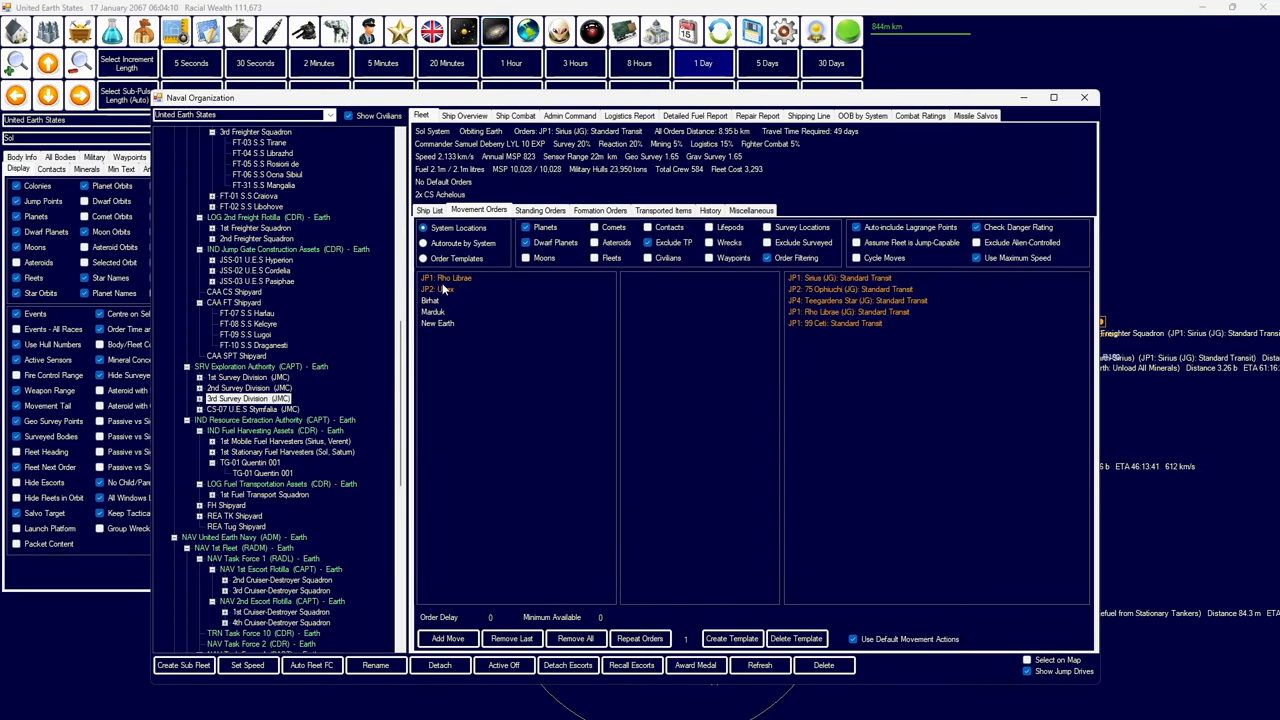
left_click(437, 289)
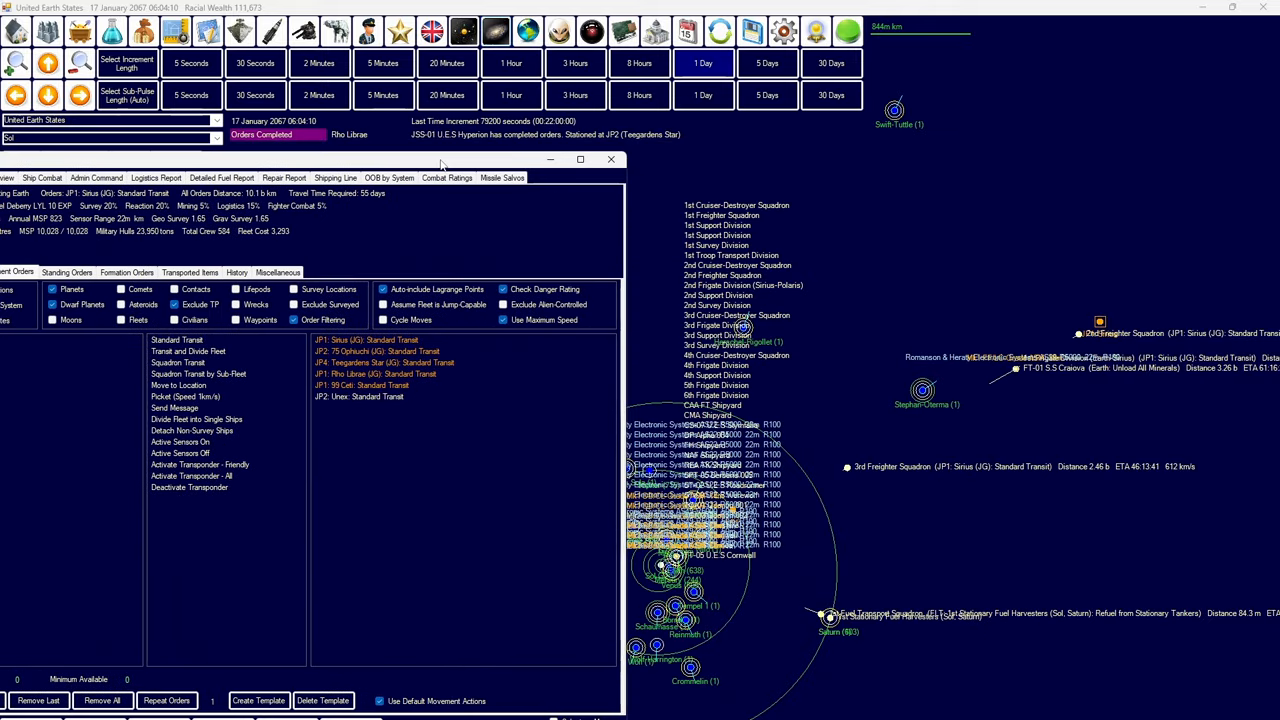
mouse_move(631, 195)
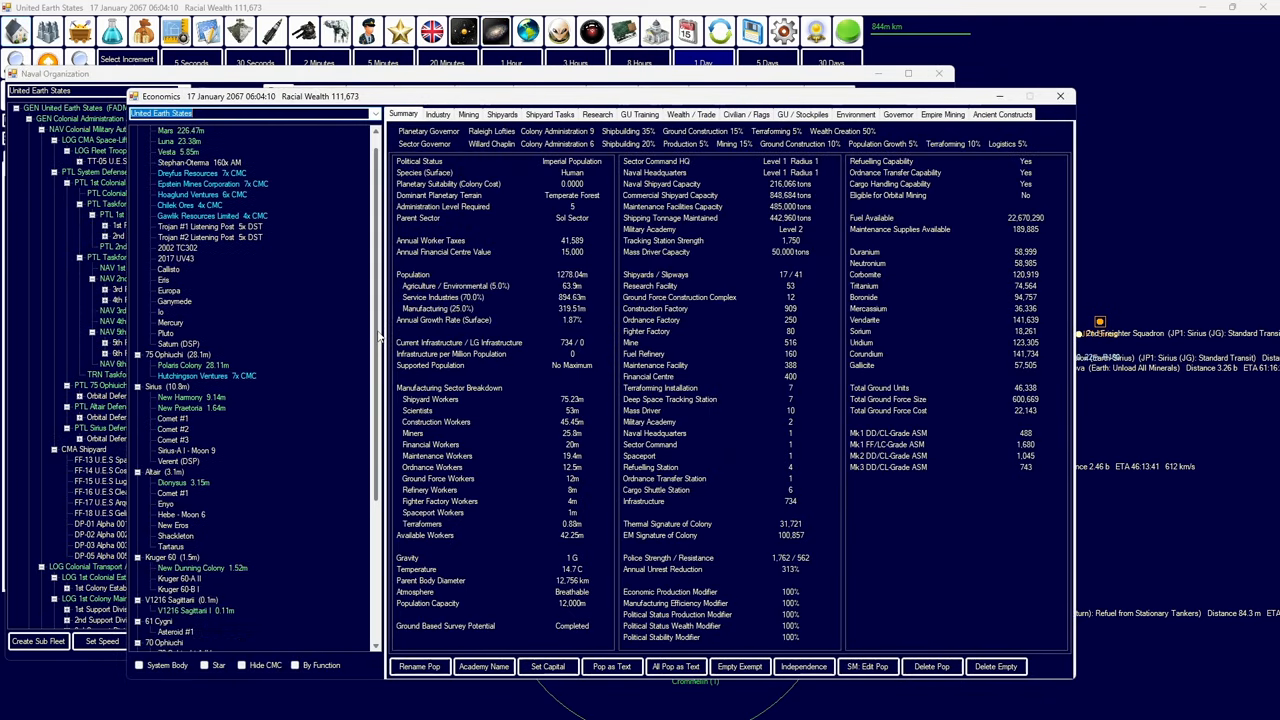
- Open the Ground Forces window, showing STO targeting with no formations listed
scroll("down", 3)
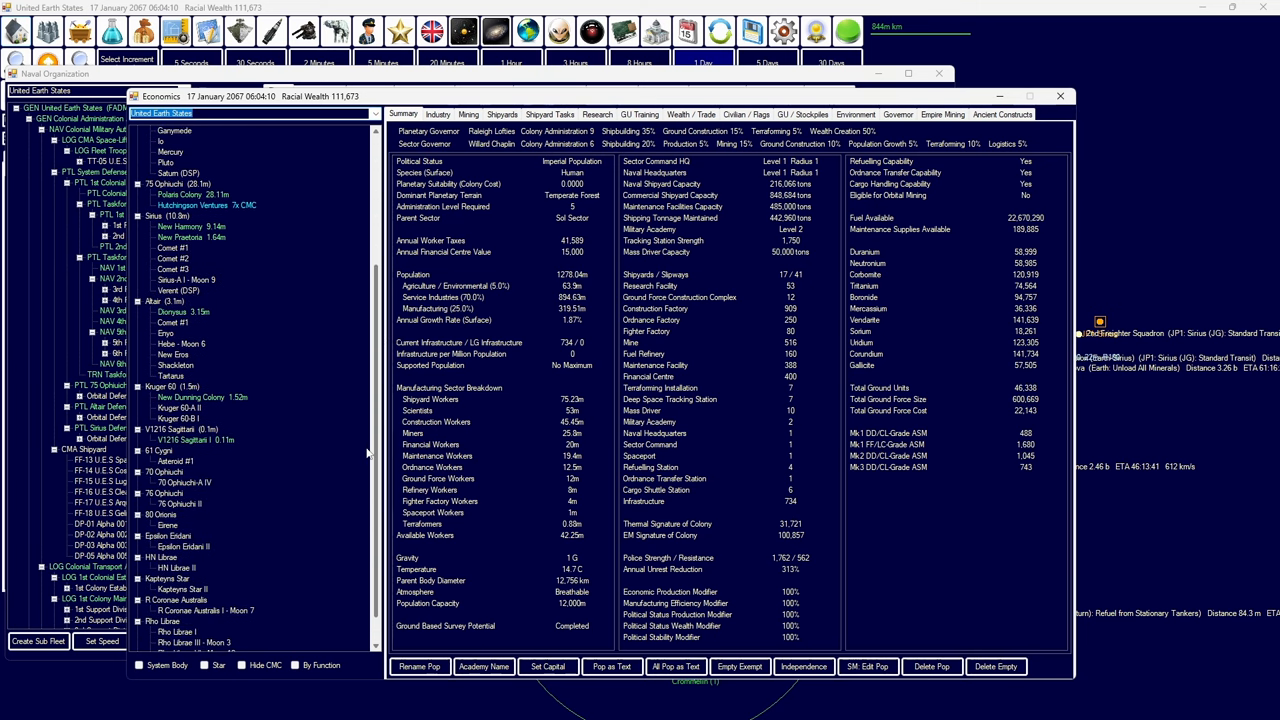
left_click(196, 450)
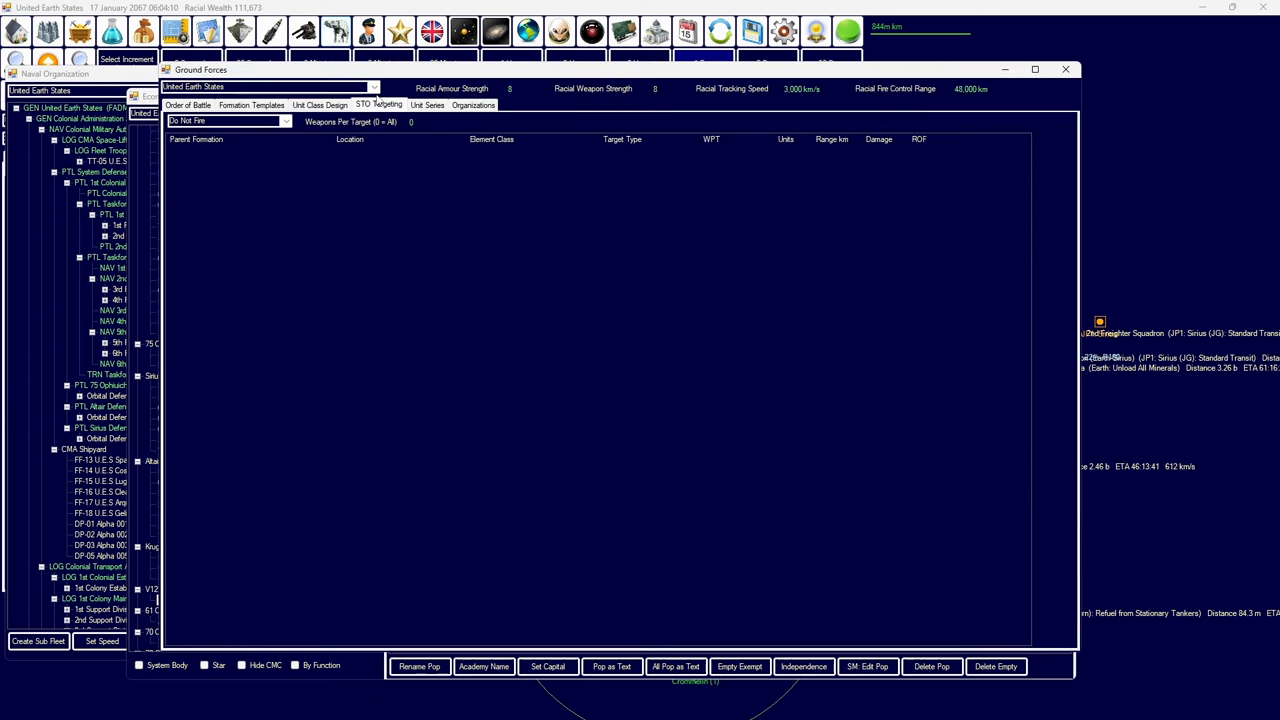
- View the ground forces Order of Battle, then close the Ground Forces window
left_click(188, 105)
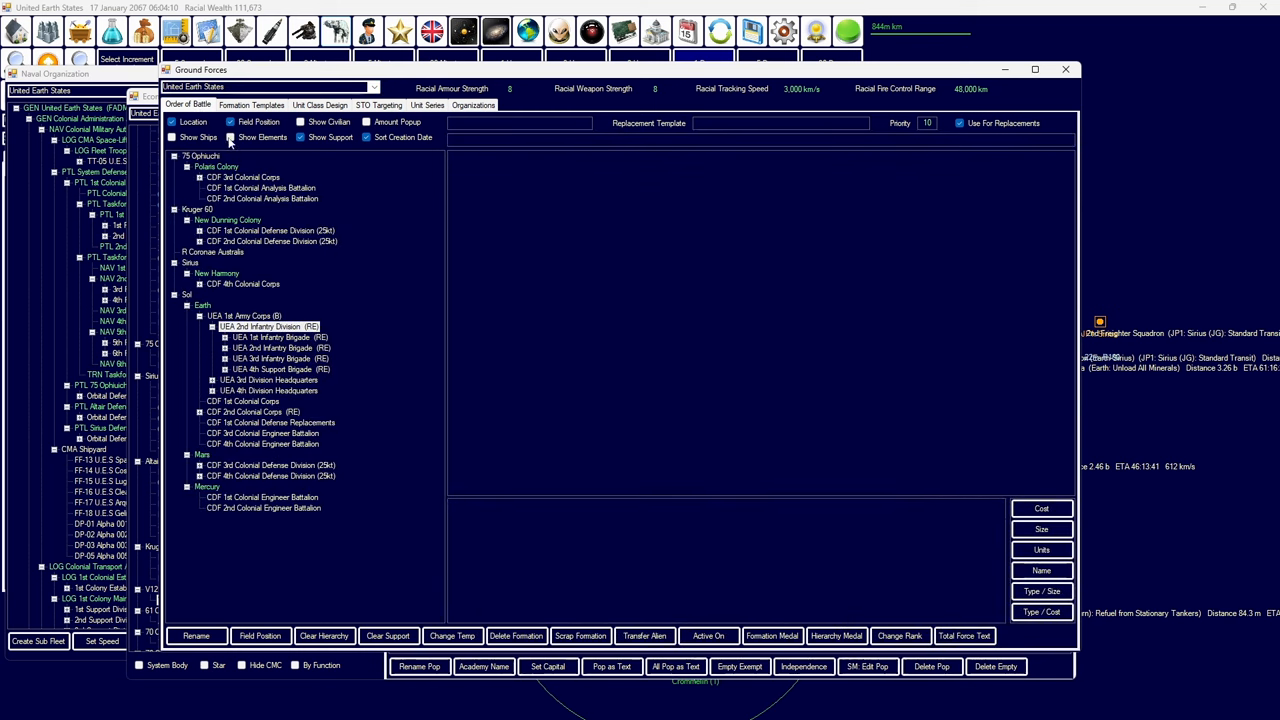
left_click(235, 262)
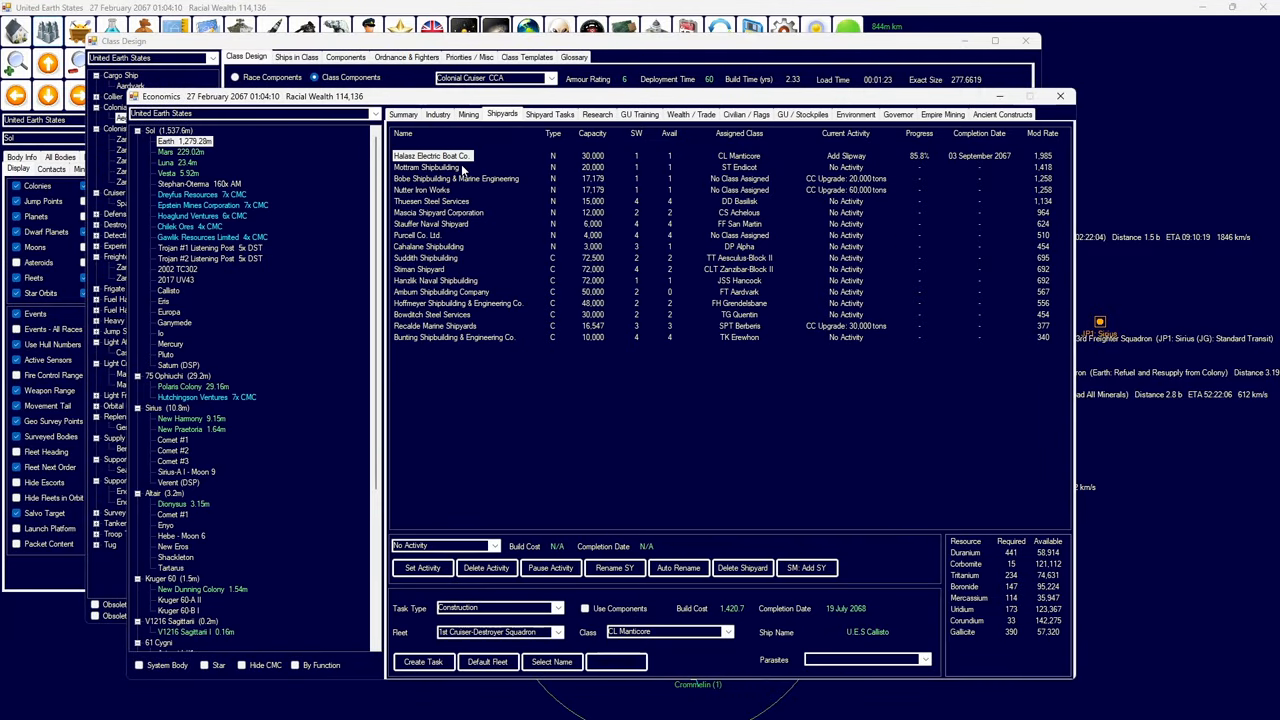
mouse_move(453, 172)
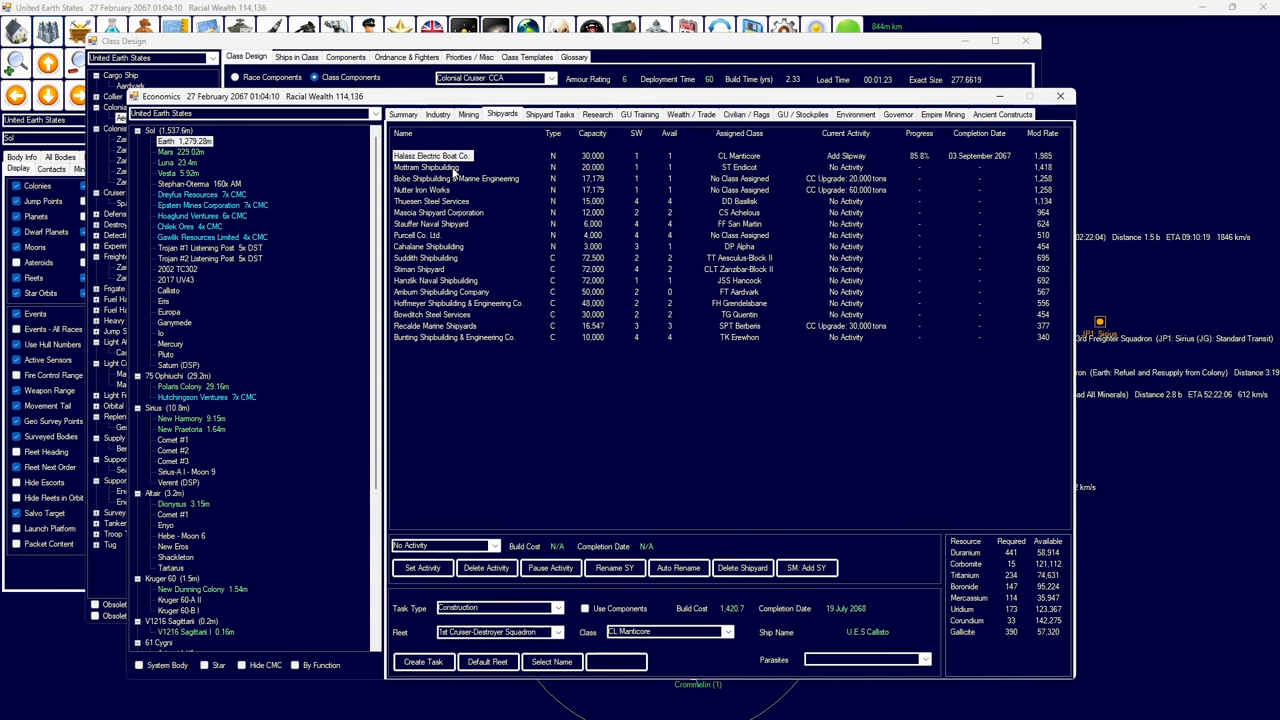
- Queue an Alpha defence platform at Cahalane and a Zanzibar-Block III at Stiman Shipyard
left_click(422, 190)
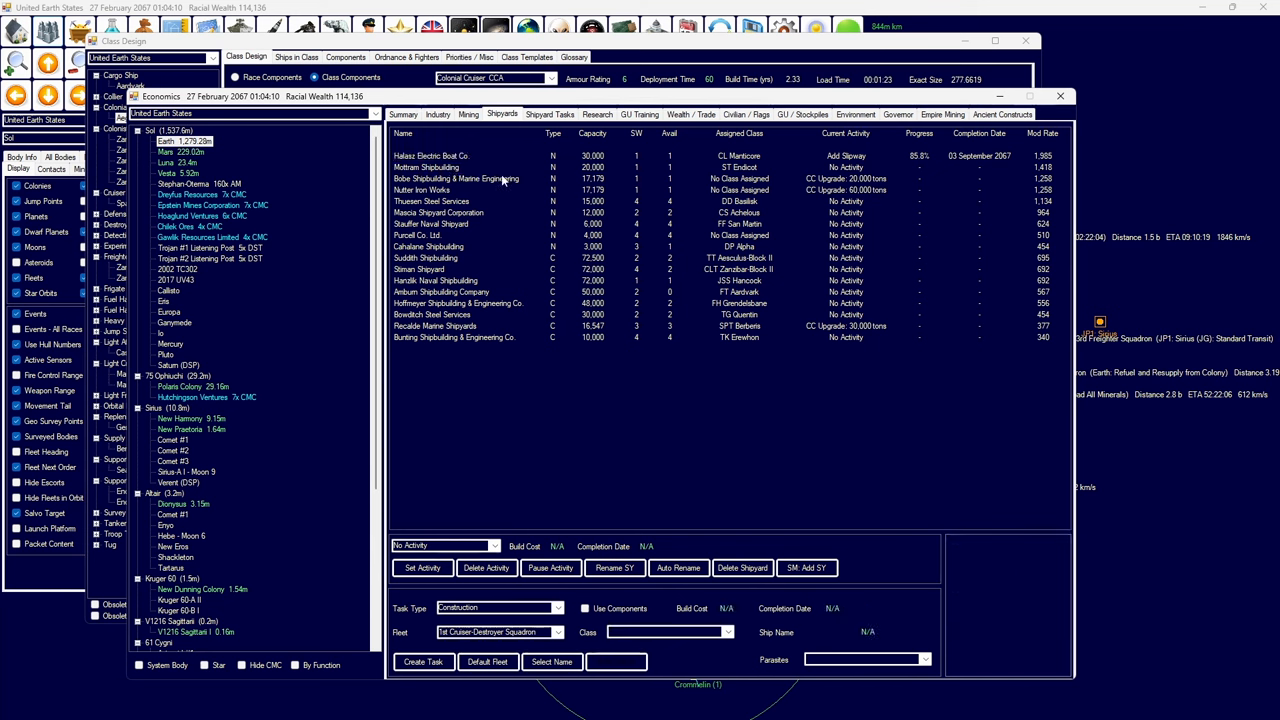
mouse_move(732, 167)
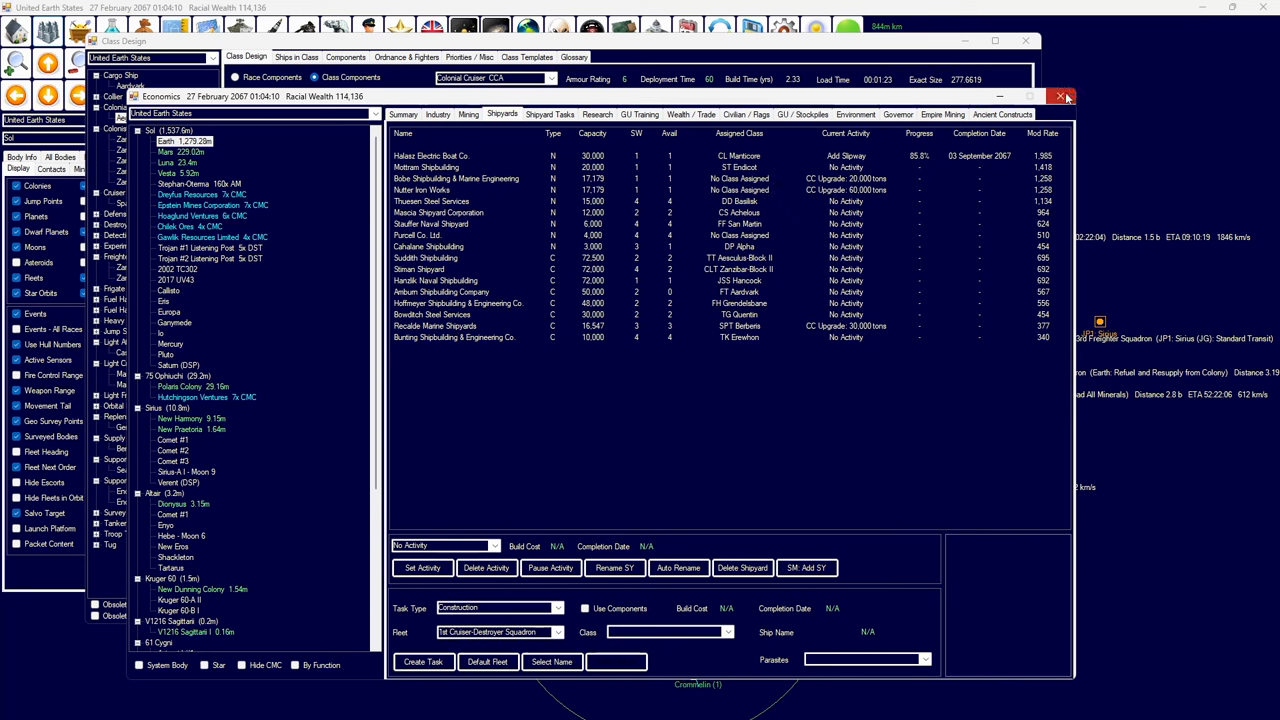
left_click(430, 246)
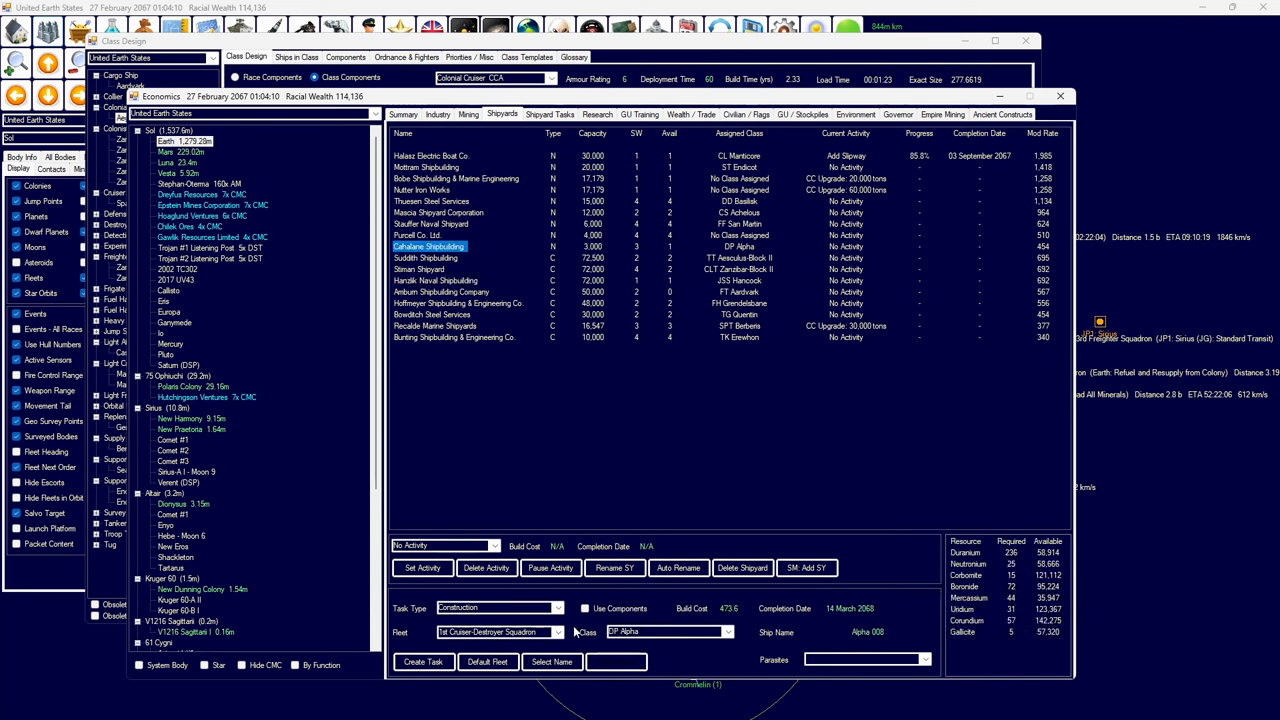
left_click(558, 631)
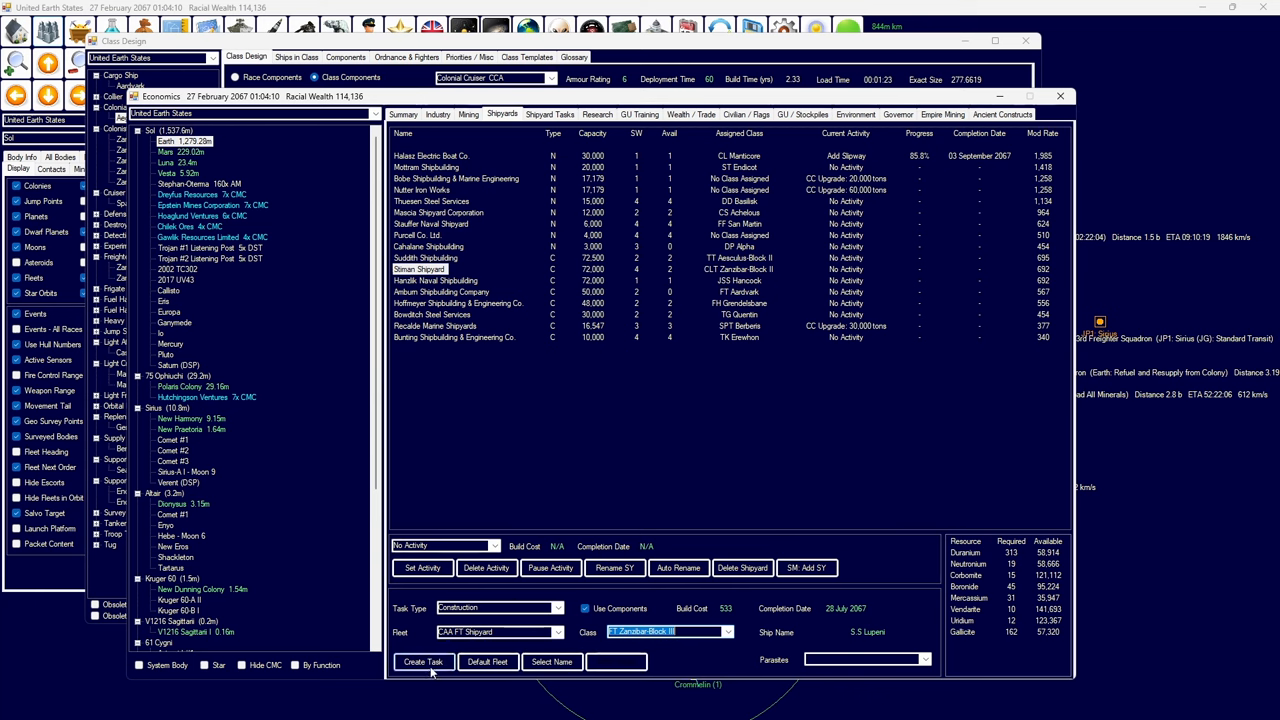
left_click(437, 114)
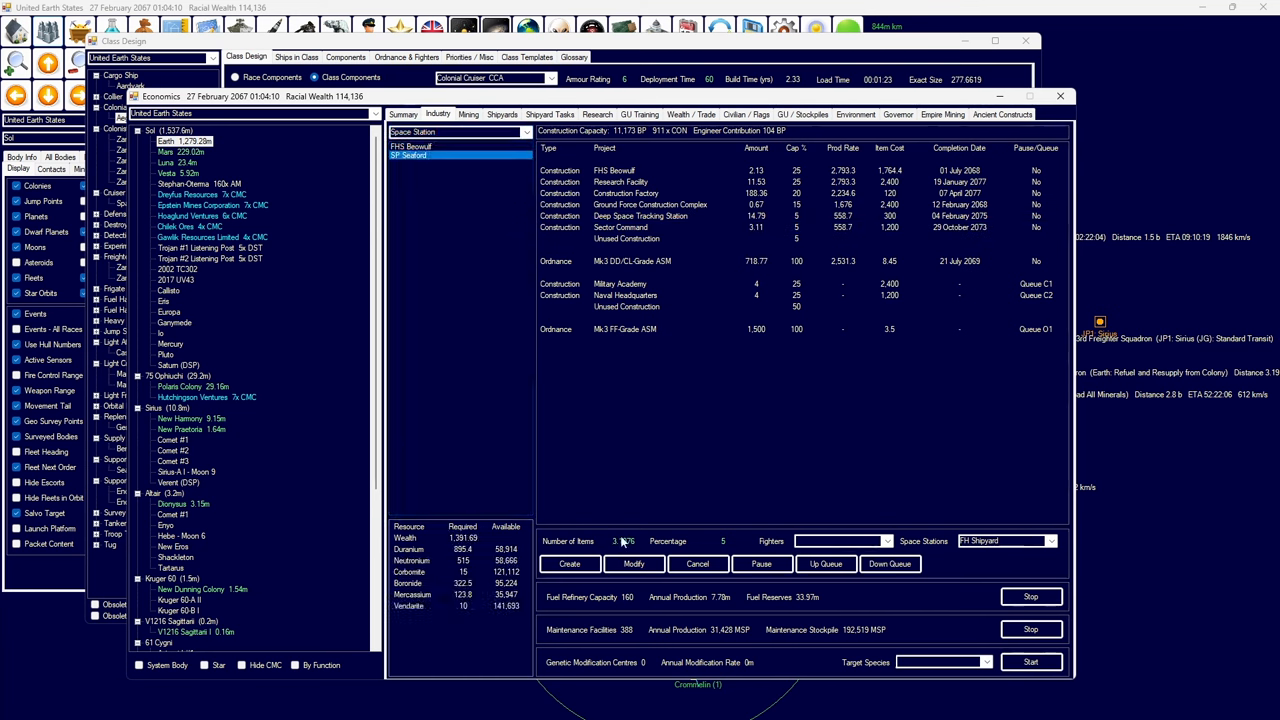
left_click(569, 563)
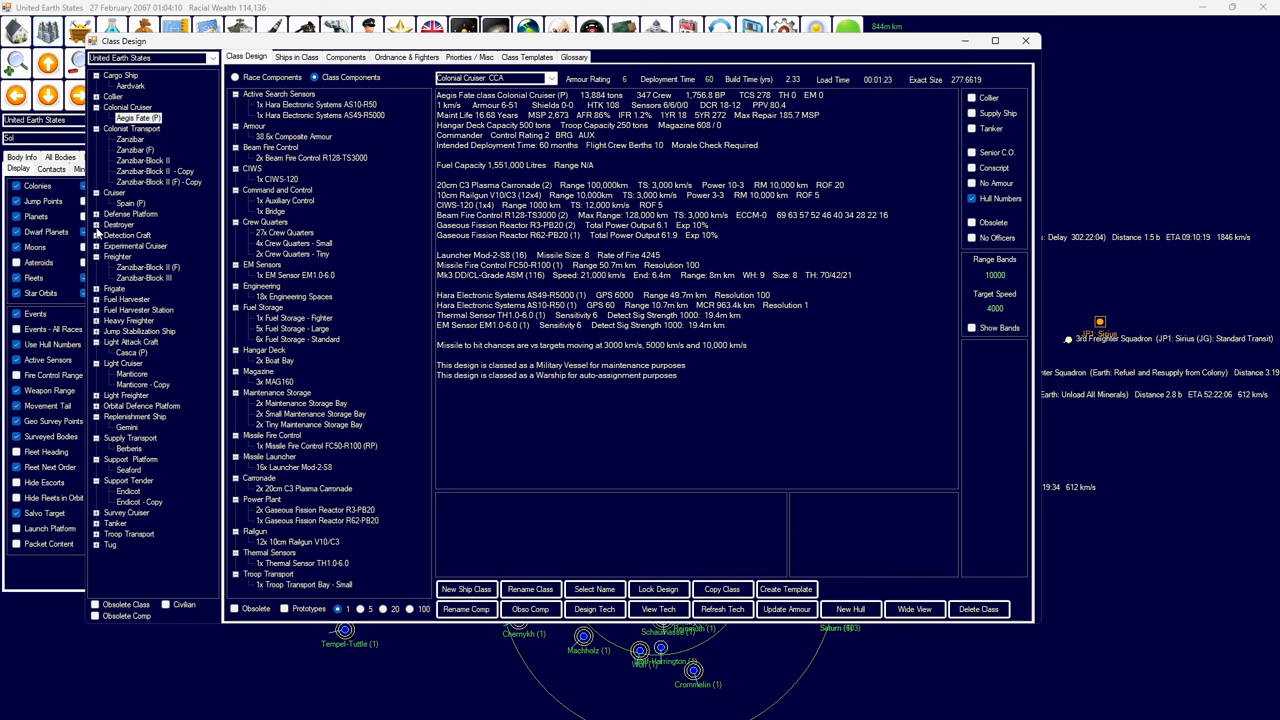
- Review the Alpha defence platform design, dismiss it, and select 80 Orionis on the map
left_click(124, 225)
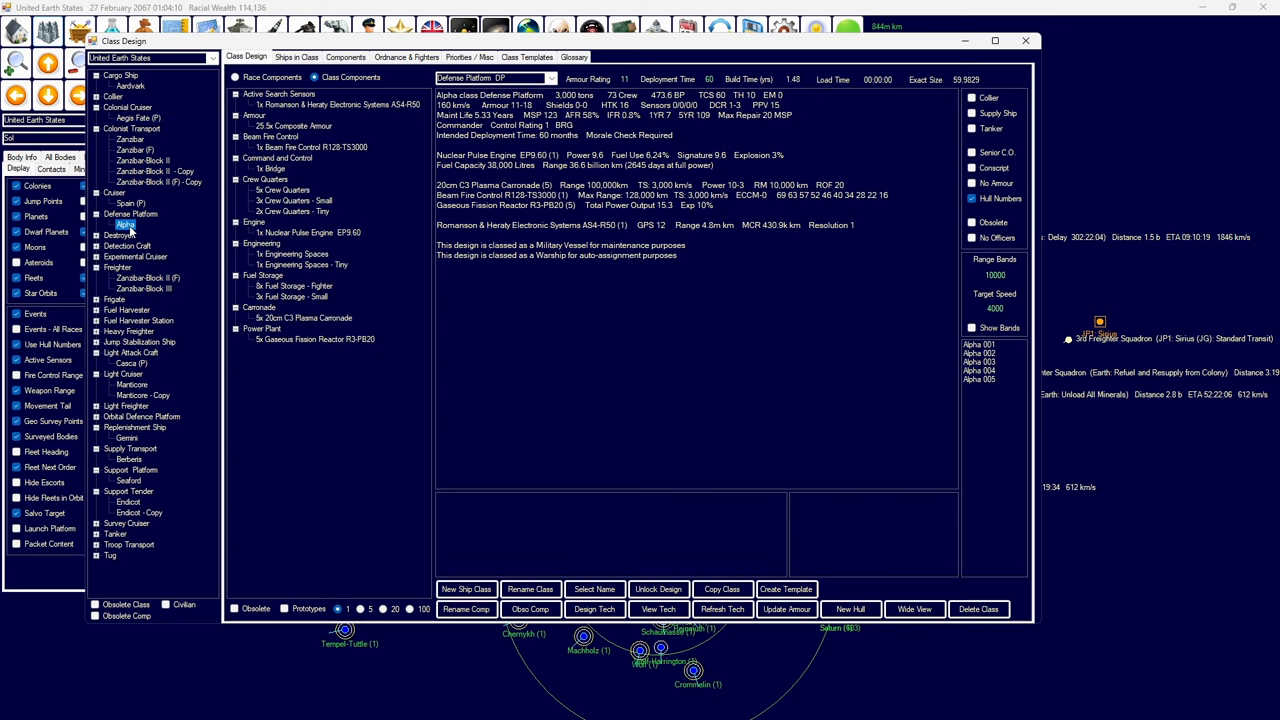
mouse_move(1025, 41)
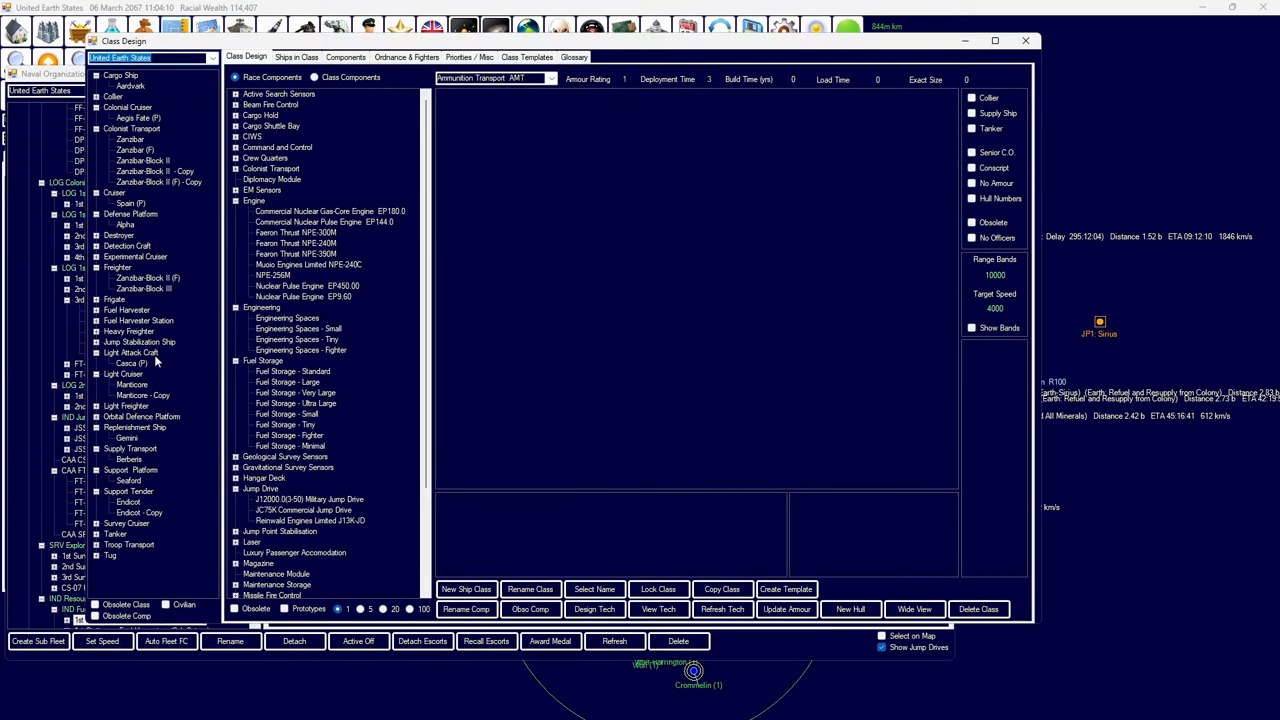
left_click(124, 224)
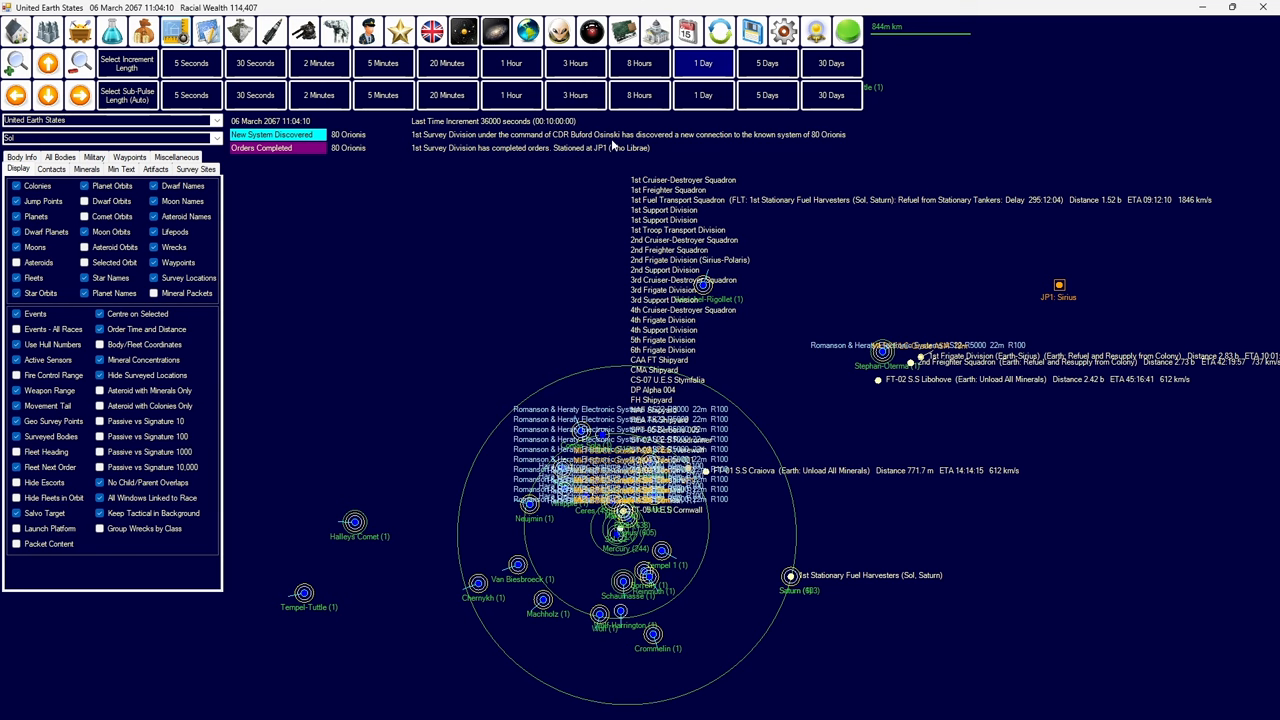
mouse_move(395, 181)
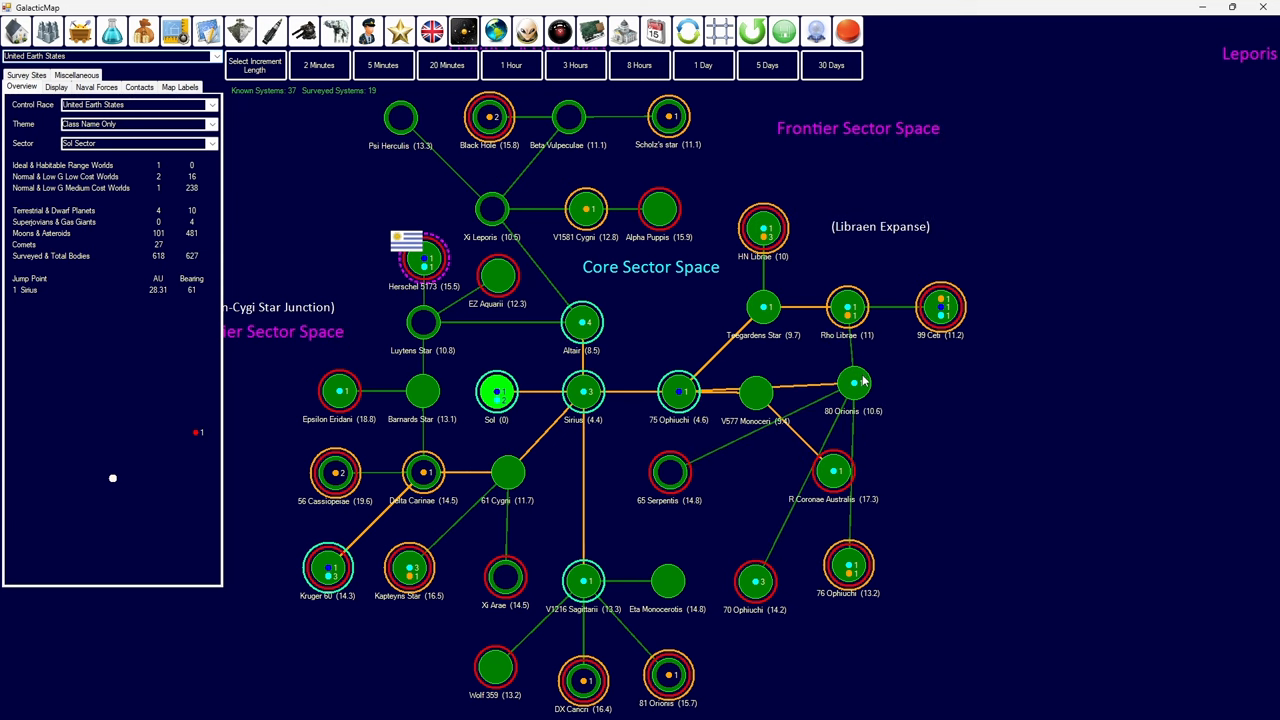
left_click(849, 390)
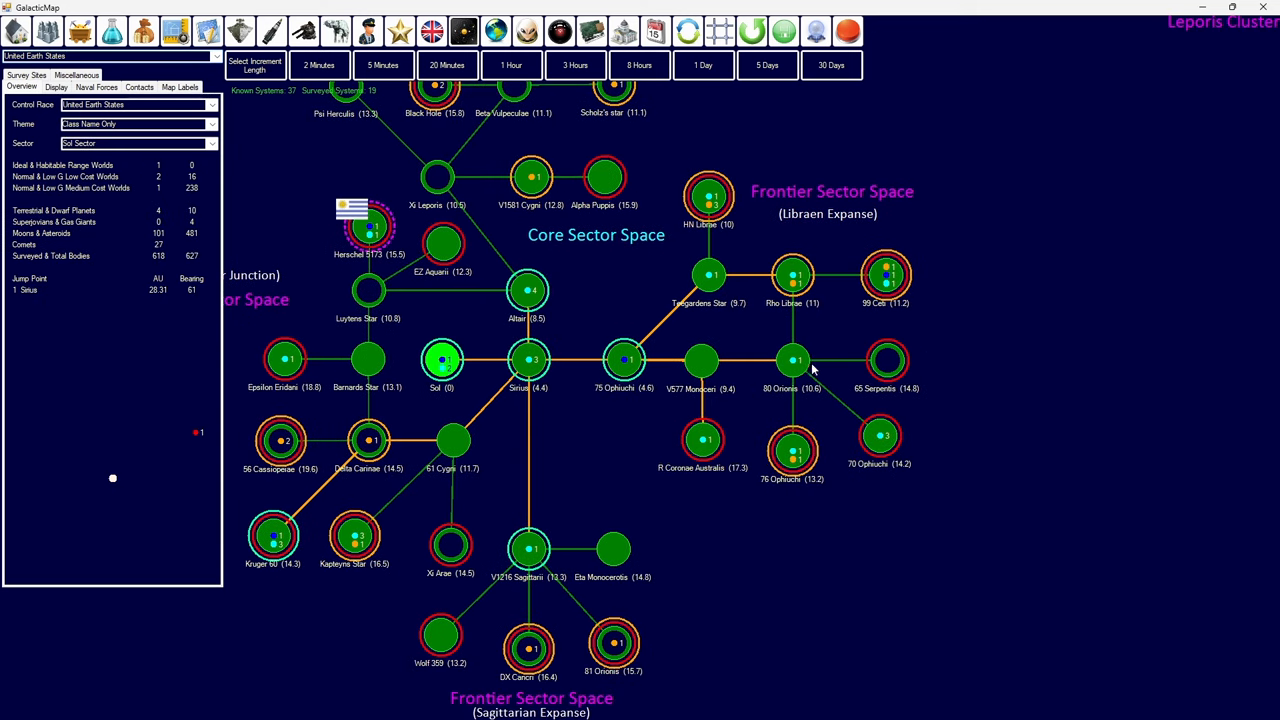
mouse_move(633, 439)
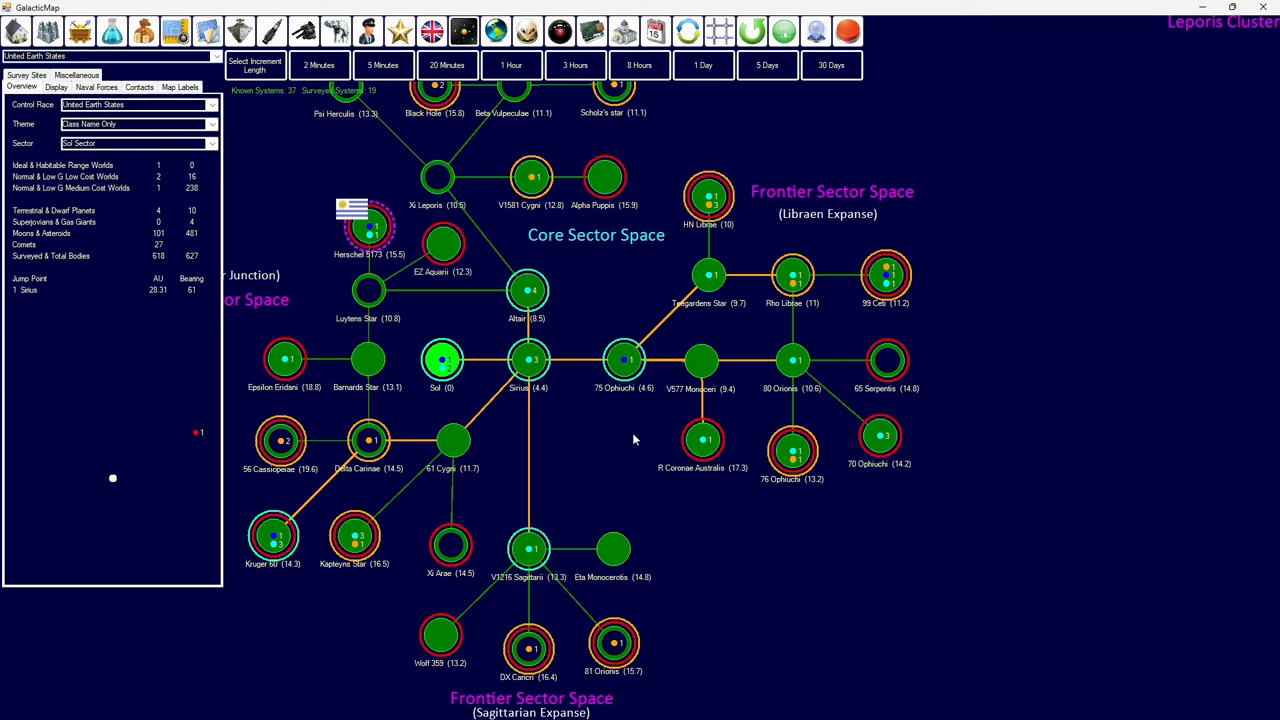
mouse_move(840, 365)
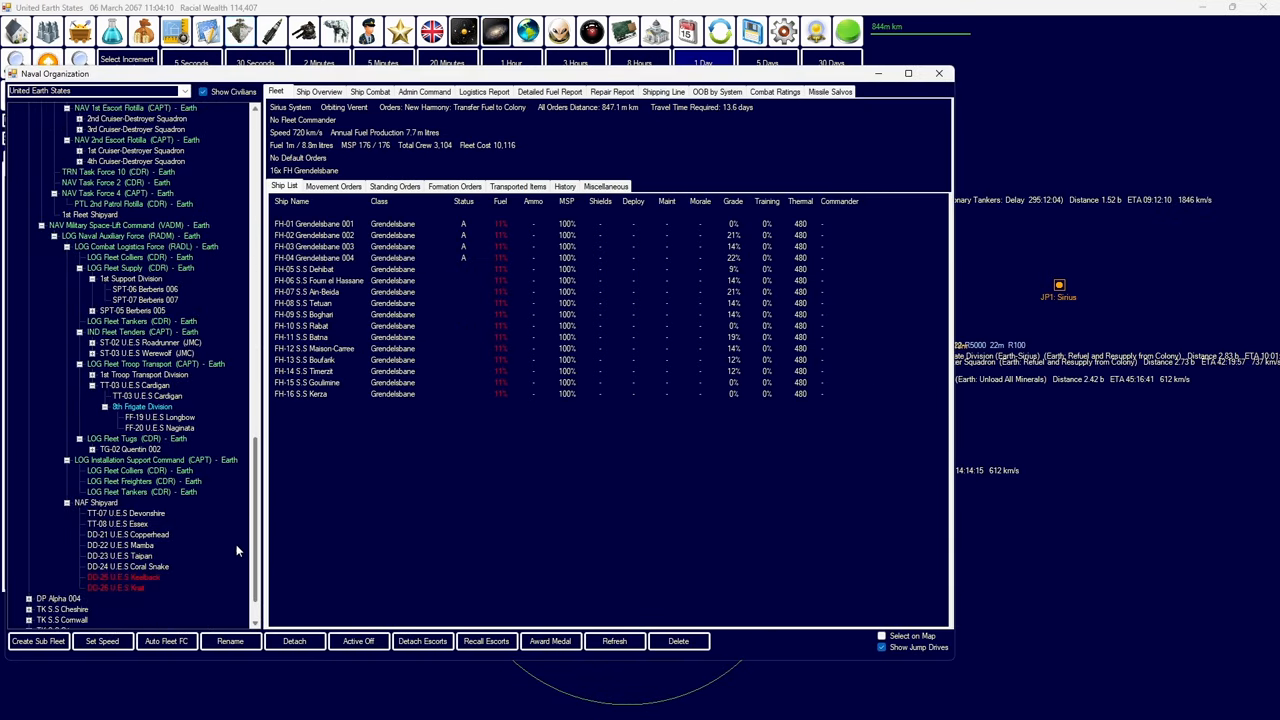
- Select a Survey Division and add a Standard Transit order through the new jump point
scroll("down", 3)
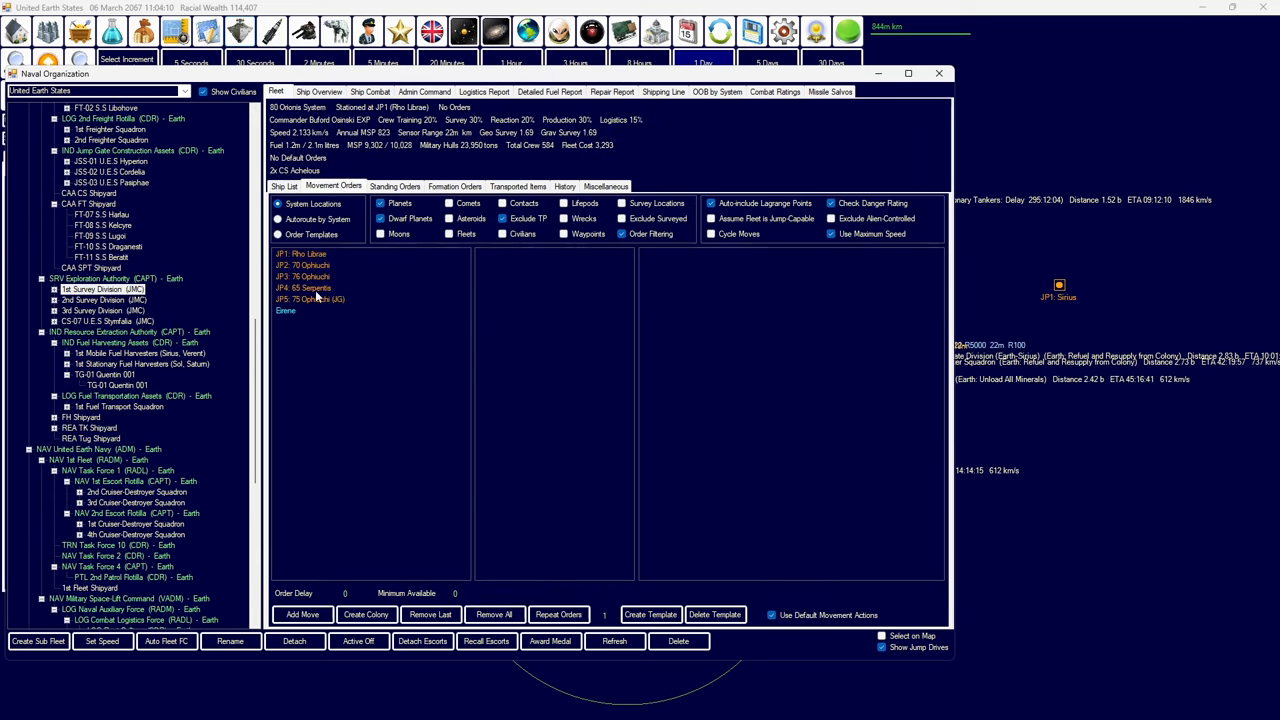
left_click(395, 186)
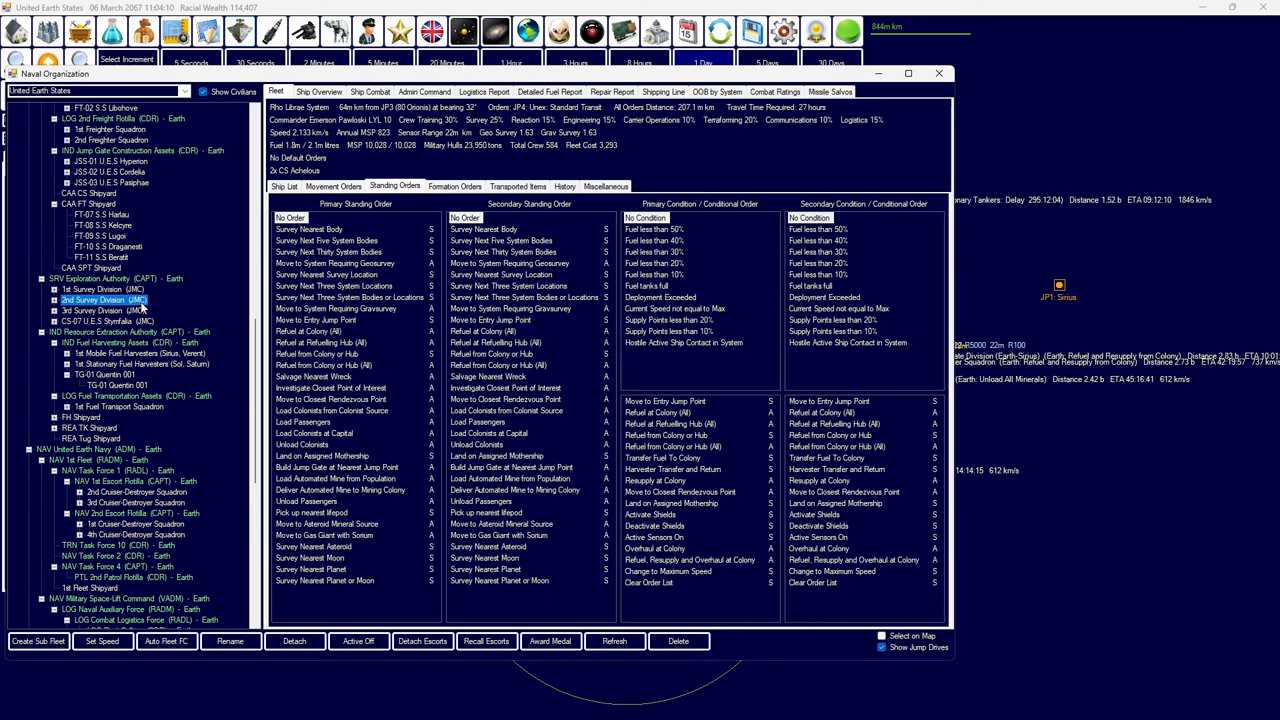
left_click(104, 310)
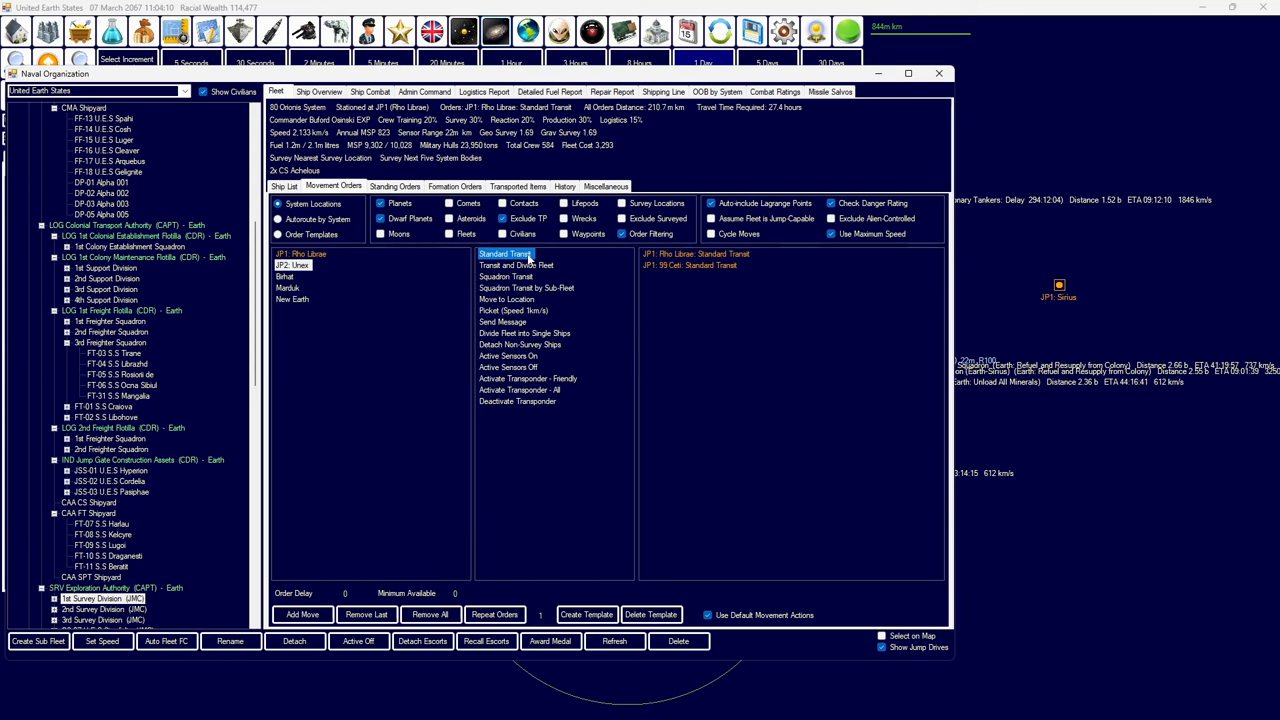
left_click(938, 72)
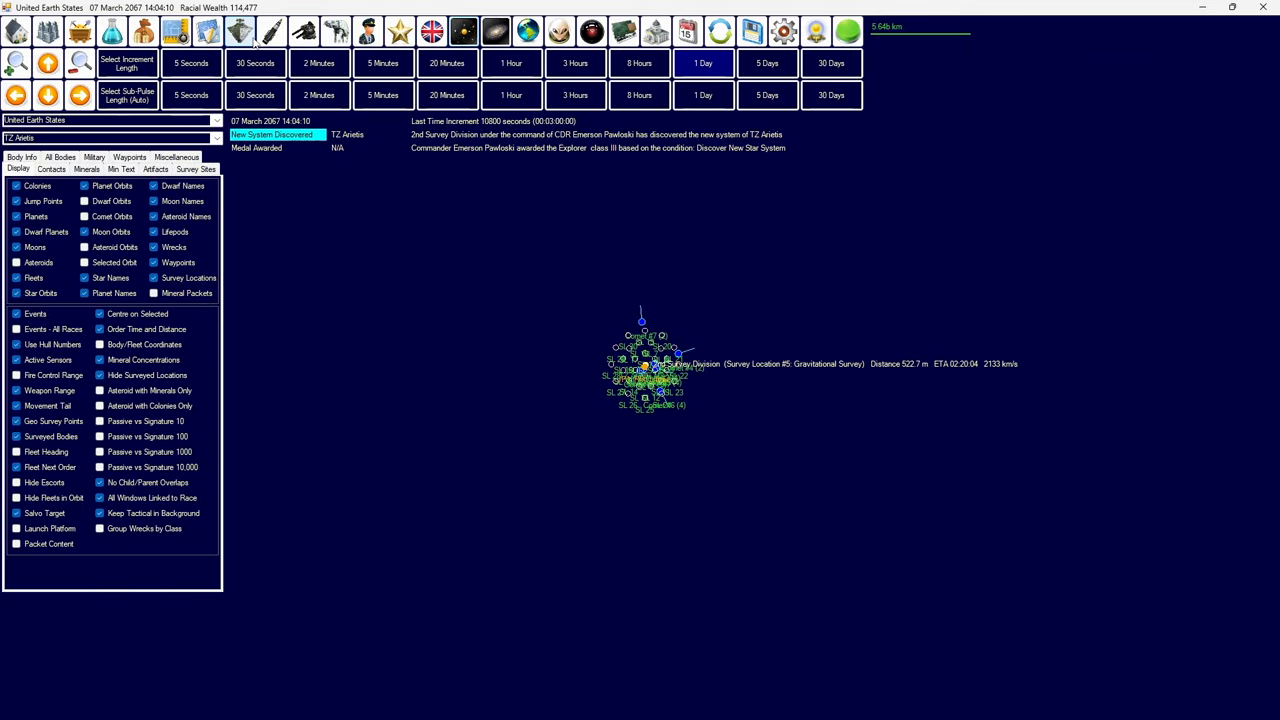
- Advance the clock to 14 March 2067 and bring up Earth's research projects
left_click(239, 31)
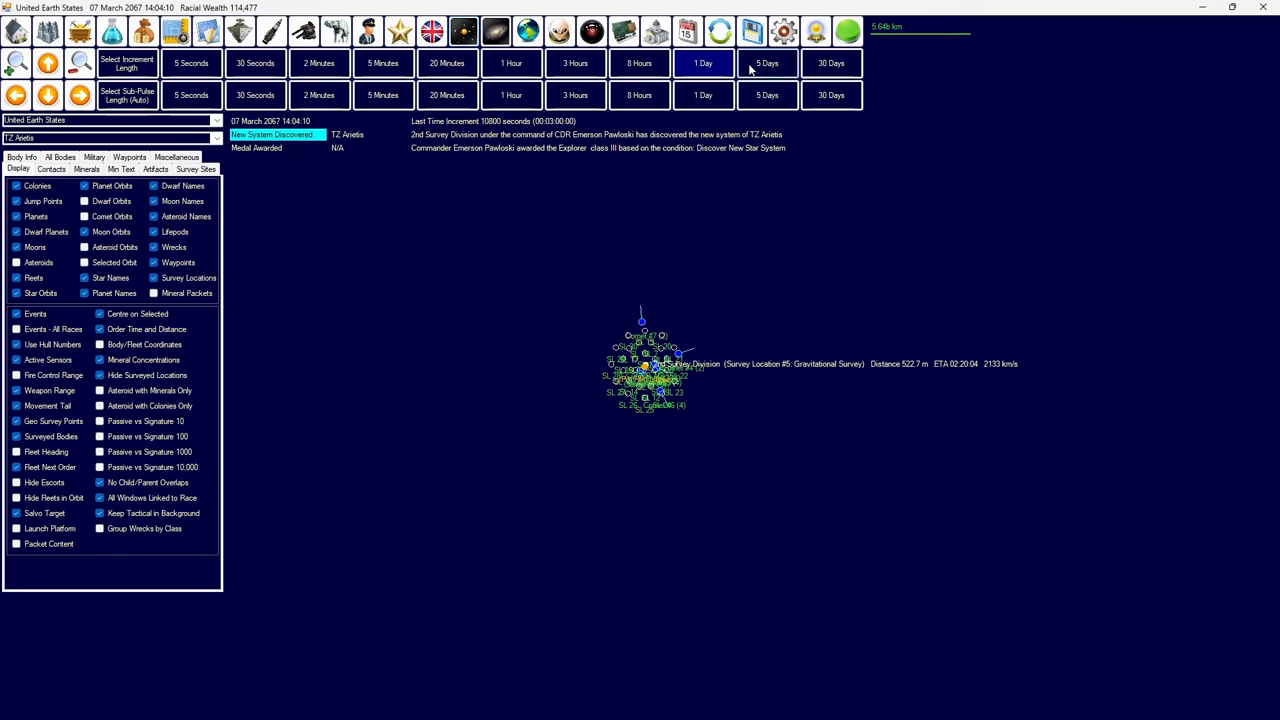
left_click(703, 63)
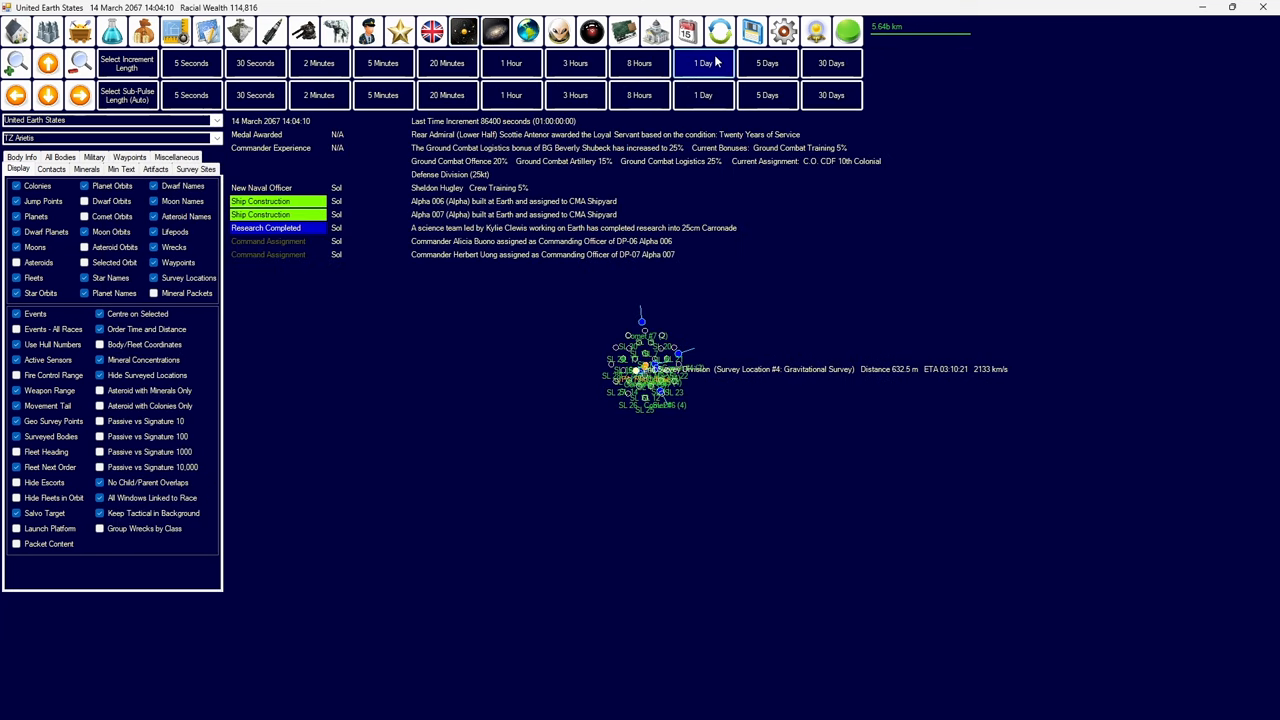
left_click(703, 63)
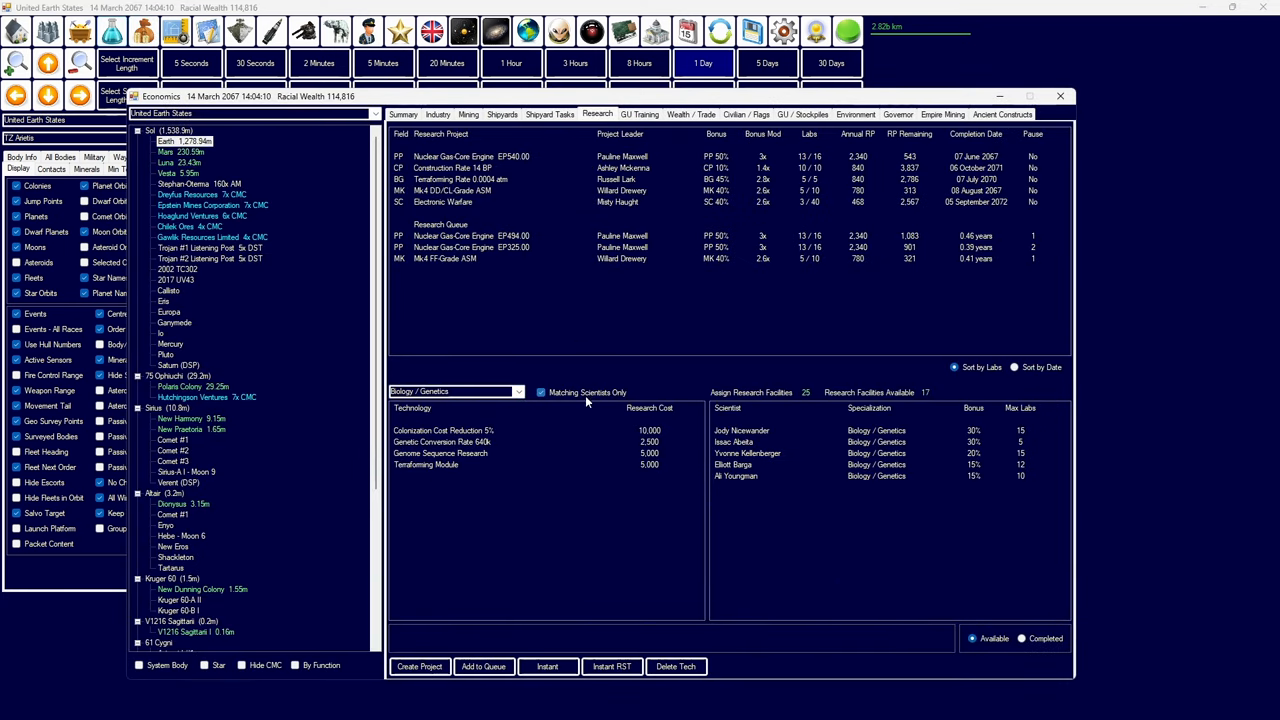
- Browse Construction / Production projects such as Terraforming Rate and Electronic Warfare
left_click(456, 391)
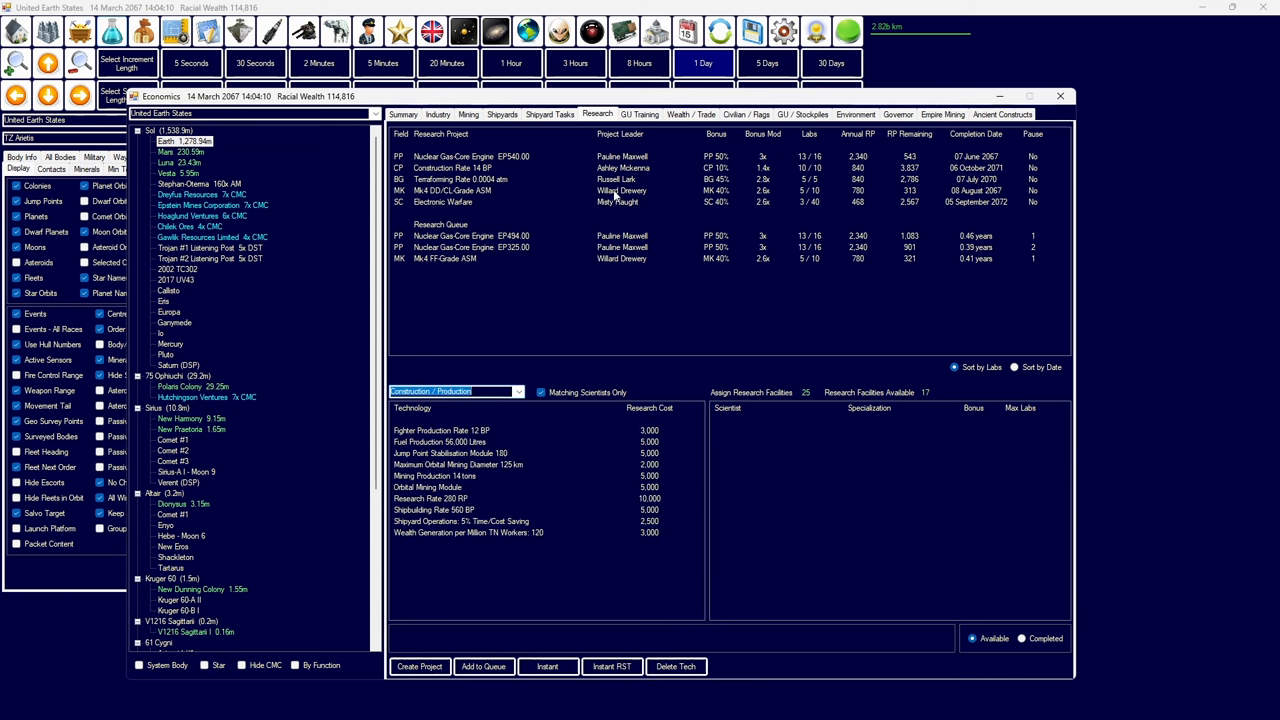
left_click(470, 156)
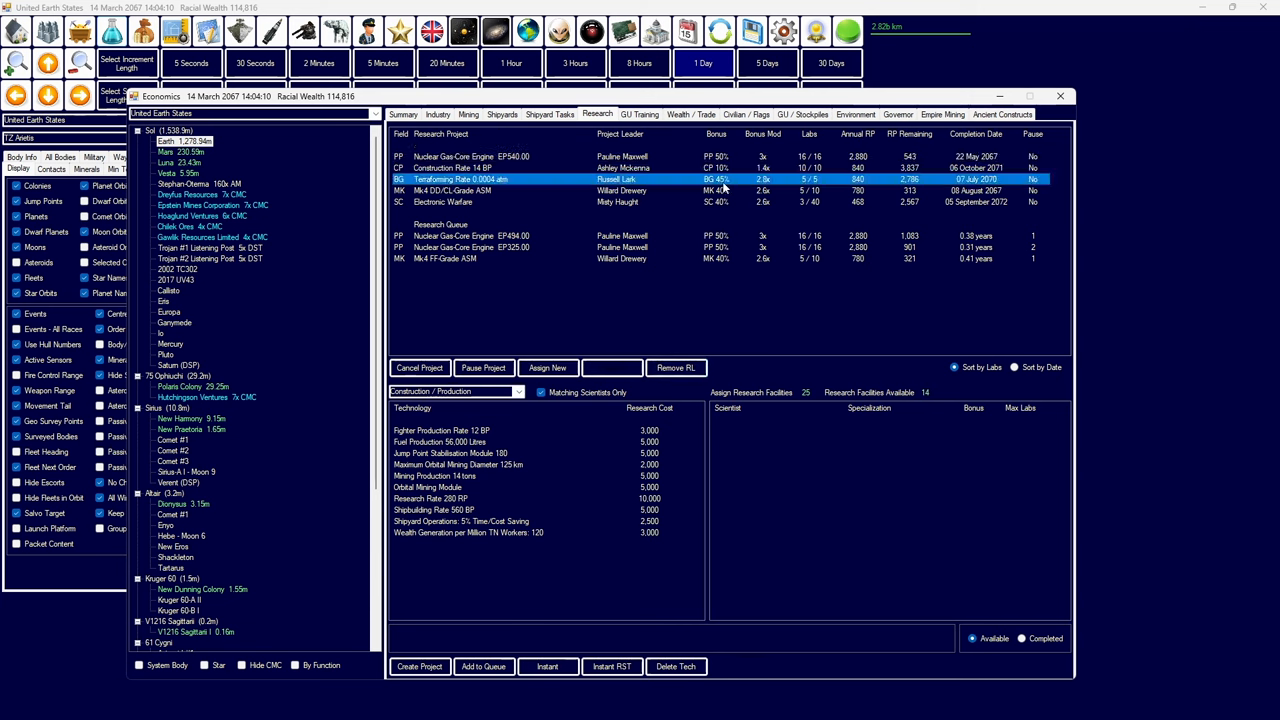
mouse_move(590, 356)
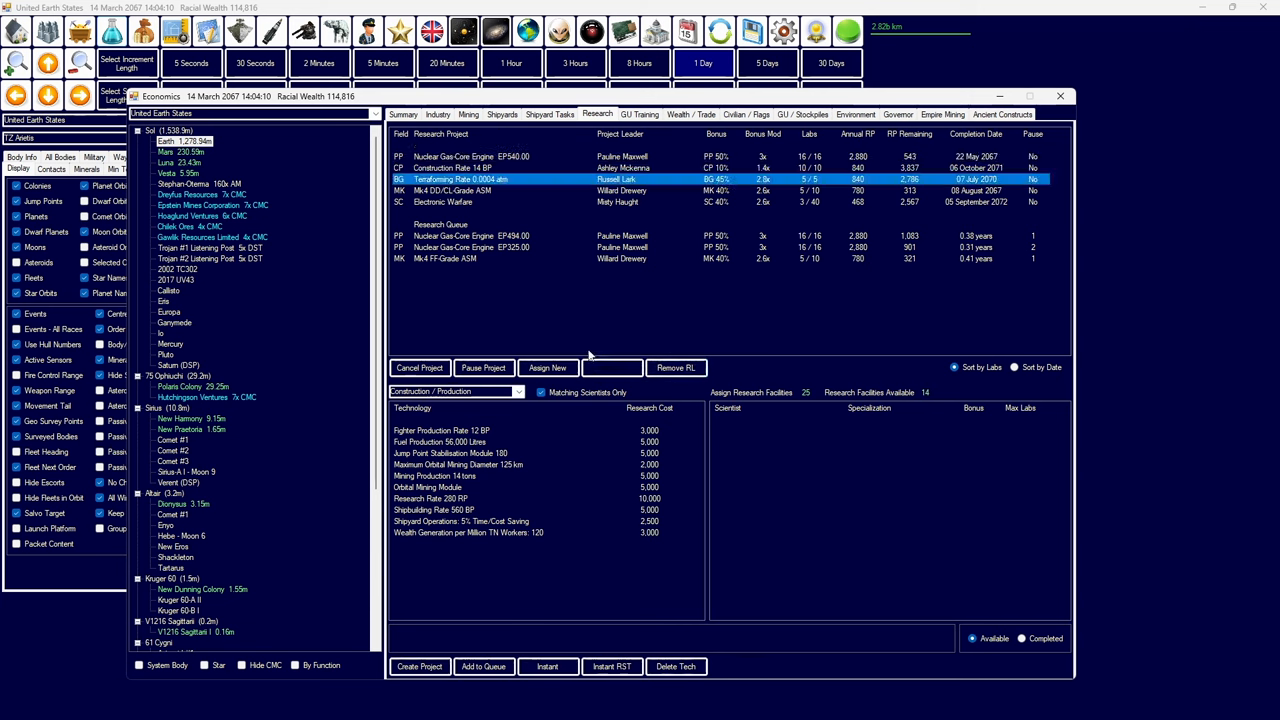
left_click(620, 201)
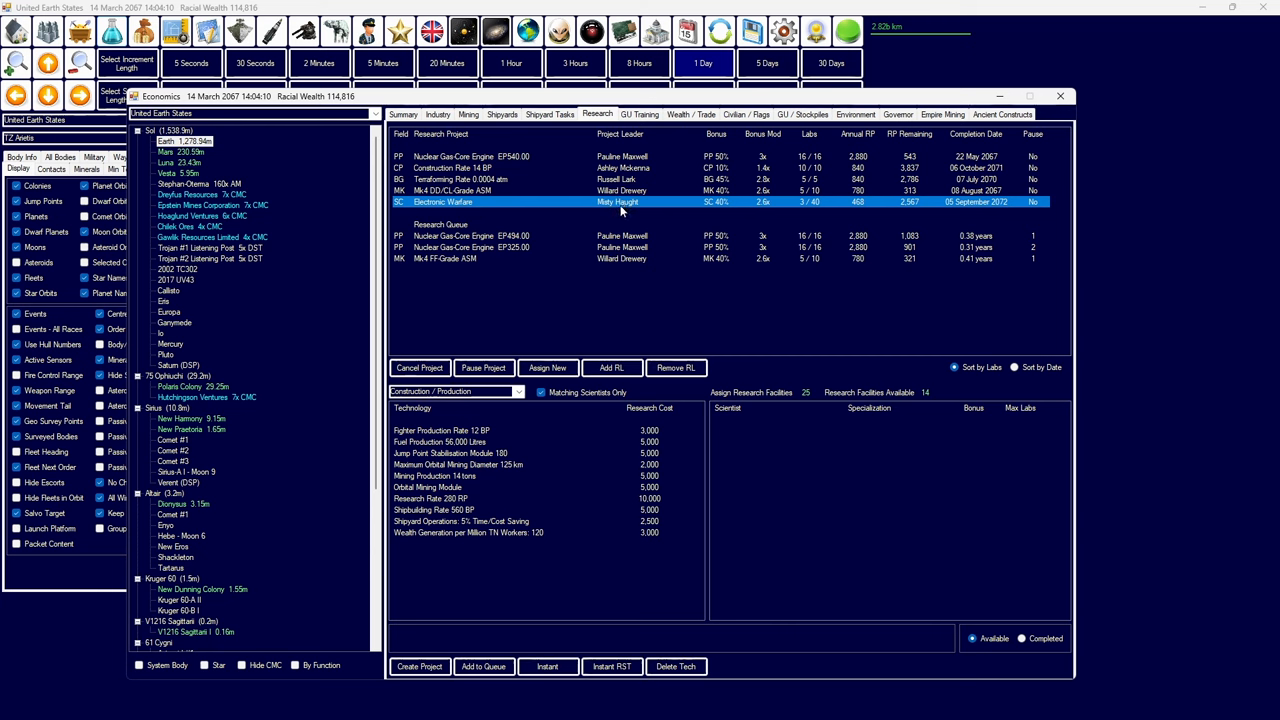
mouse_move(900, 210)
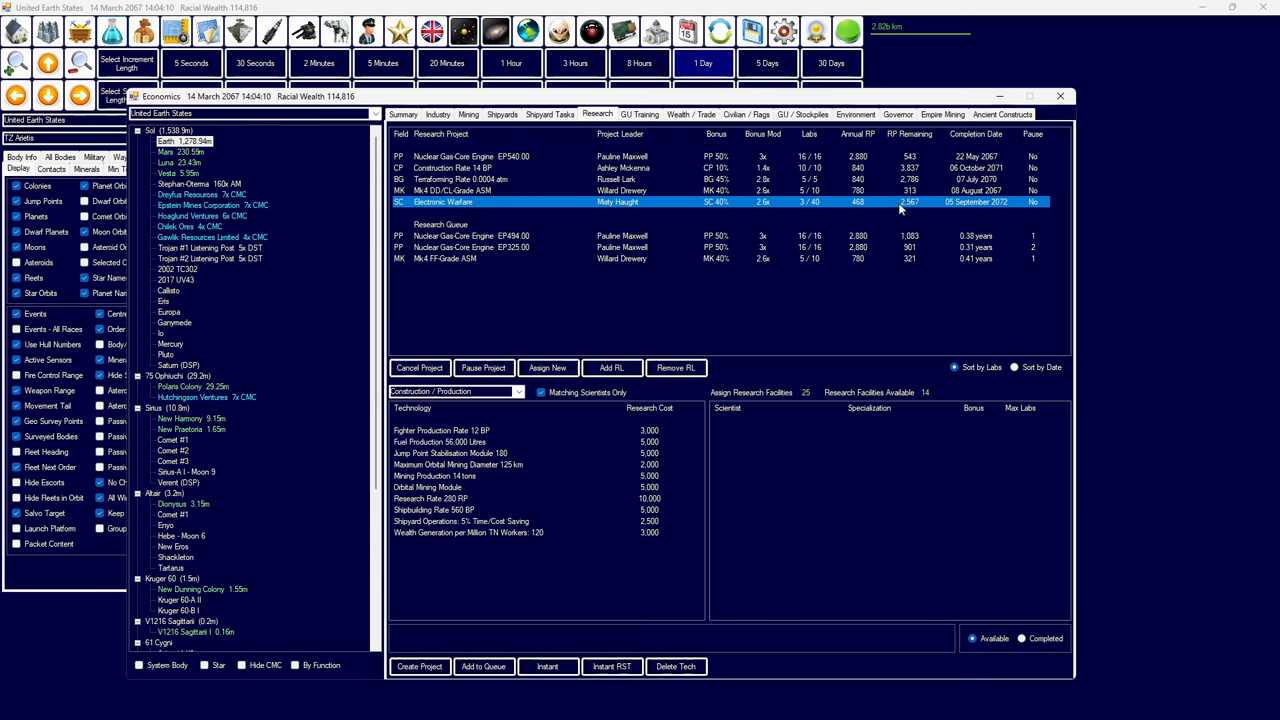
left_click(611, 367)
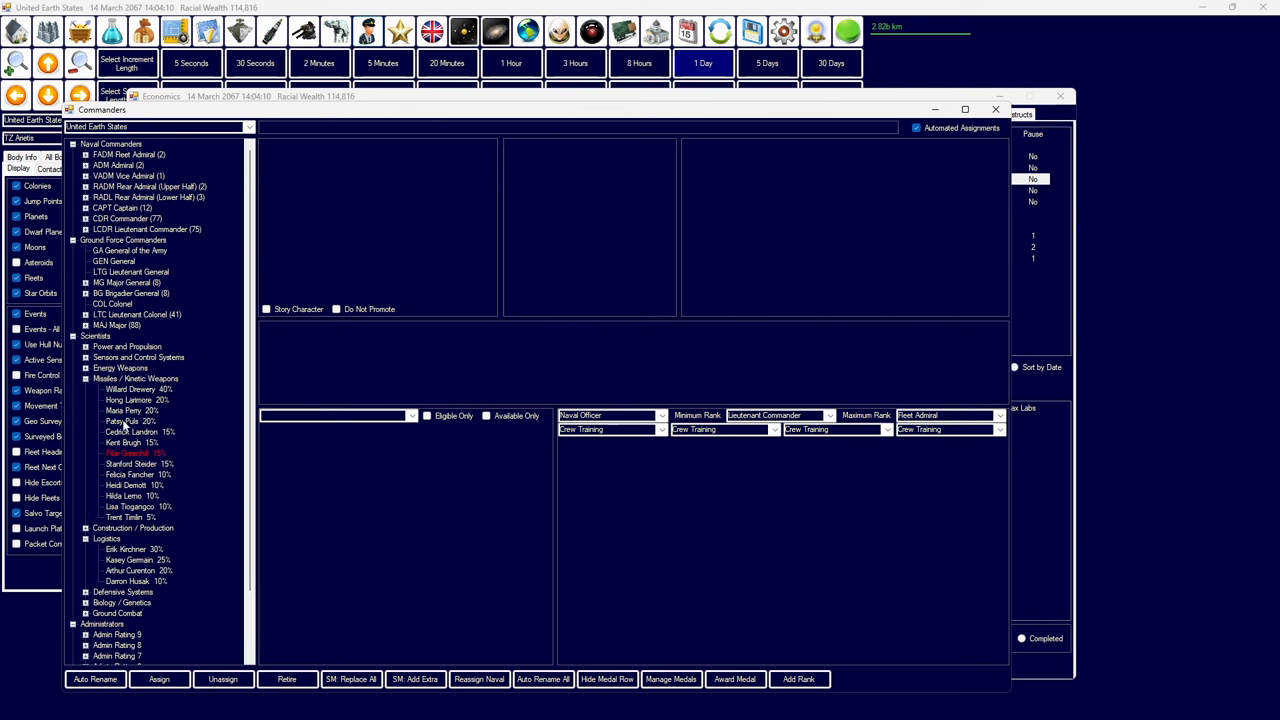
- Assign the 10-lab construction scientist to Mining Production 14 tons and close Economics
left_click(127, 400)
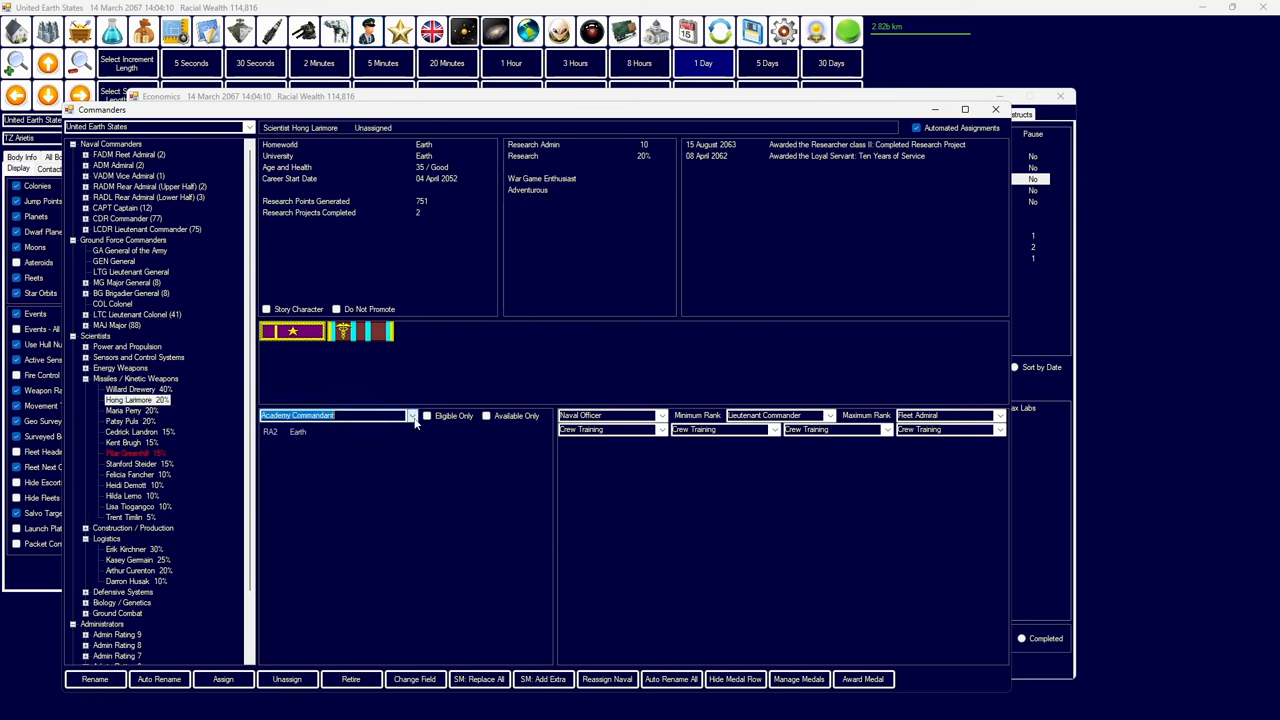
left_click(412, 415)
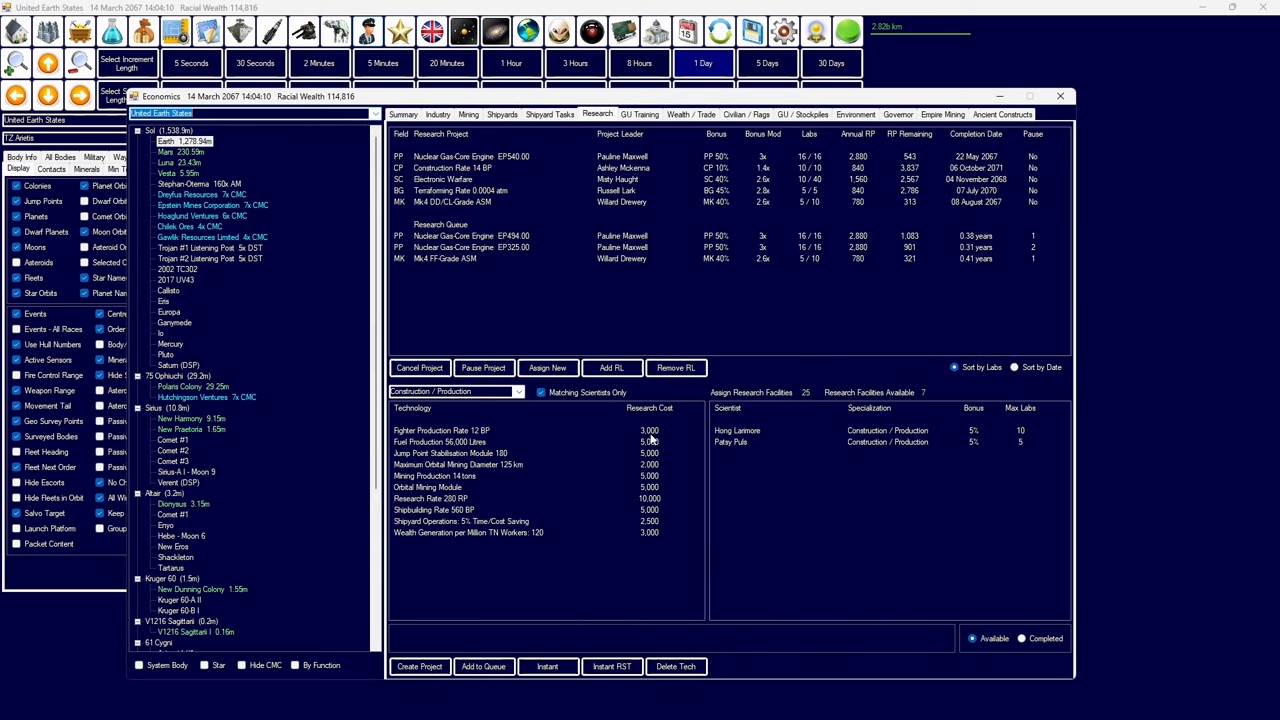
left_click(738, 430)
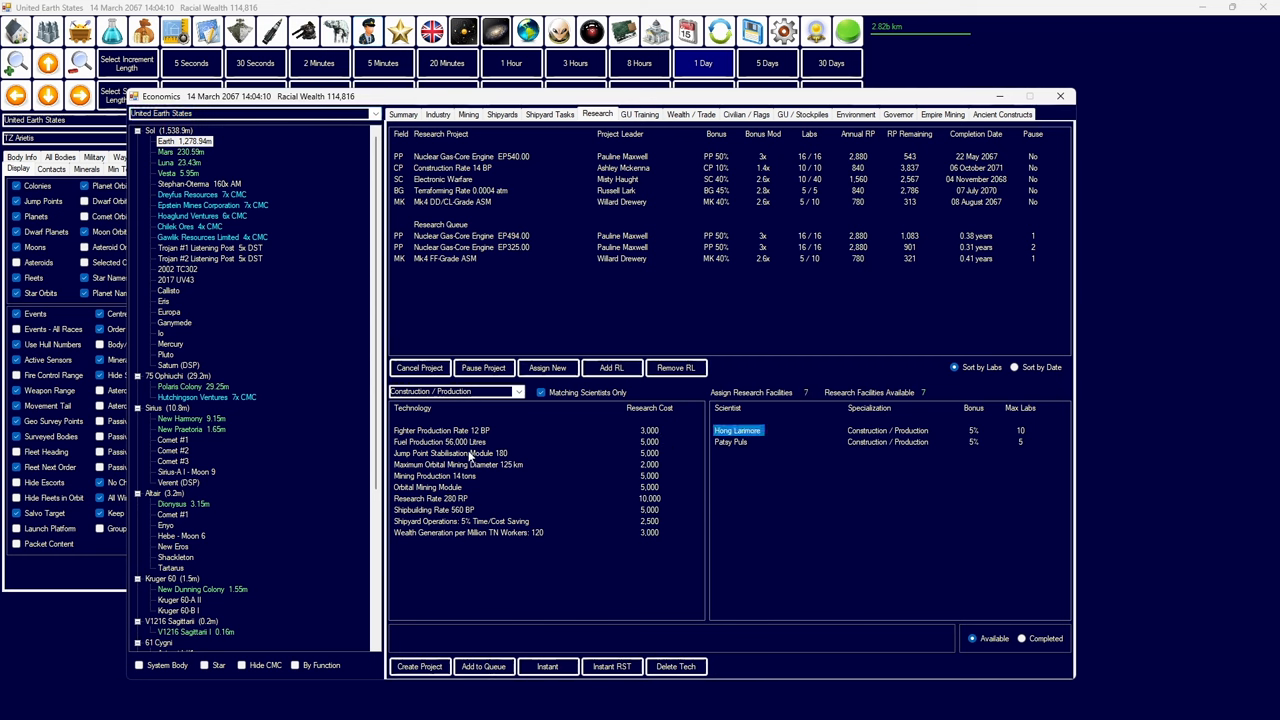
left_click(434, 475)
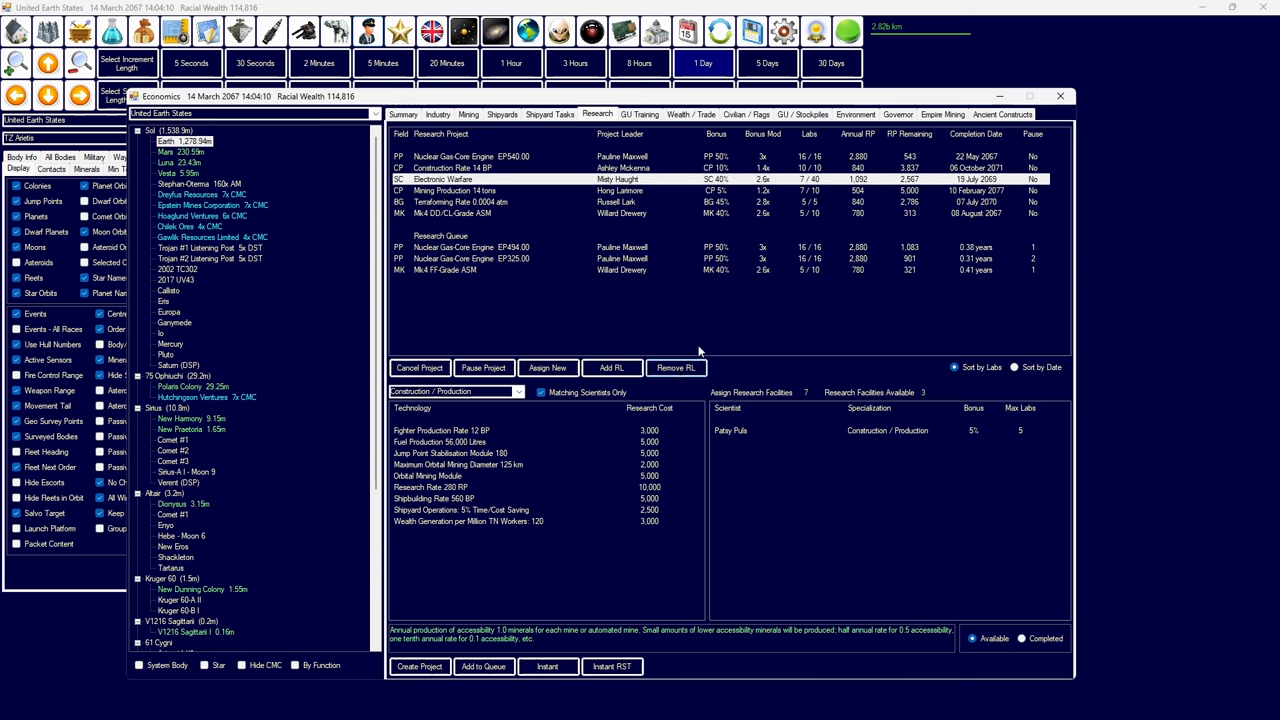
left_click(611, 367)
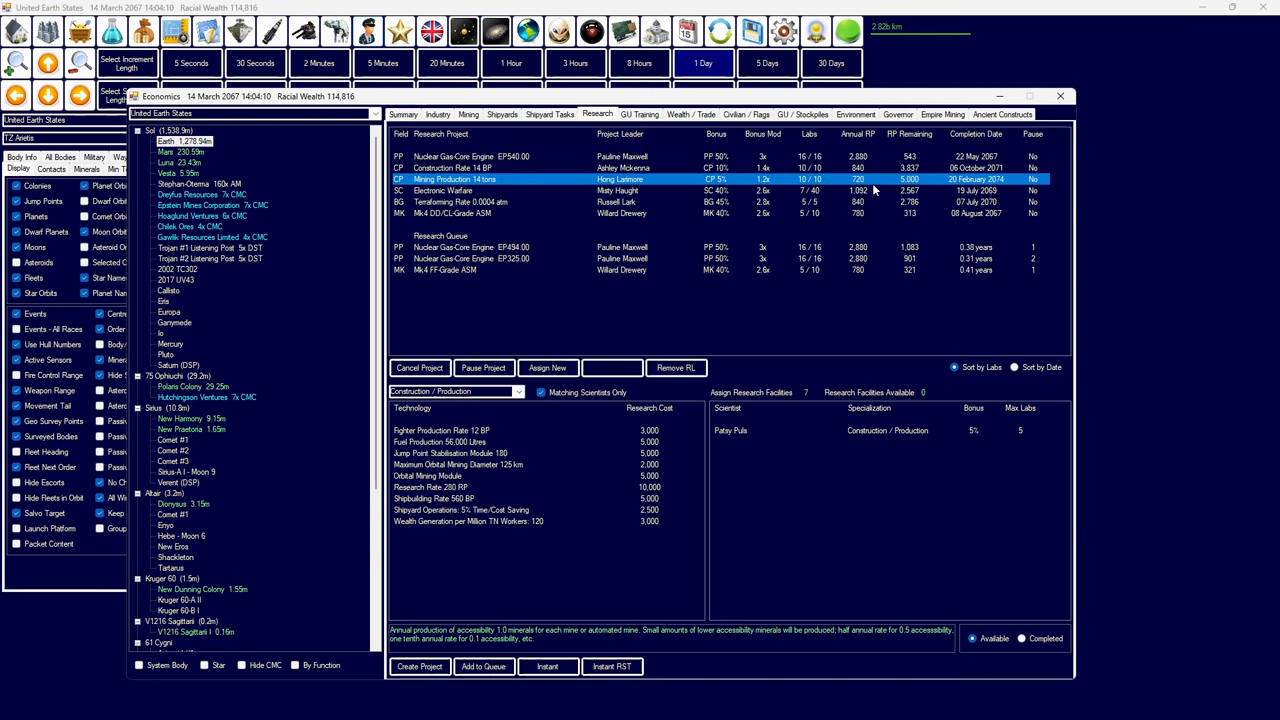
left_click(437, 114)
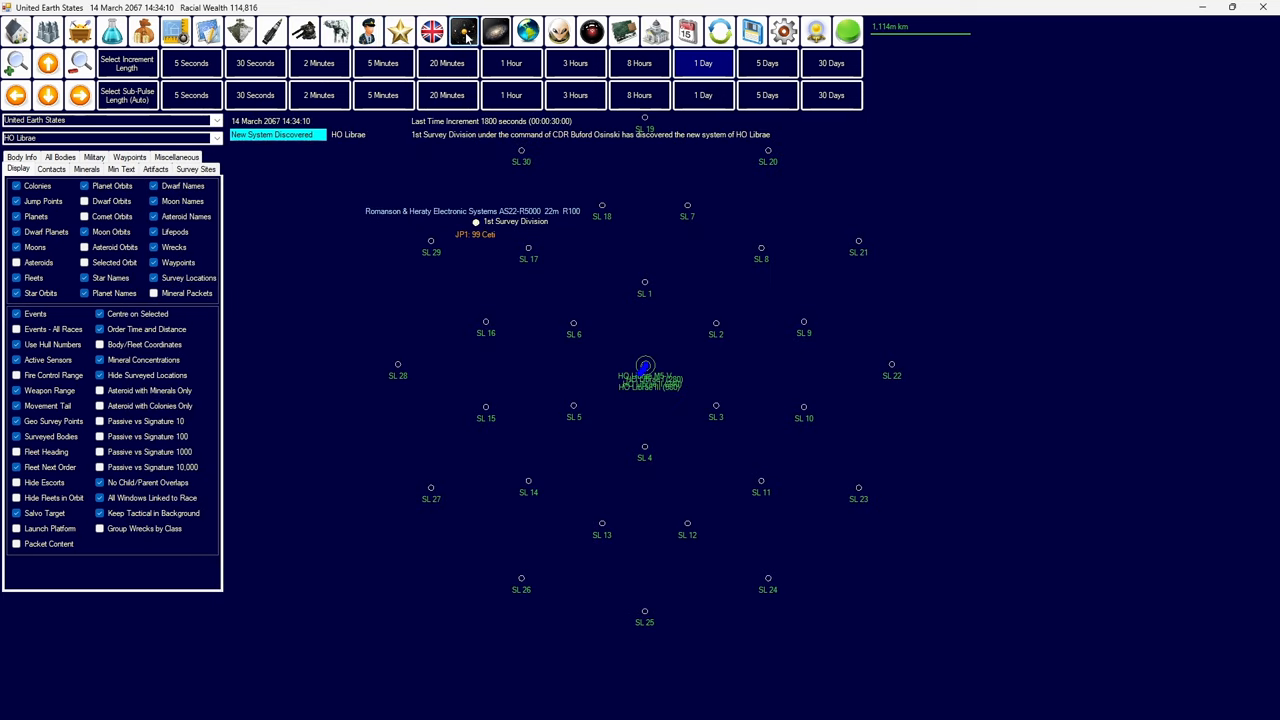
- Run game time forward to 30 August 2067 using the 1 Day increment
left_click(463, 31)
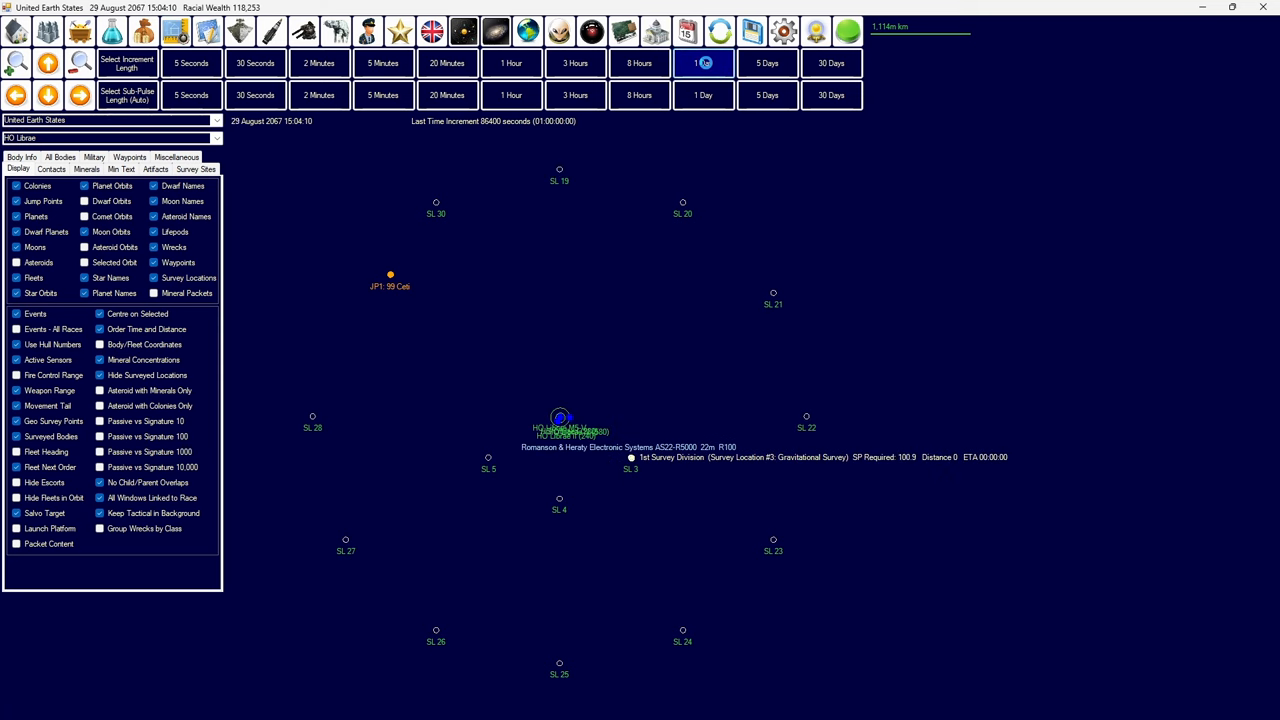
left_click(703, 63)
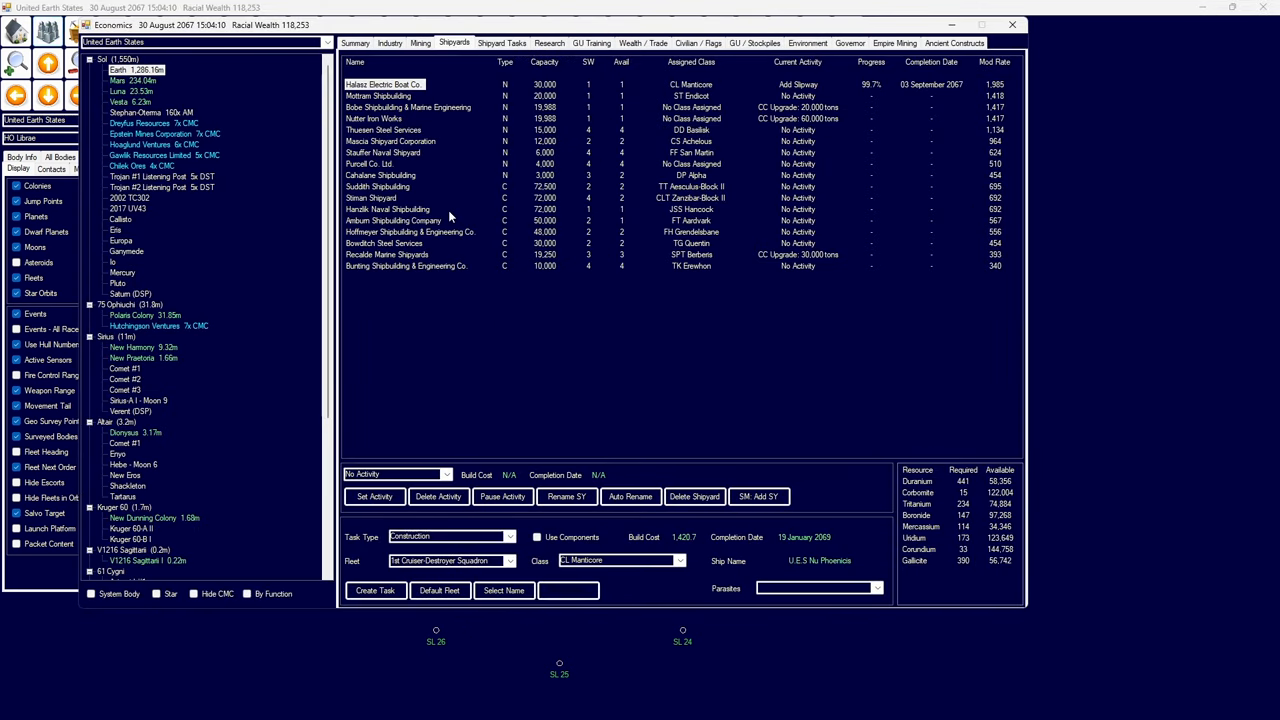
mouse_move(423, 196)
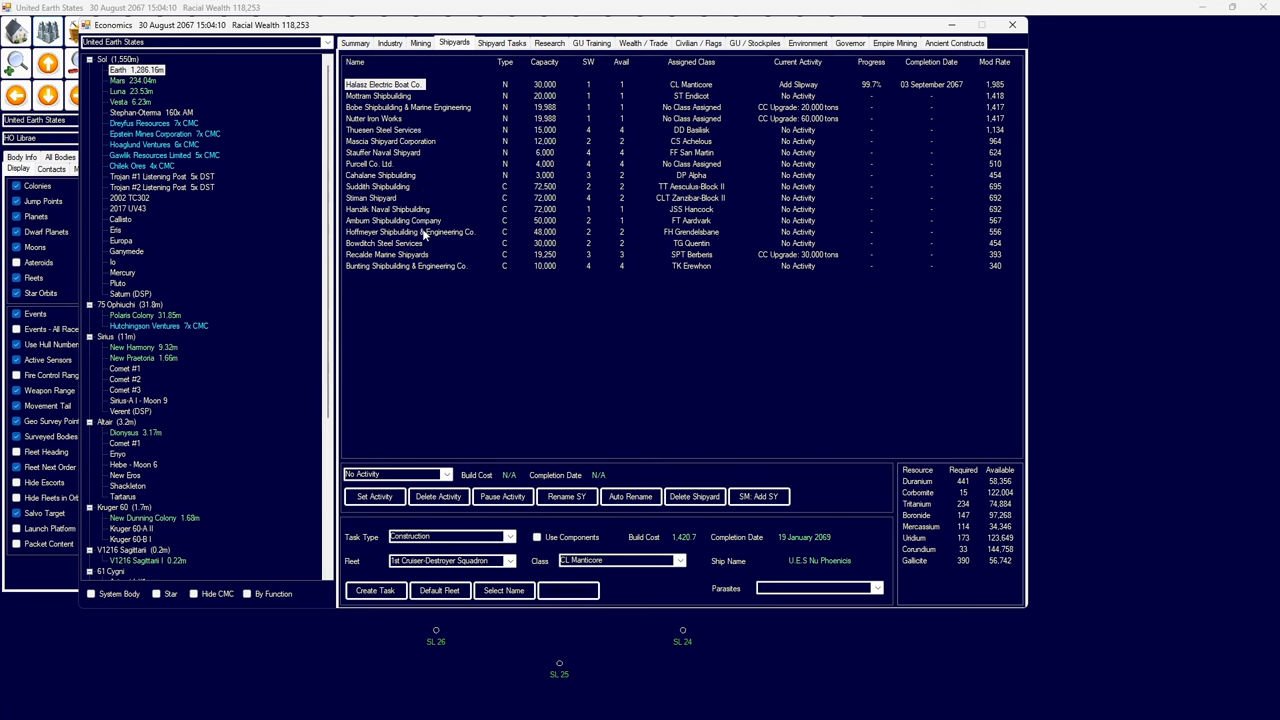
- Open Naval Organization, listing the 1st Colony Establishment Squadron's ten Zanzibar ships
left_click(393, 220)
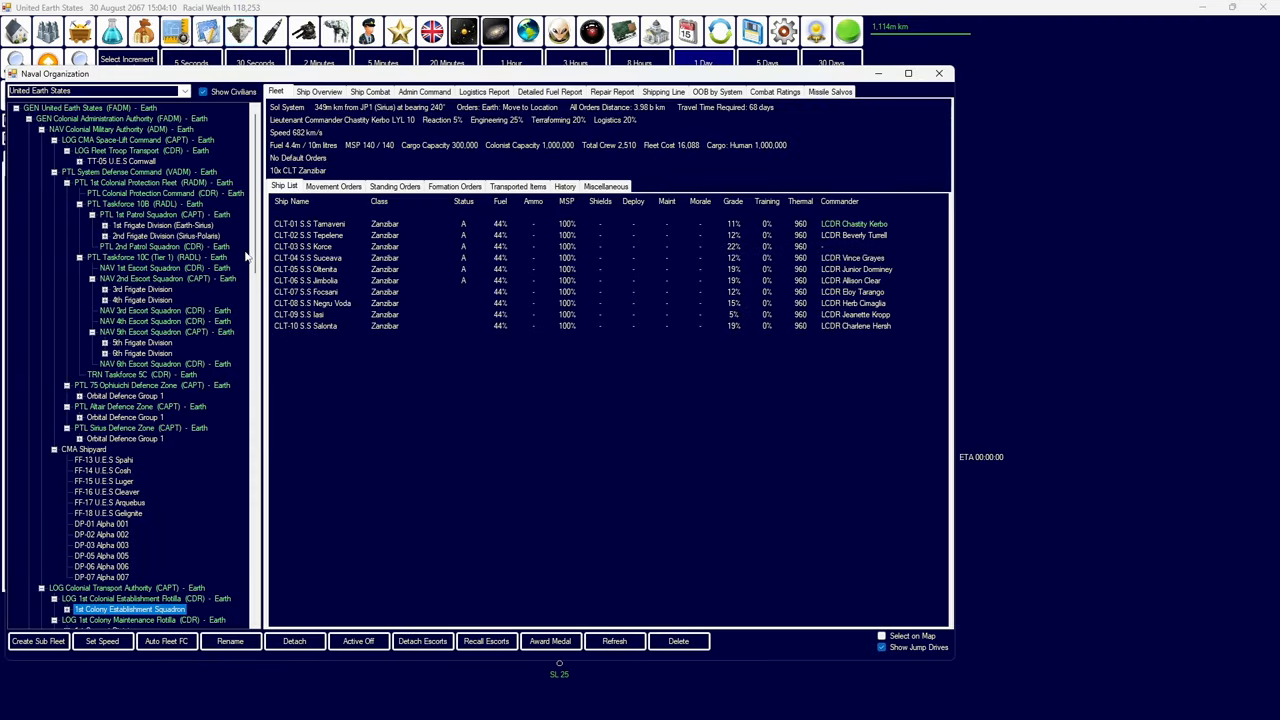
- Detach RS-01 U.E.S Nahum from the NAF Shipyard group into its own fleet
scroll("down", 3)
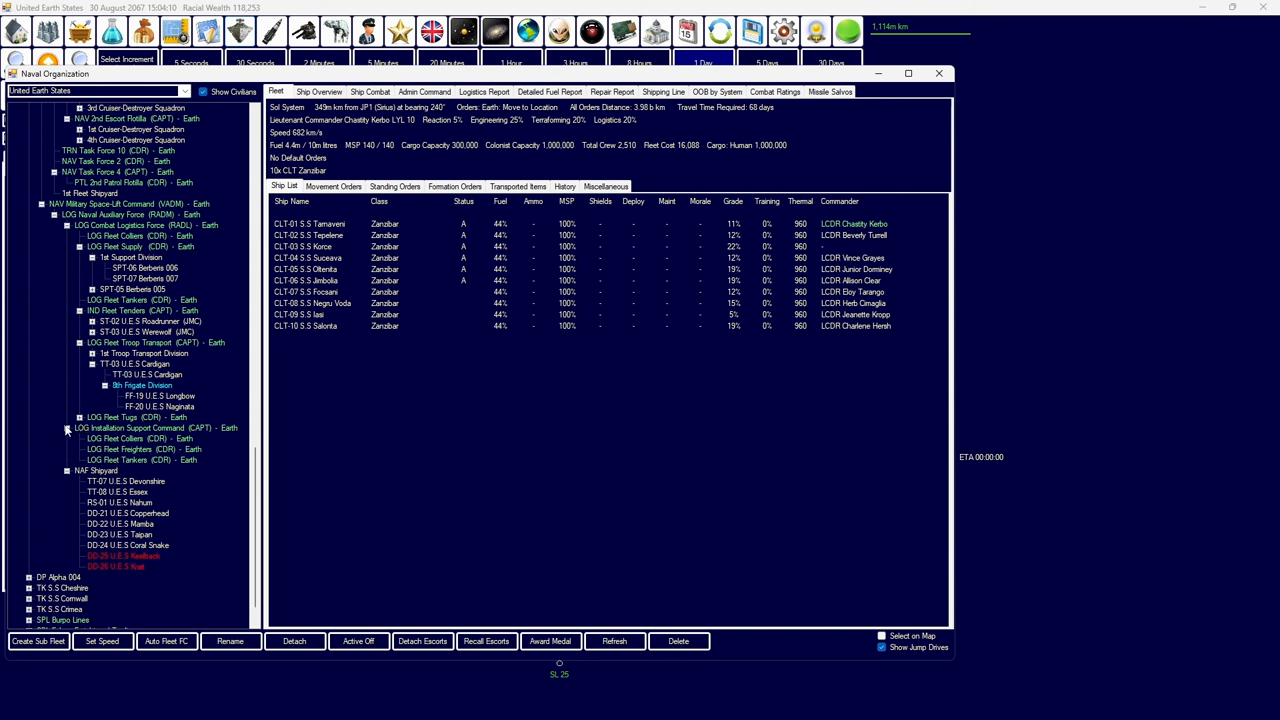
left_click(97, 470)
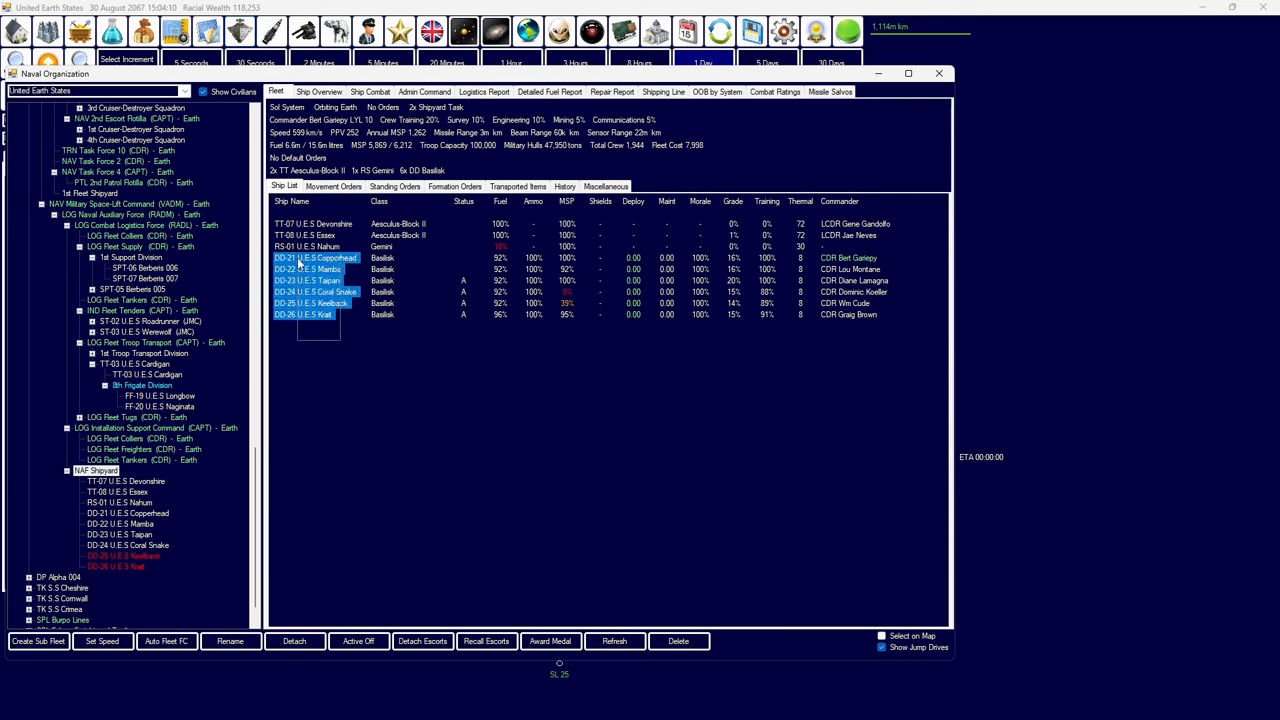
left_click(310, 247)
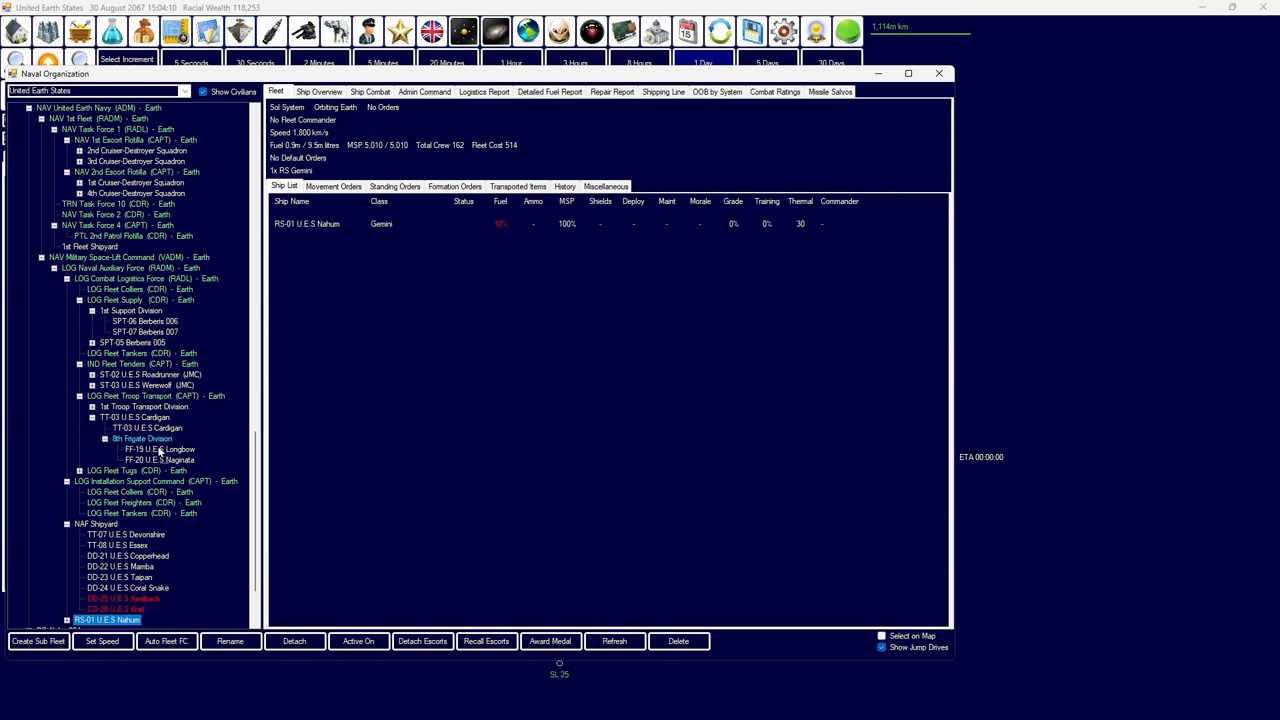
mouse_move(140, 356)
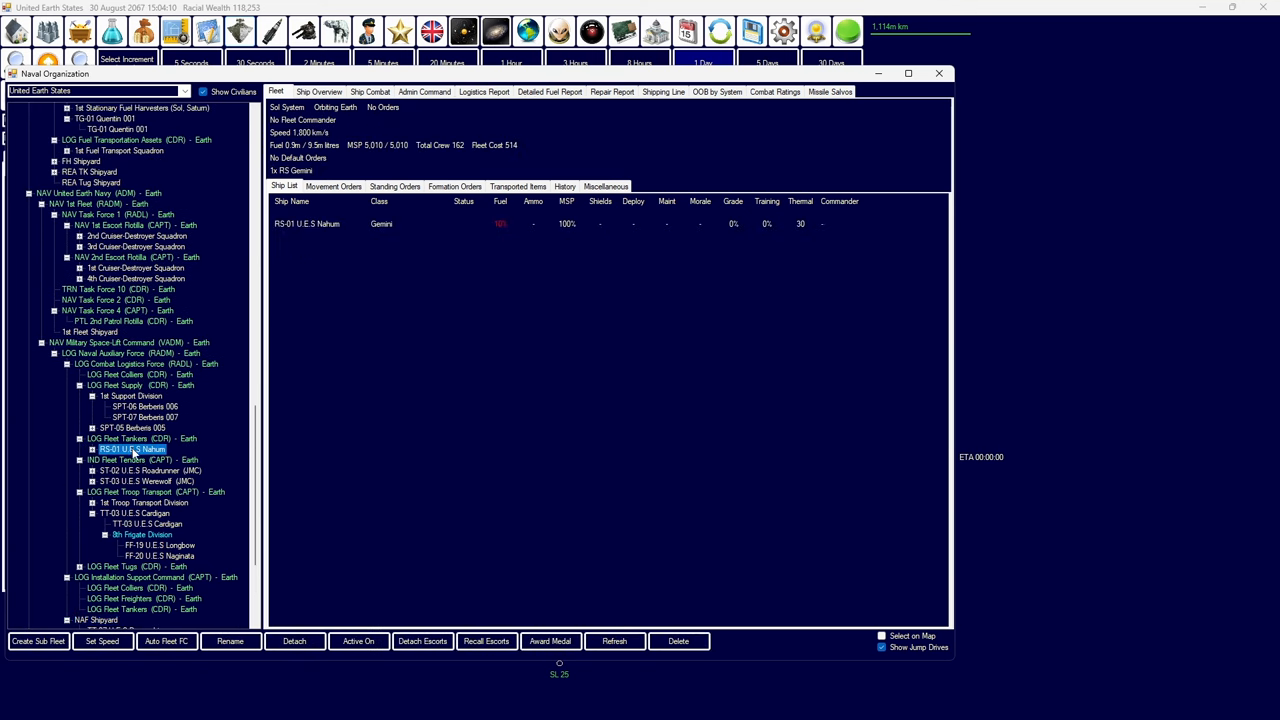
left_click(334, 186)
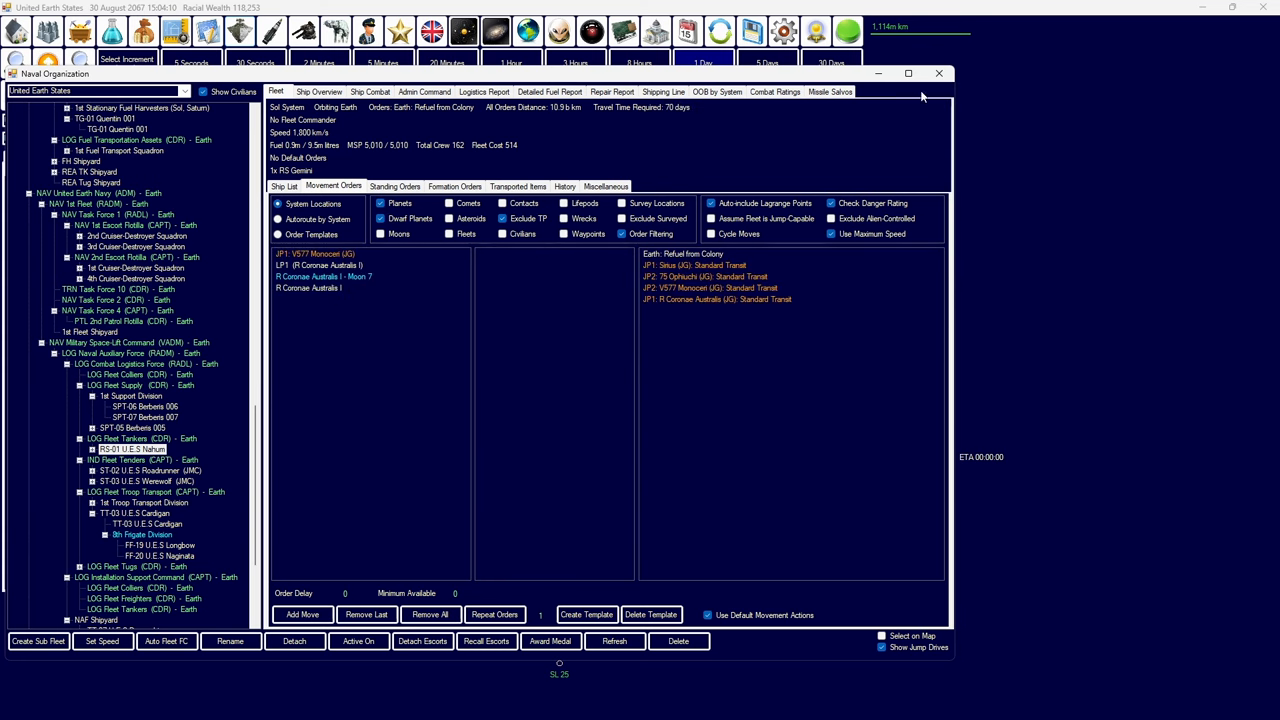
left_click(284, 186)
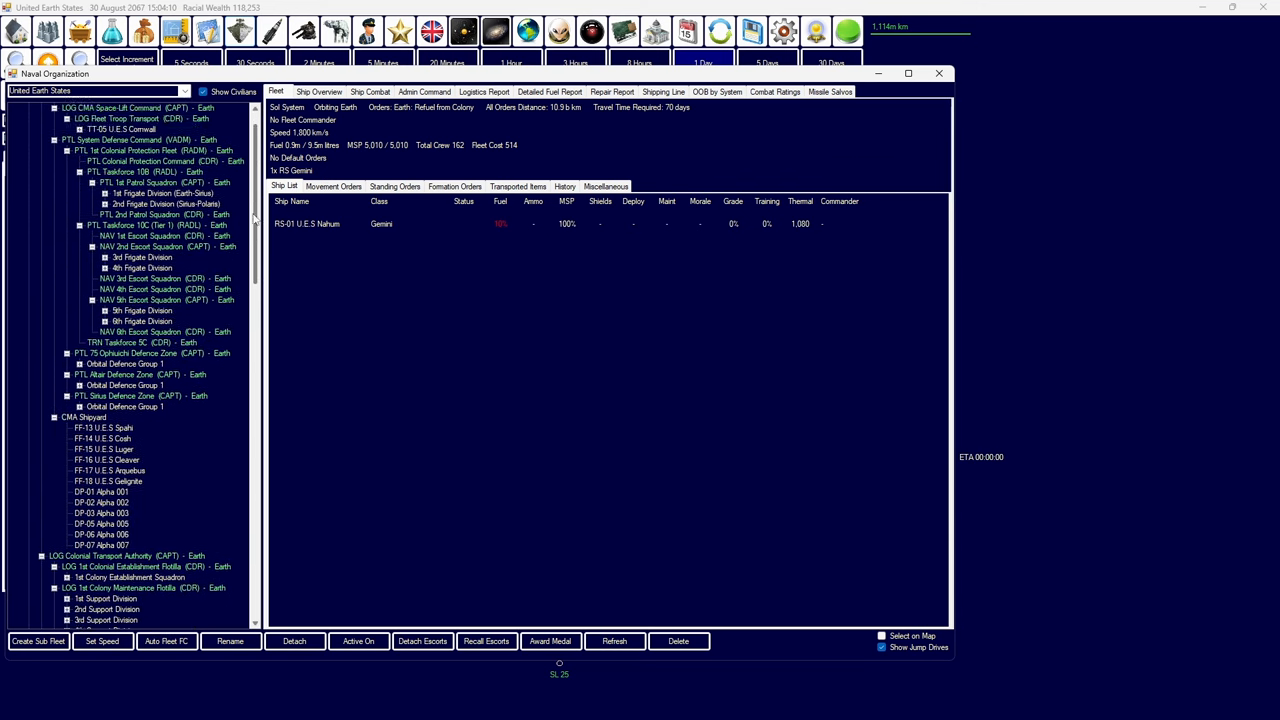
- Remove the last queued move from the Cardigan troop transport fleet's orders
scroll("down", 3)
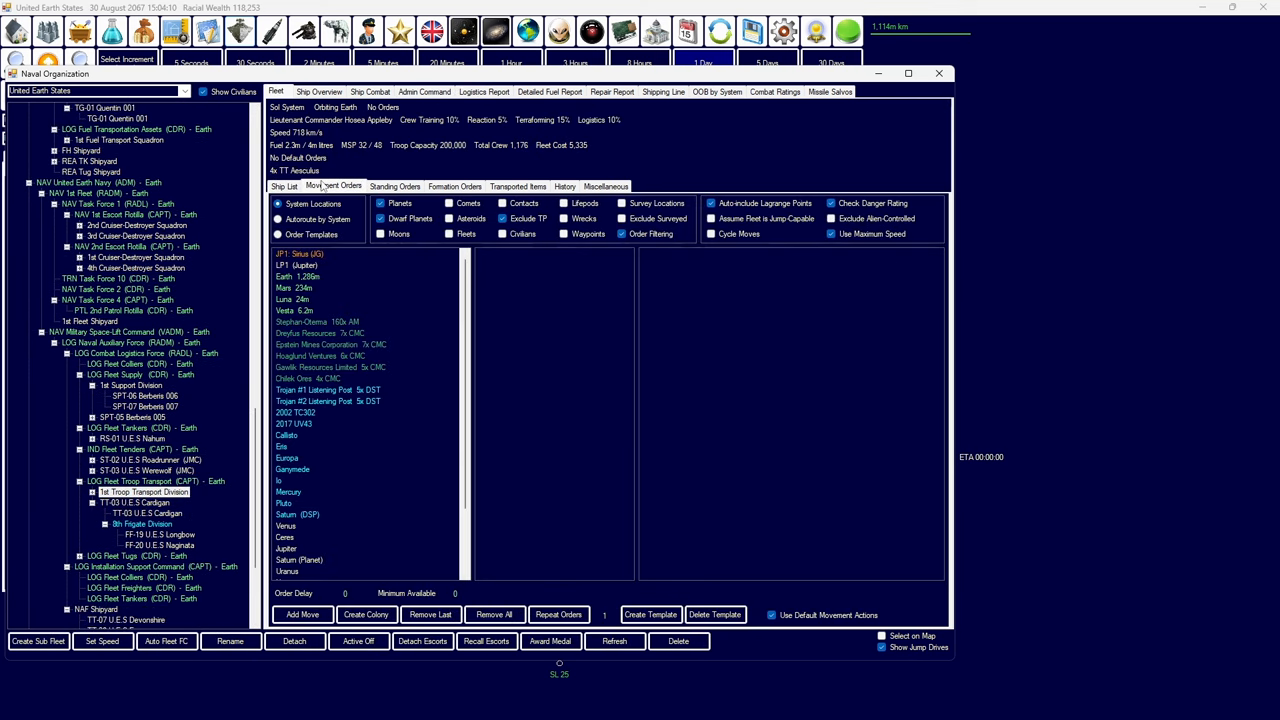
left_click(135, 502)
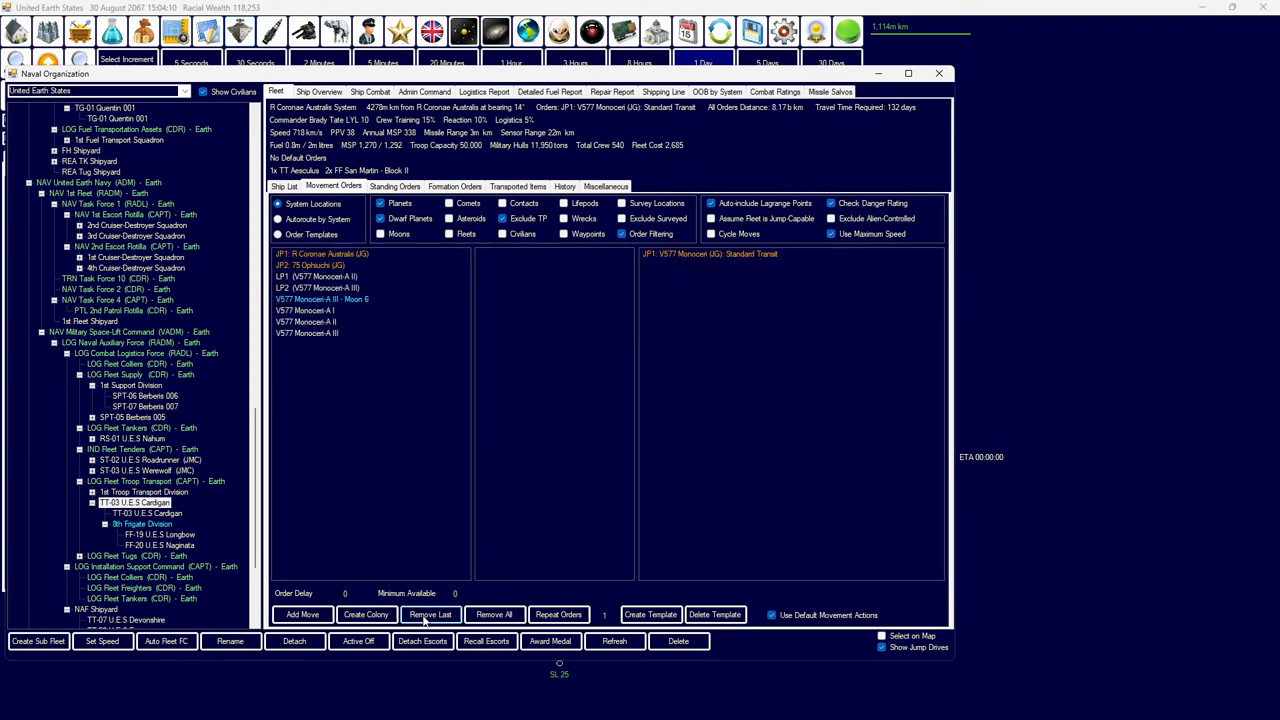
left_click(430, 614)
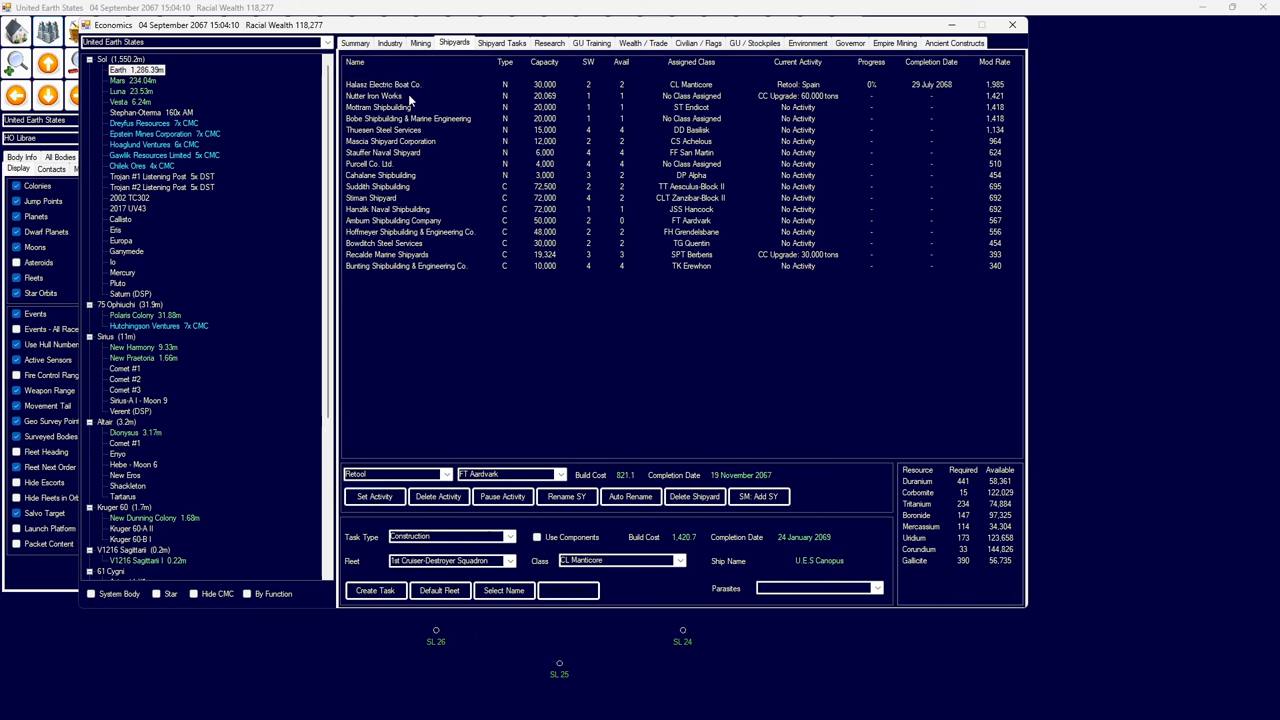
- Start Bobe Shipbuilding adding a slipway for Aegis Fate, then advance one day to 9 September 2067
left_click(410, 118)
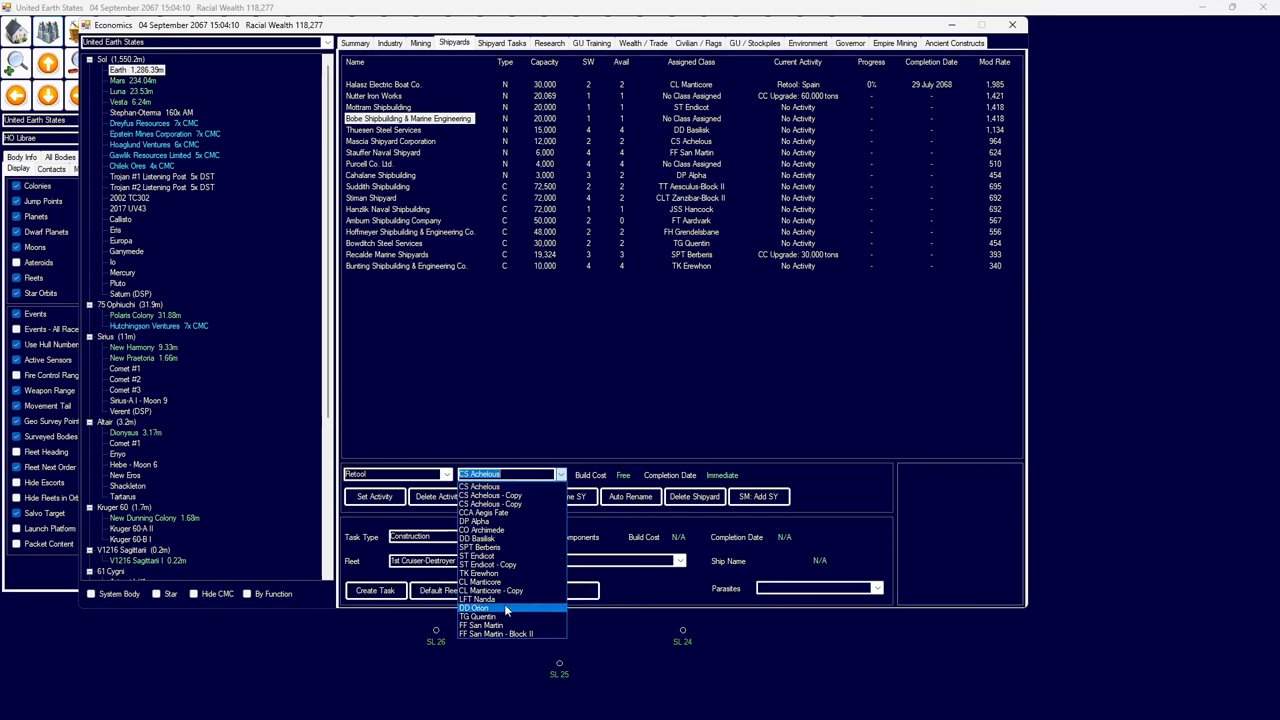
mouse_move(505, 530)
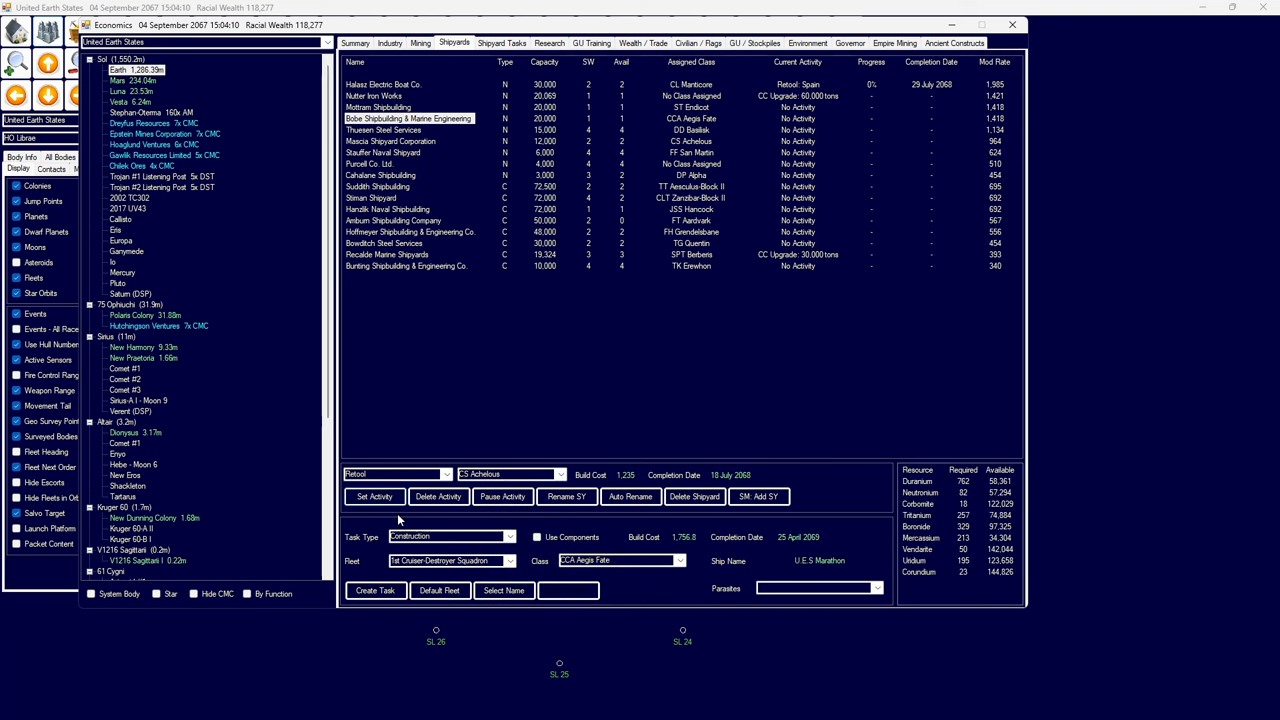
left_click(395, 473)
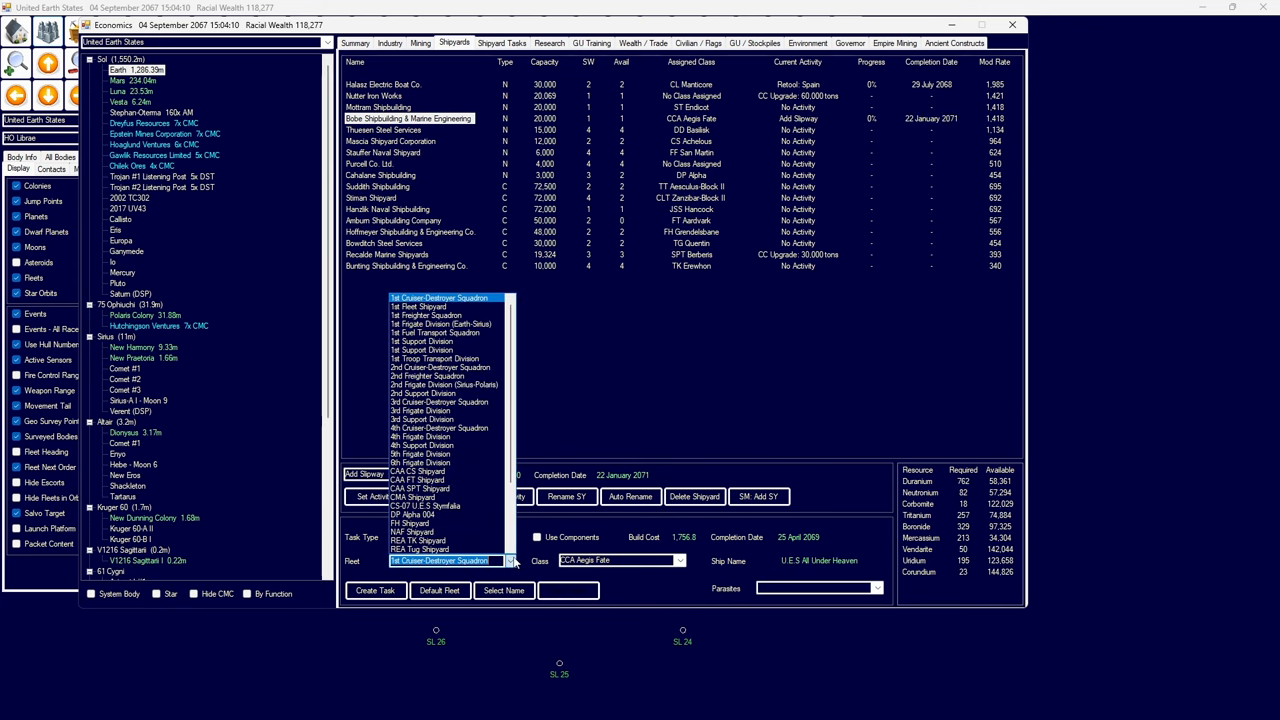
mouse_move(445, 489)
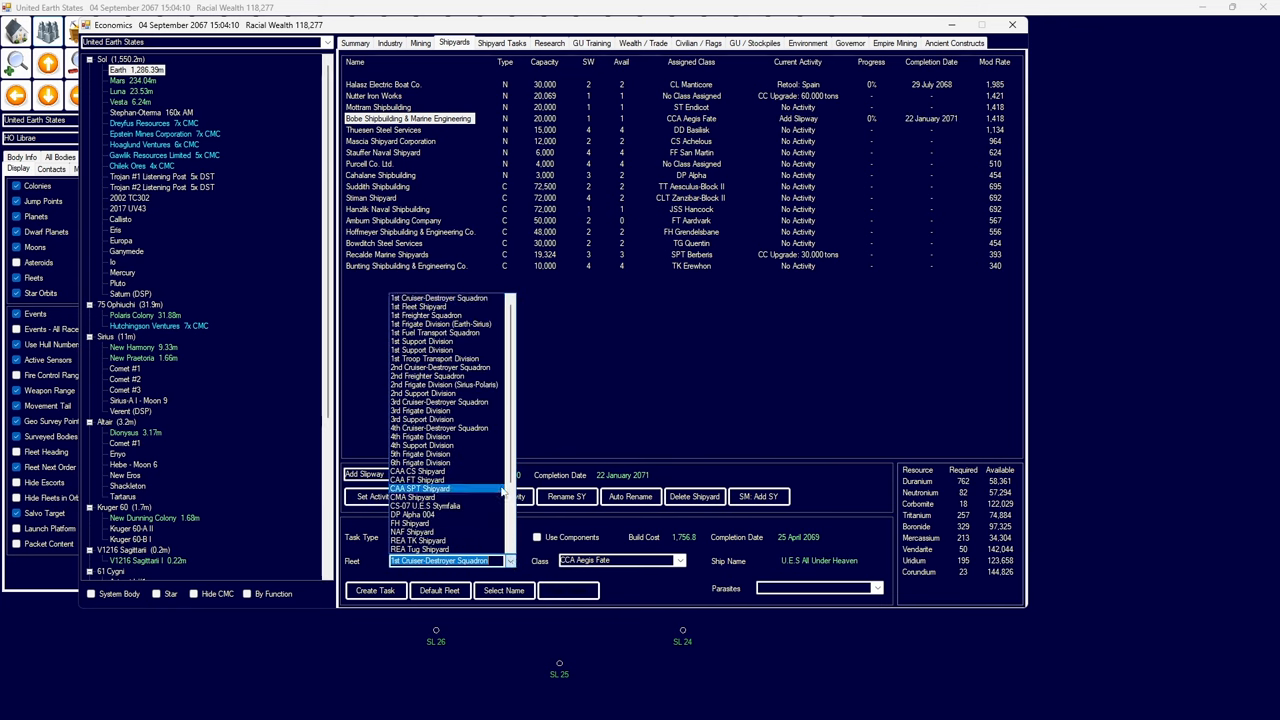
scroll("down", 3)
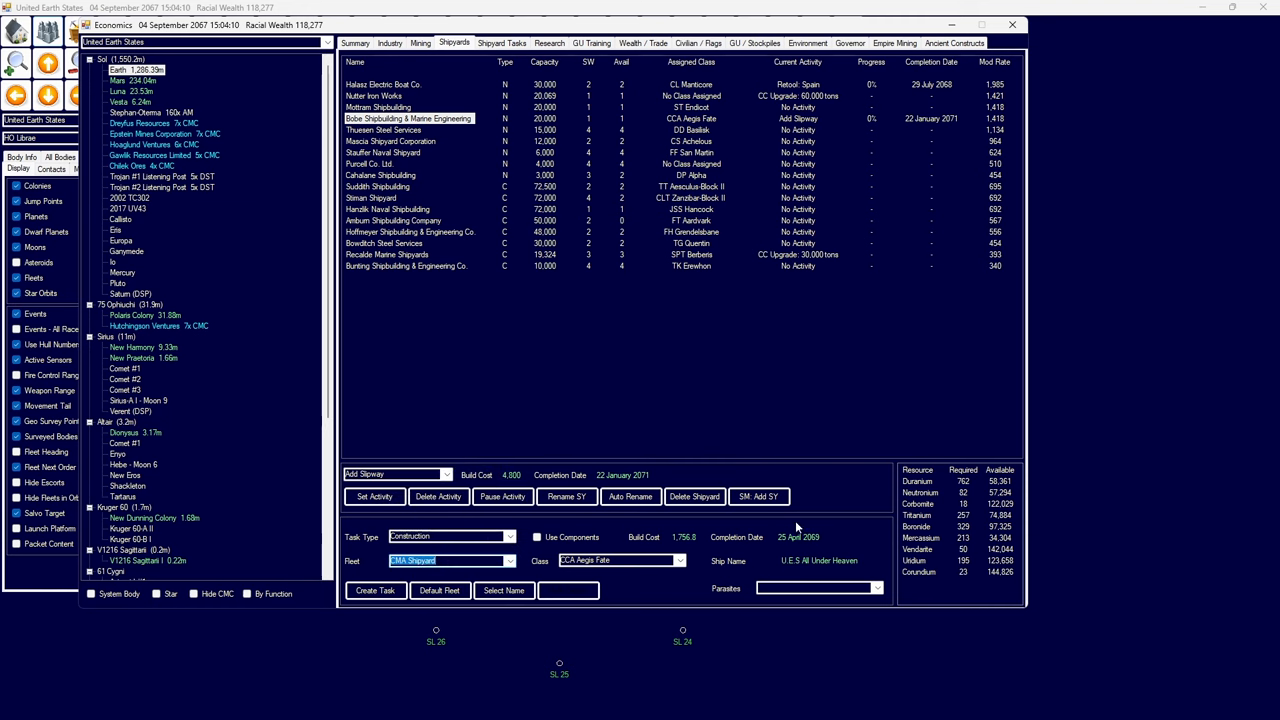
left_click(502, 42)
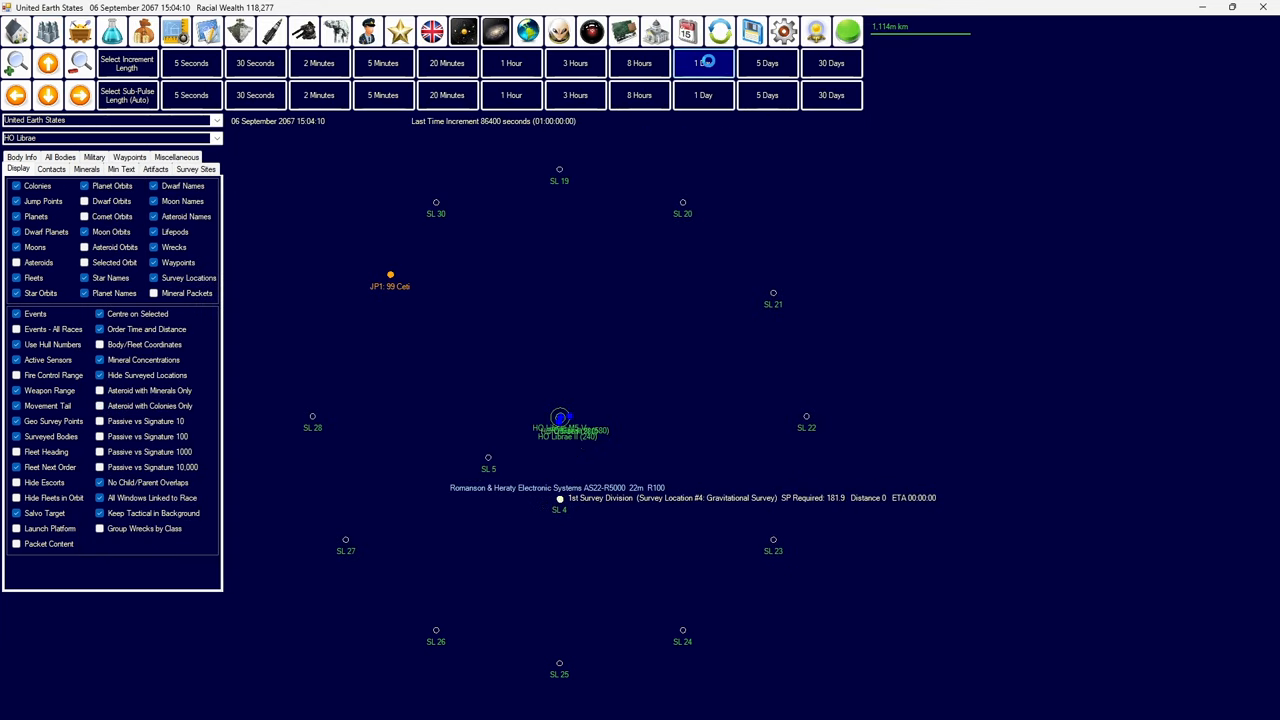
left_click(703, 62)
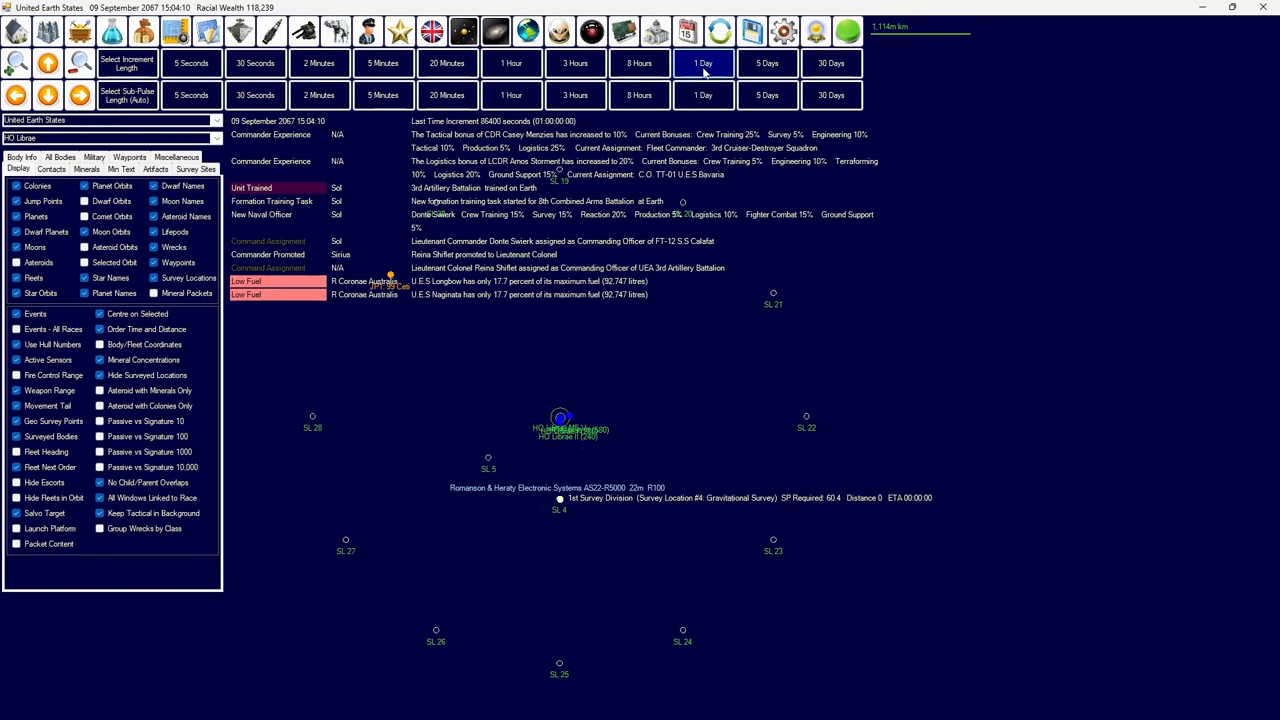